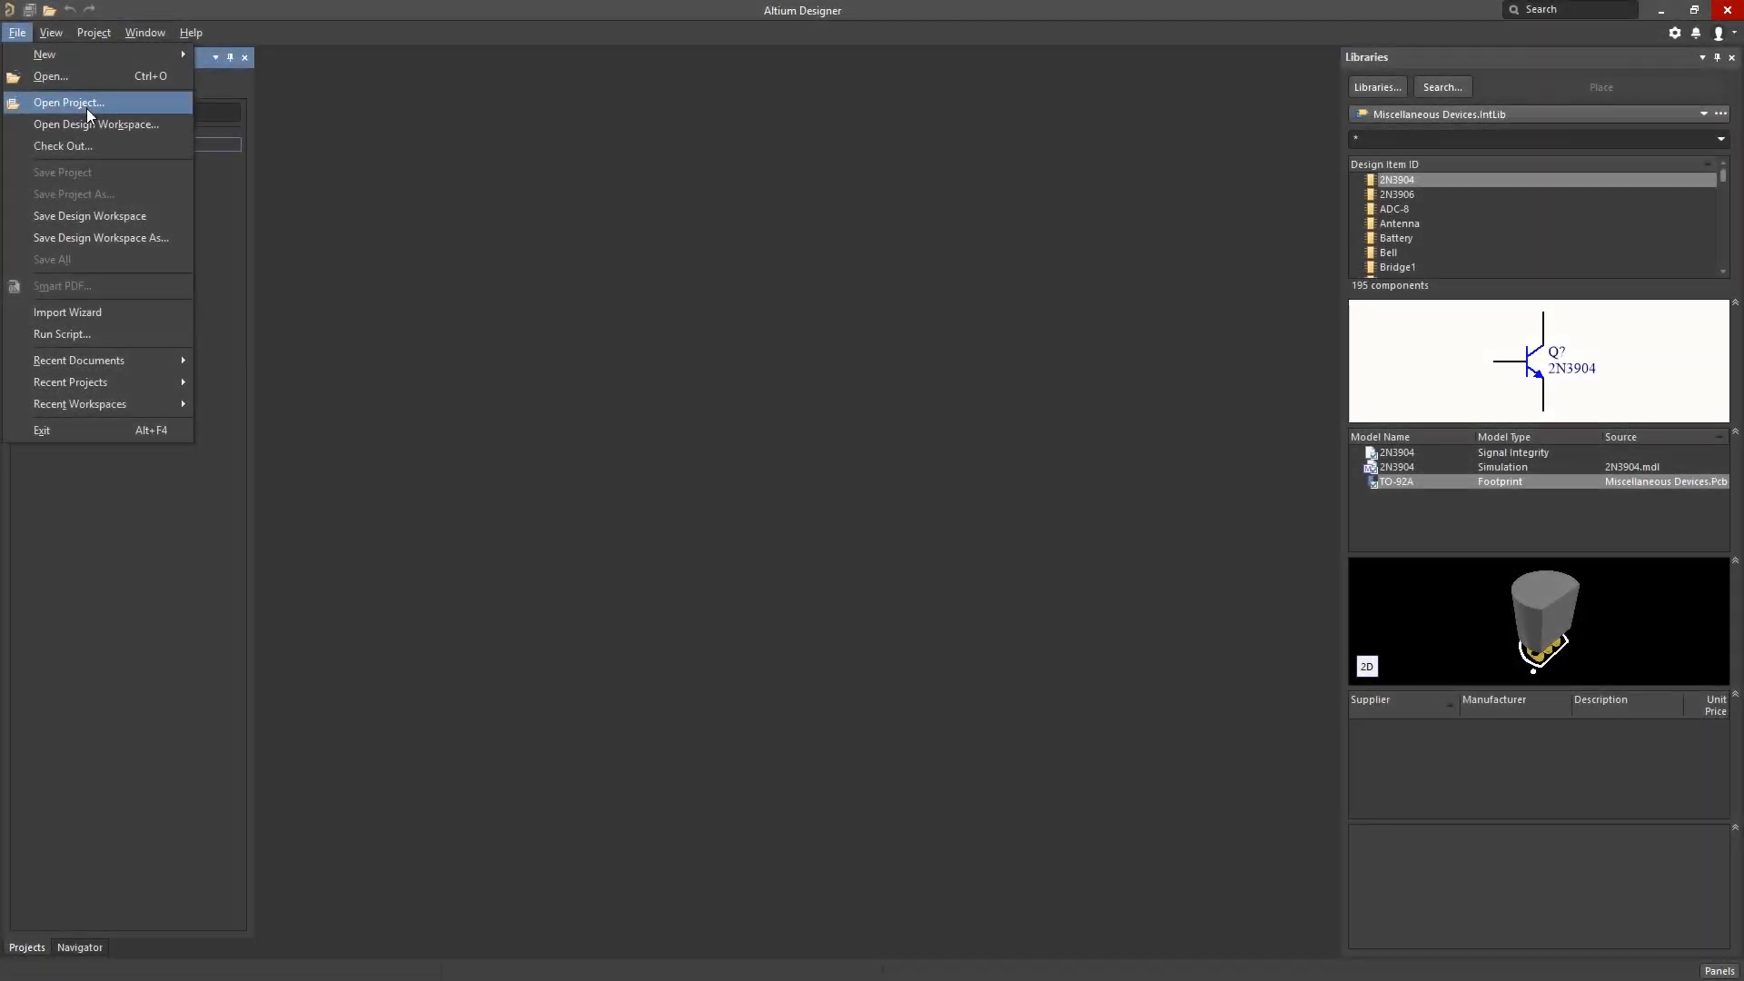
Open the SL1 Xilinx Spartan-IIE PQ208 Rev1.01 project and its PcbDoc board layout
left_click(67, 101)
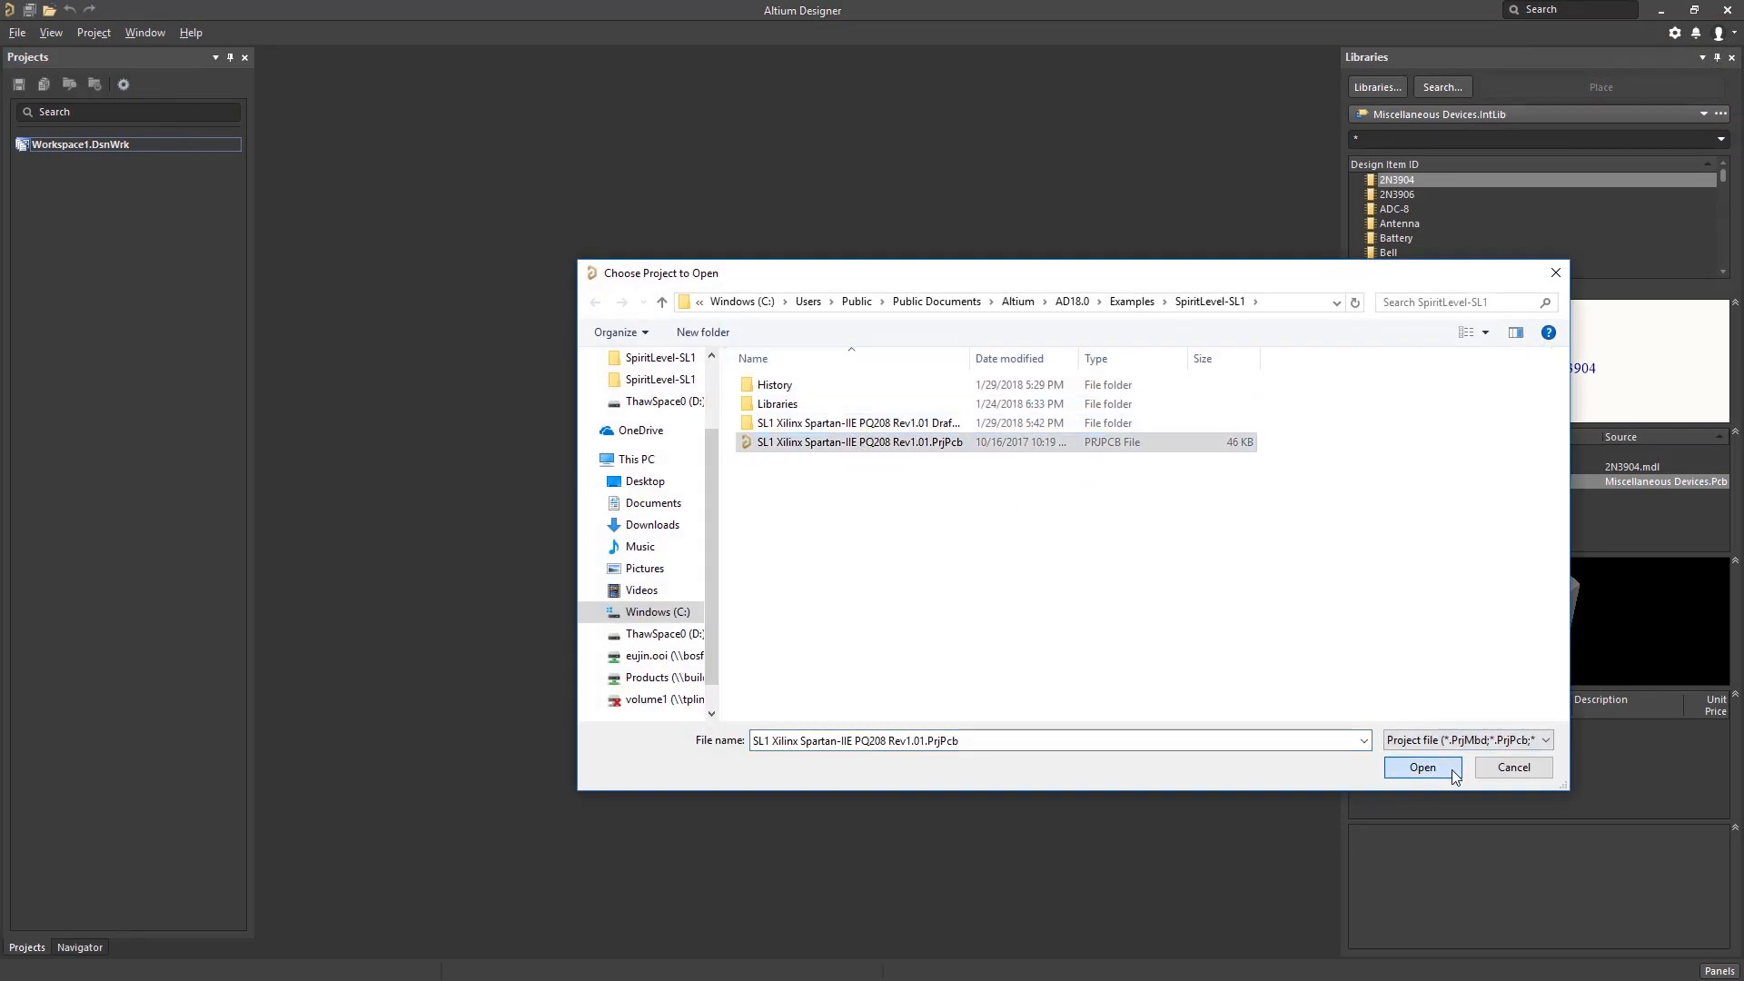
left_click(1422, 767)
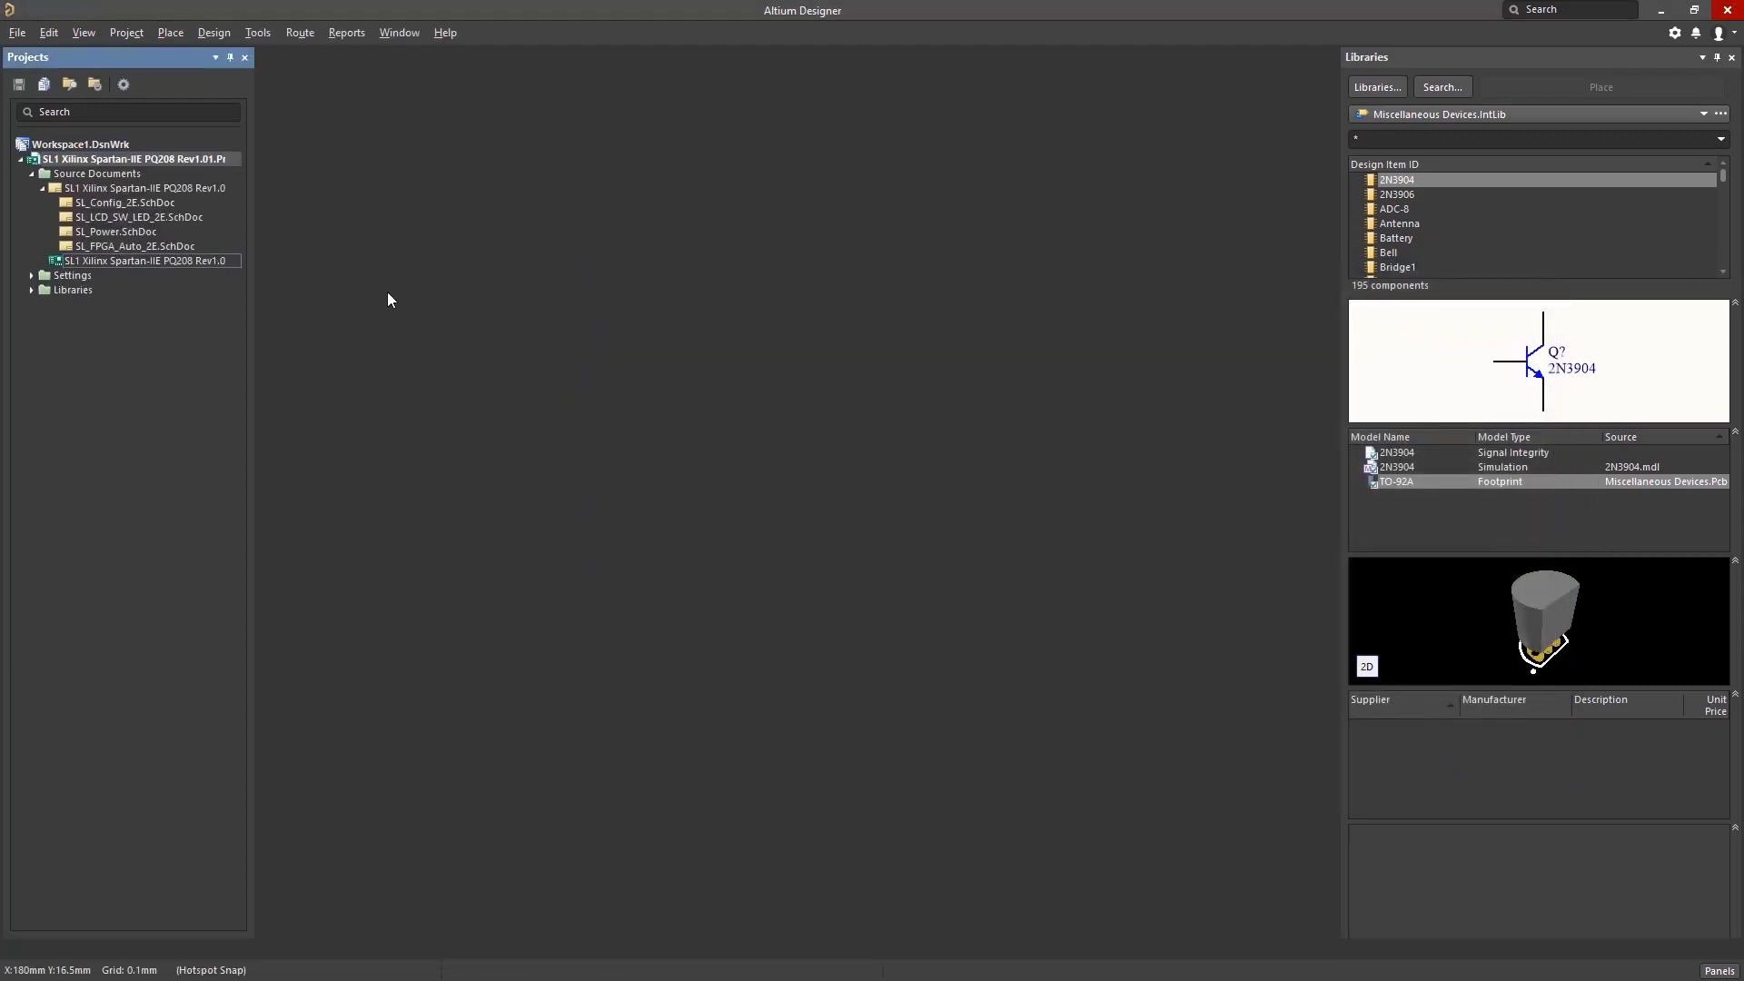
left_click(84, 32)
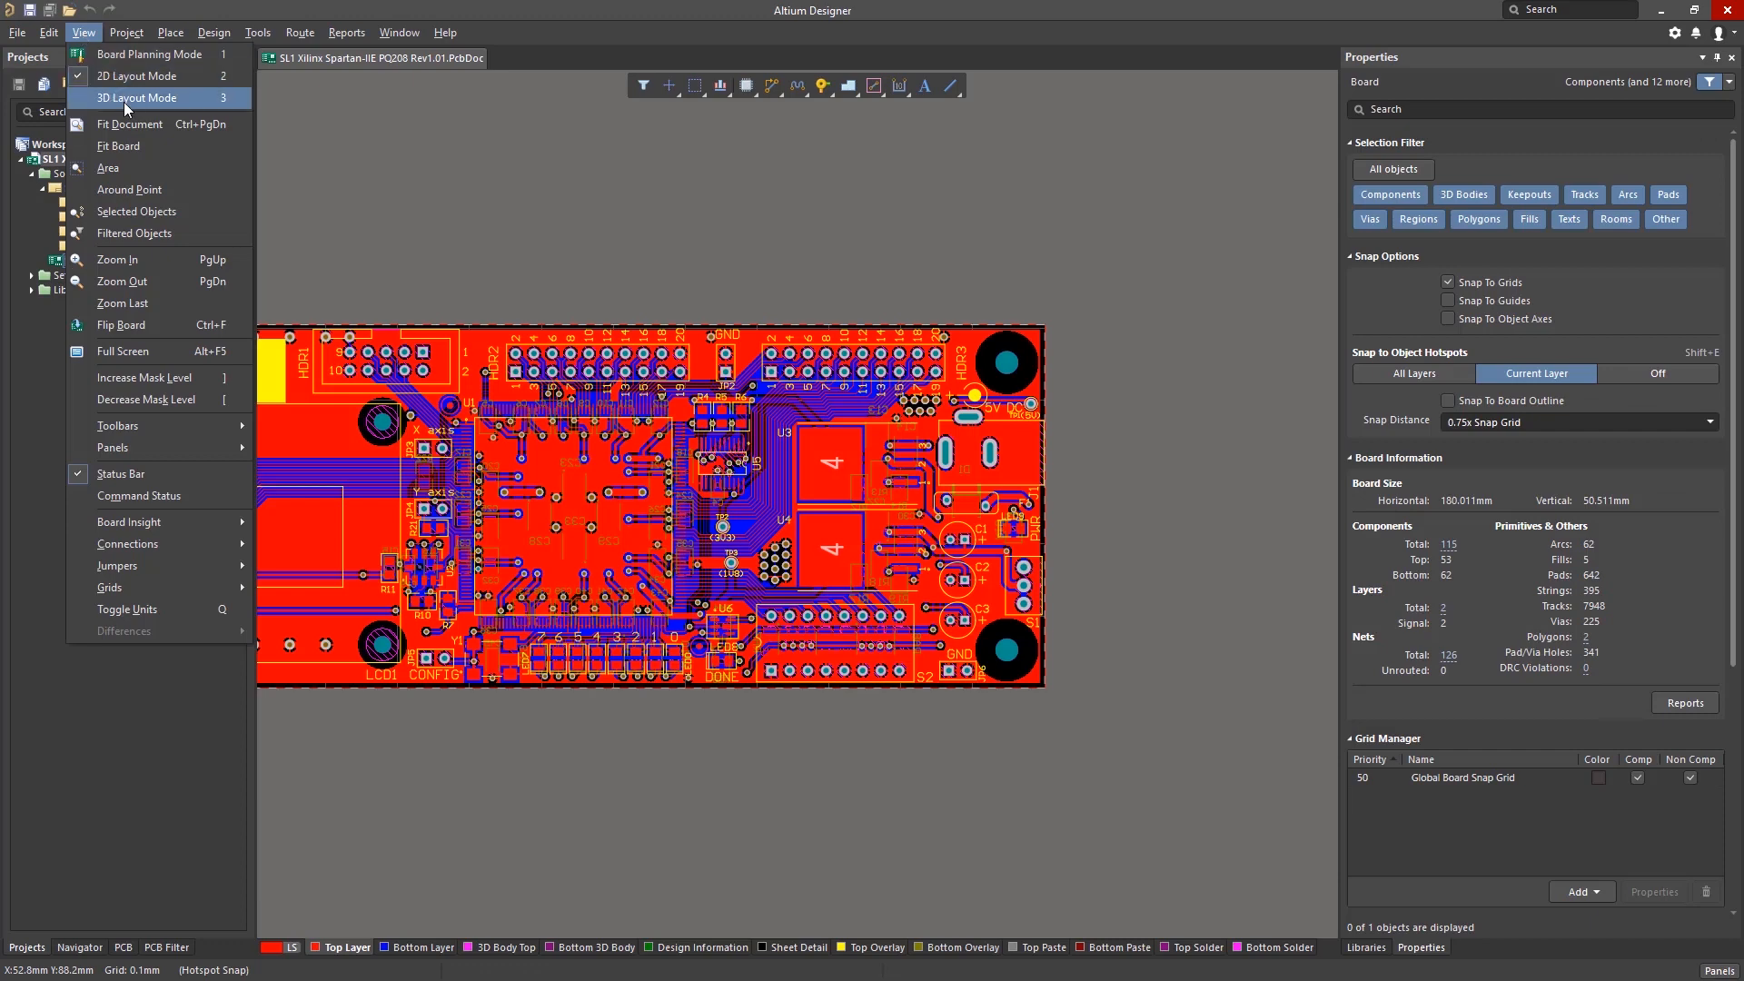
Switch the SL1 board to 3D Layout Mode and browse the File » Export formats
left_click(135, 98)
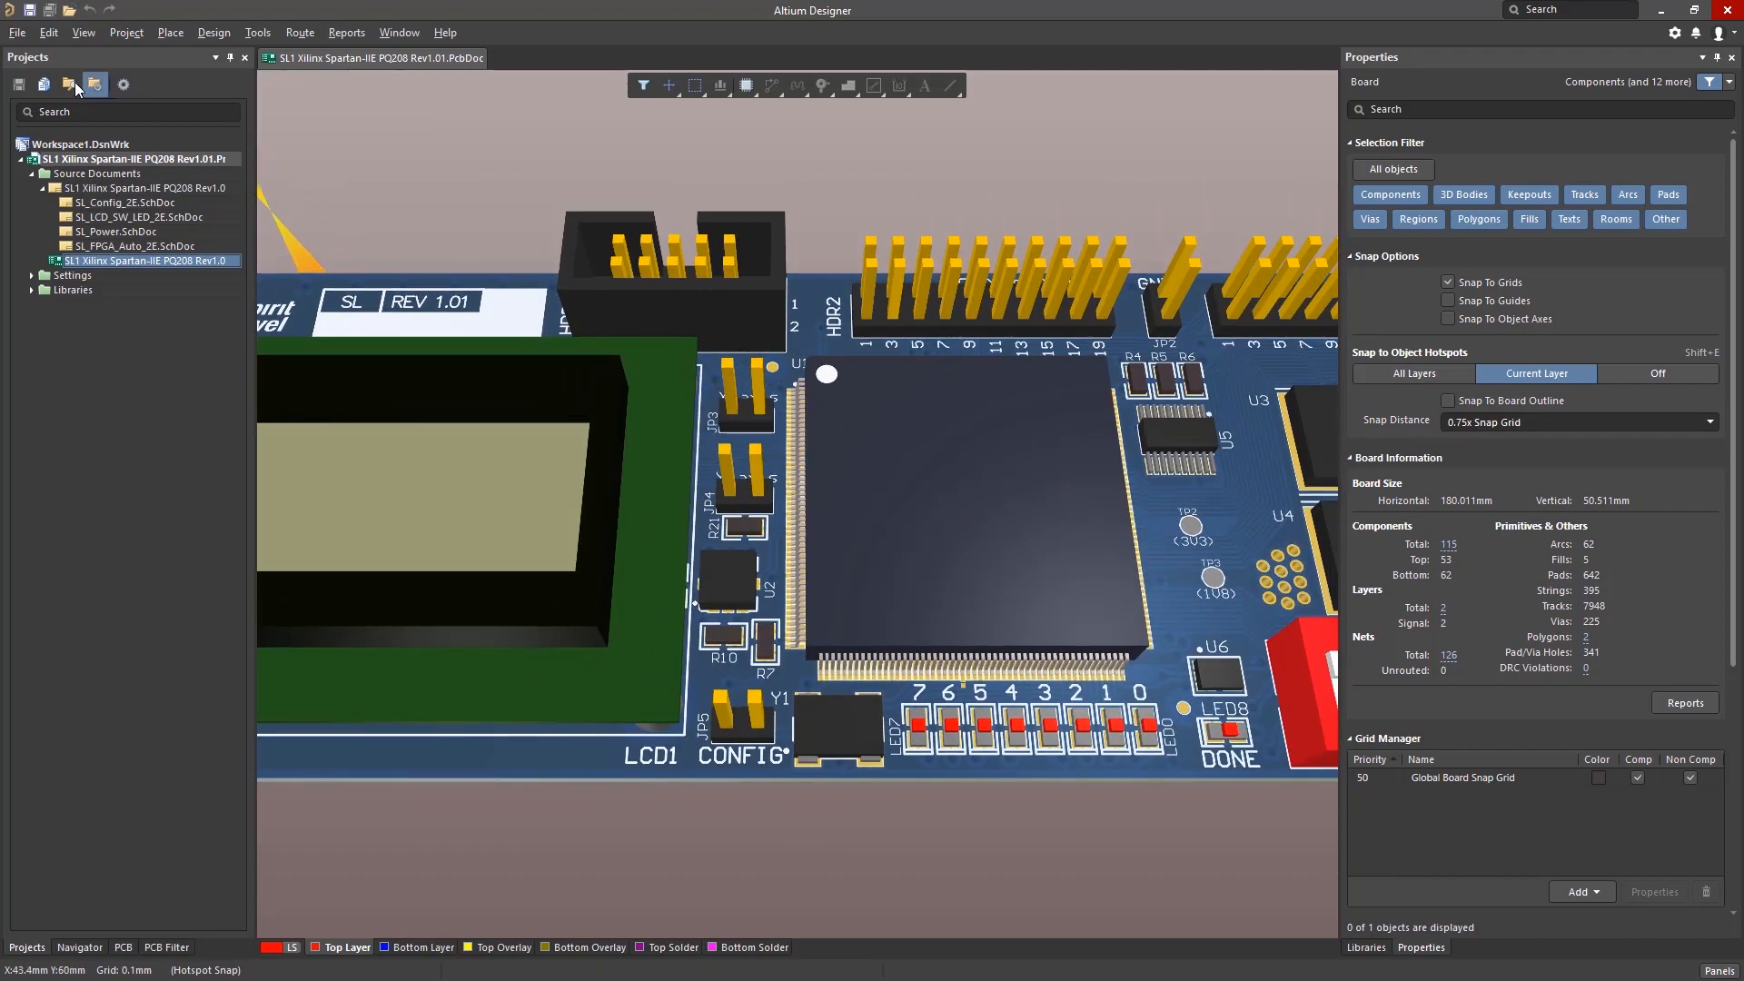
left_click(13, 32)
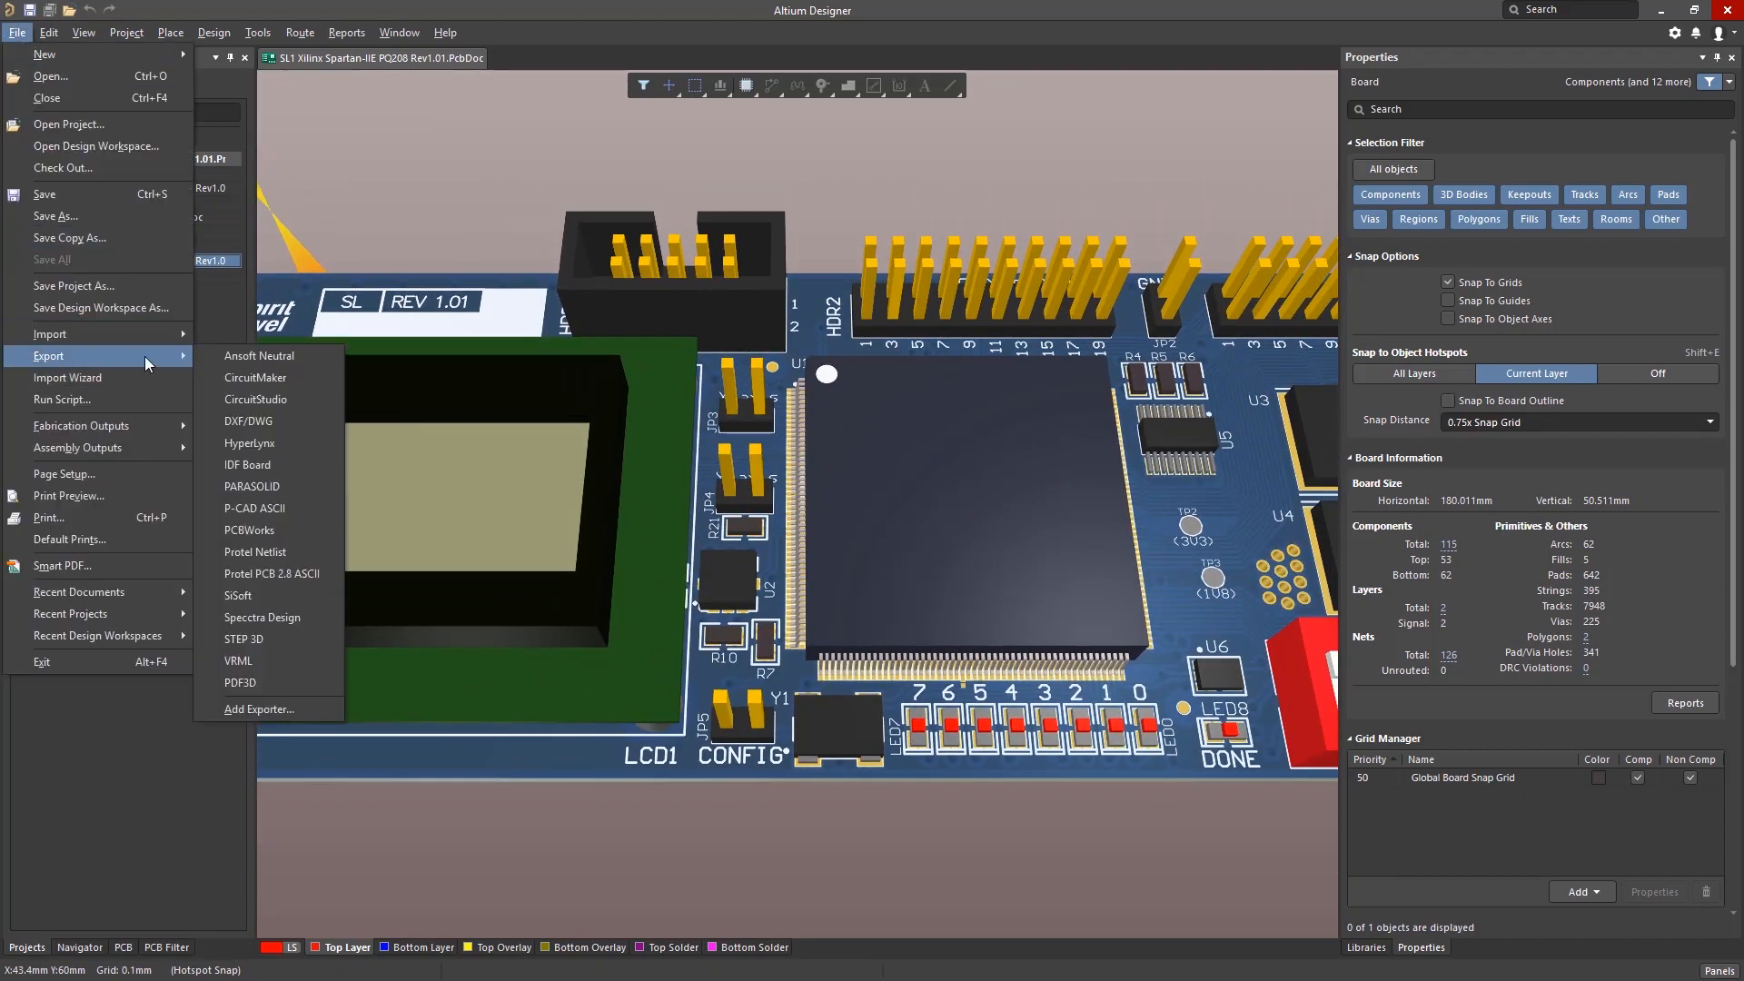
mouse_move(243, 638)
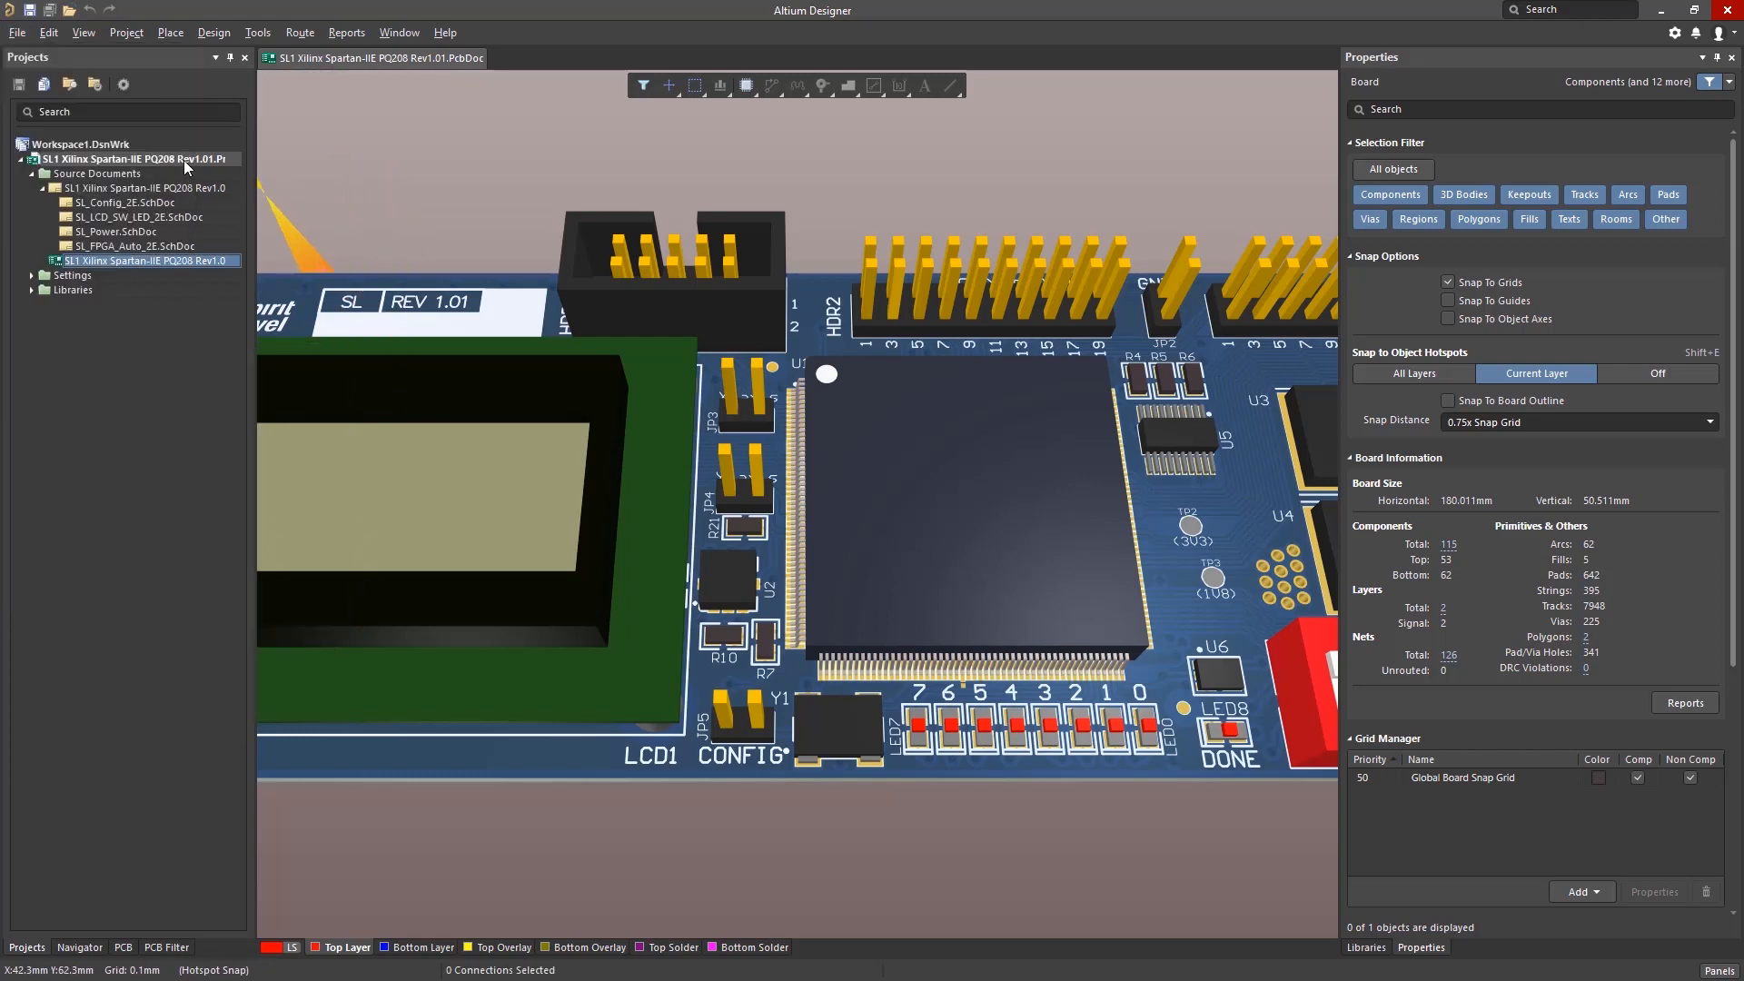
Add a Draftsman Document to the SL1 project using the [Default] template
right_click(100, 144)
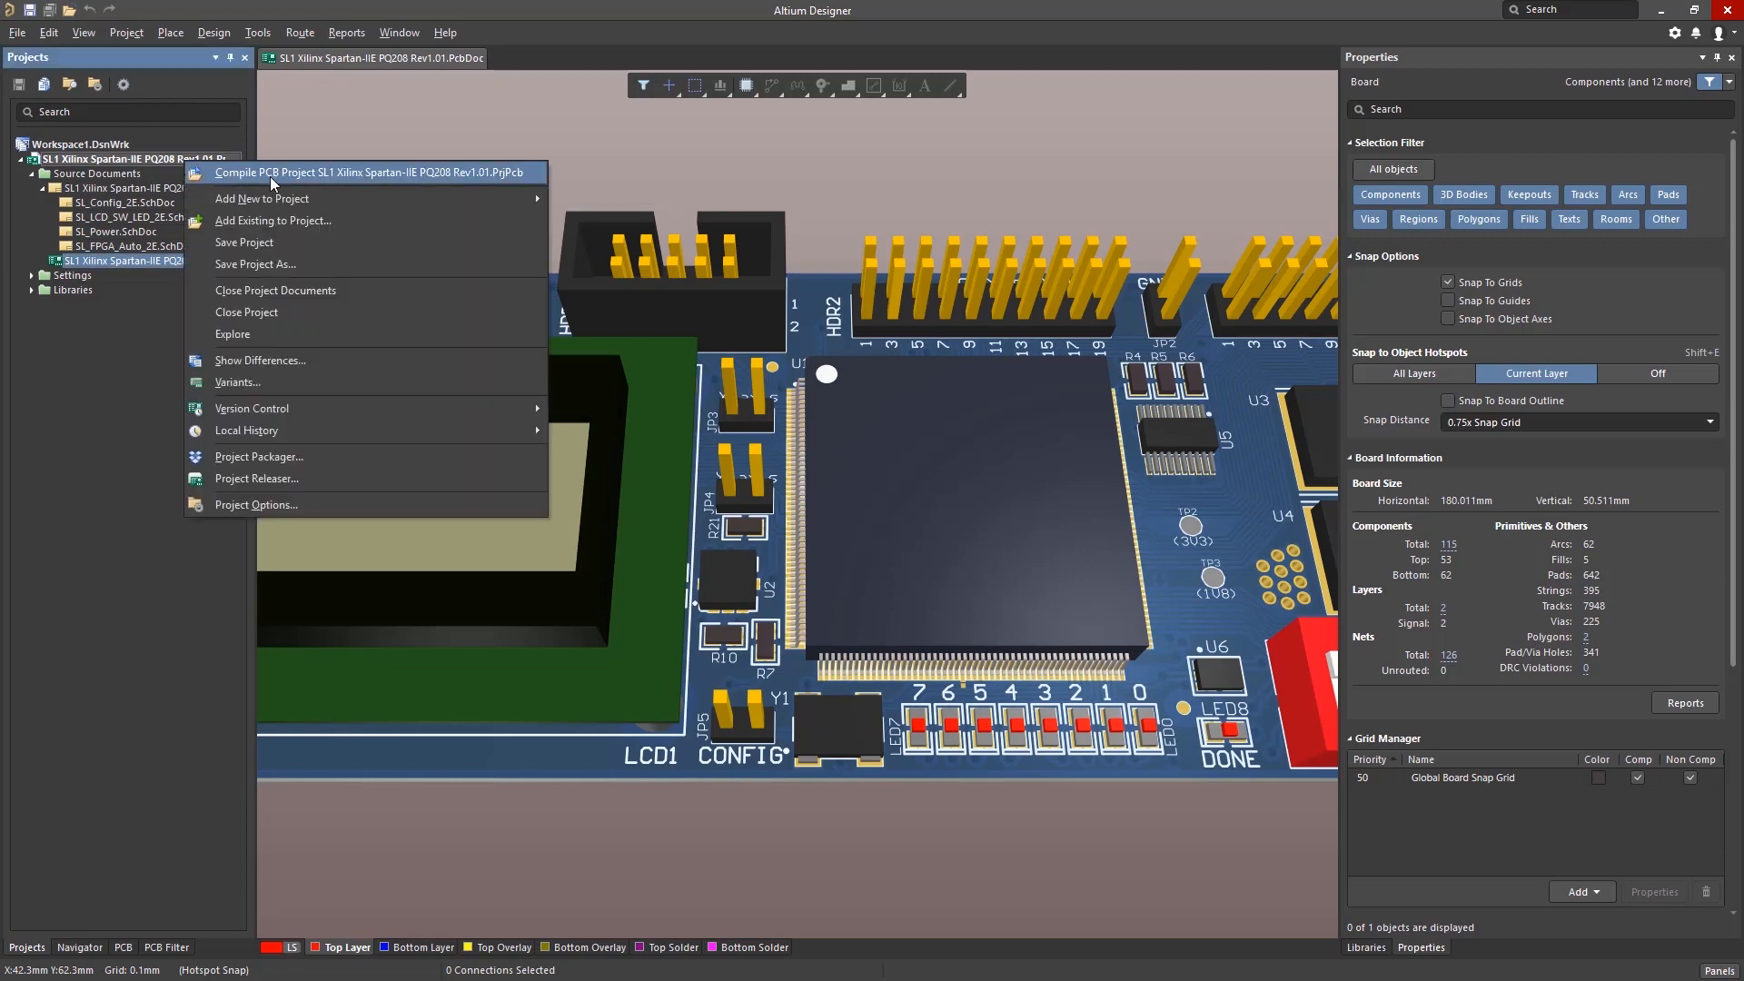
mouse_move(261, 198)
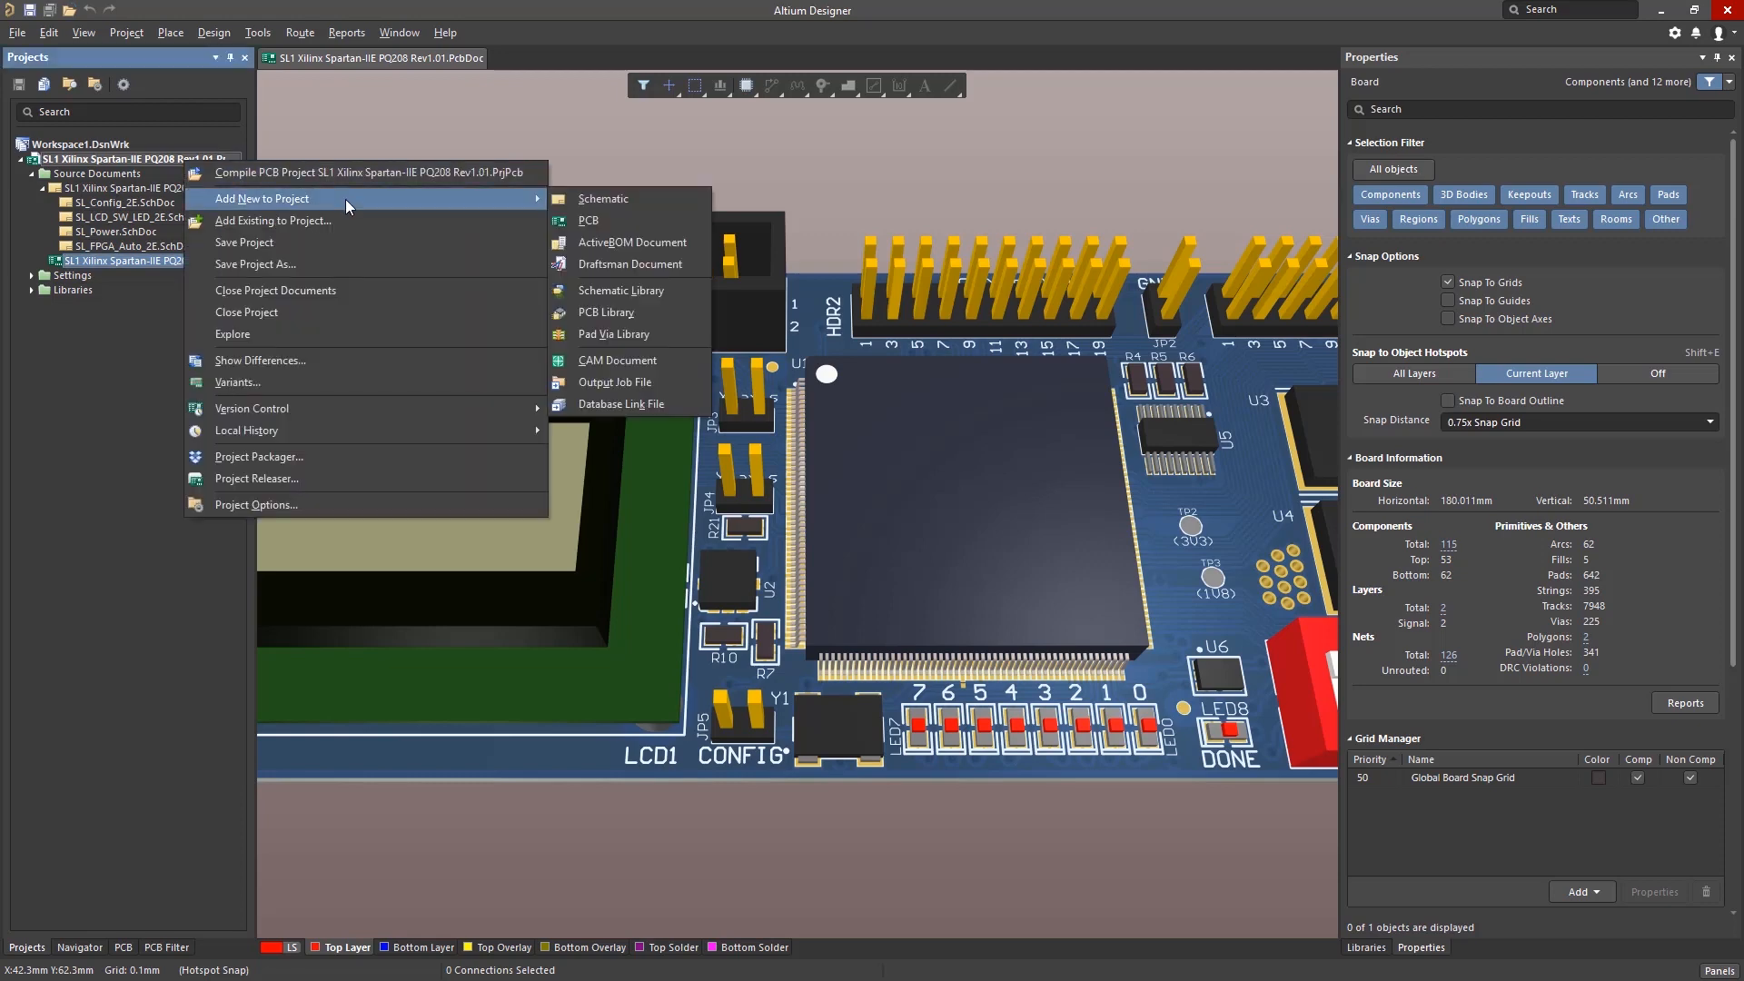
mouse_move(631, 263)
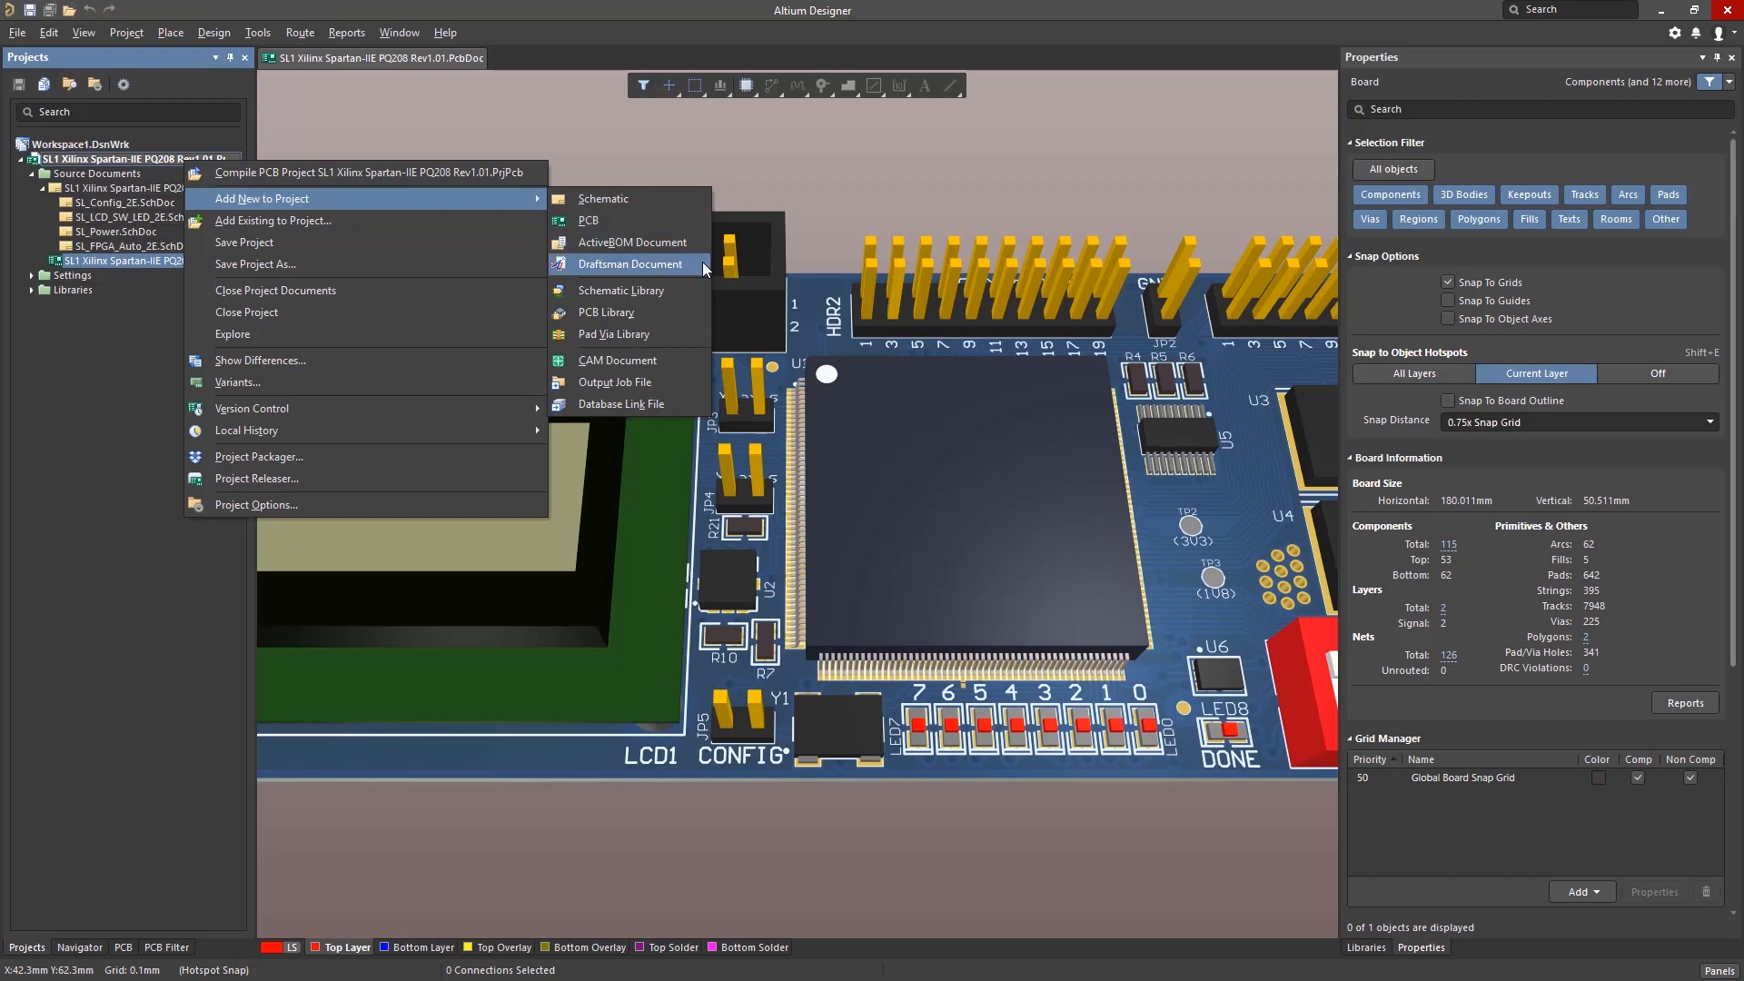
left_click(629, 263)
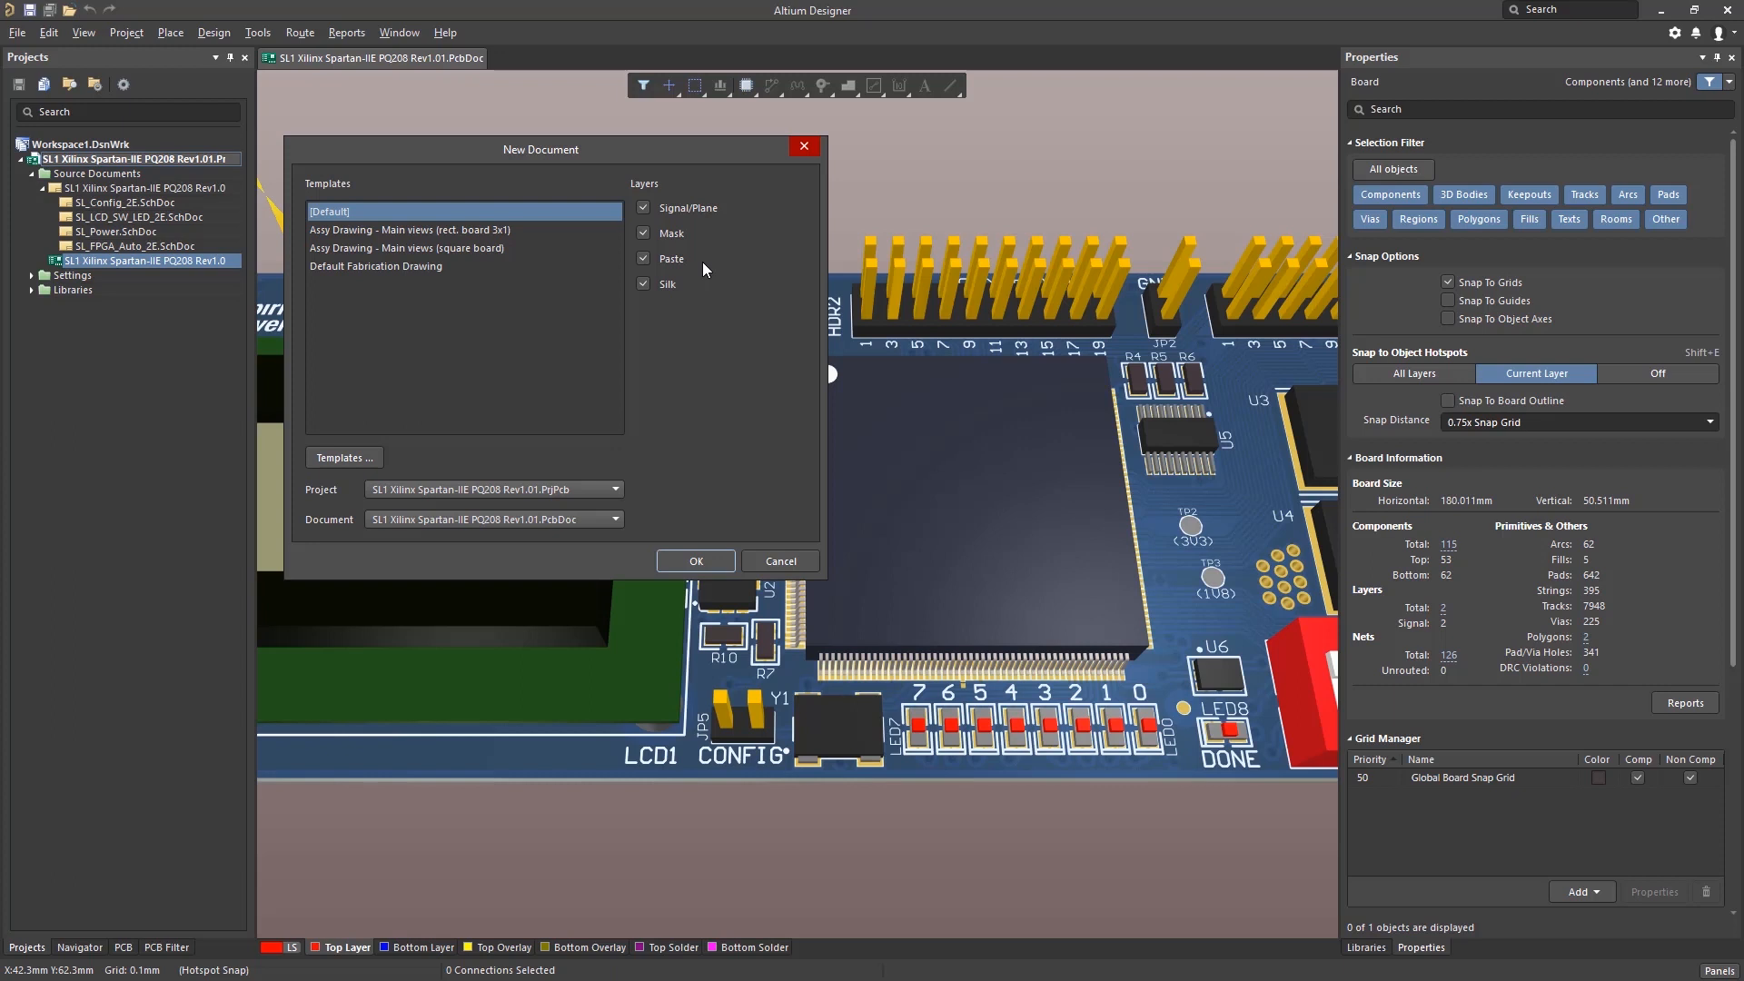
left_click(375, 266)
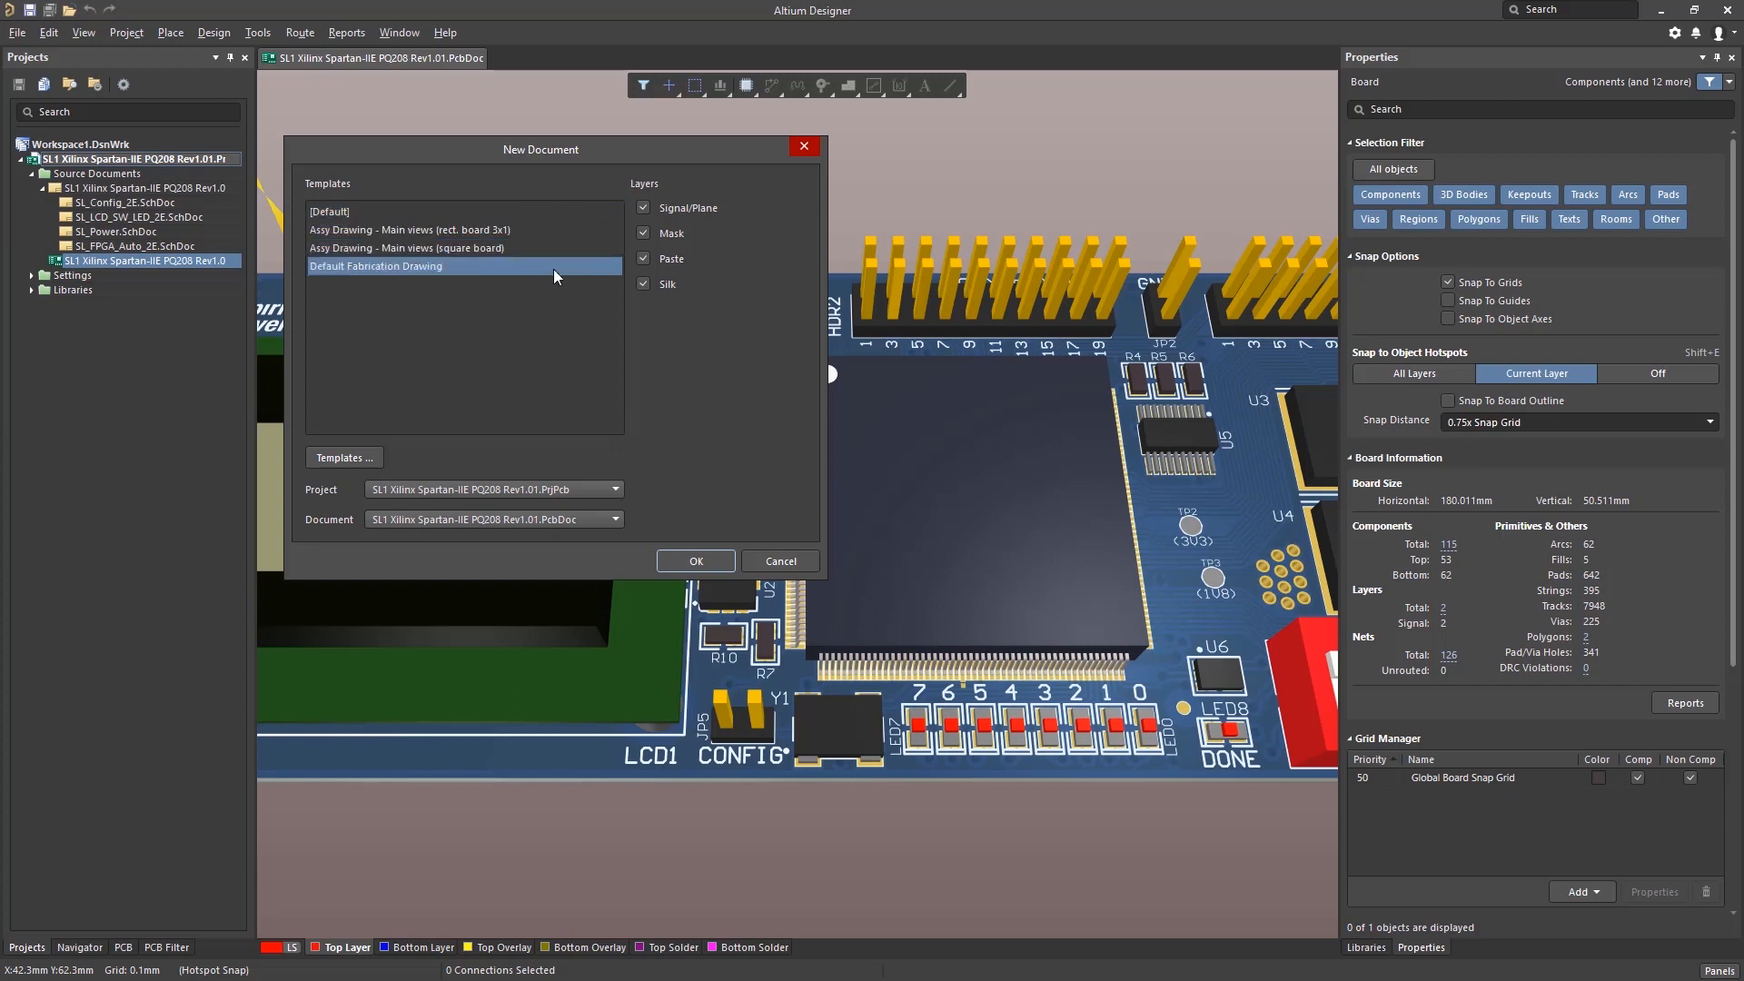
mouse_move(568, 218)
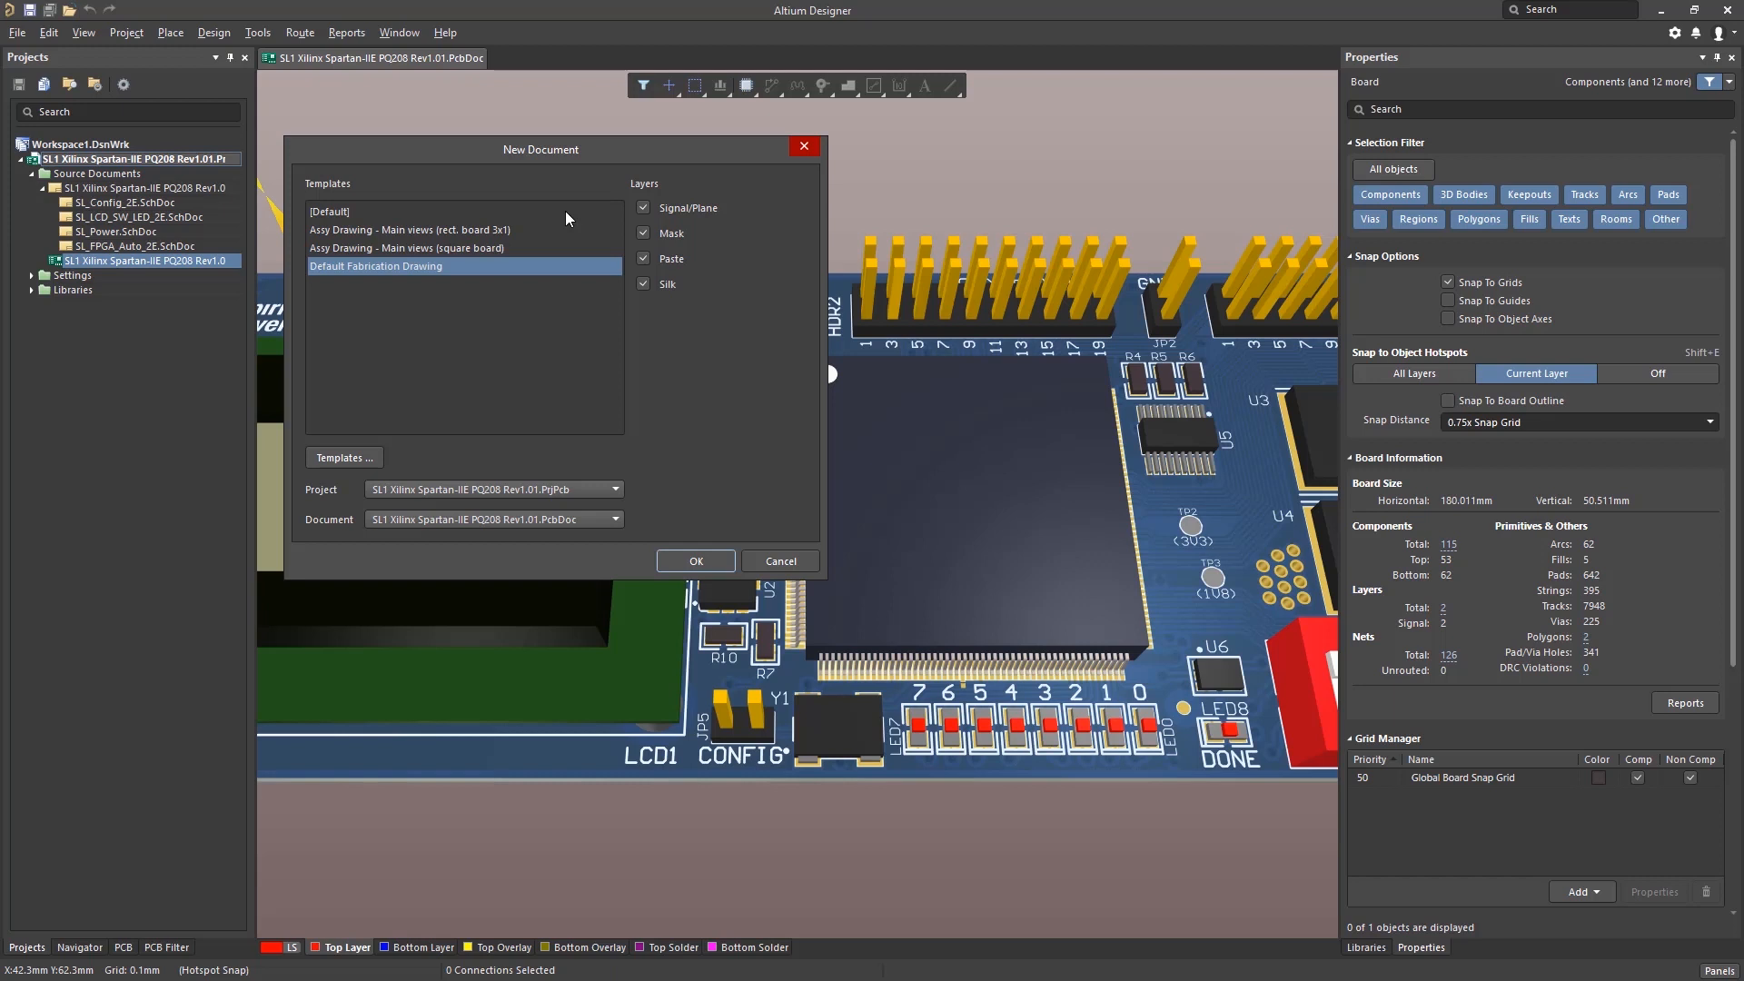
left_click(365, 212)
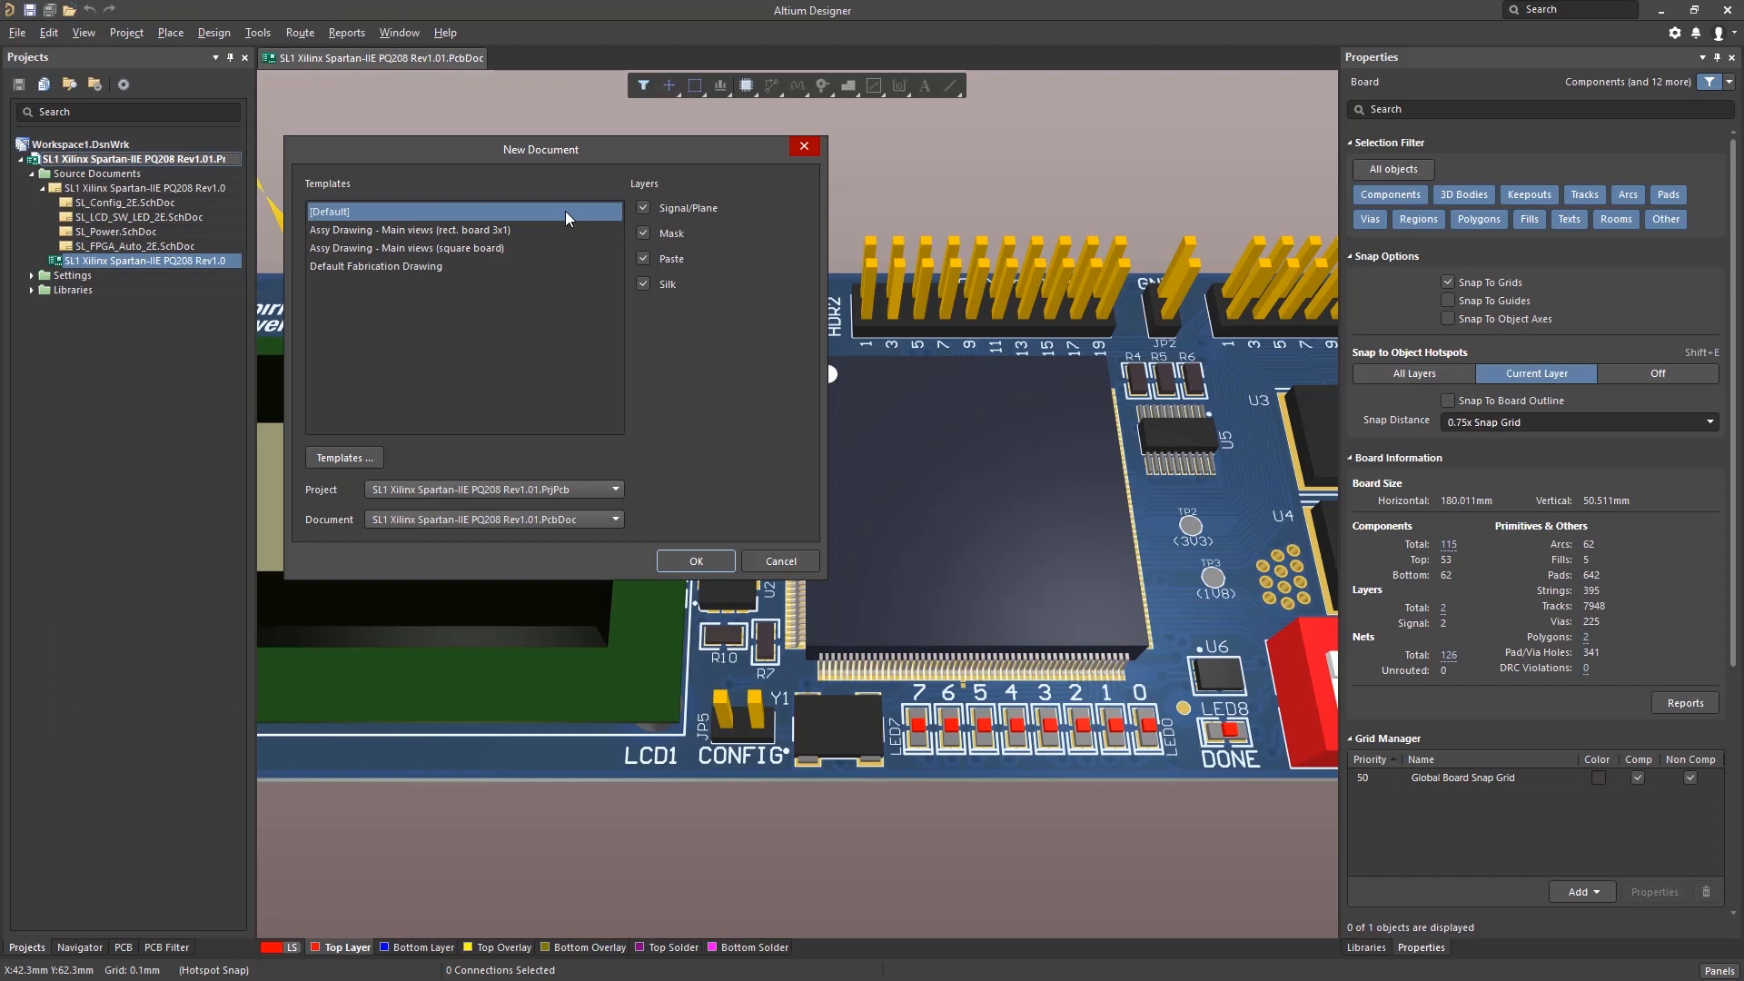
mouse_move(602, 214)
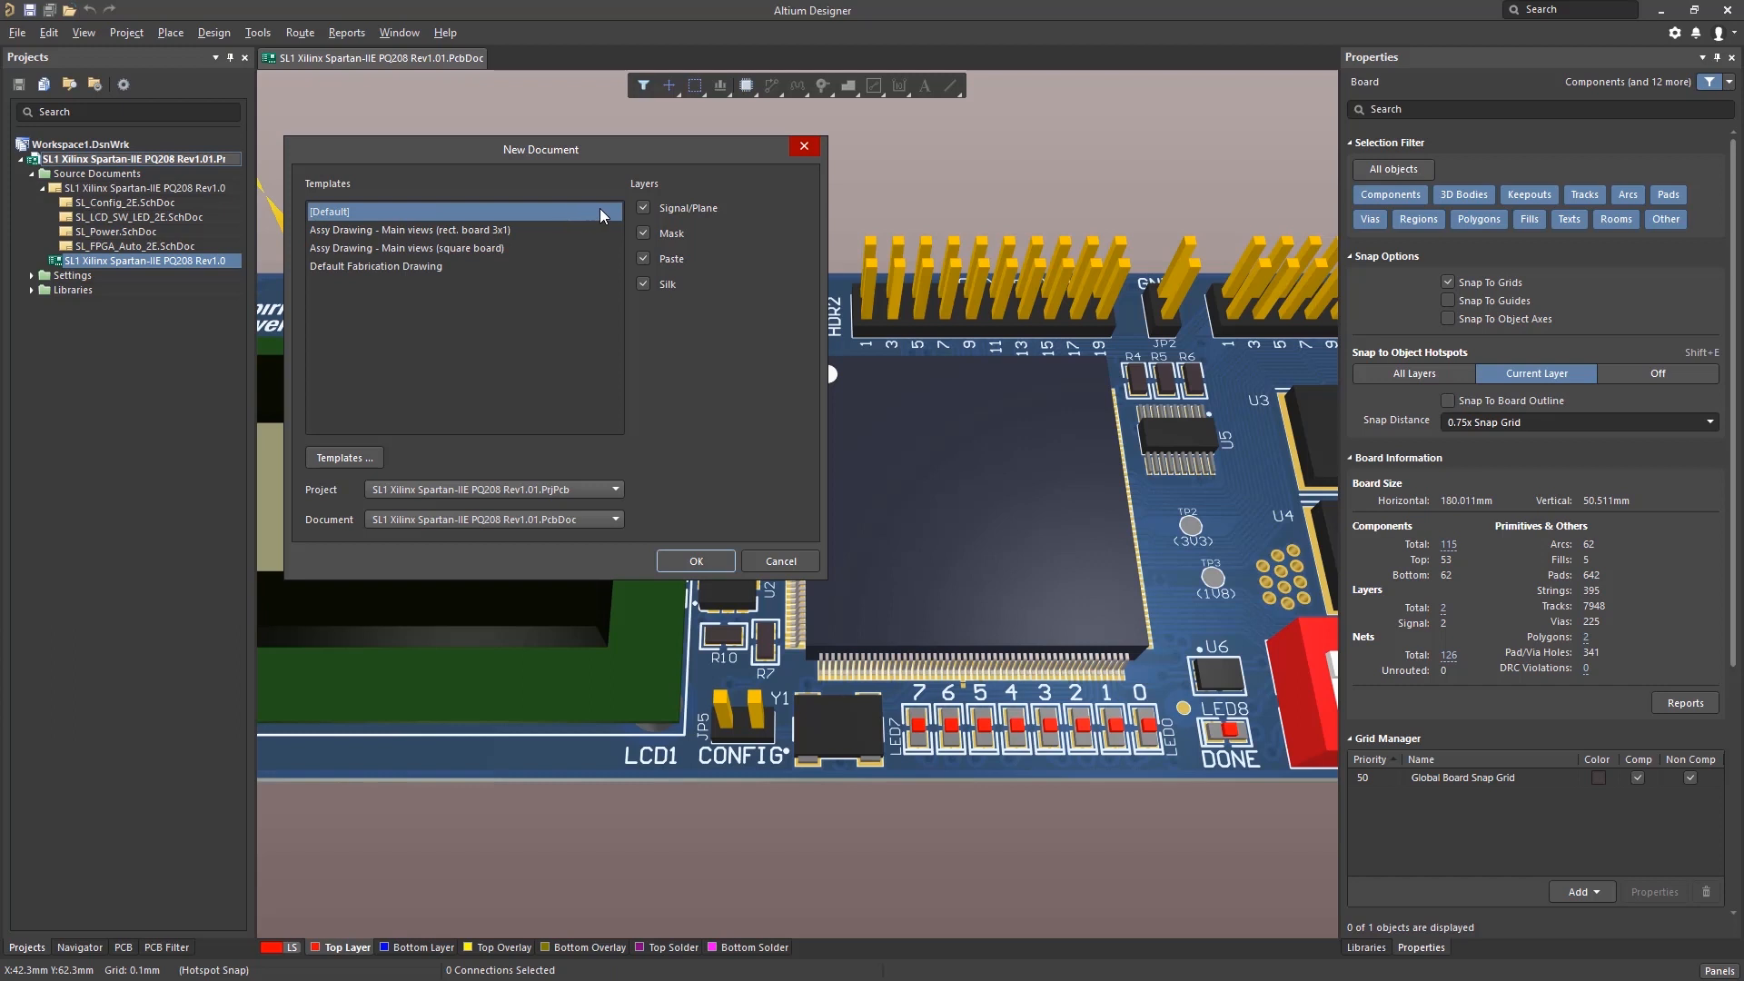
mouse_move(576, 506)
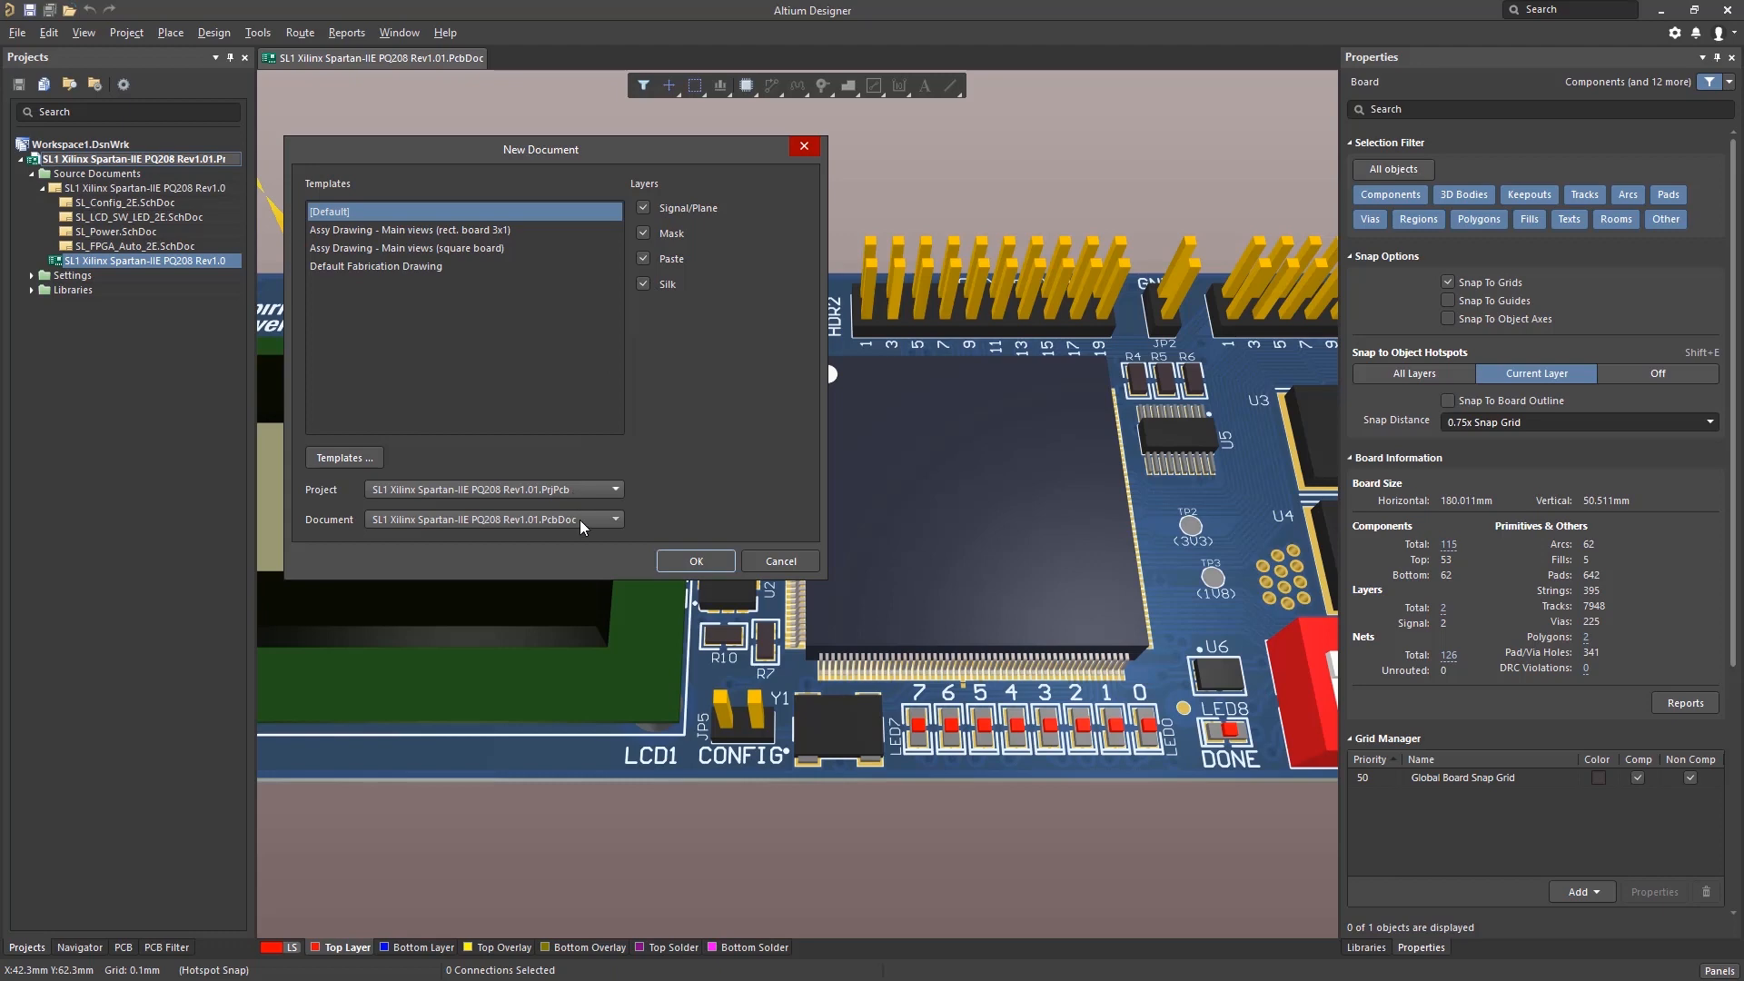
left_click(696, 560)
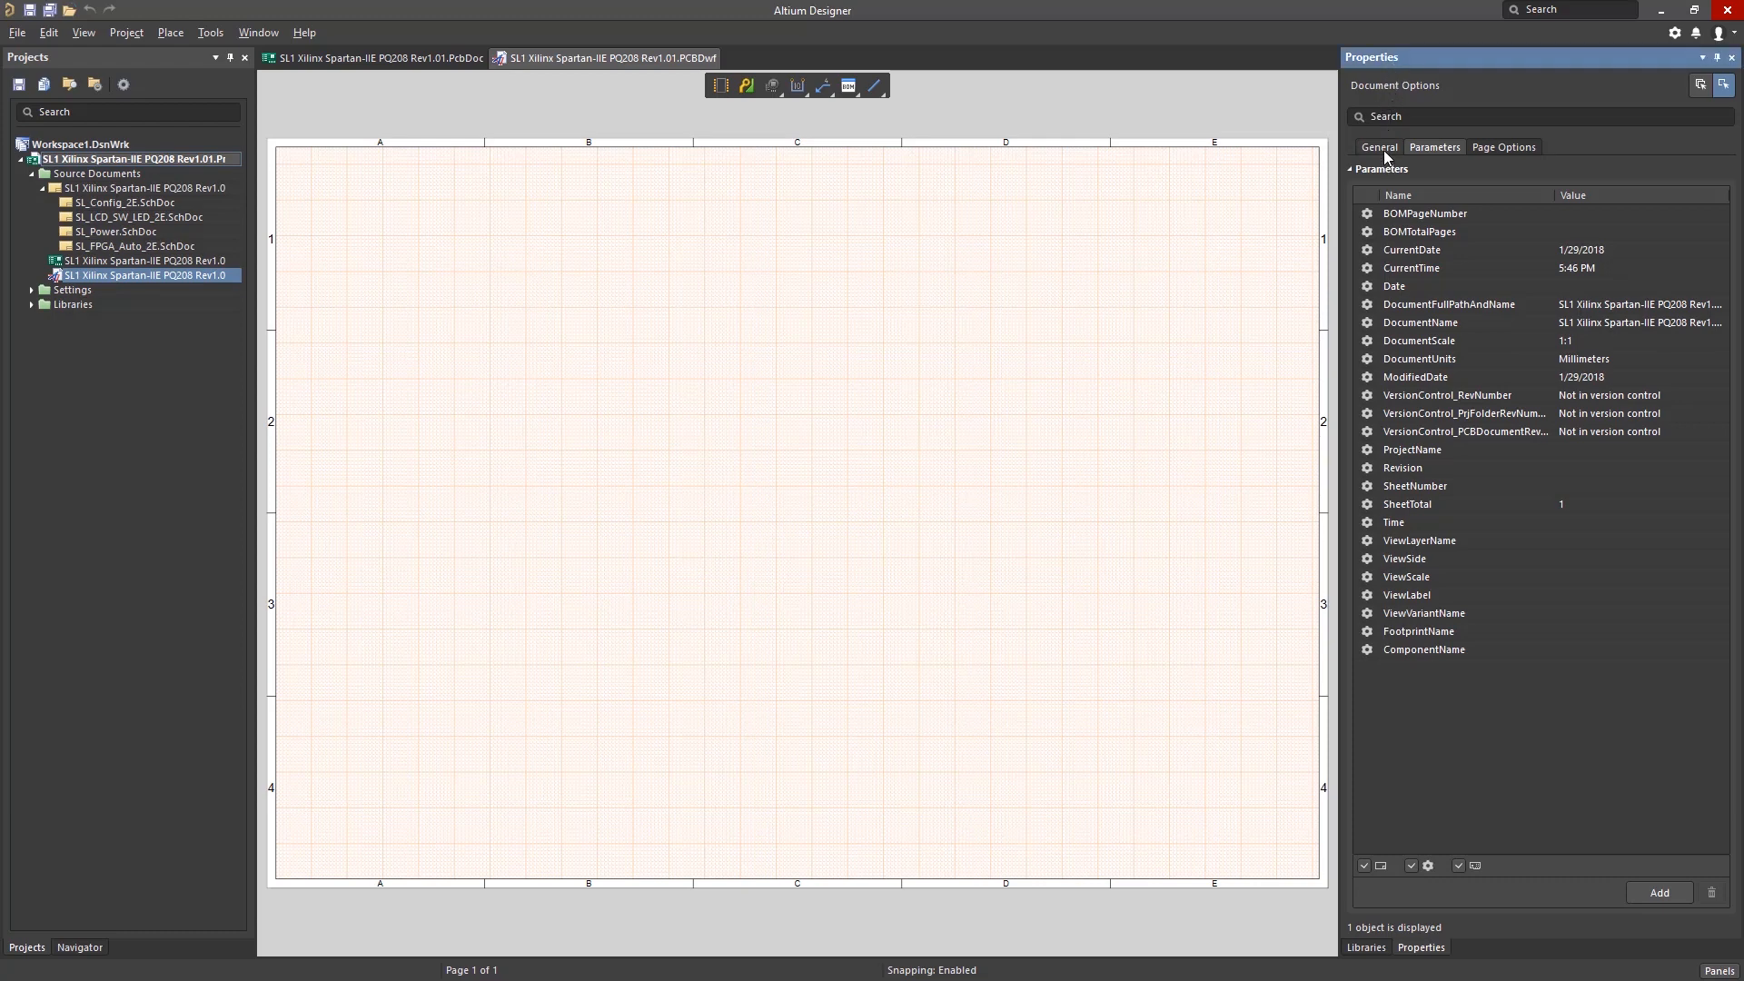
Show the General document options and review the grid, source, line style and unit settings
left_click(1379, 146)
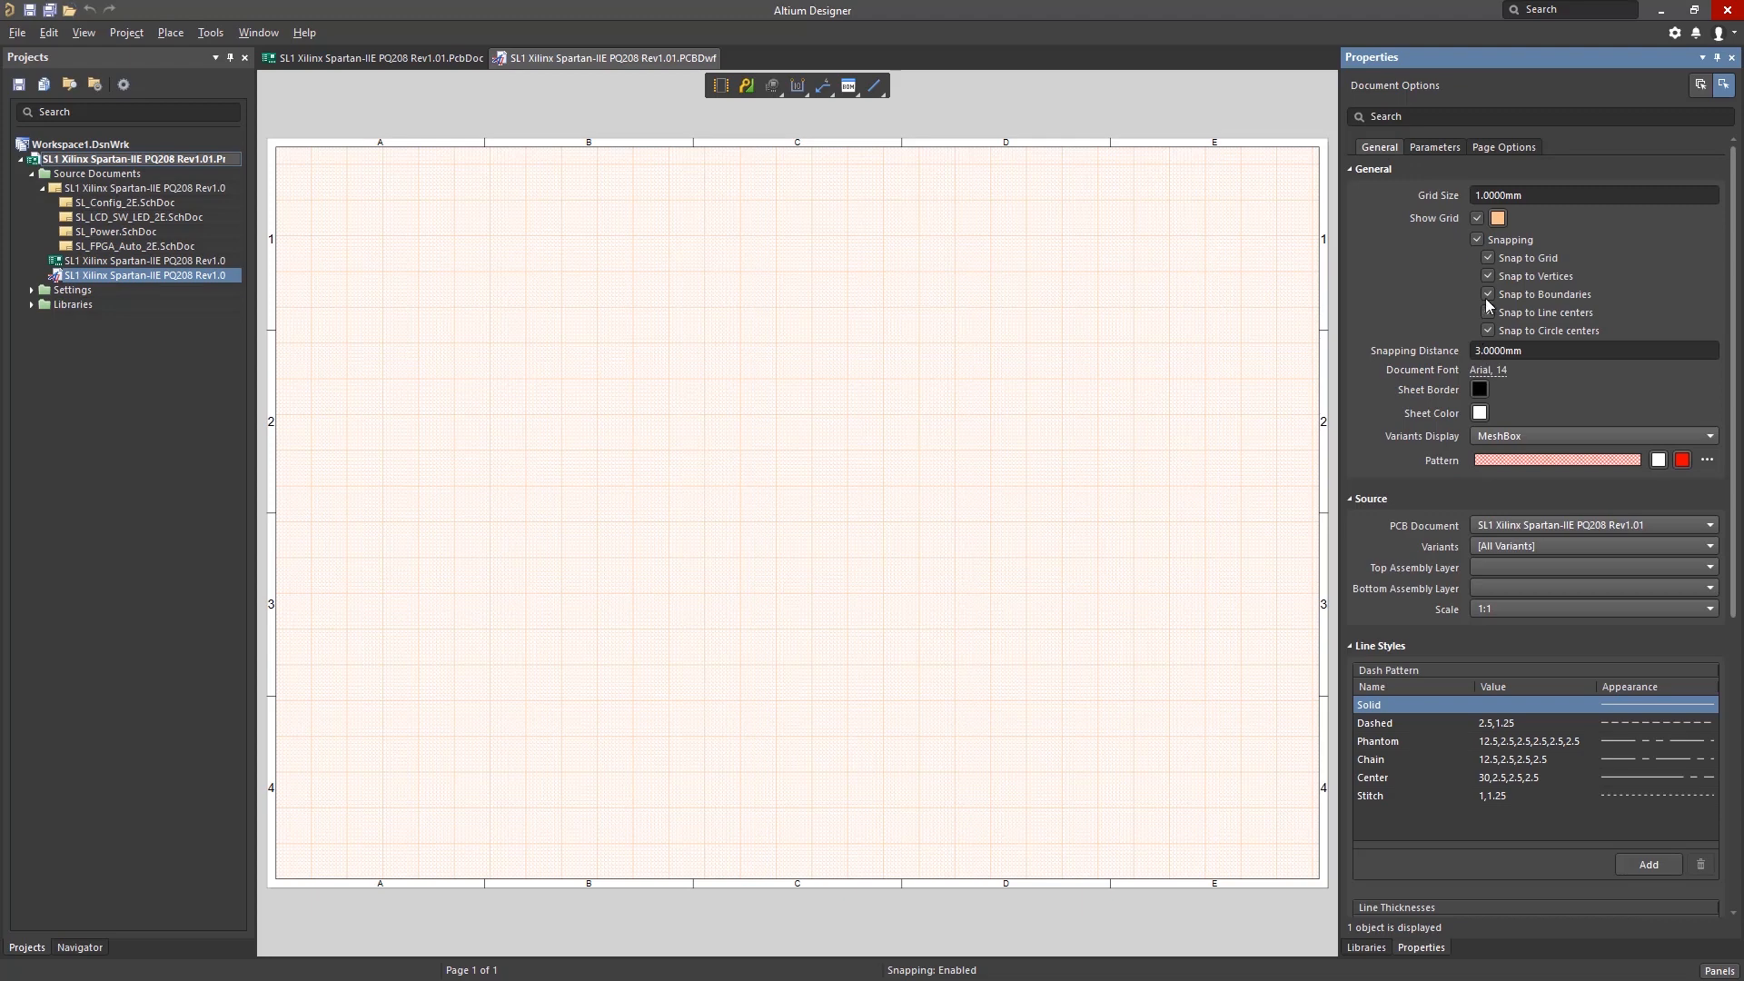
scroll("down", 3)
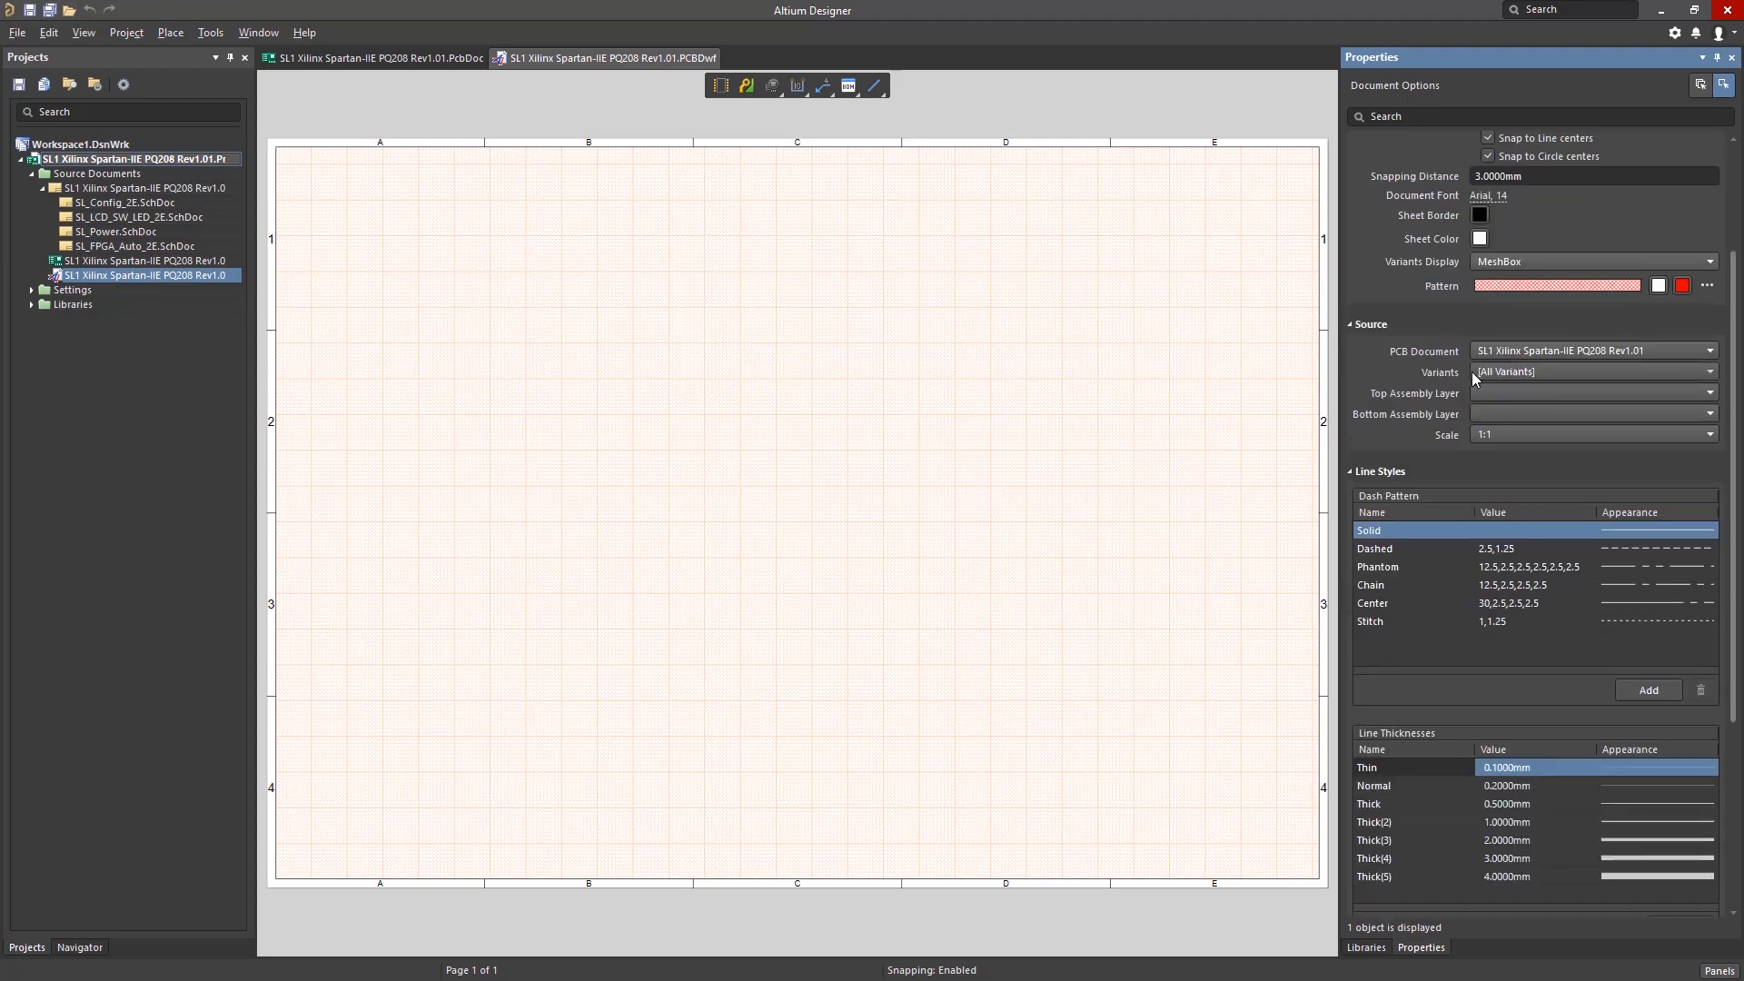
scroll("down", 3)
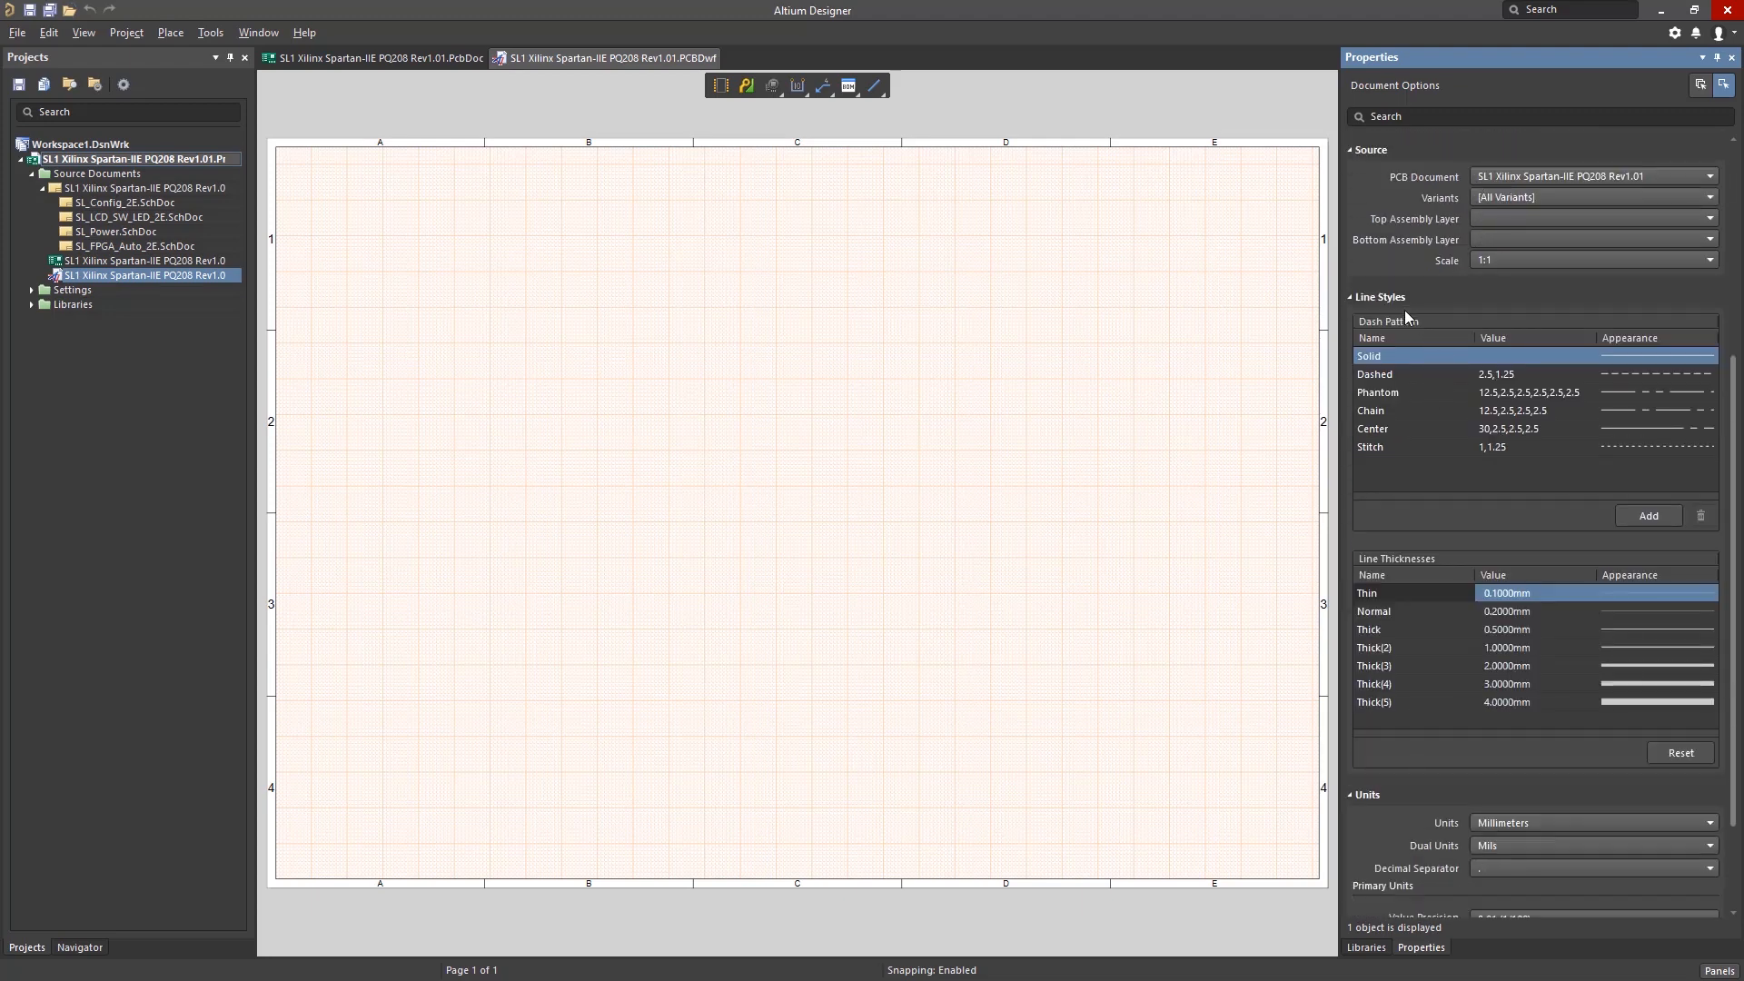
scroll("down", 3)
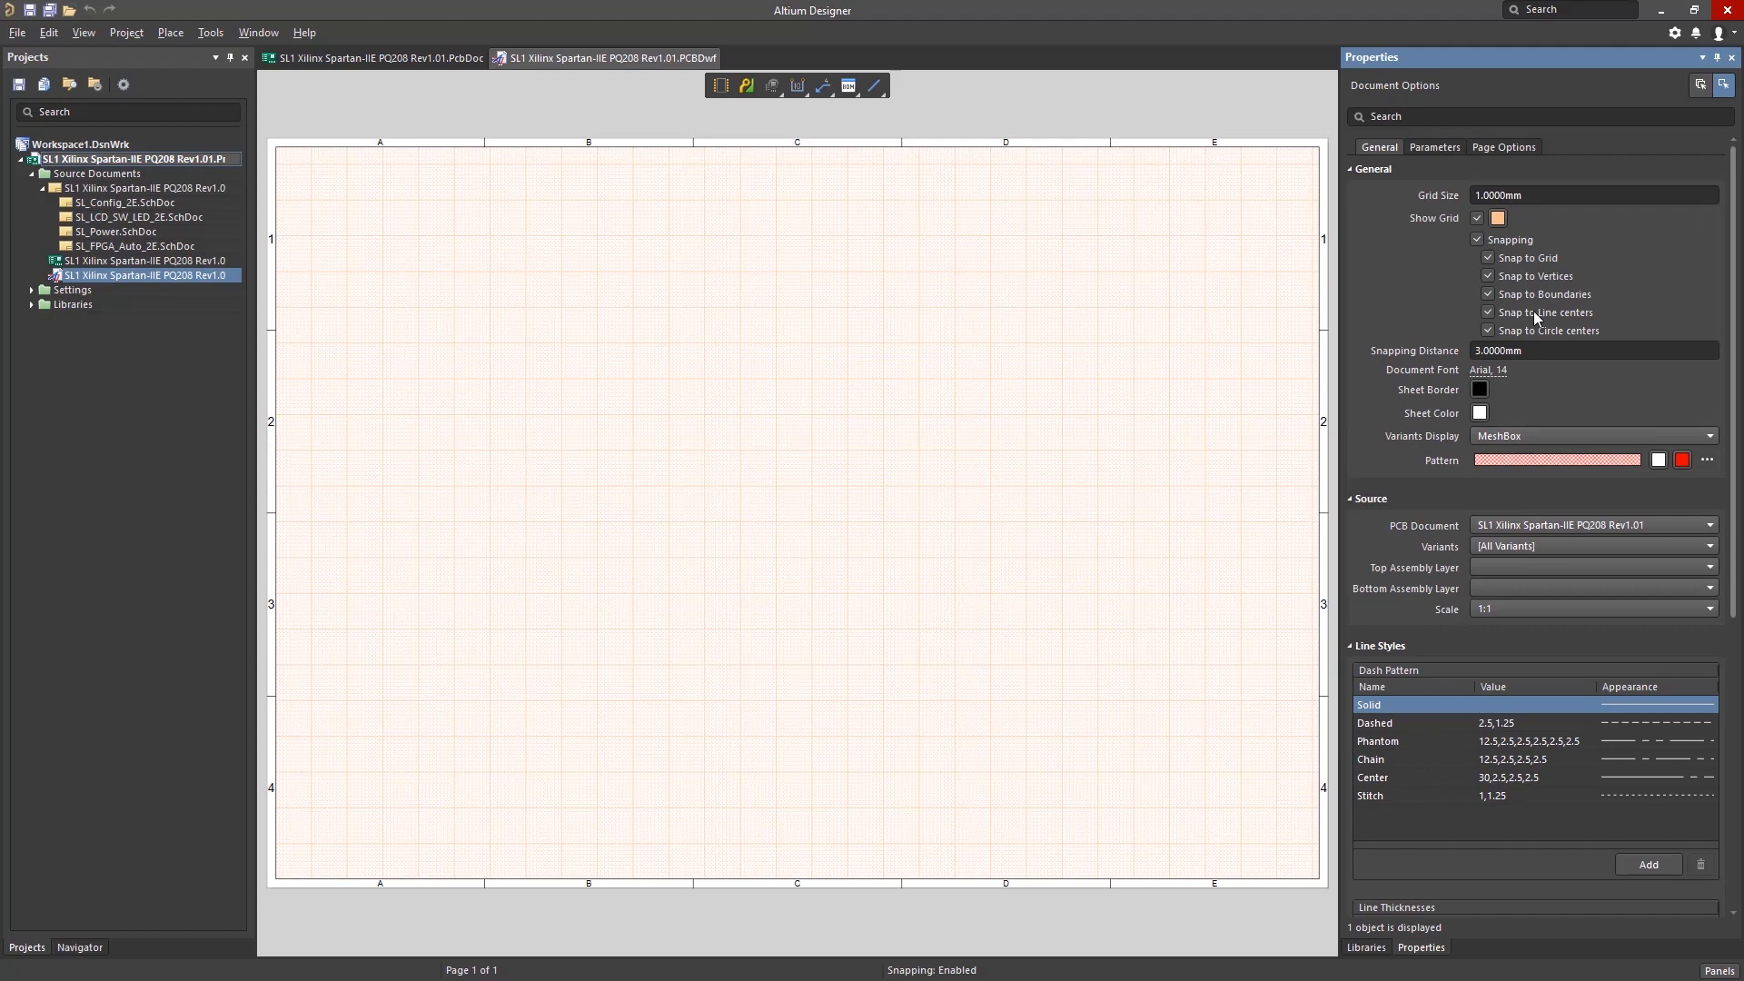
Switch Page Options formatting to Template and choose ANSI B Landscape
left_click(1503, 147)
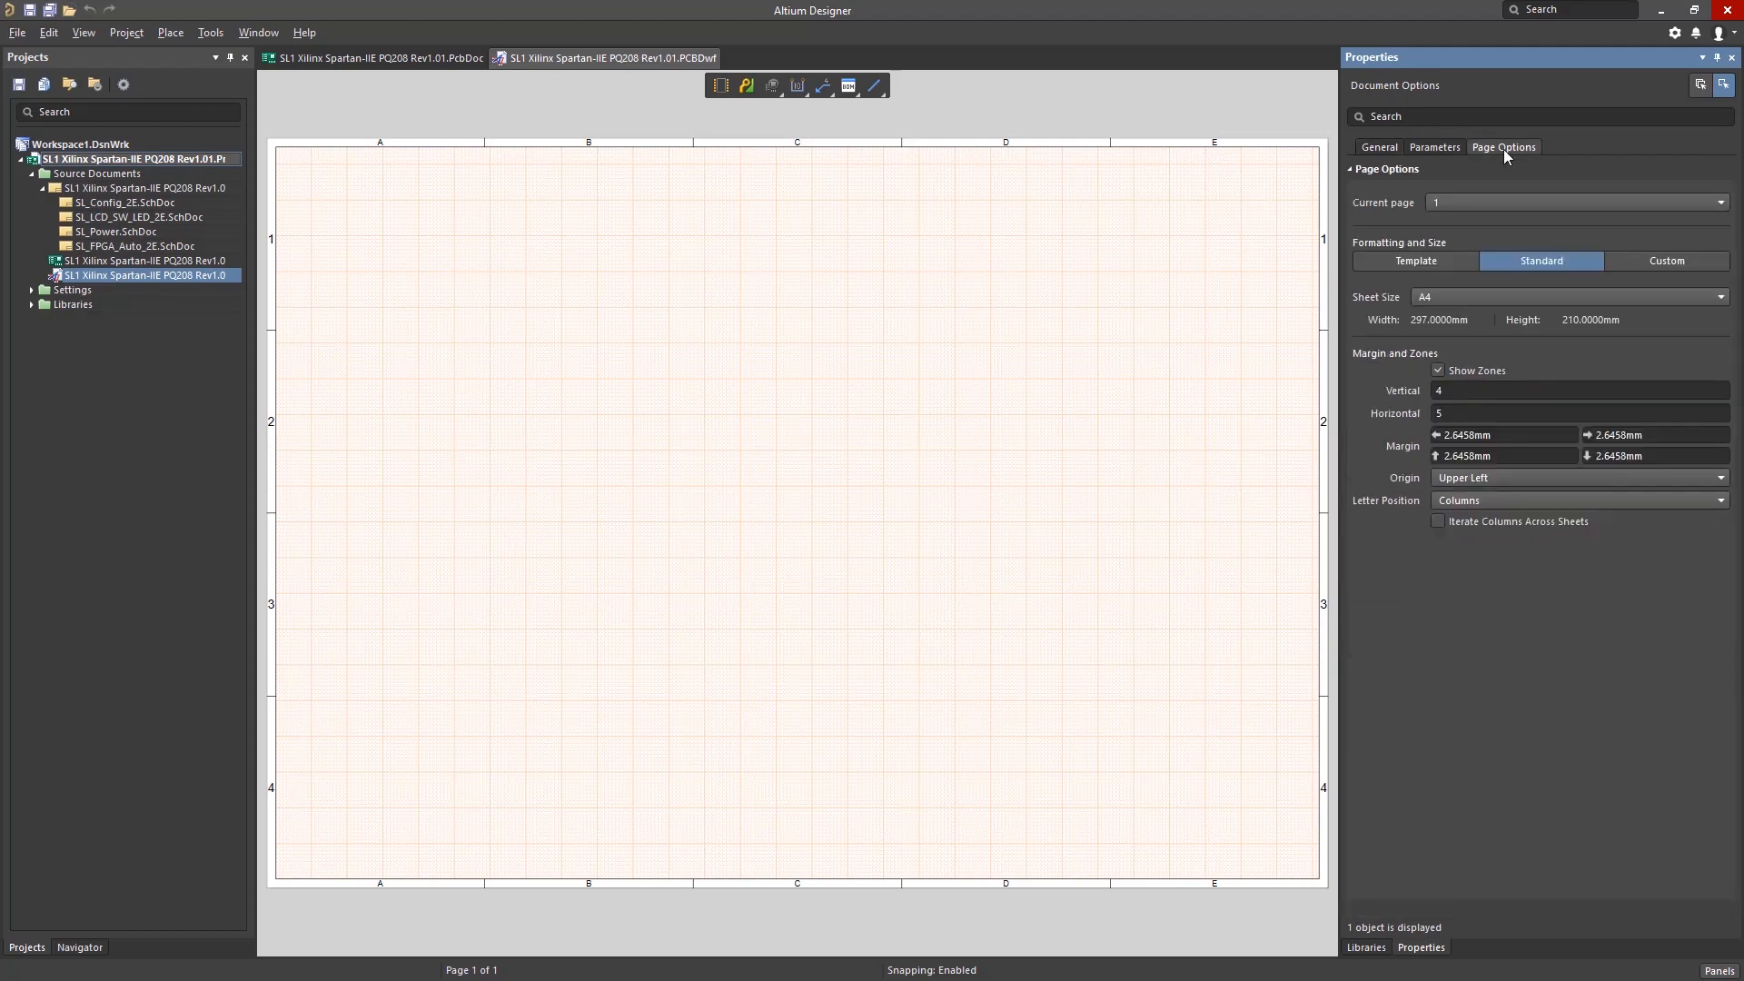
left_click(1415, 260)
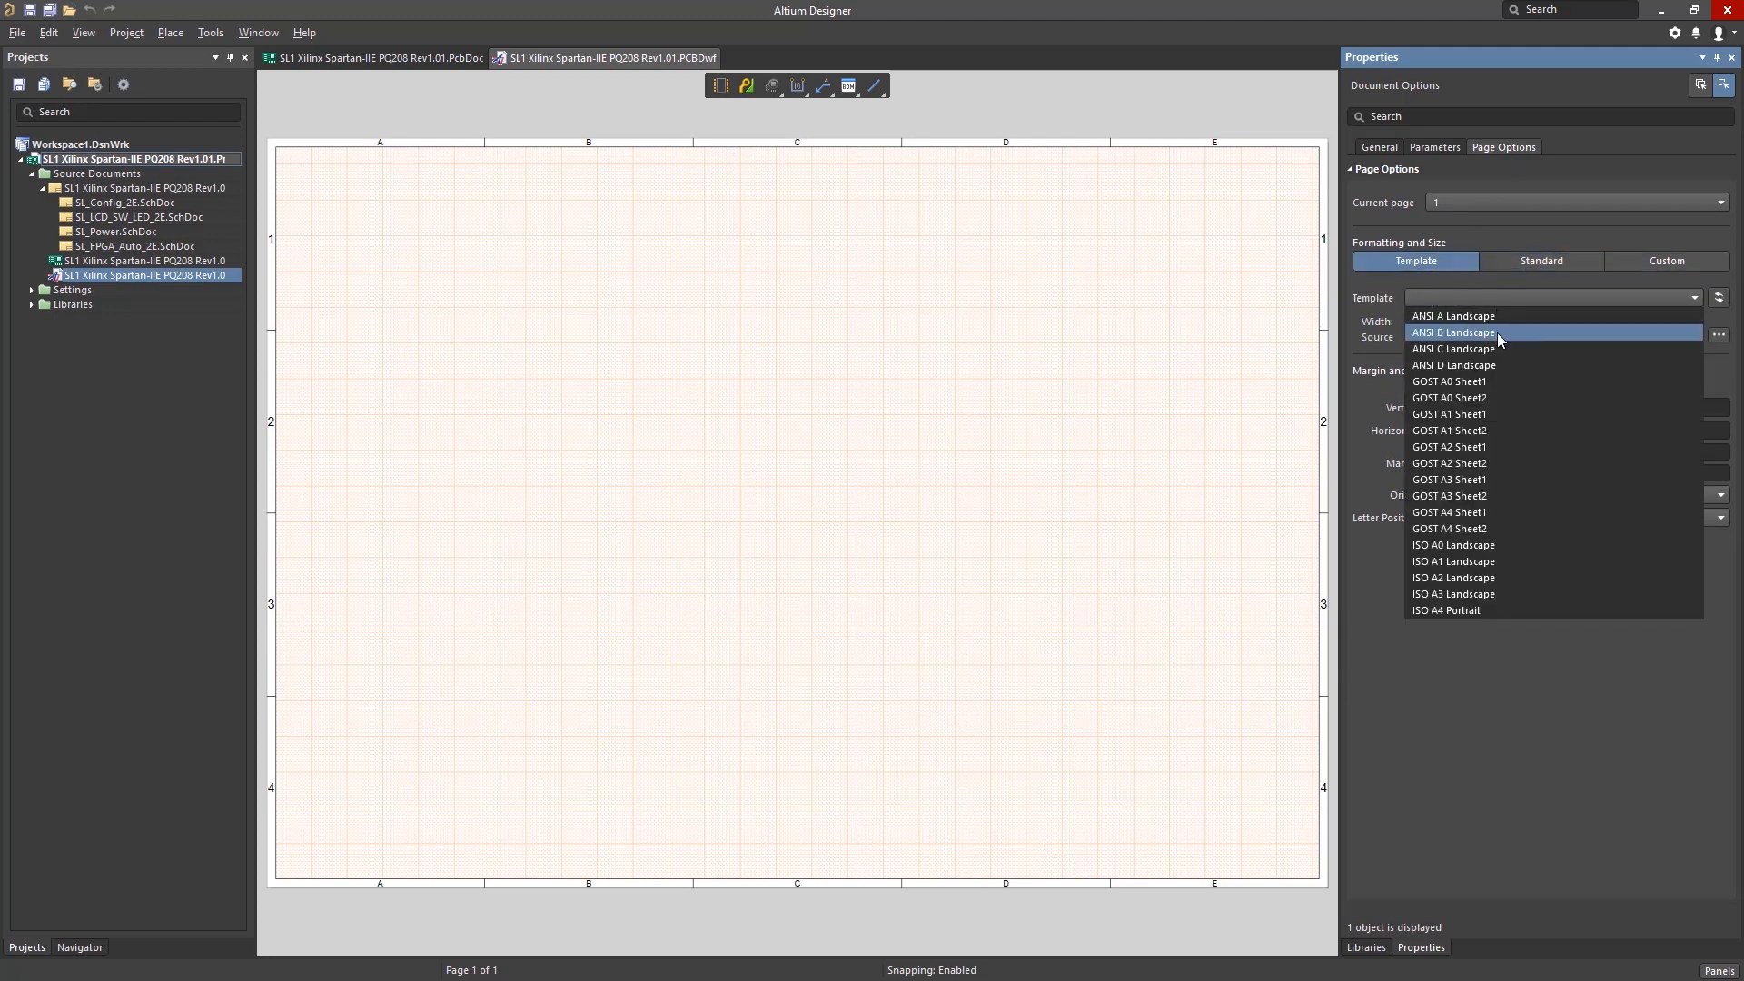
left_click(1454, 332)
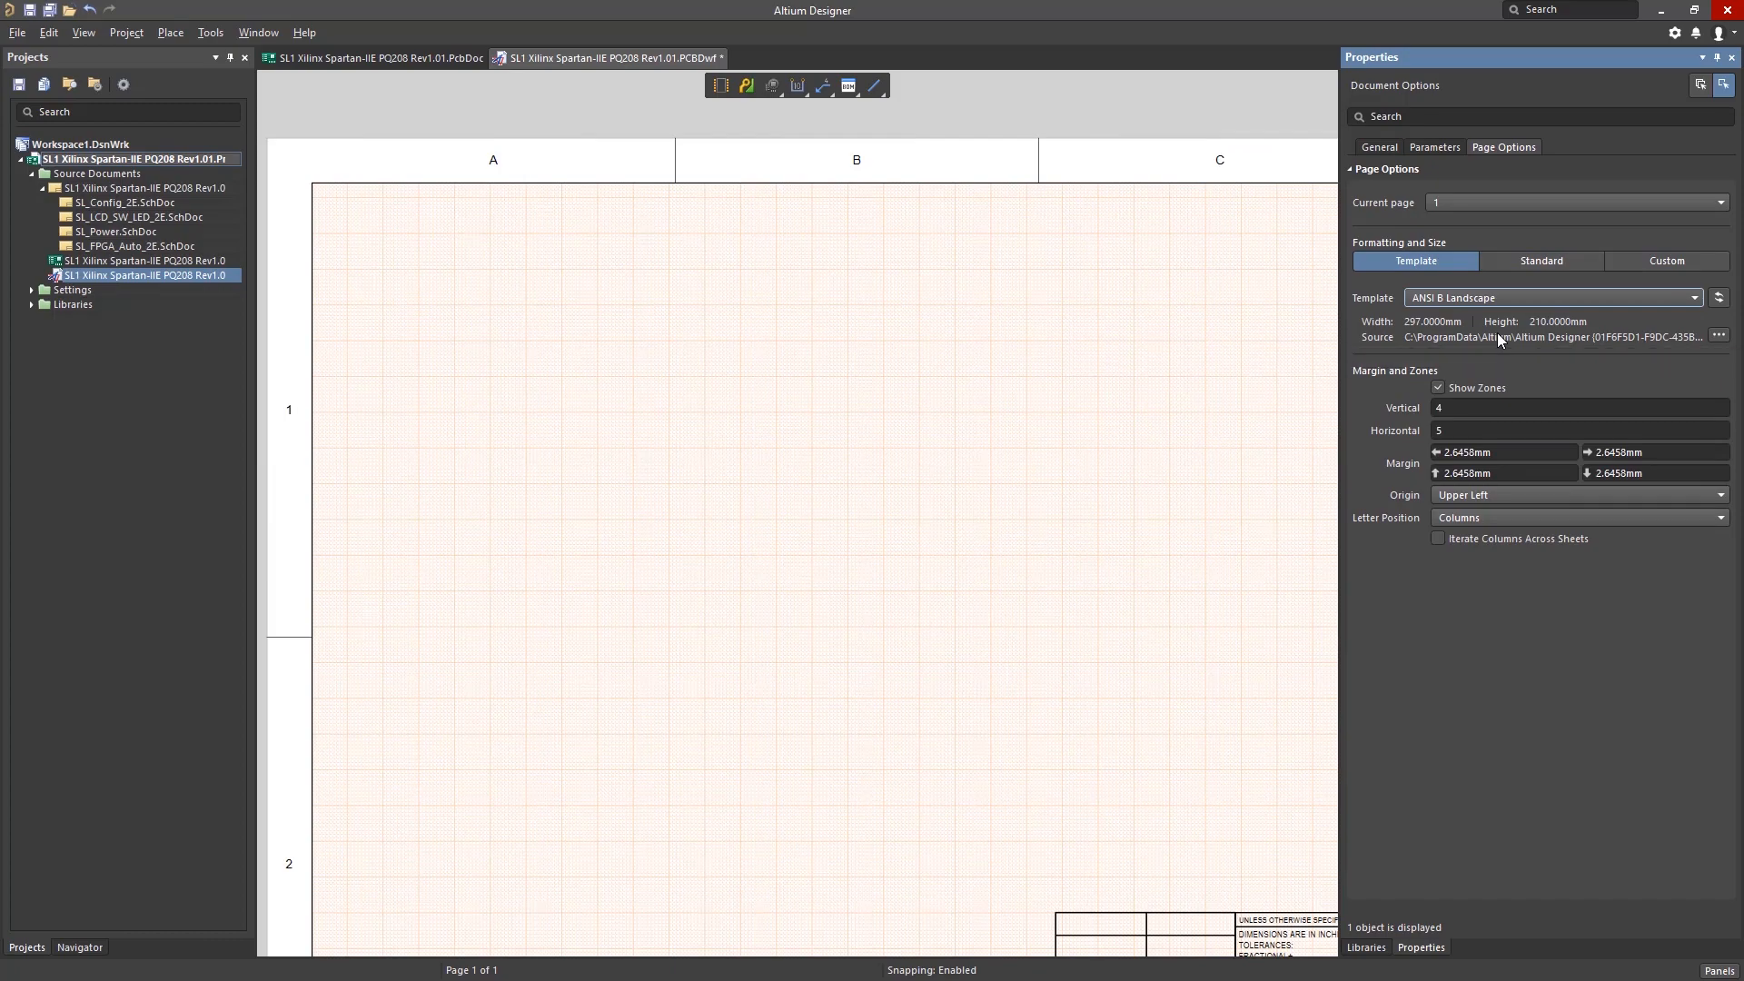
mouse_move(1150, 401)
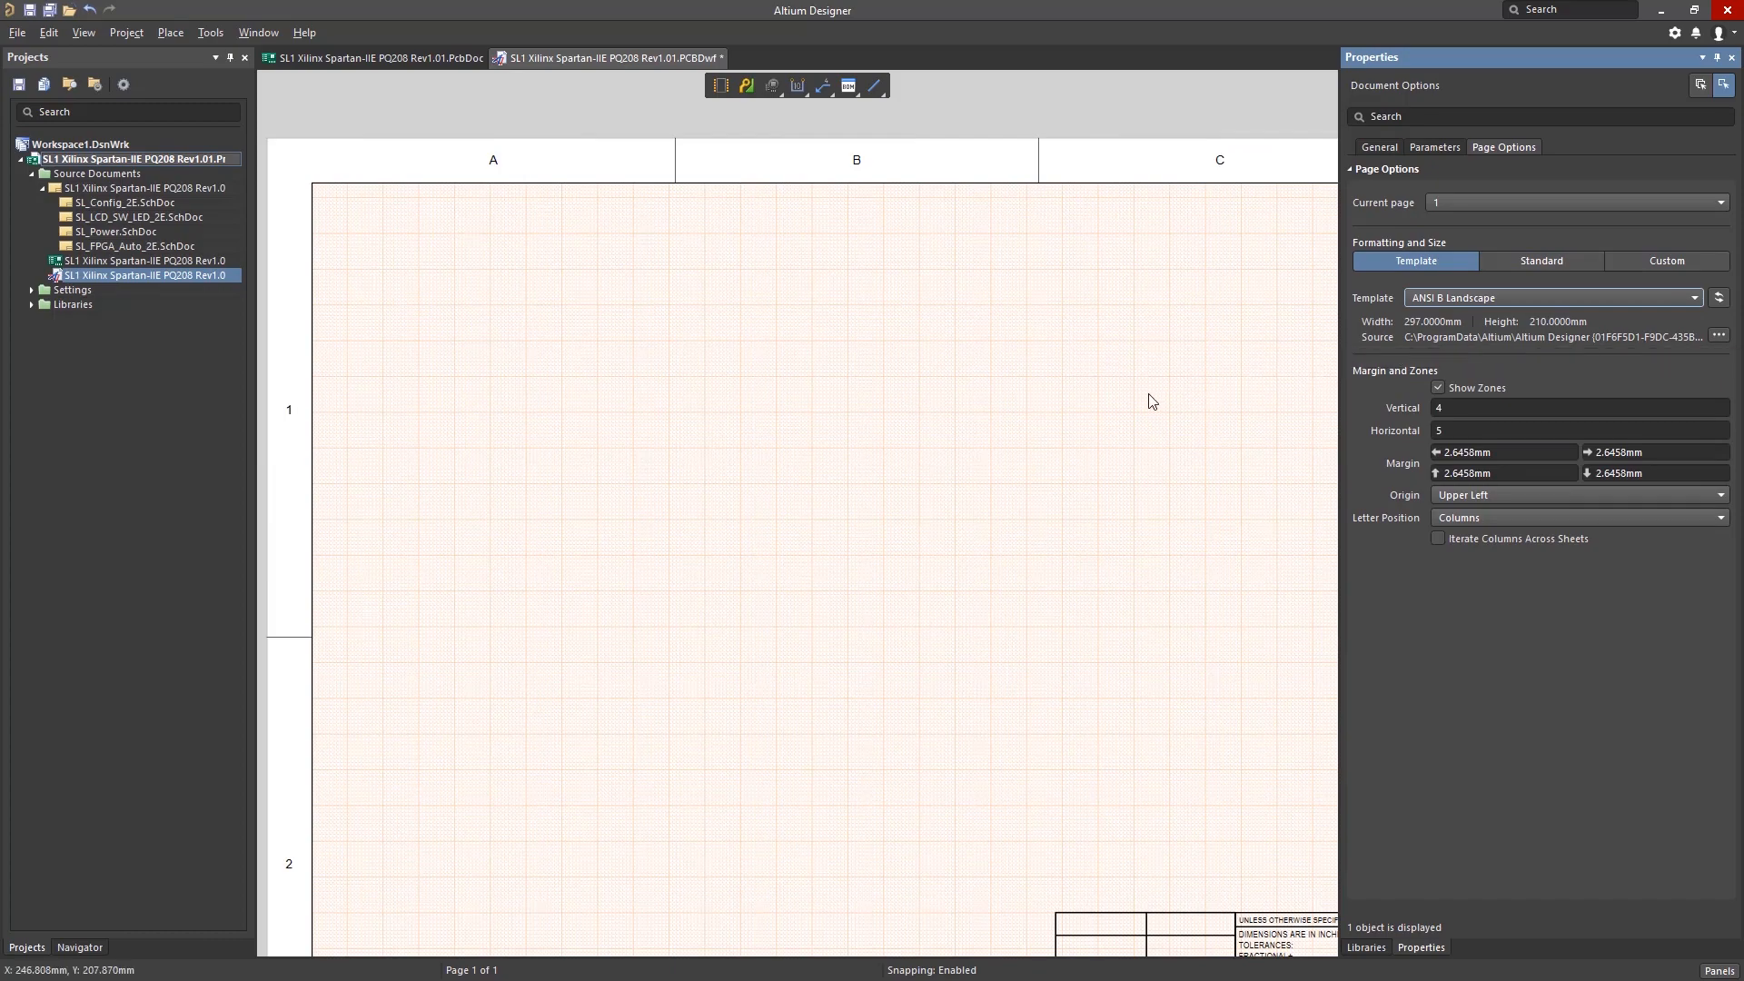
Add a second and a third sheet to the Draftsman drawing
right_click(1150, 400)
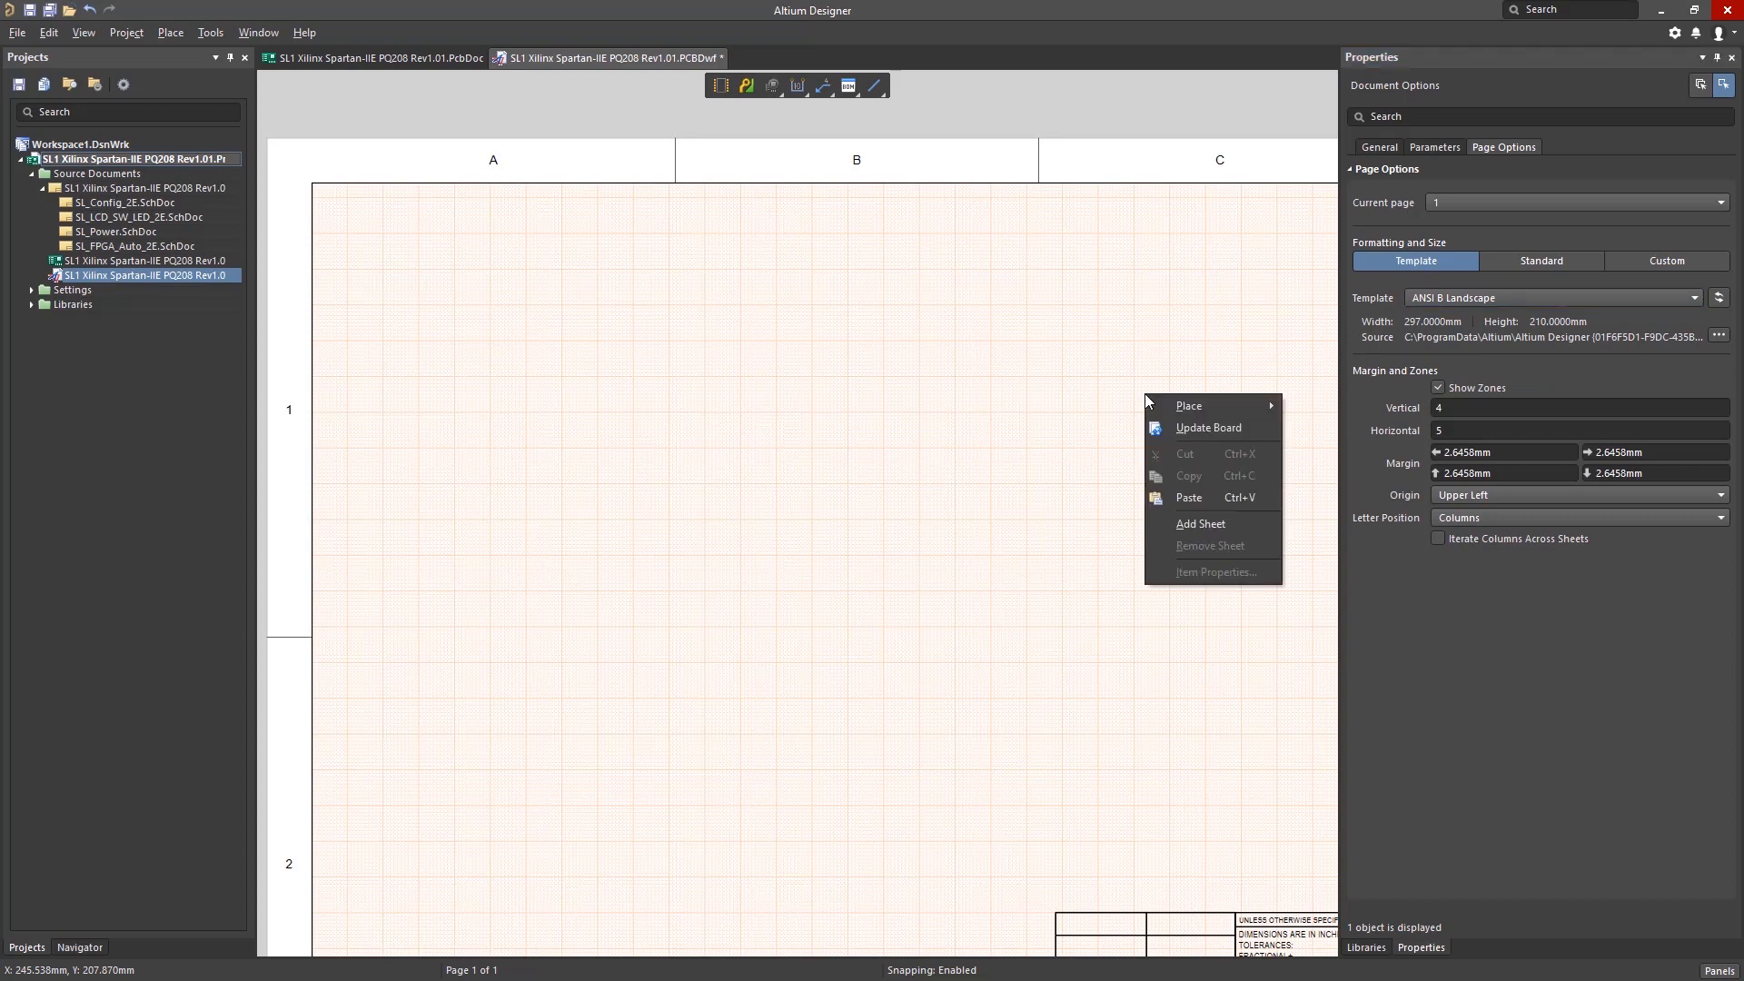
mouse_move(1238, 528)
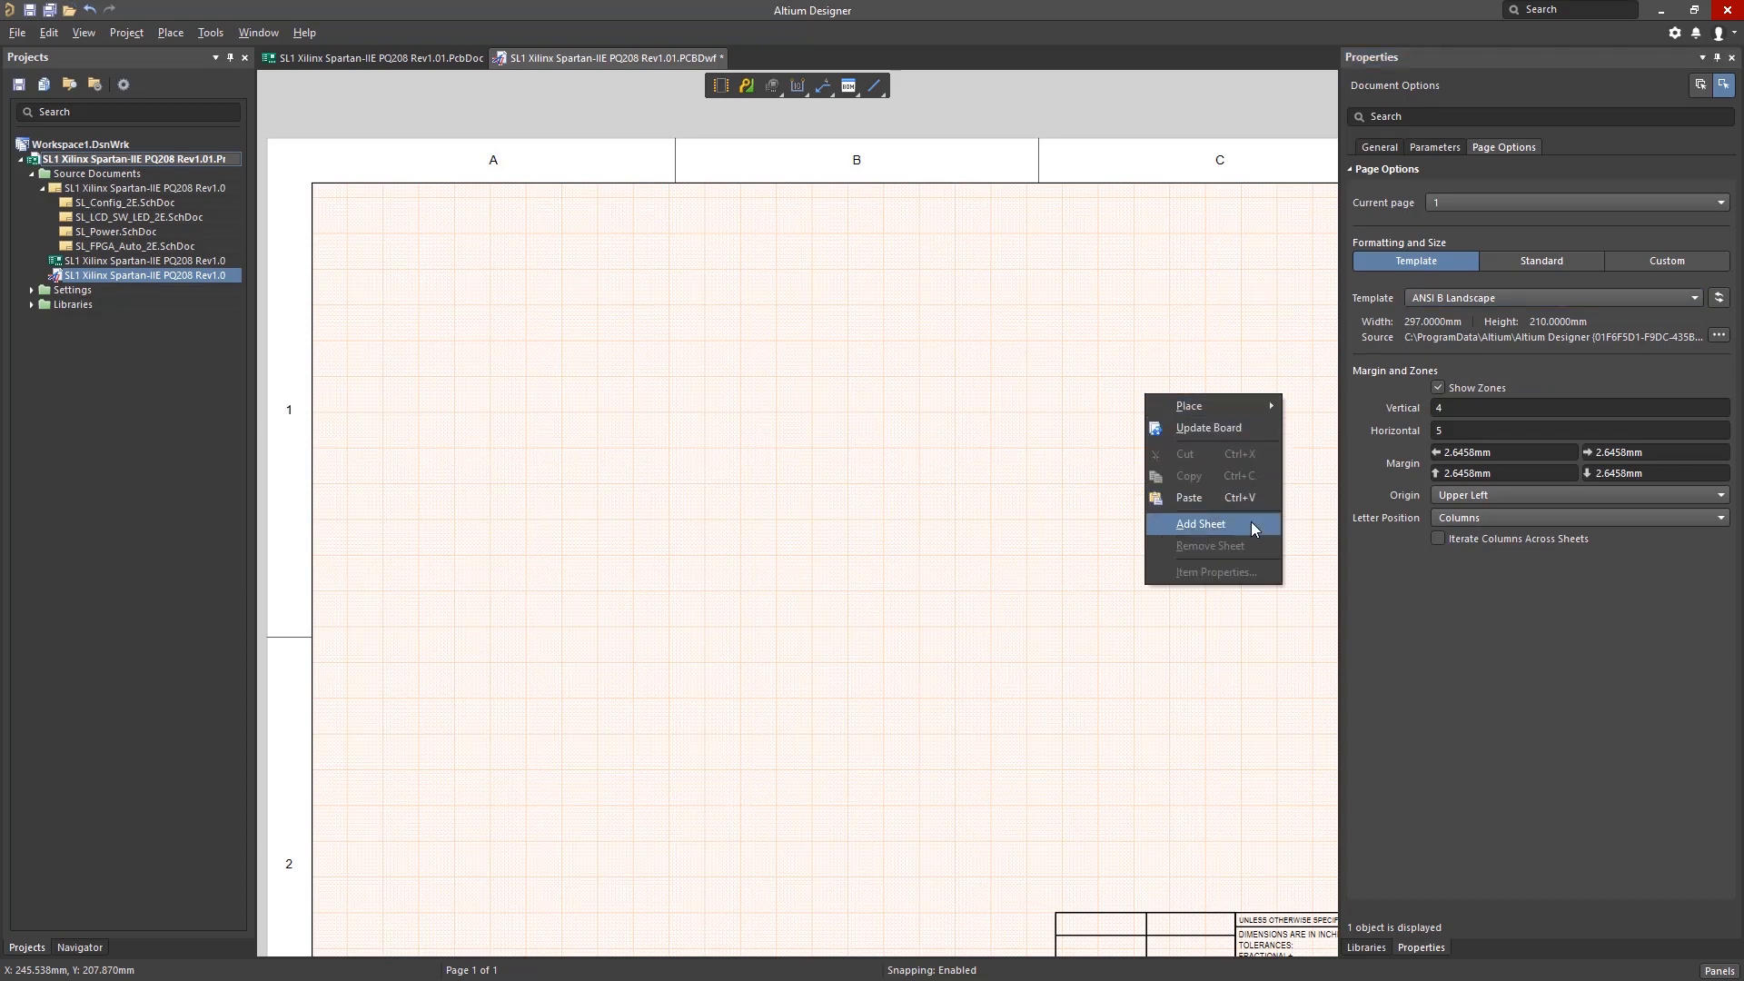
left_click(1201, 523)
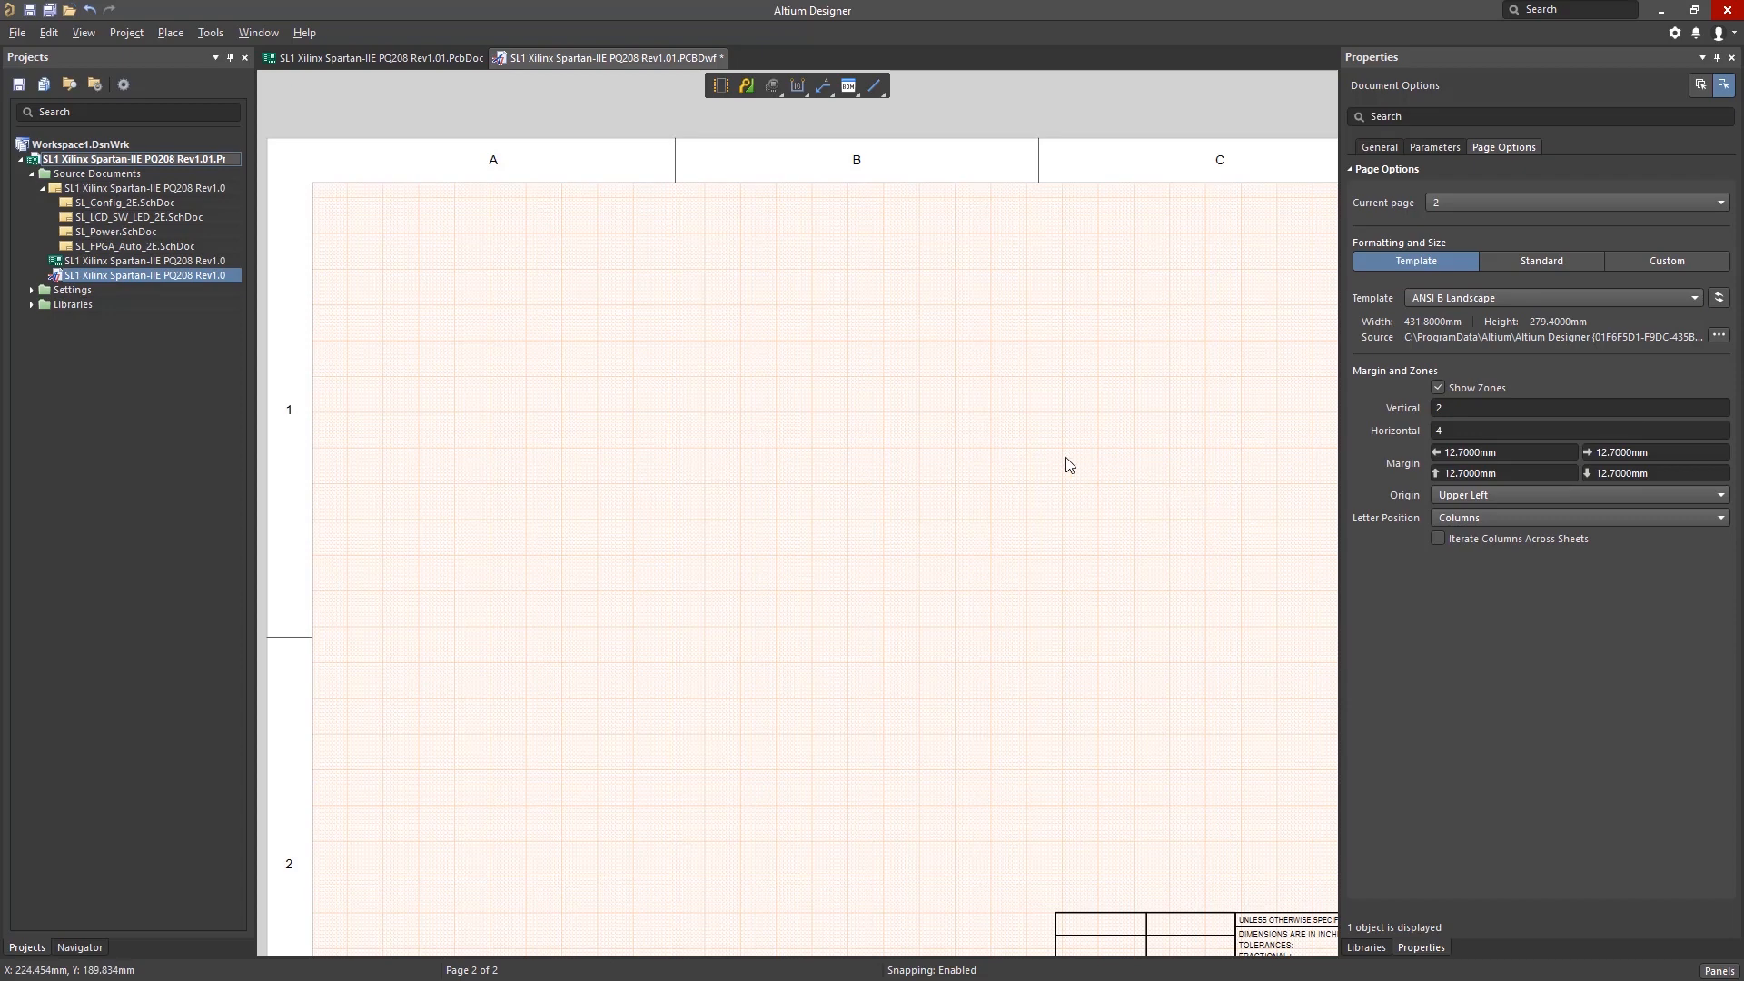
right_click(1070, 464)
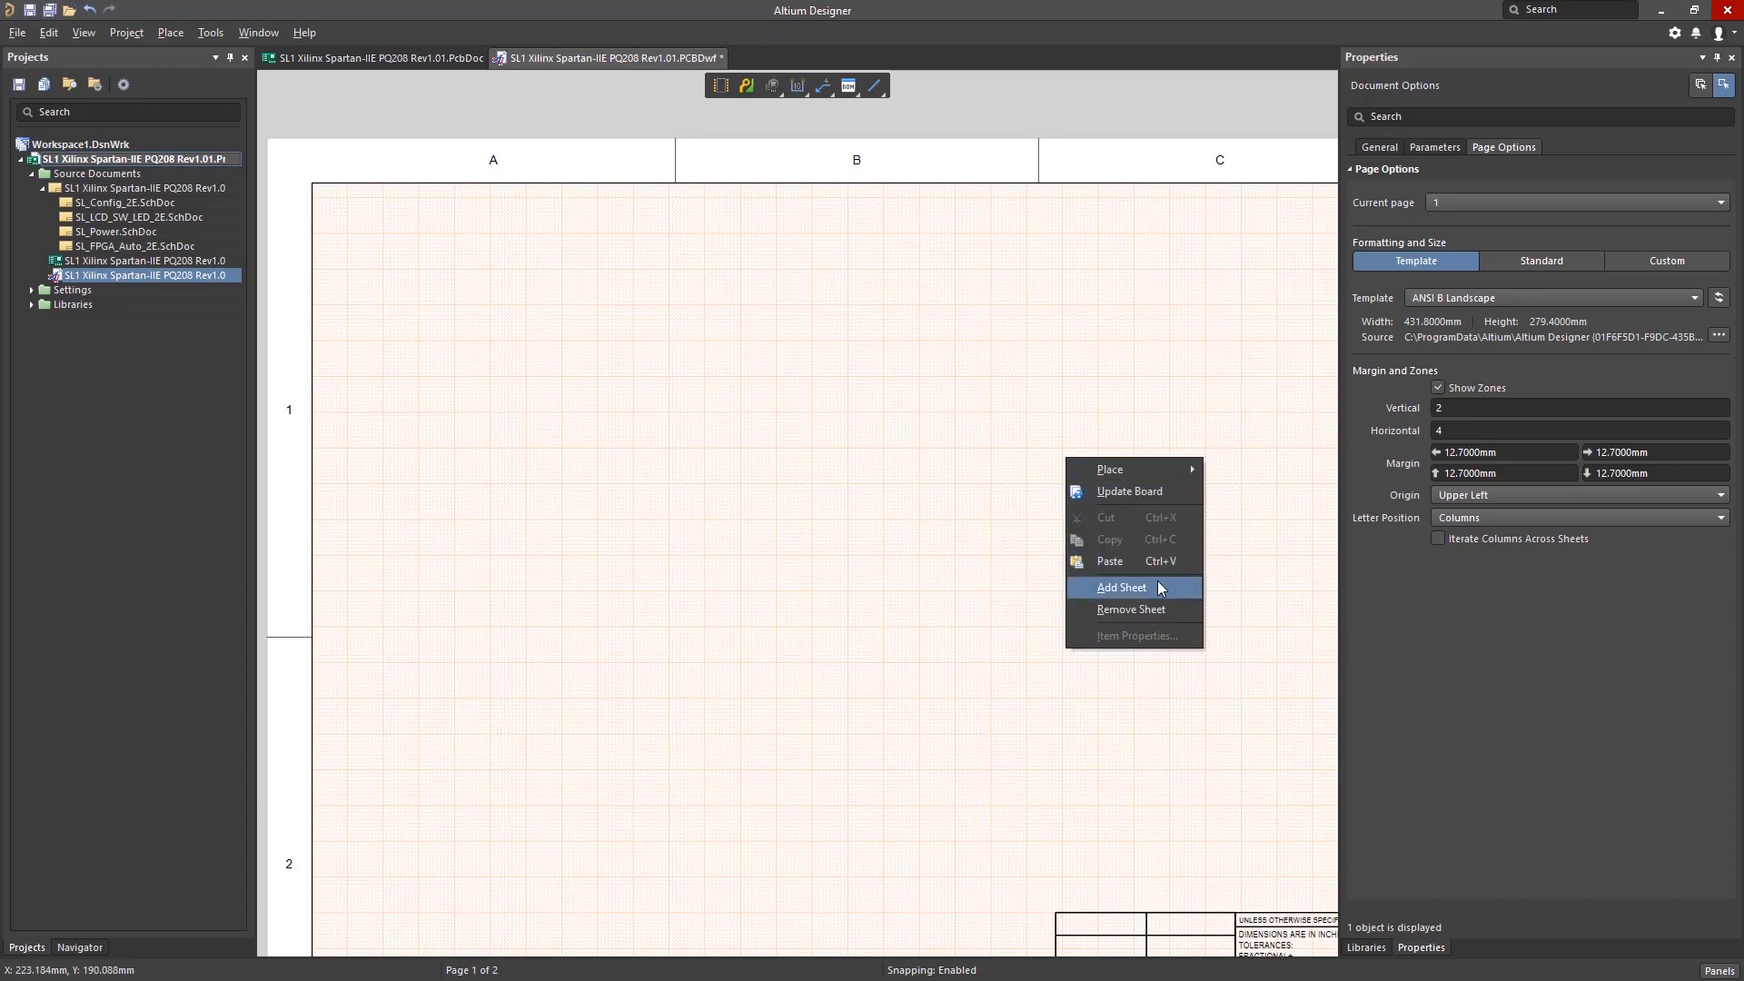
left_click(1121, 587)
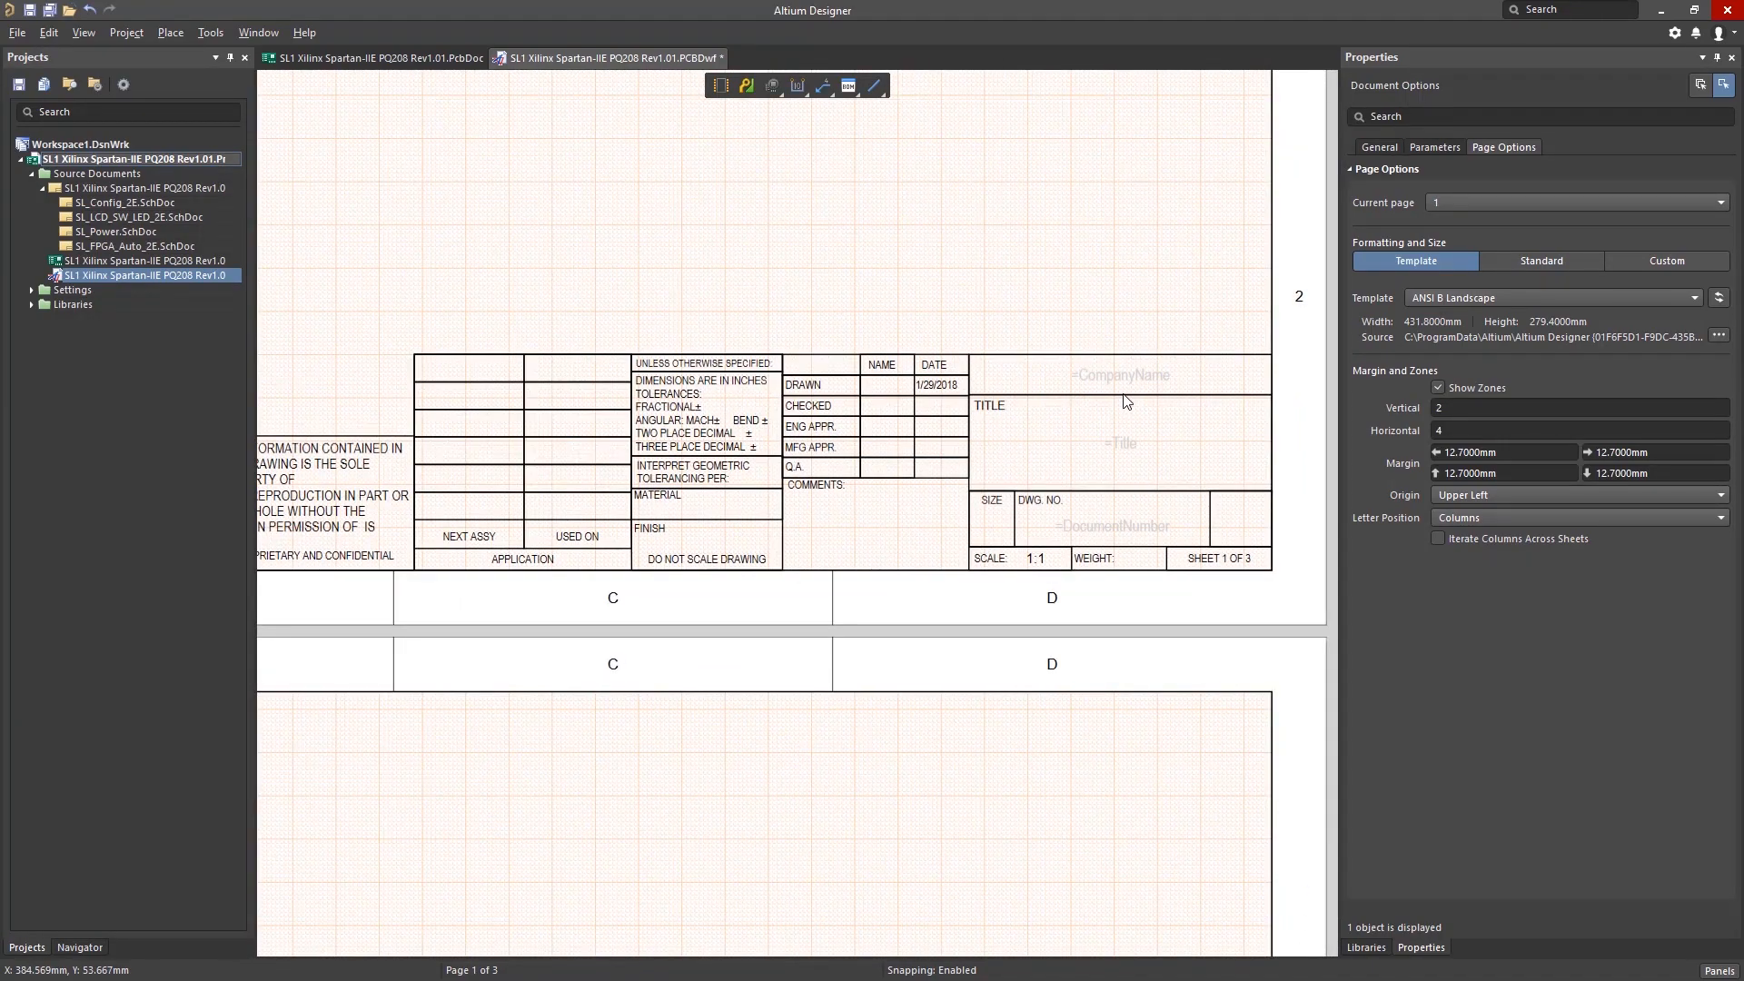
mouse_move(1146, 511)
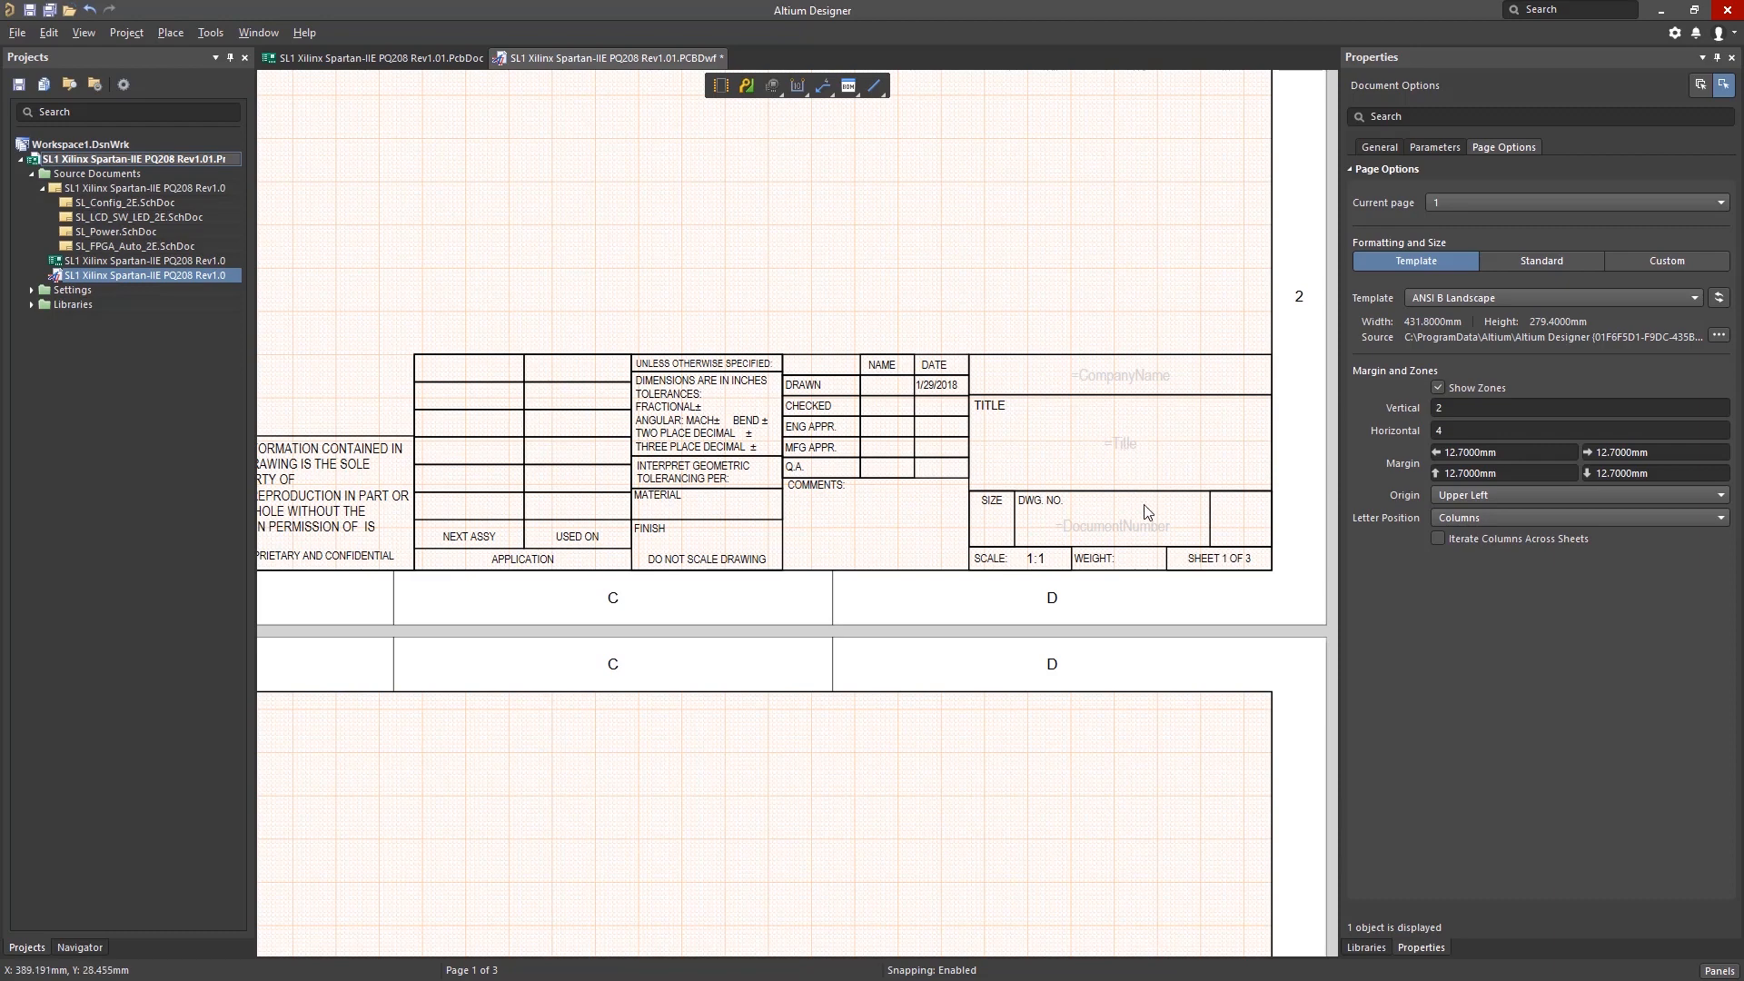
mouse_move(1156, 539)
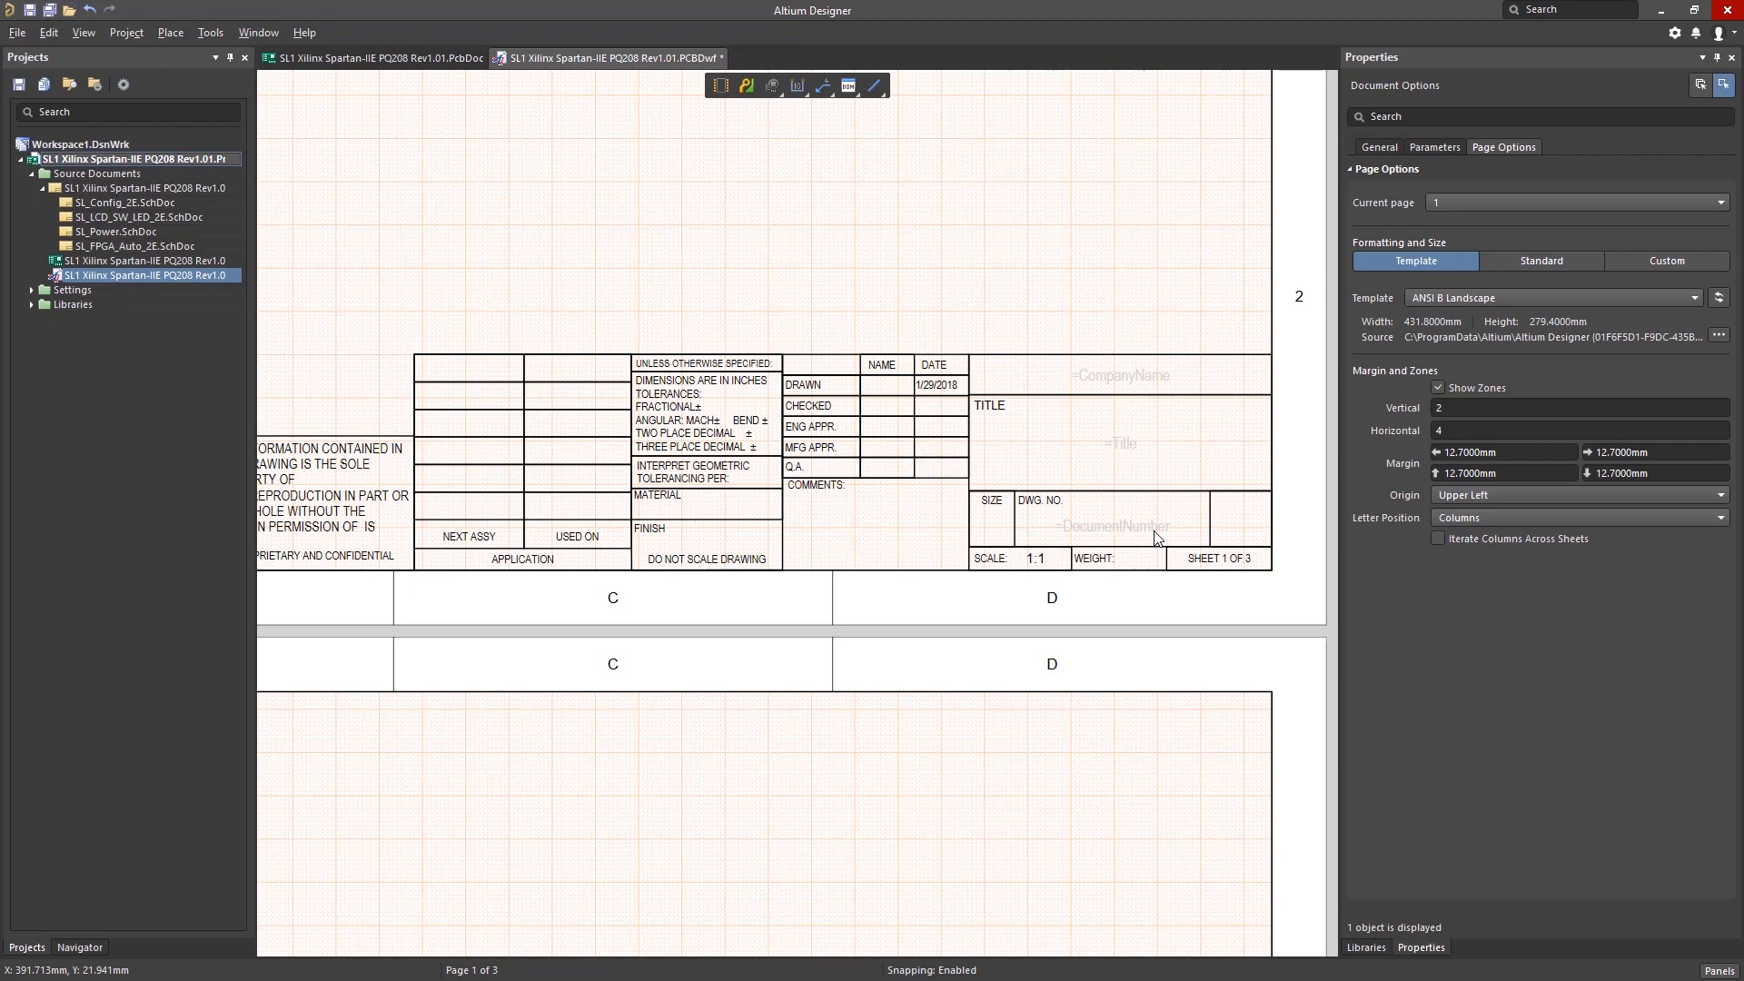
mouse_move(1446, 87)
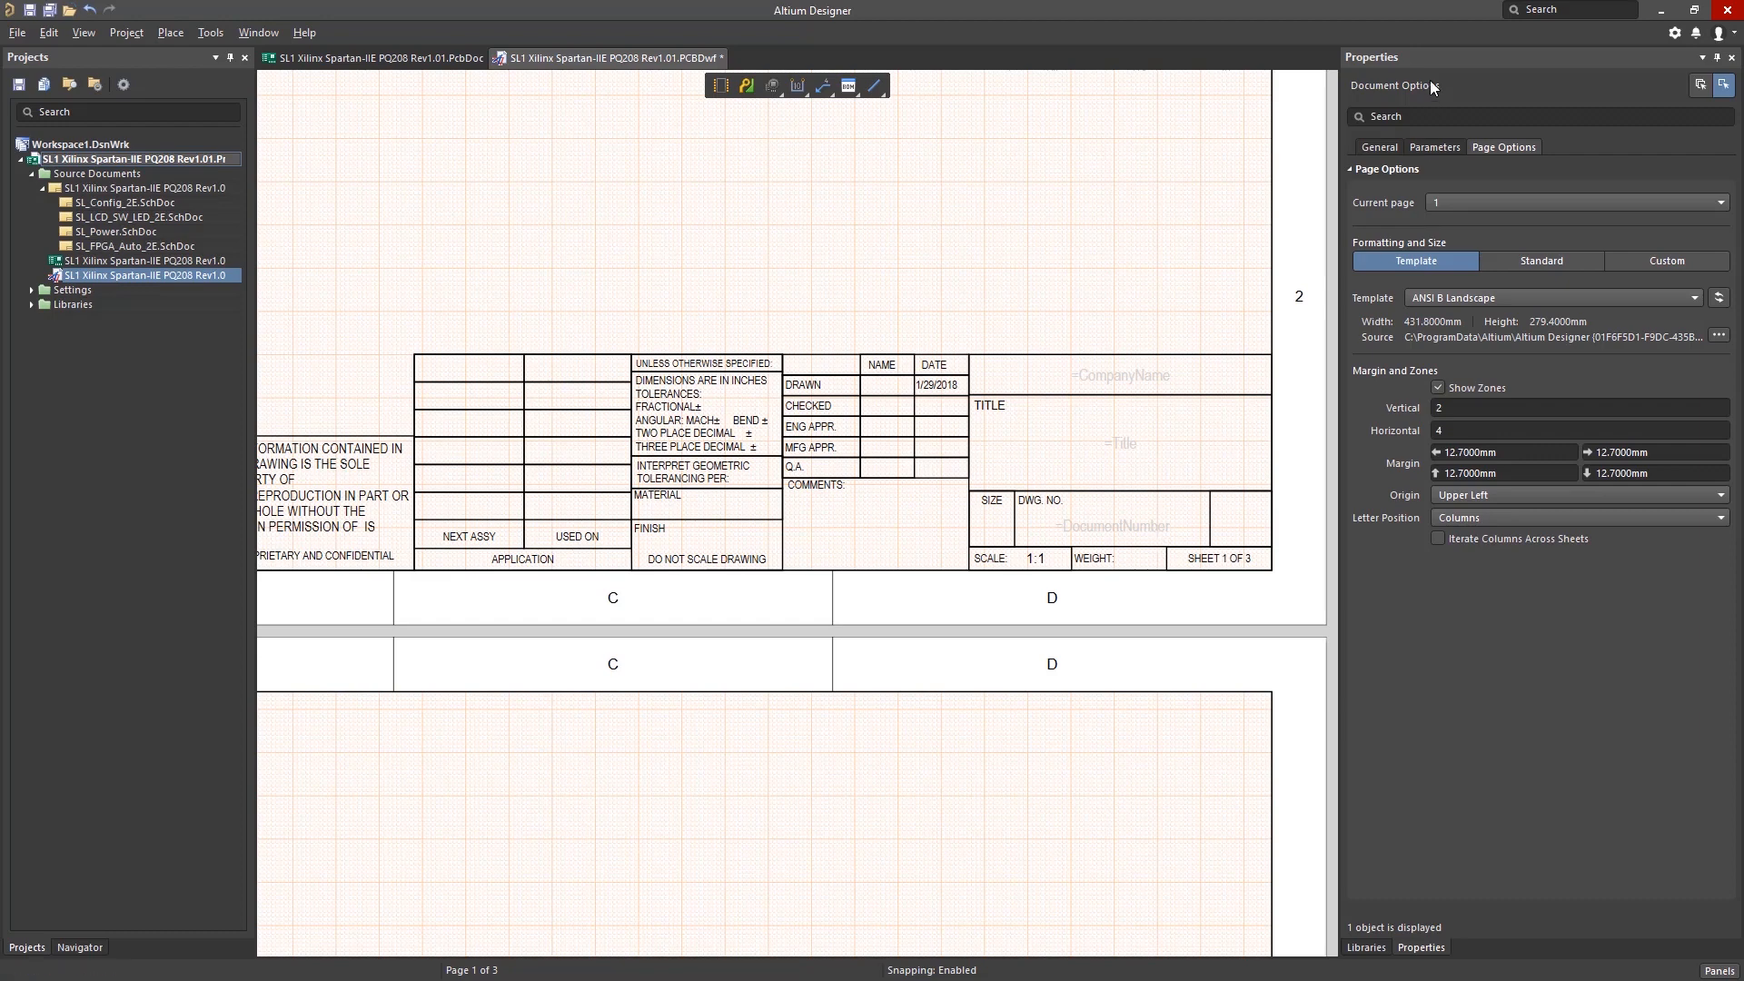
Show the Parameters tab and toggle the Project/PCB parameter filter
left_click(1434, 146)
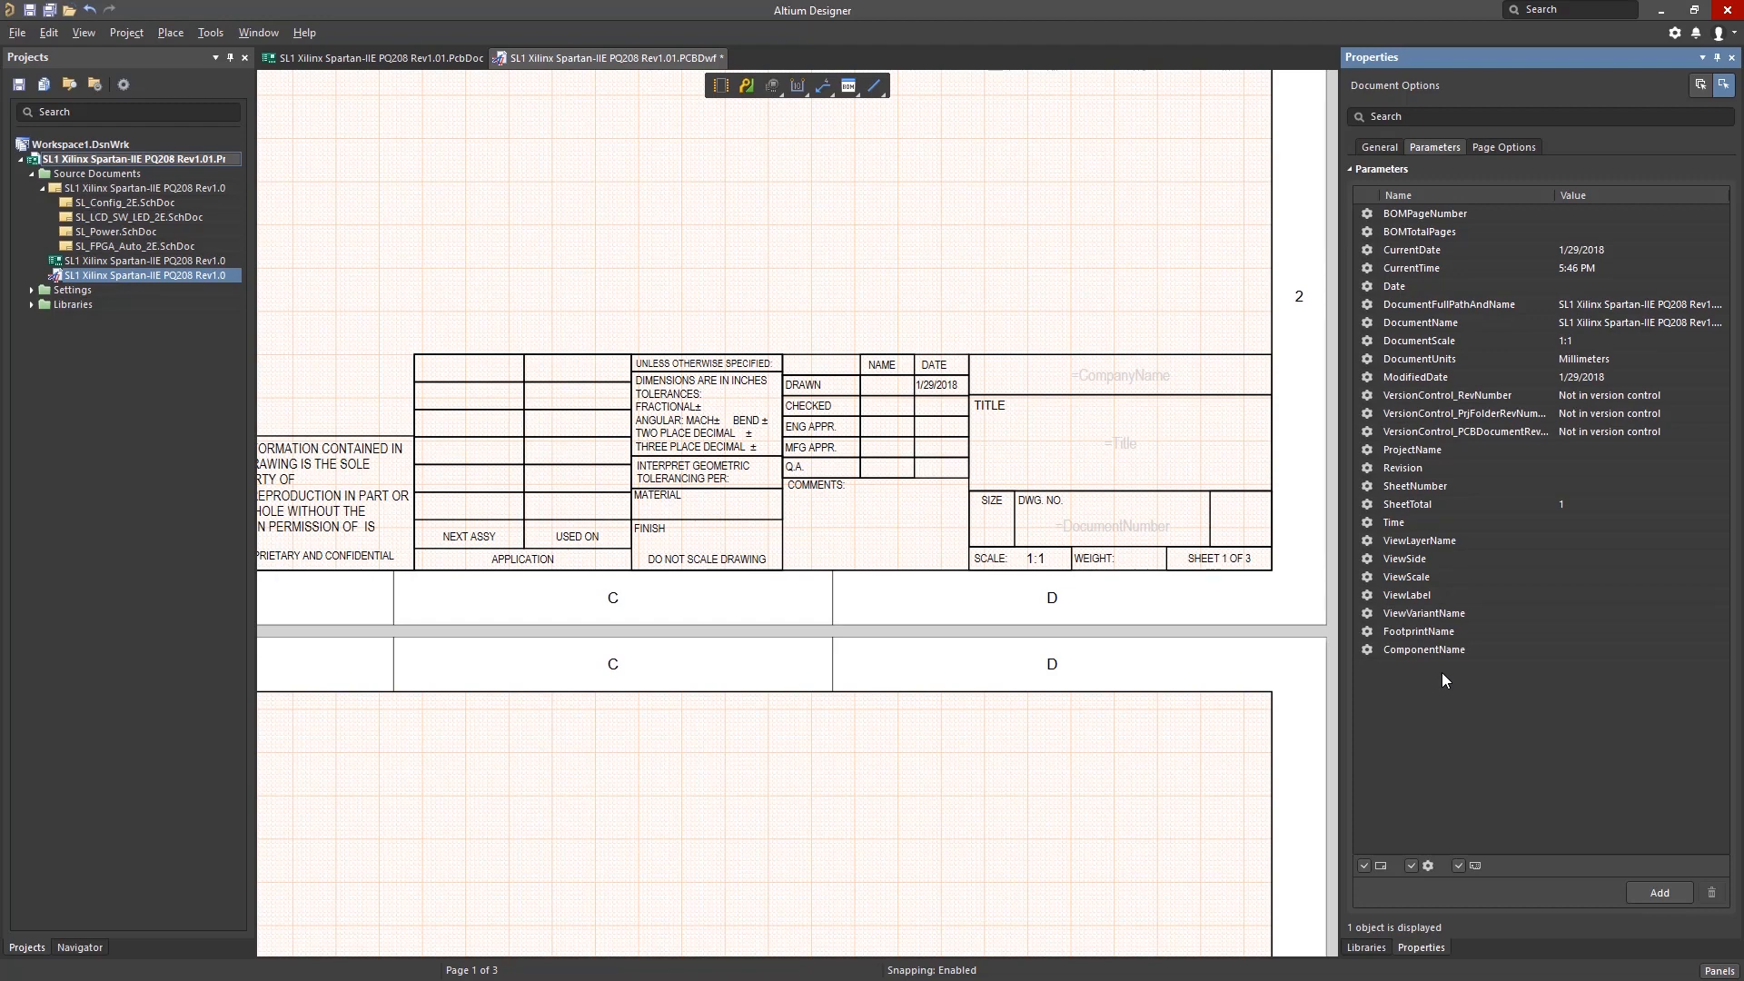
mouse_move(1364, 866)
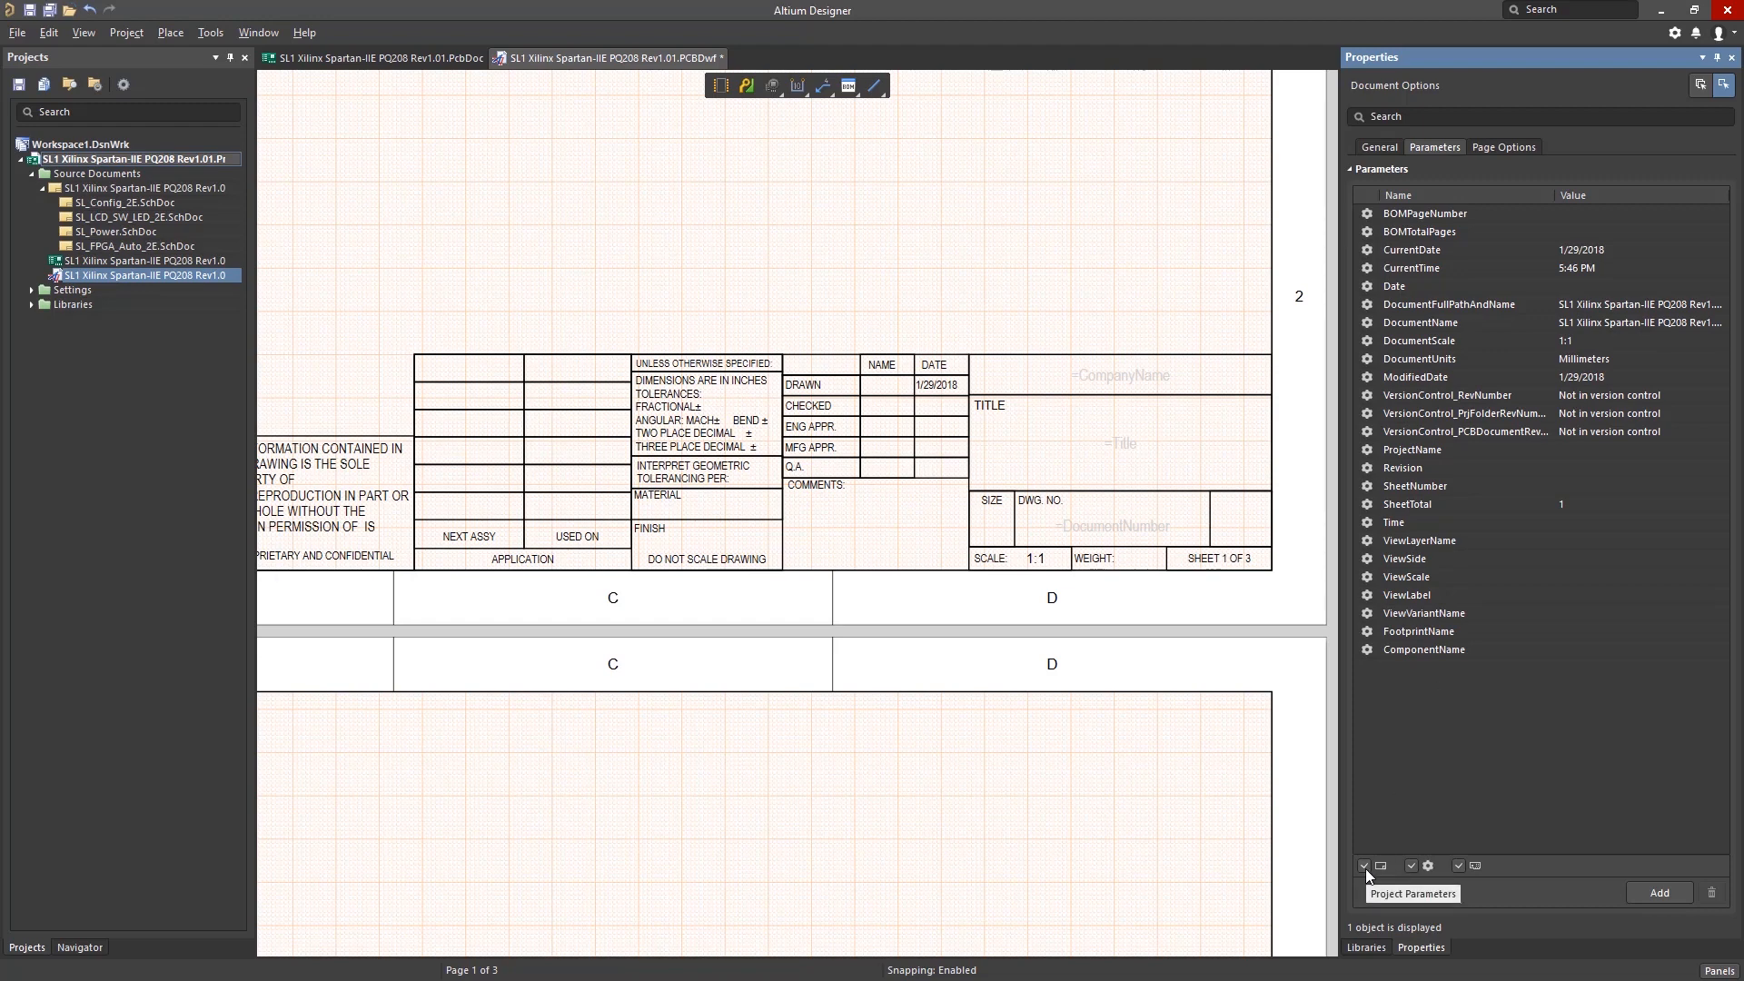
mouse_move(1458, 866)
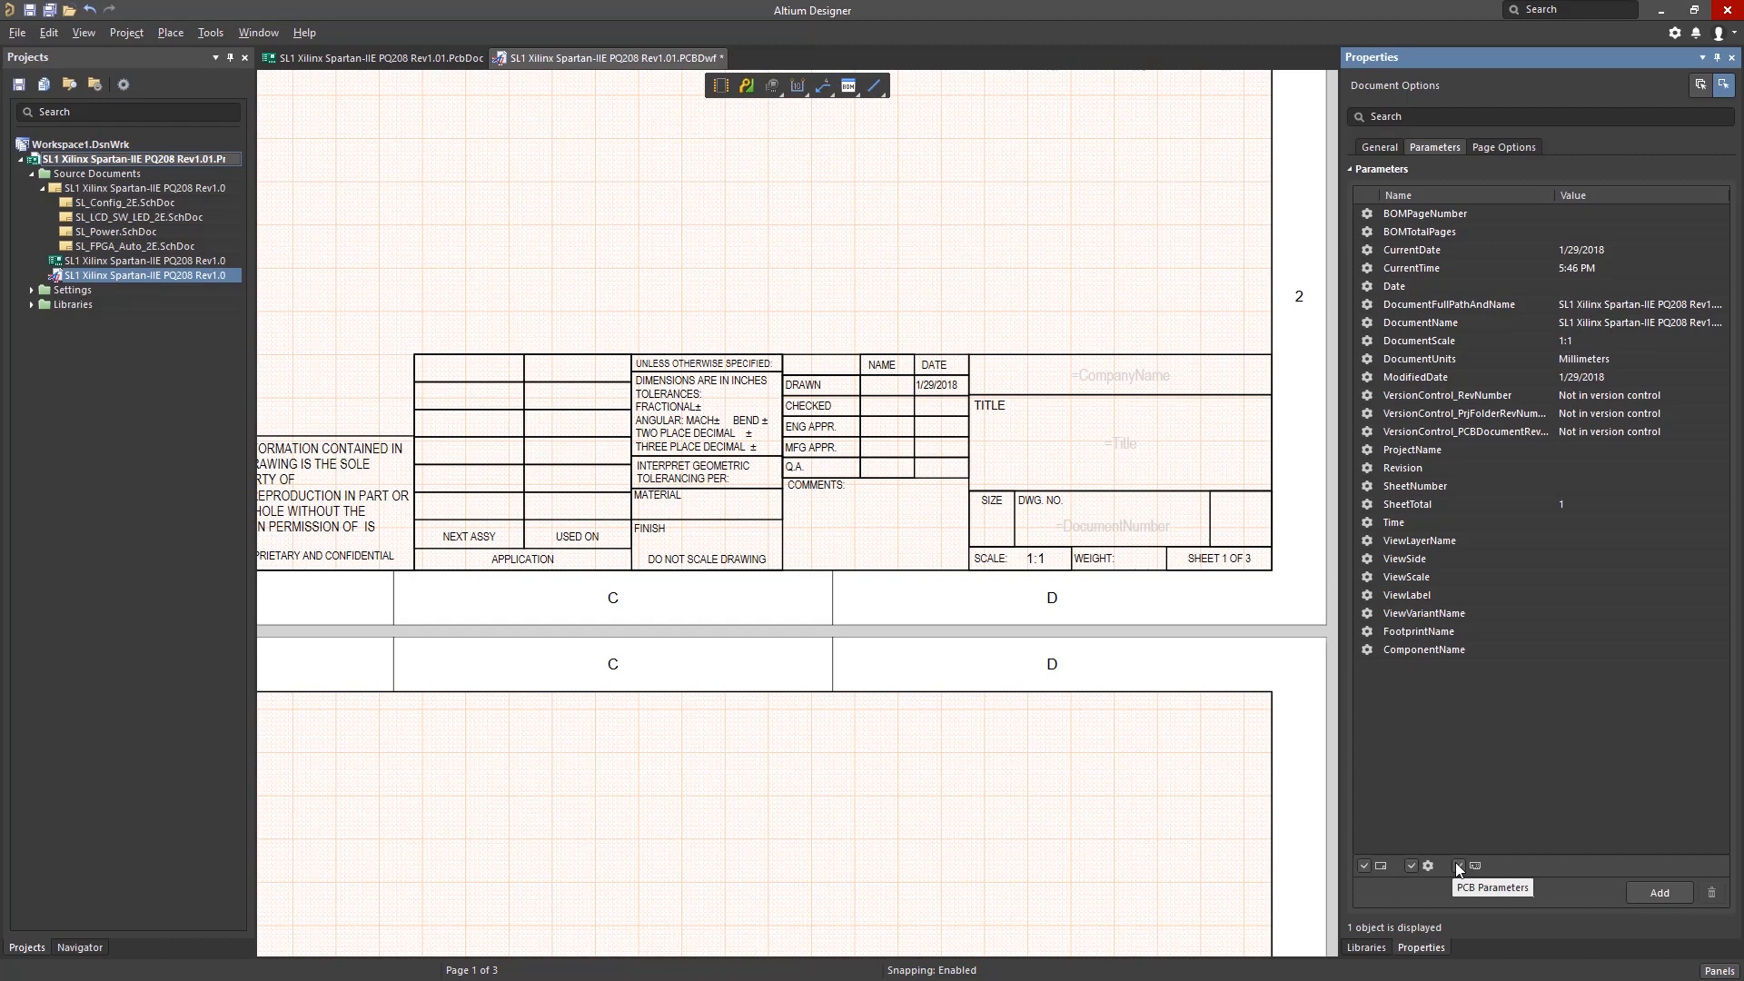
left_click(1424, 648)
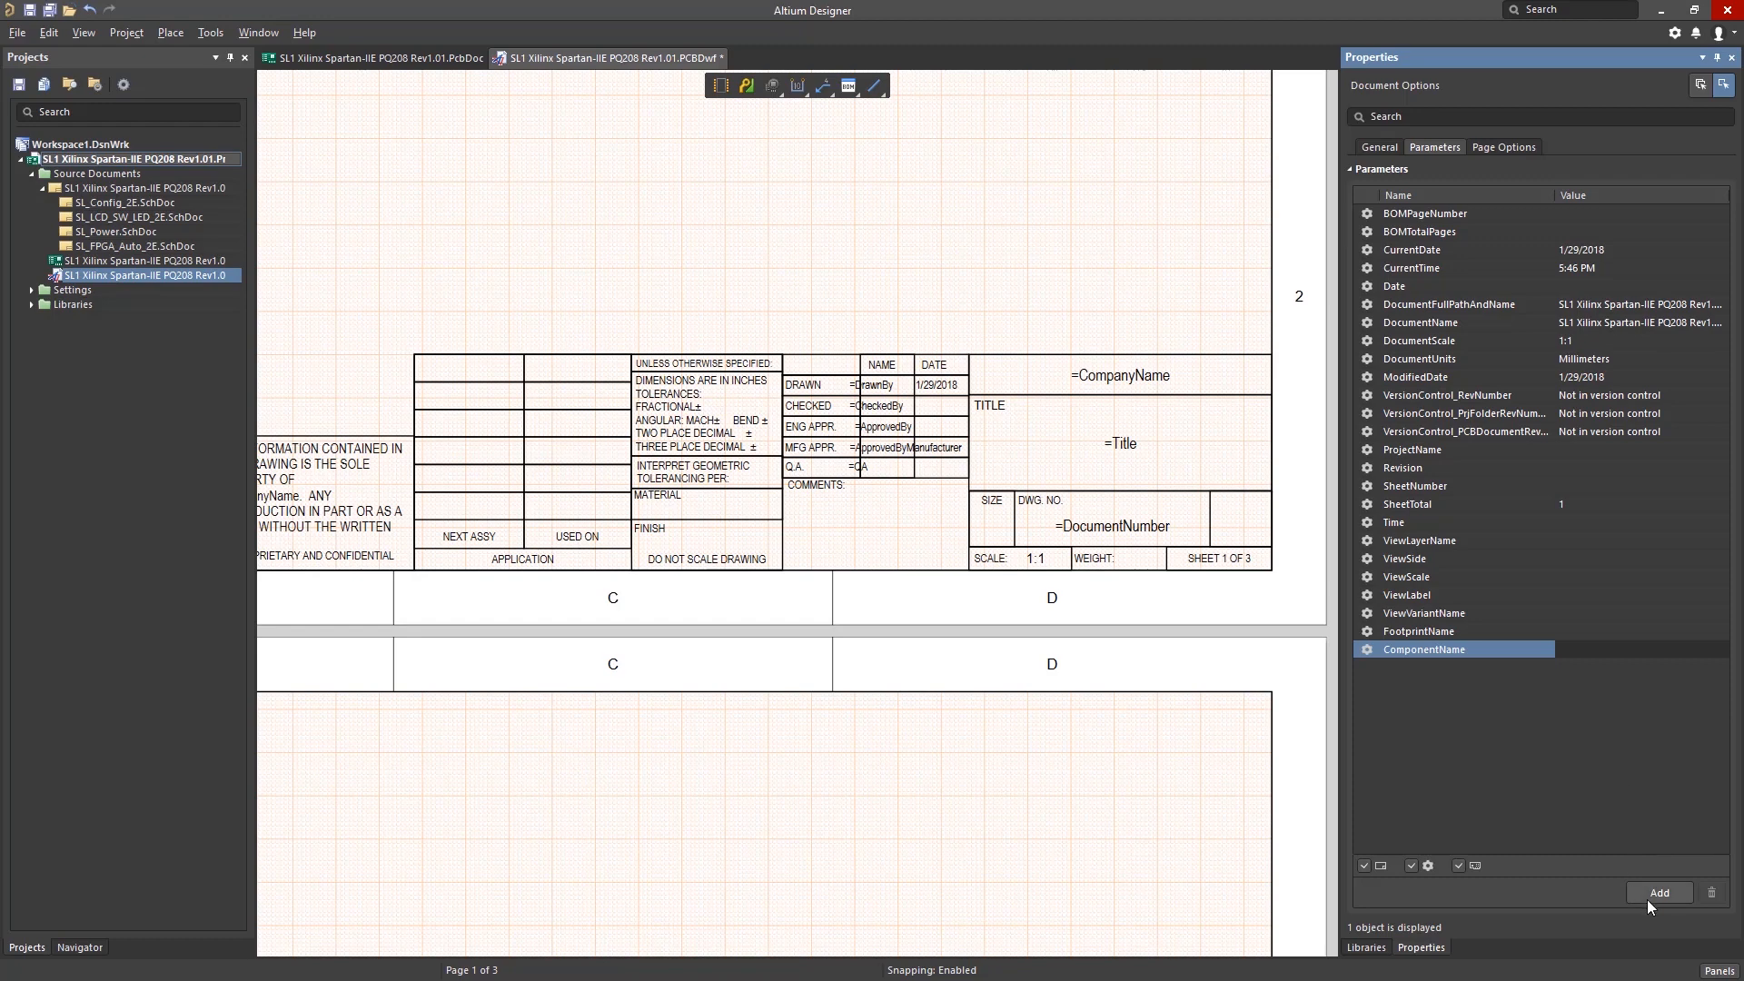
Add a document parameter DocumentNumber with value PROD_123
left_click(1662, 893)
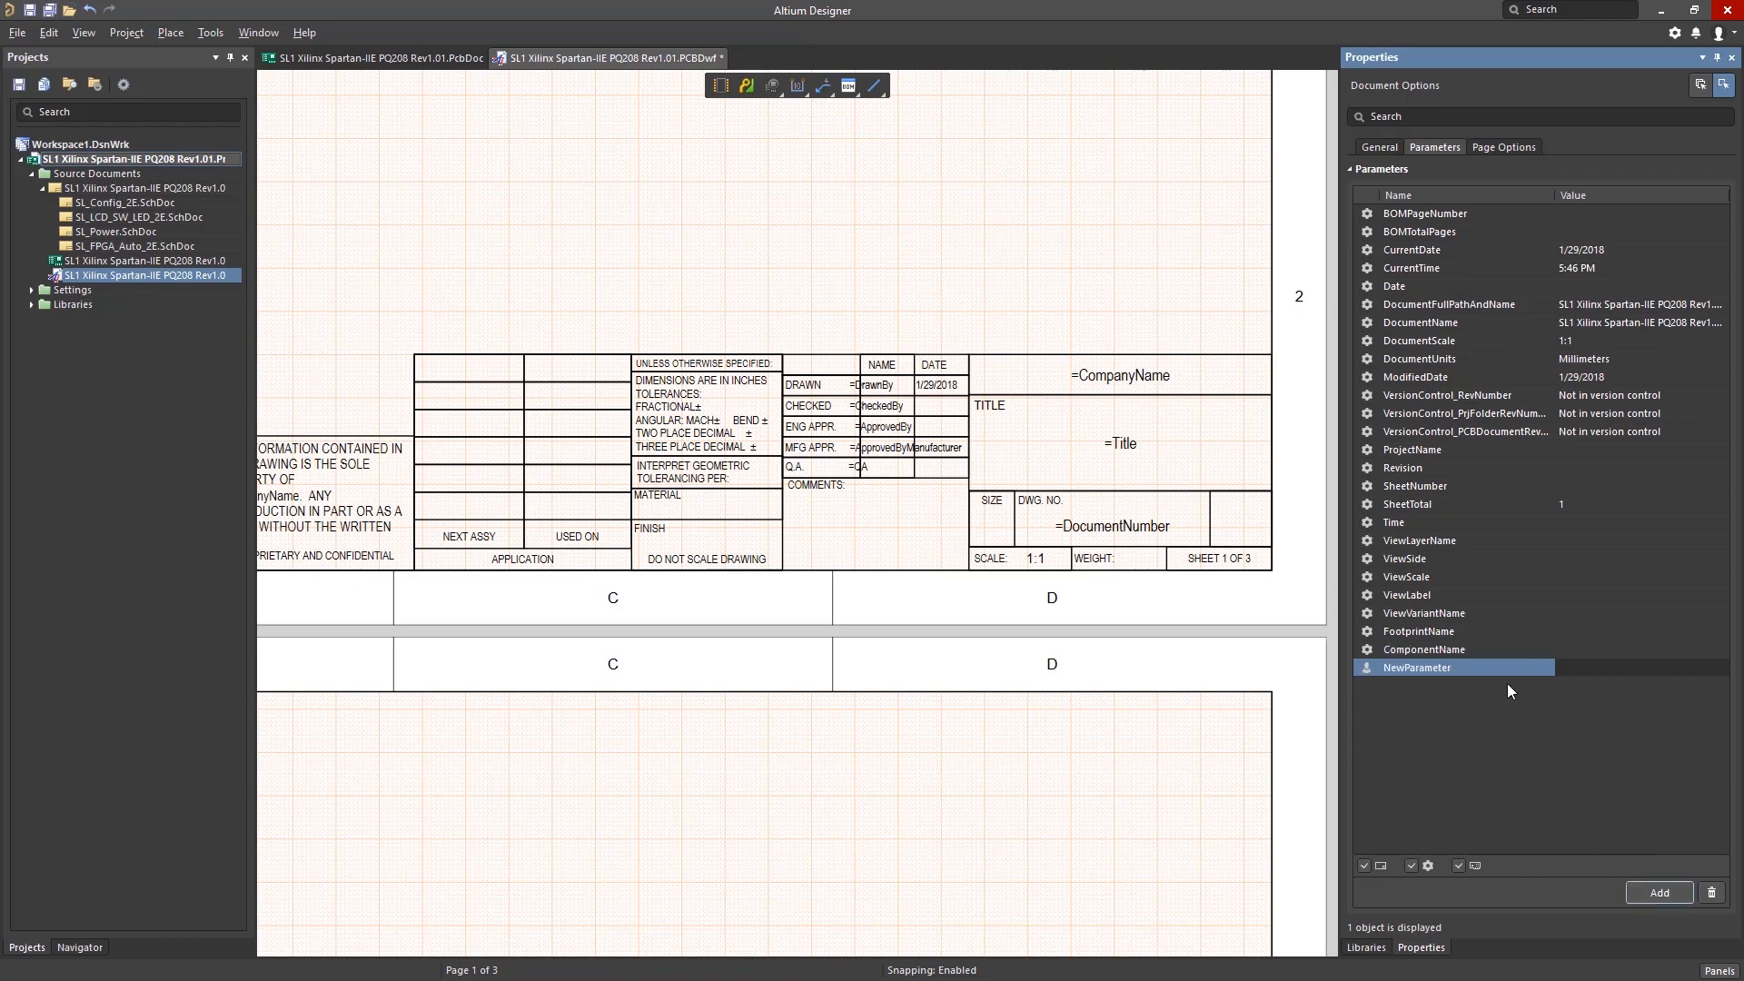
type("s")
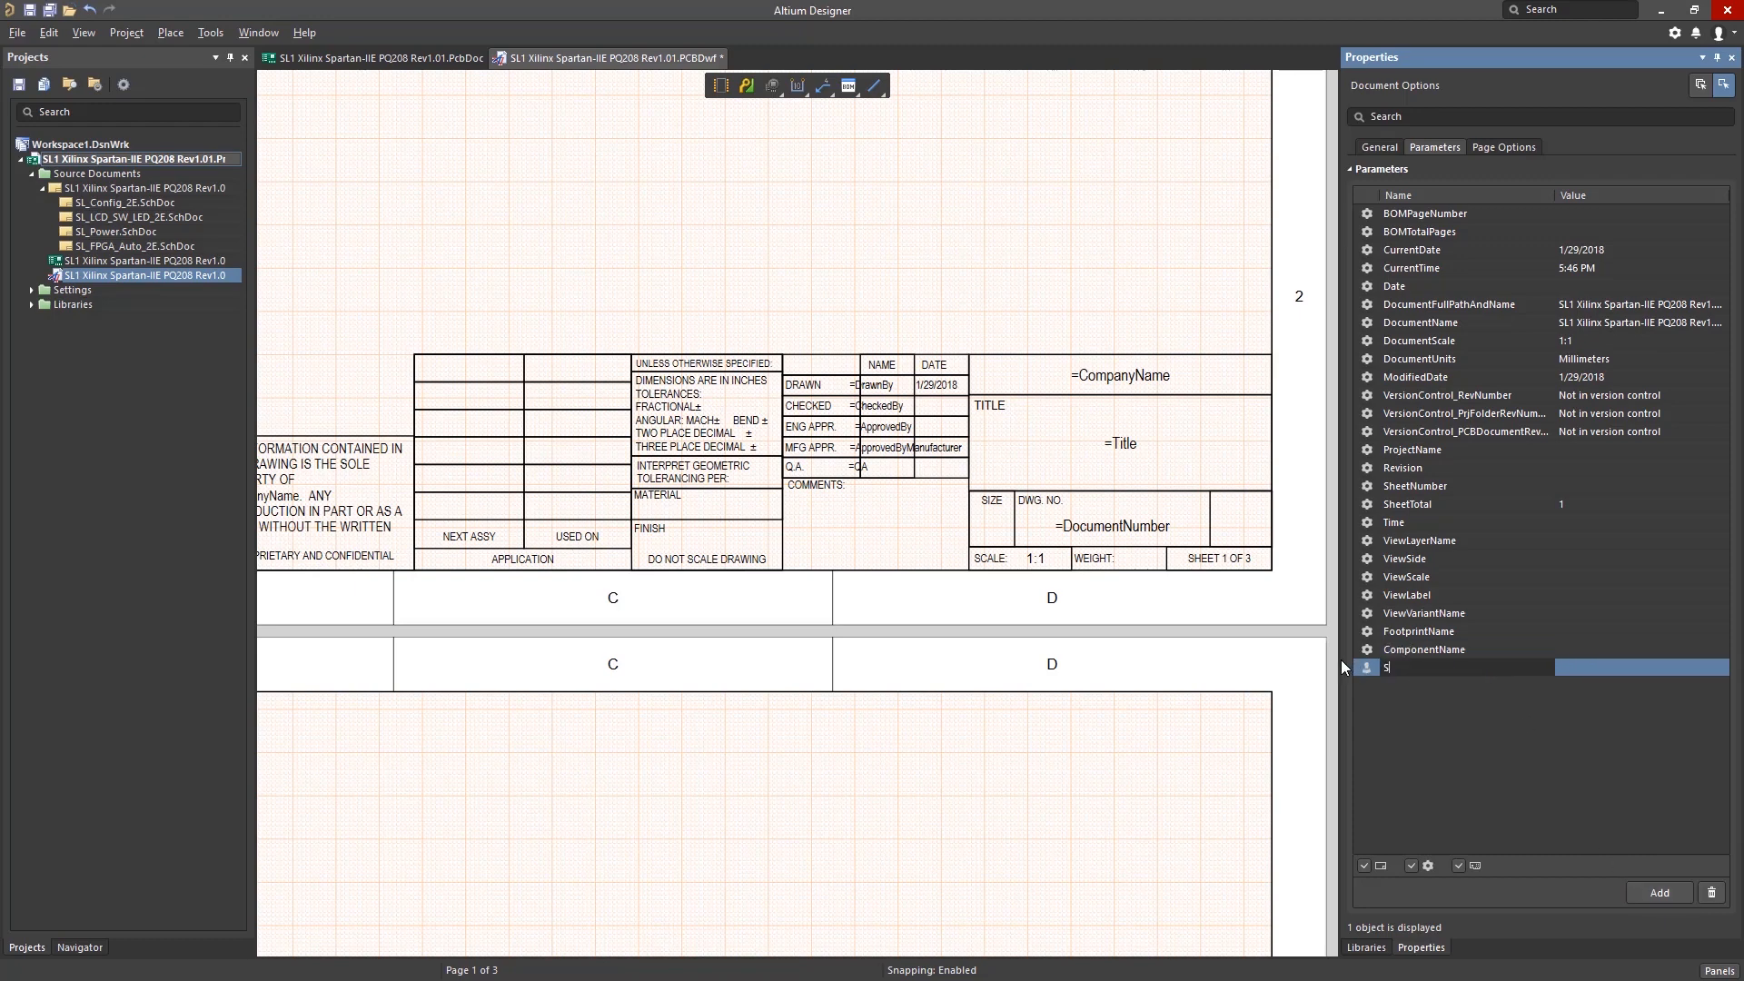
type("DocumentNumber")
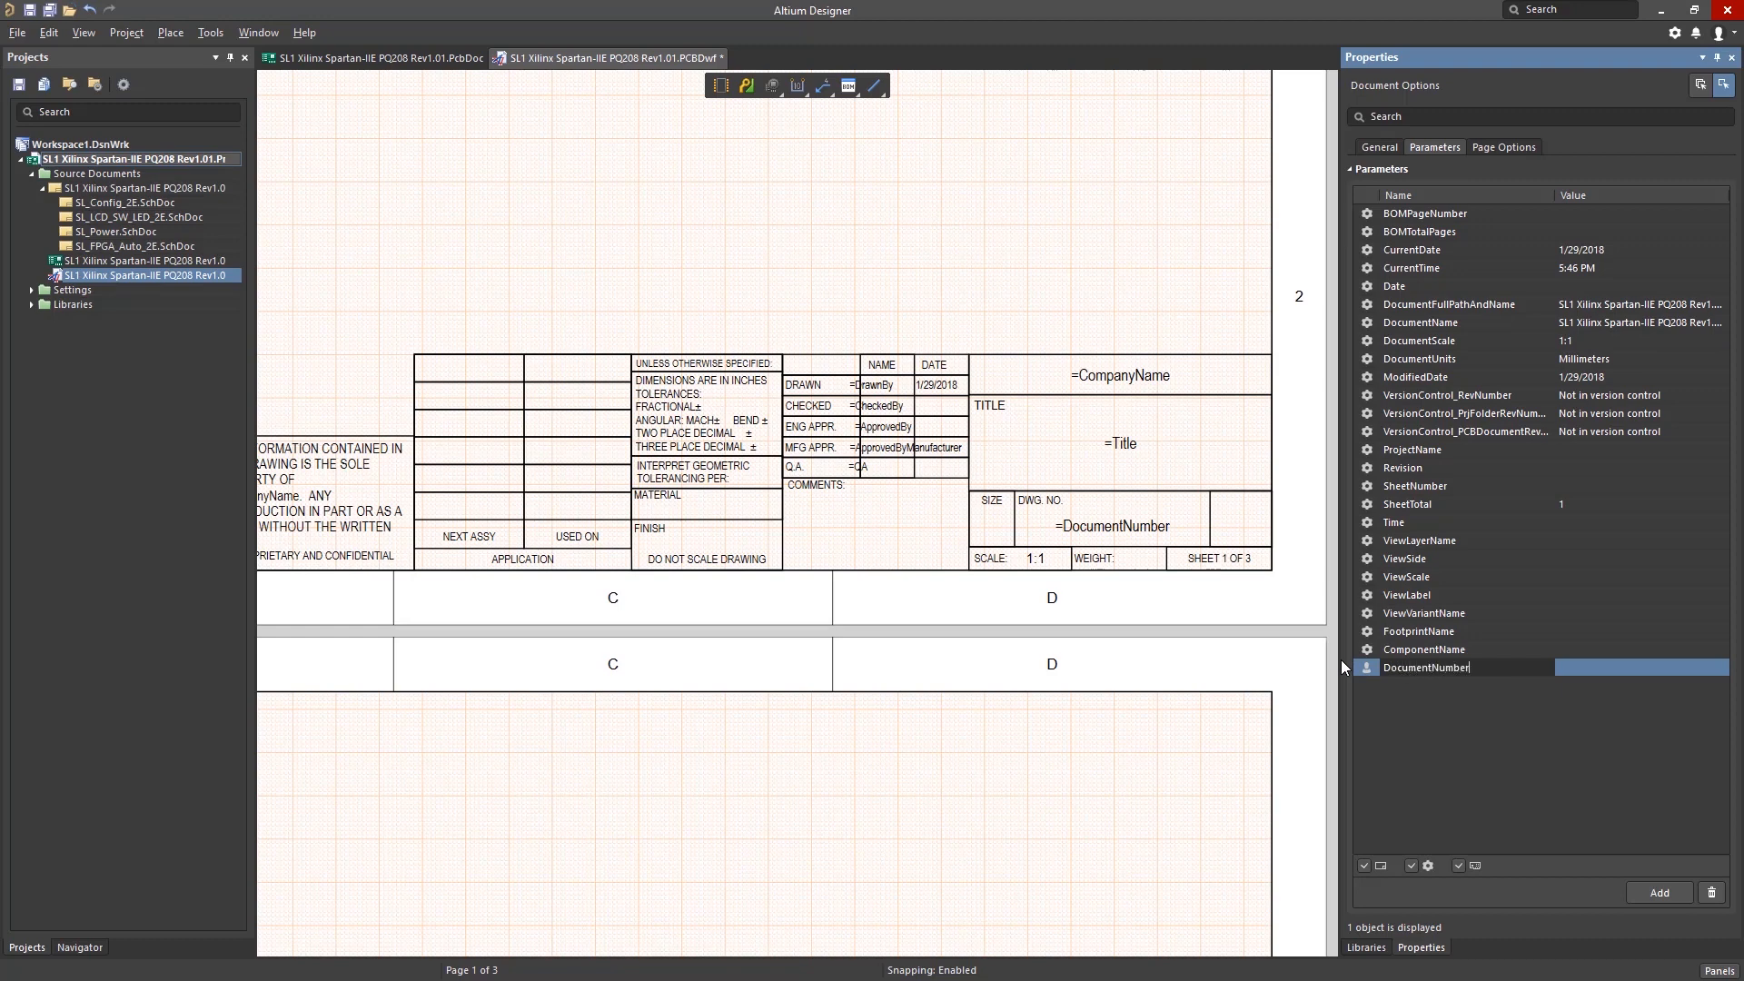
type("PROD_123")
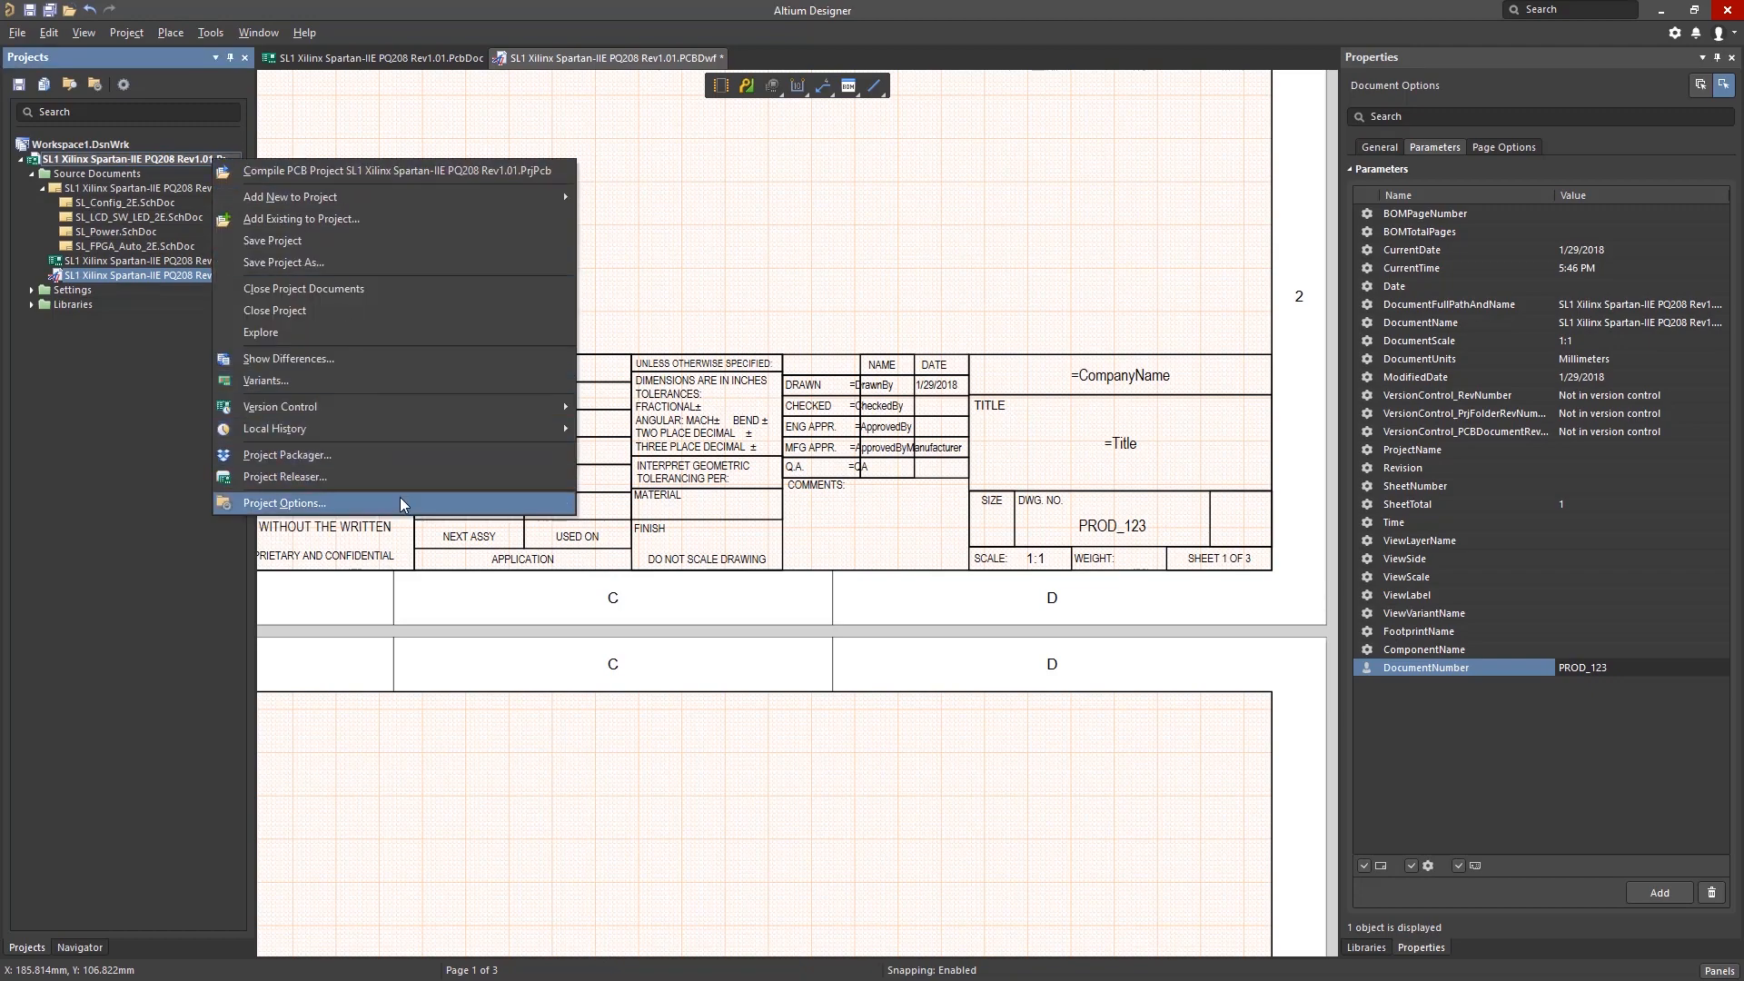
In Project Options, add the CompanyName parameter with value Altium Training
left_click(283, 502)
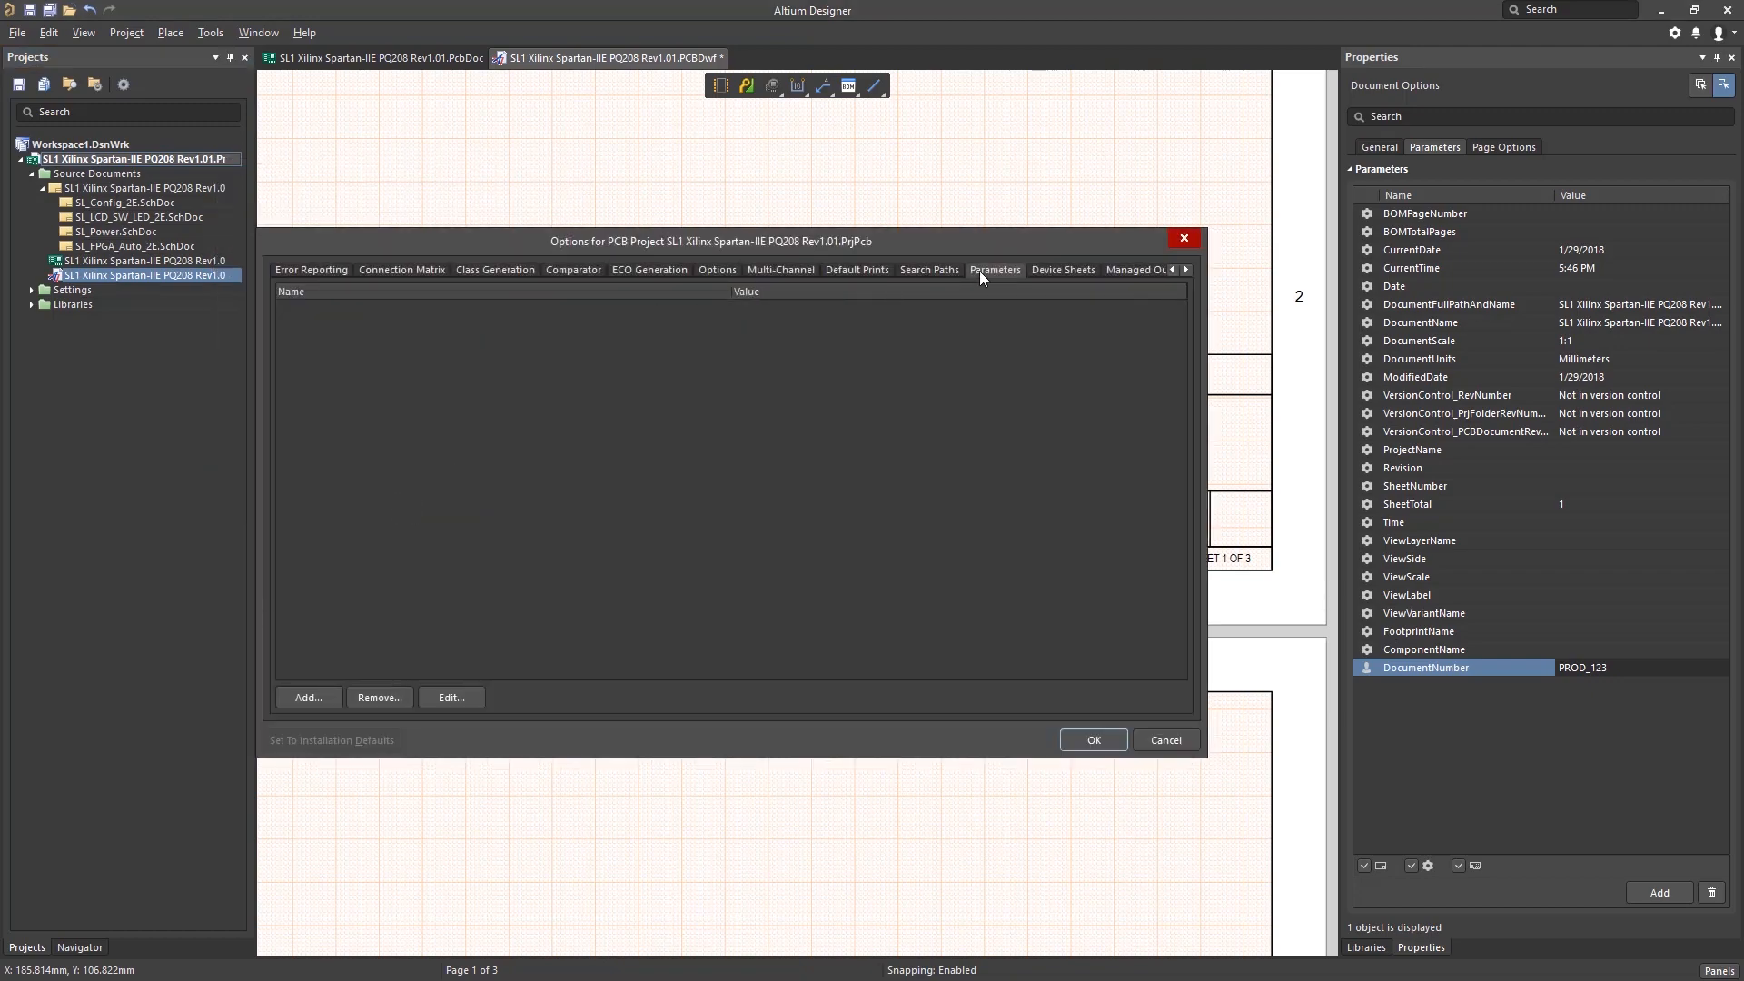
left_click(308, 697)
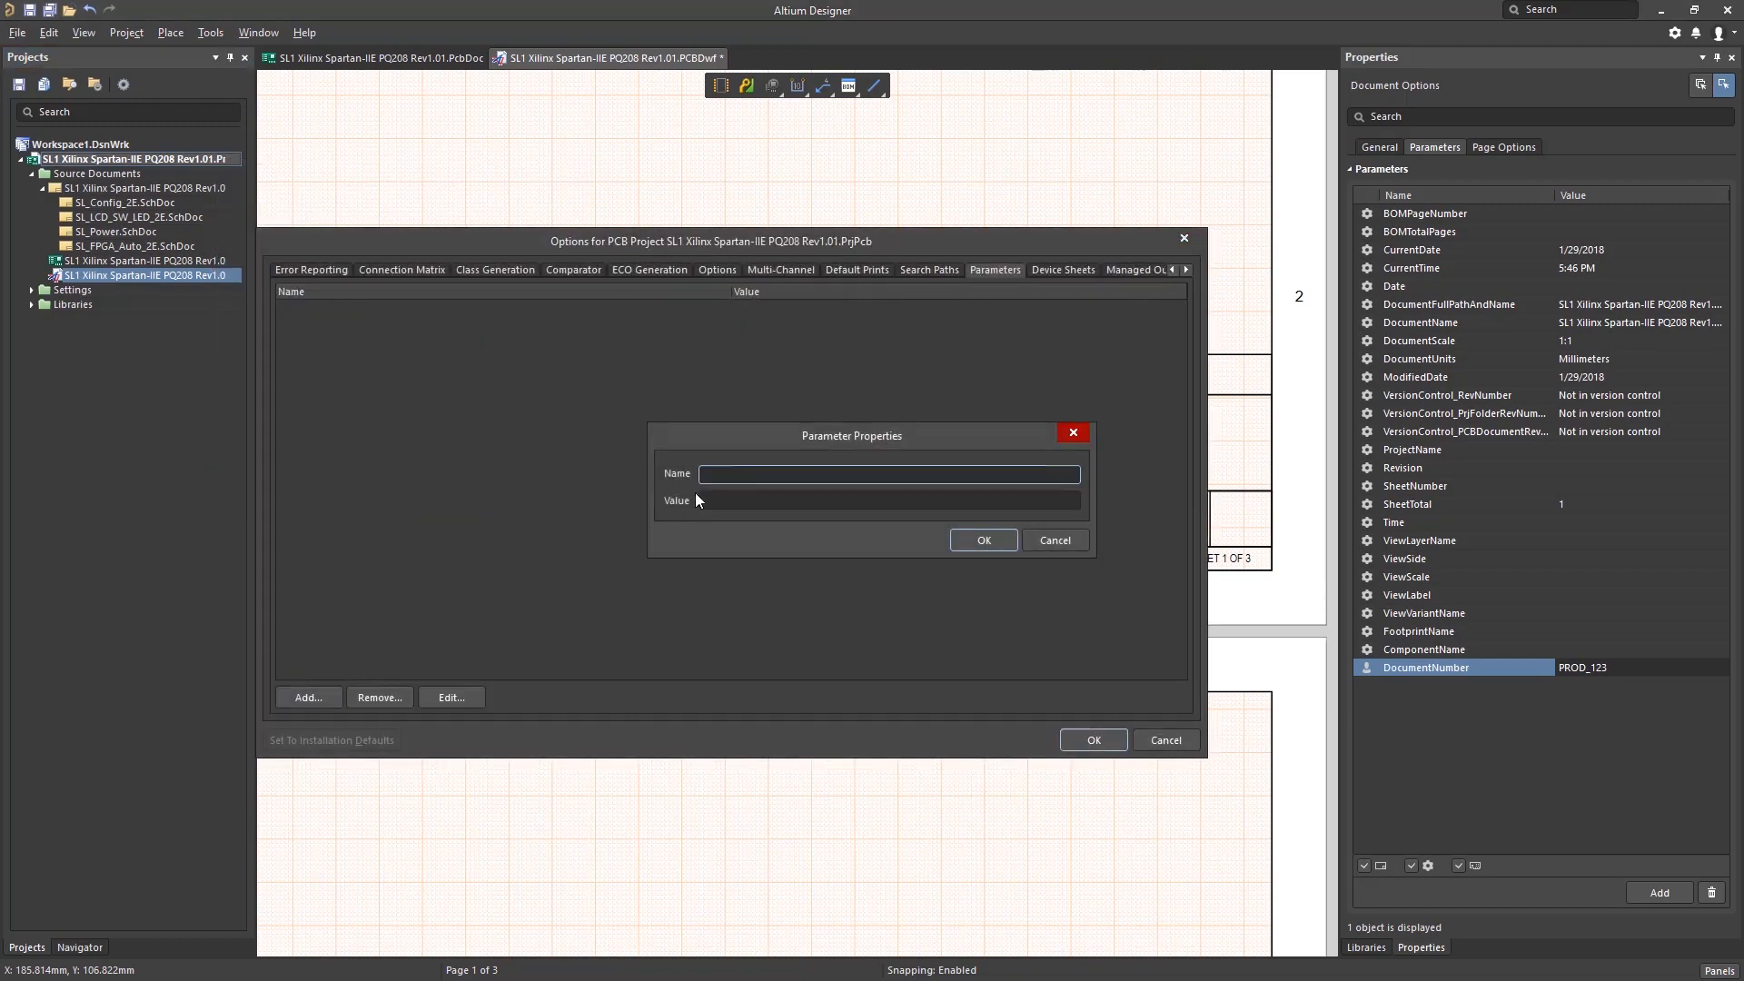
type("CompanyName")
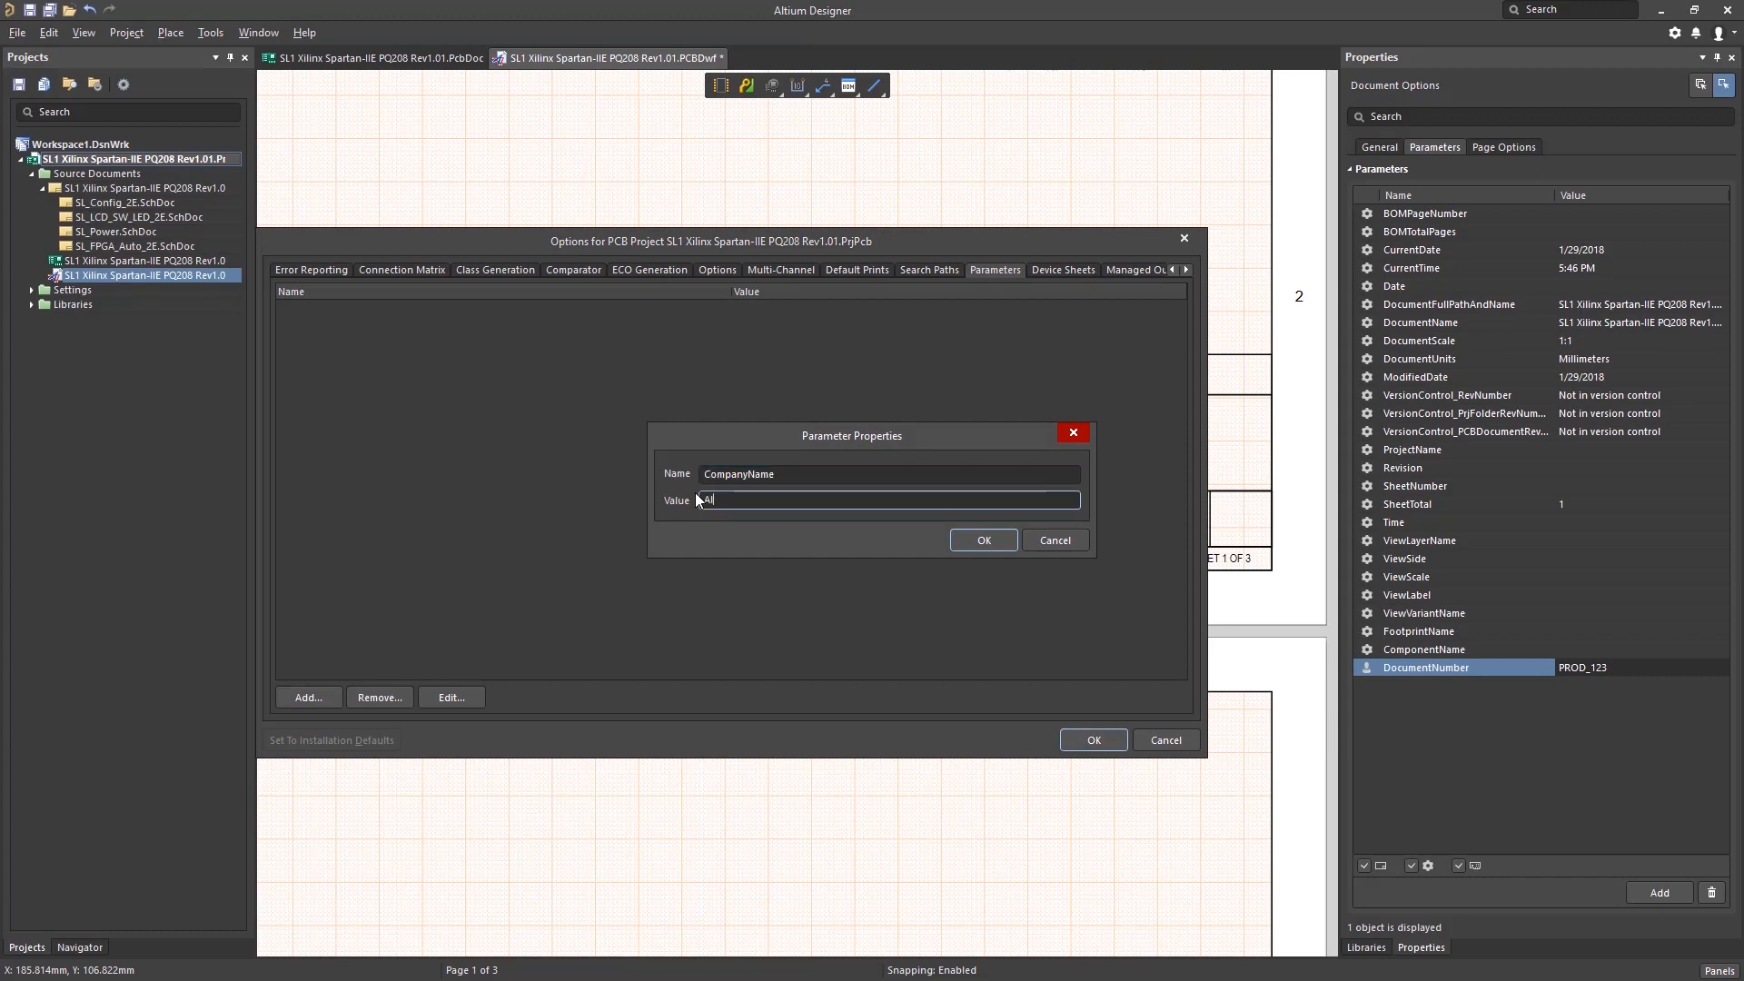
type("Altium Training")
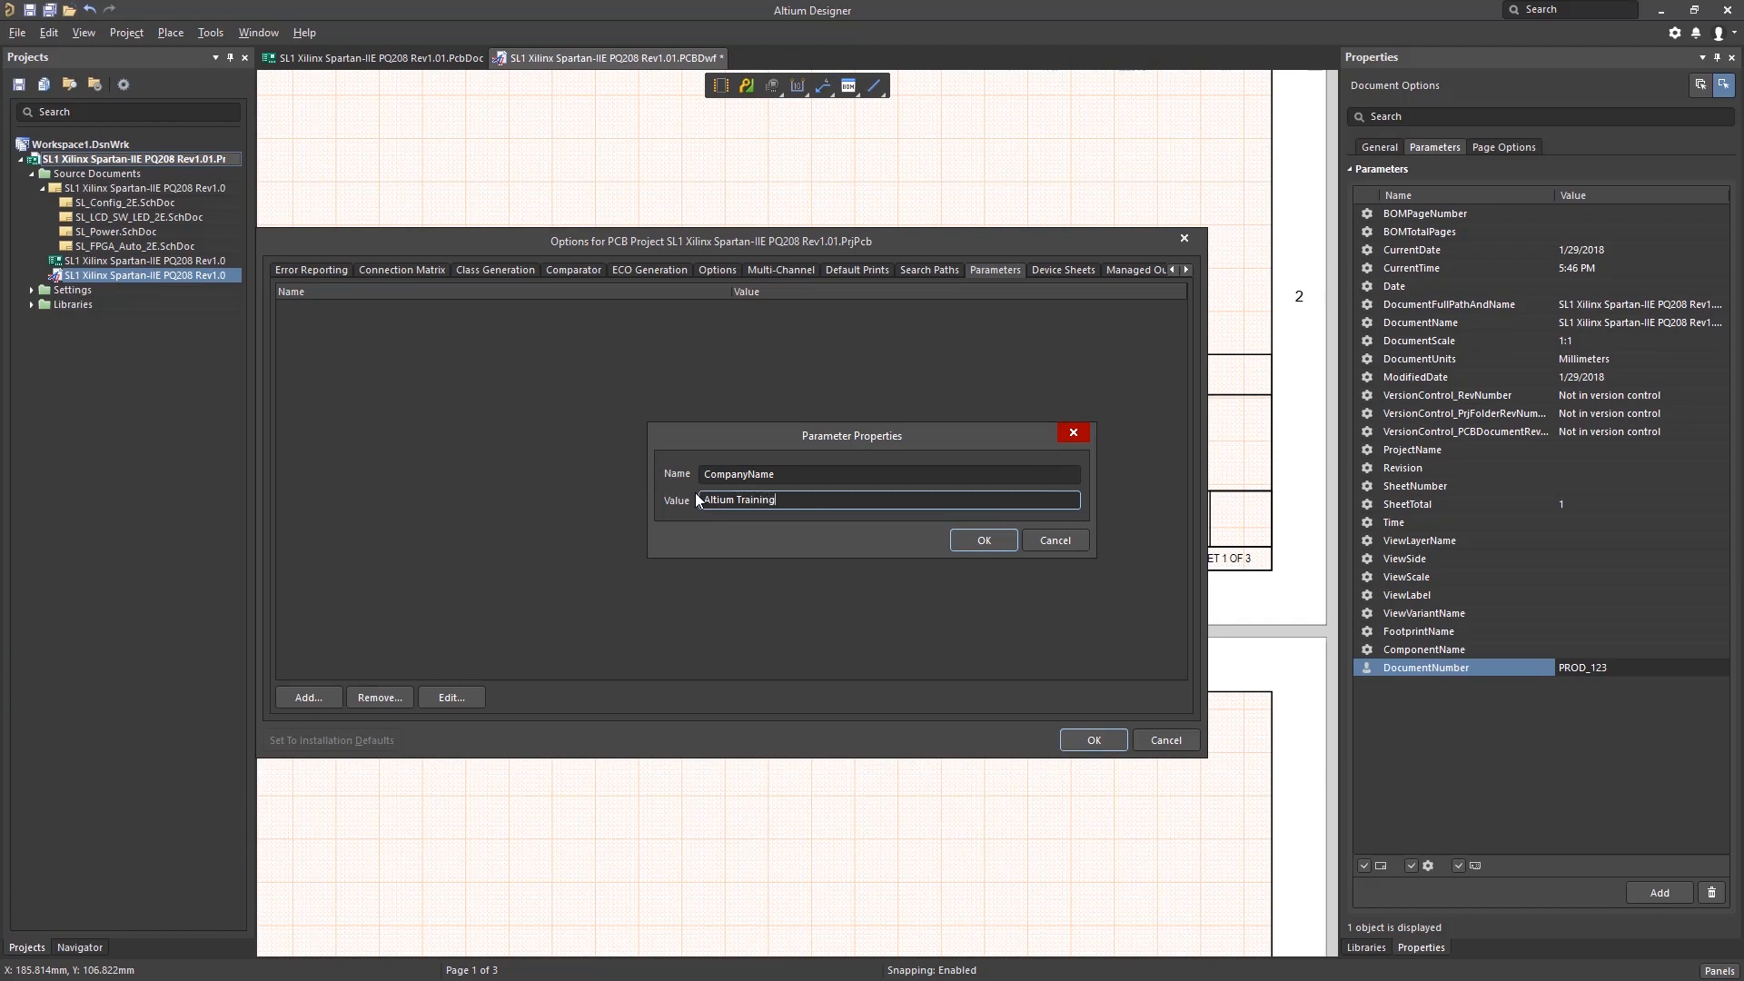
left_click(983, 540)
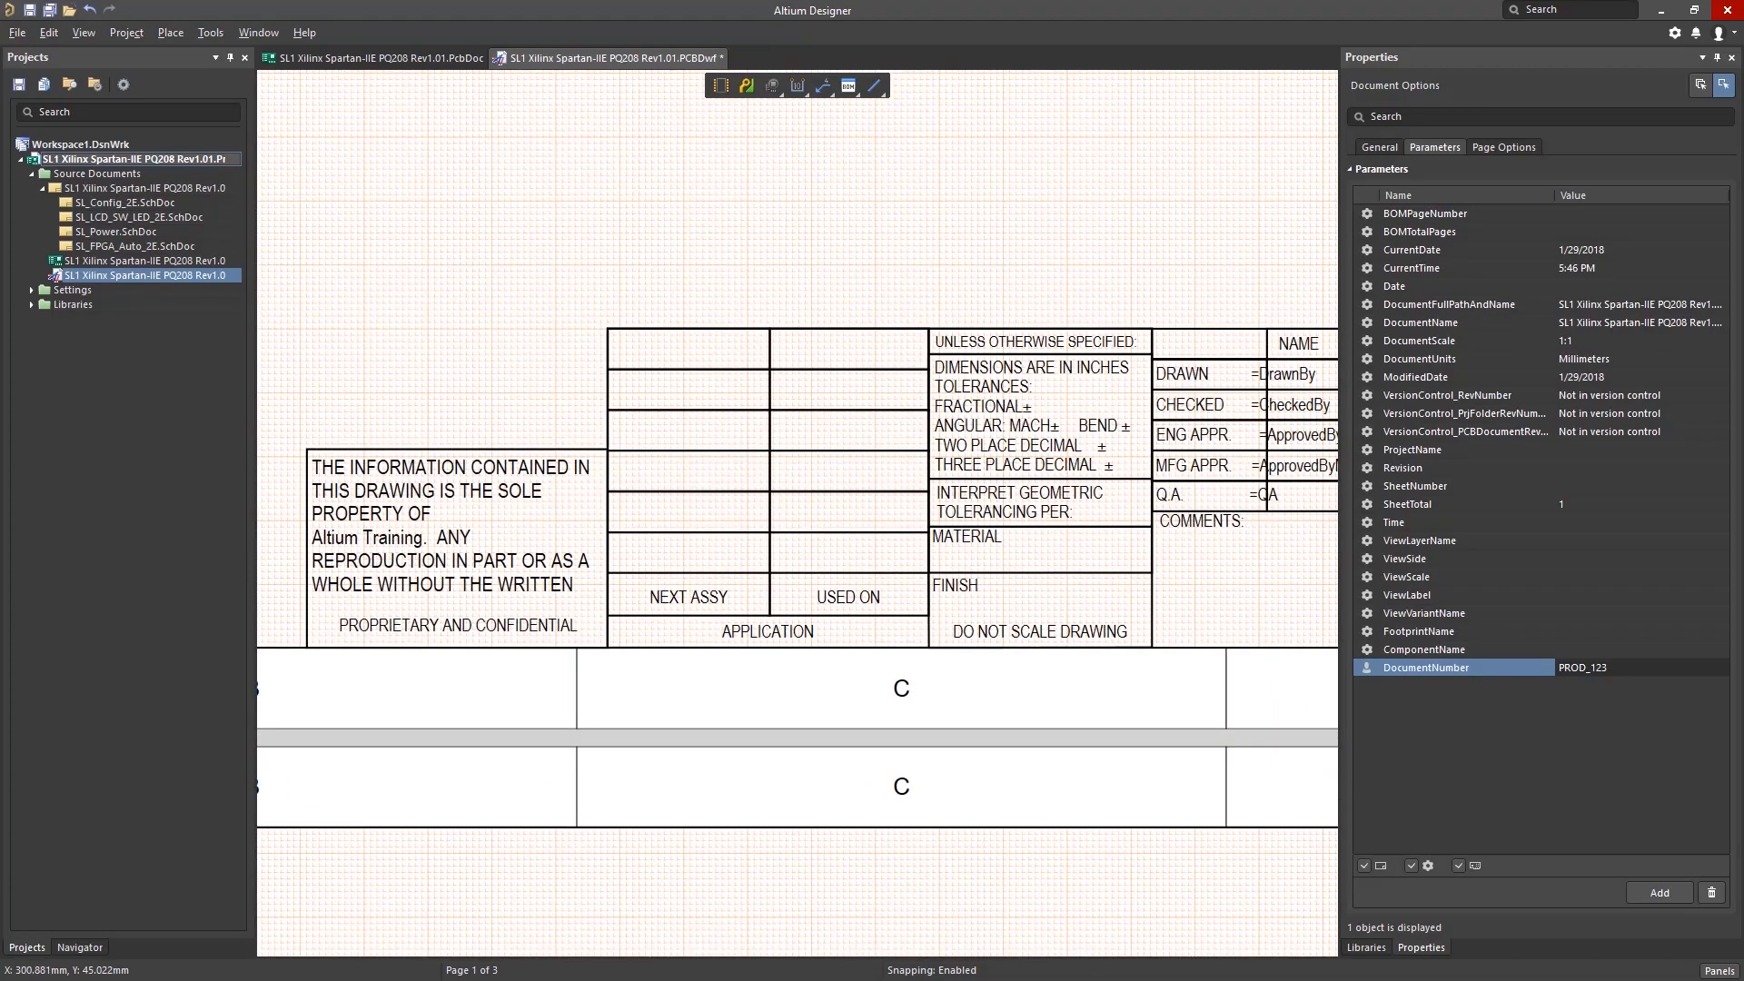
mouse_move(1129, 440)
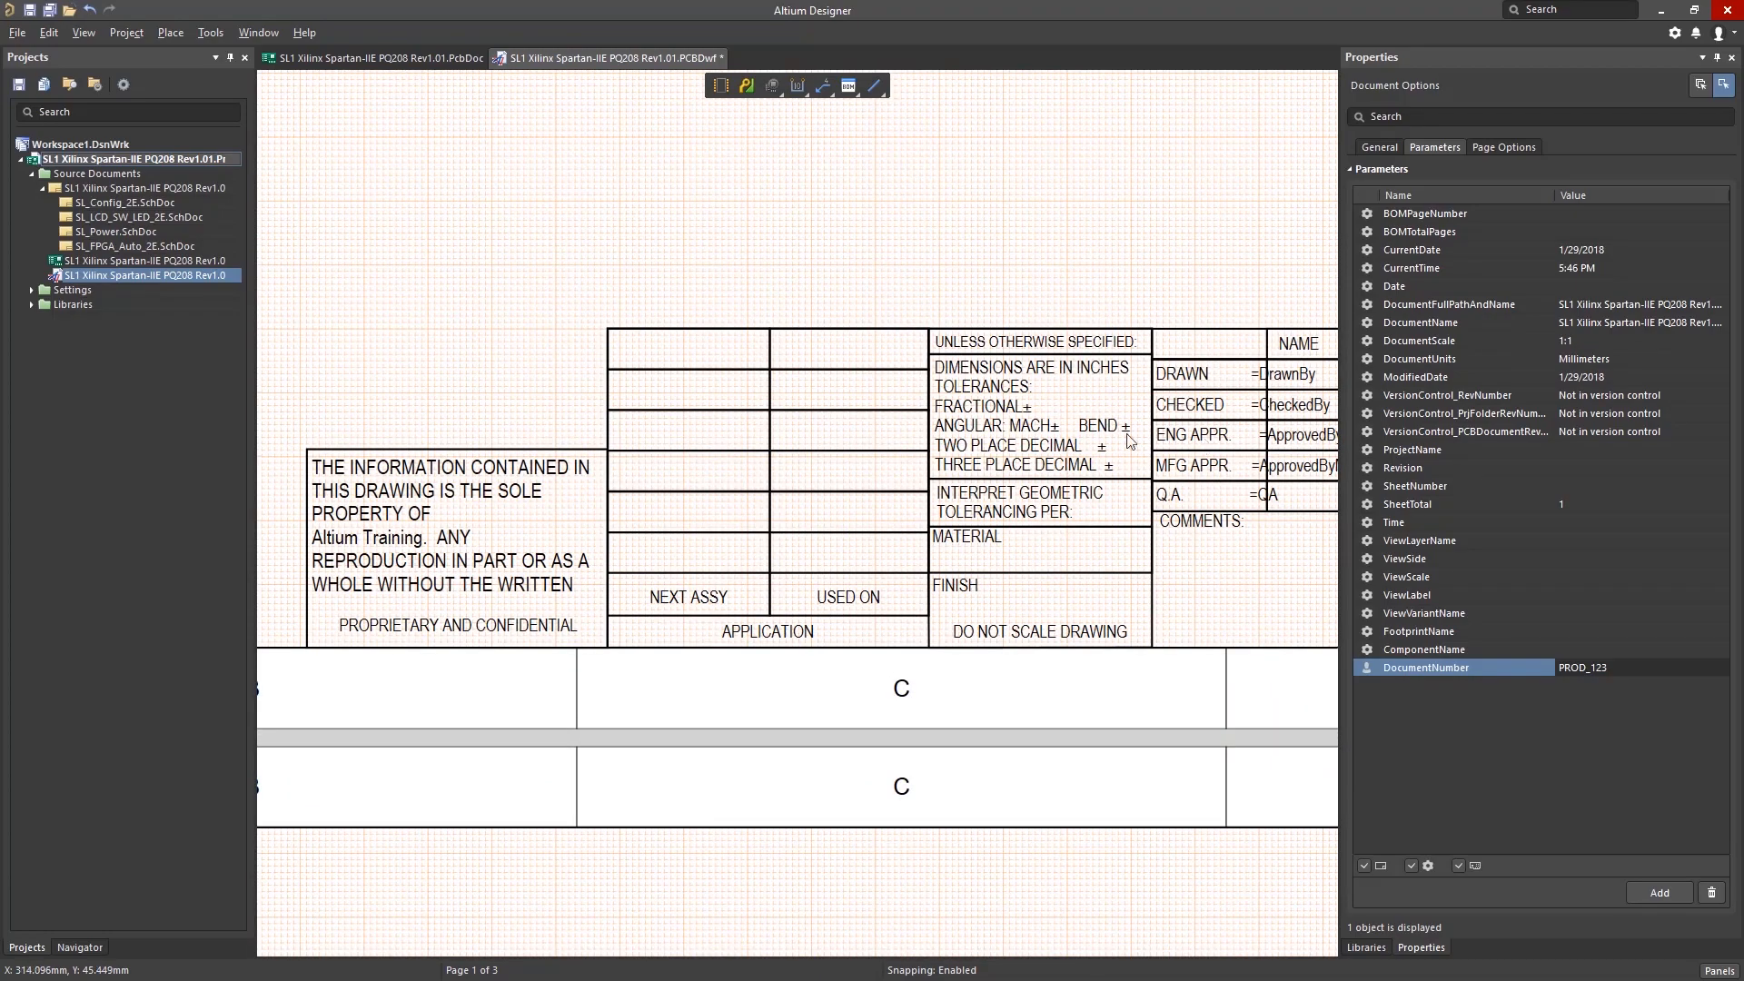
Zoom to the title block to check Altium Training and PROD_123, then right-click the canvas
scroll("down", 3)
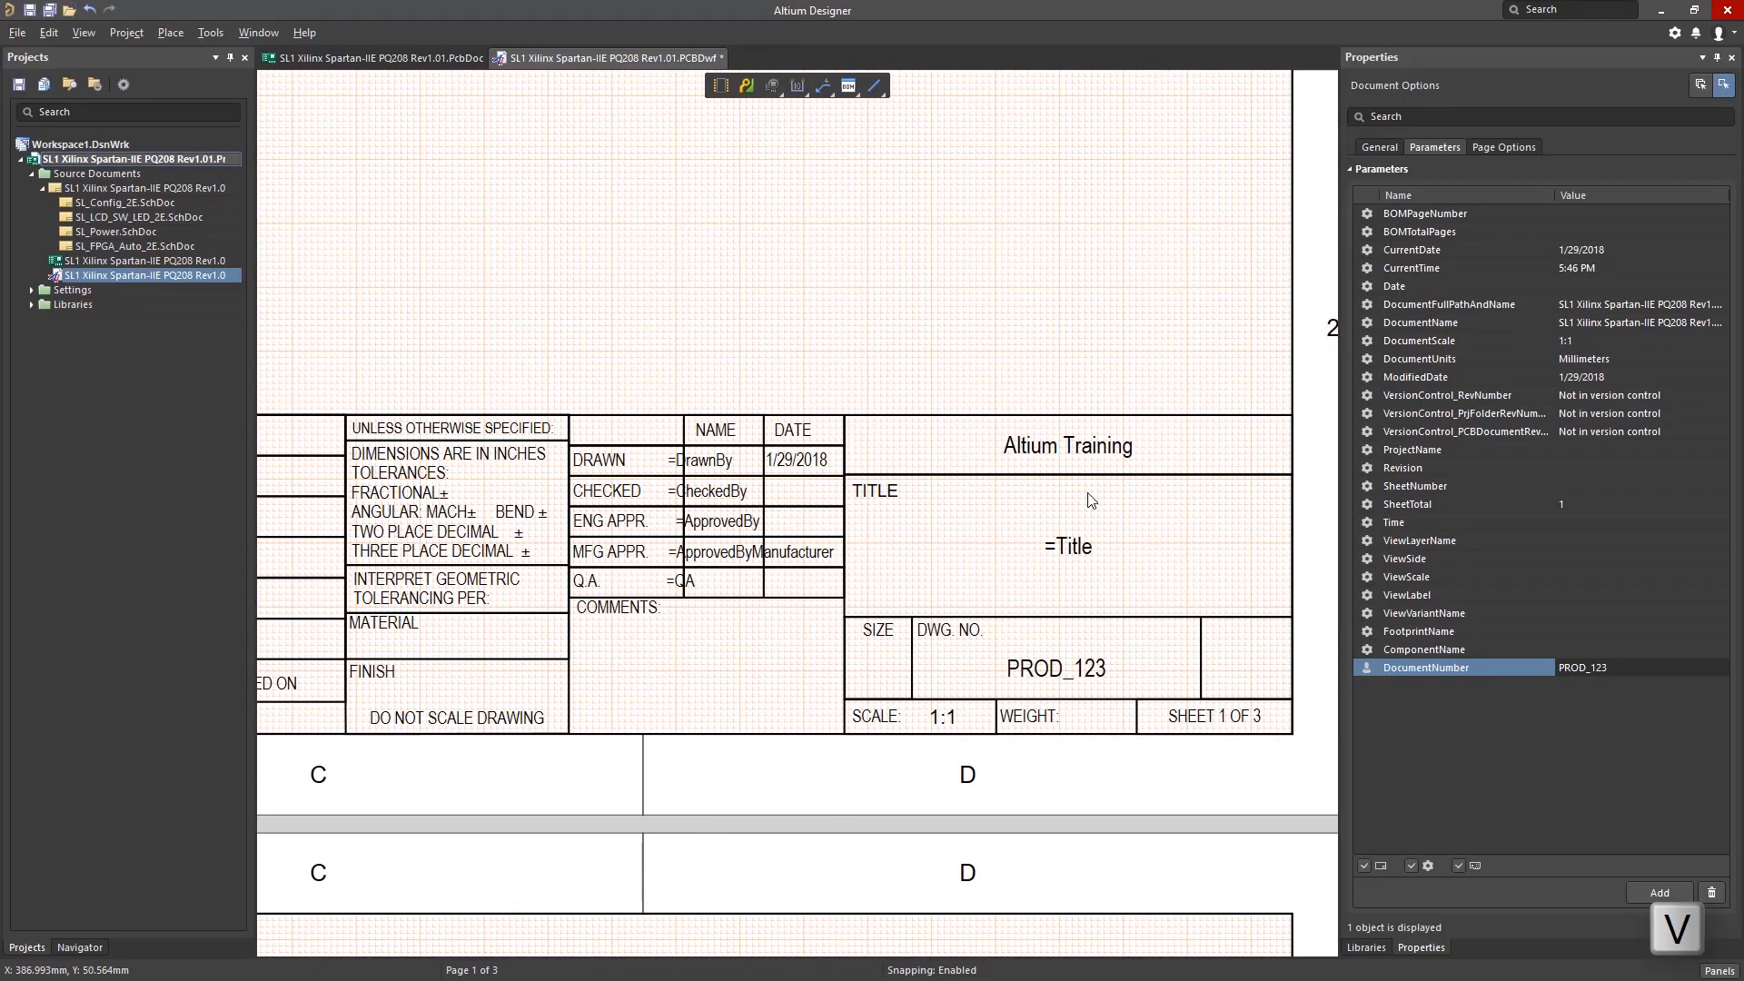
right_click(1089, 500)
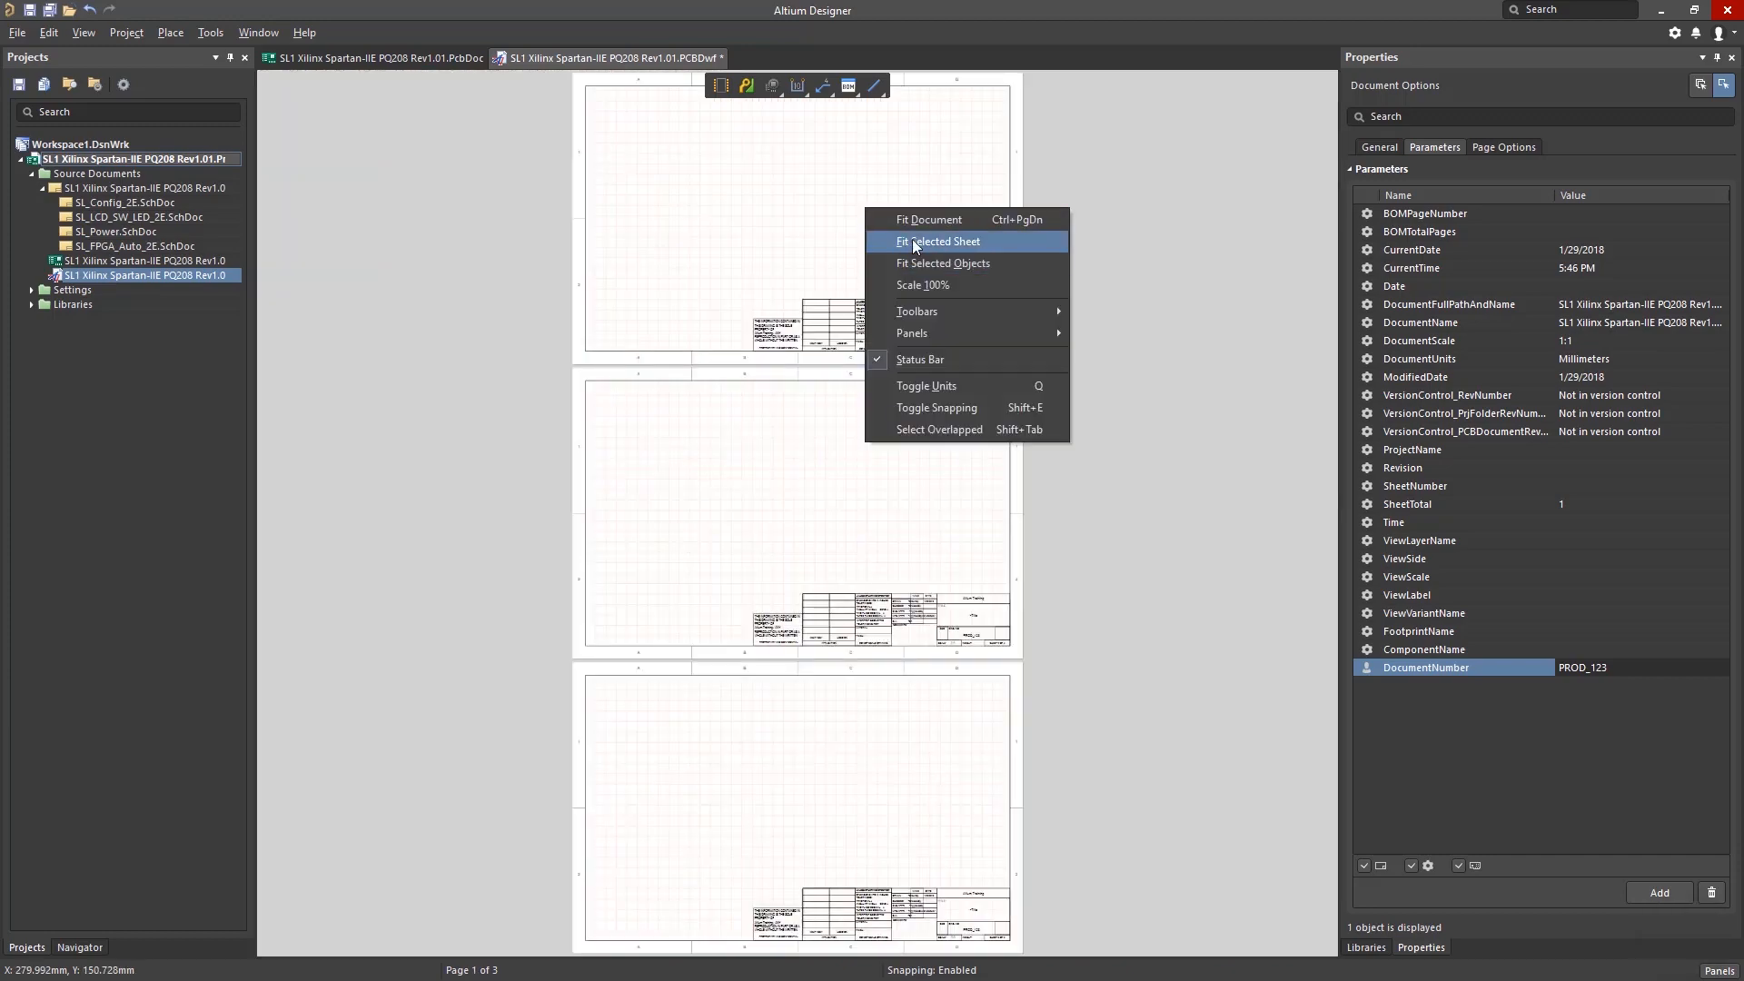
Fit the first sheet with its title block in view and list placeable objects
left_click(939, 240)
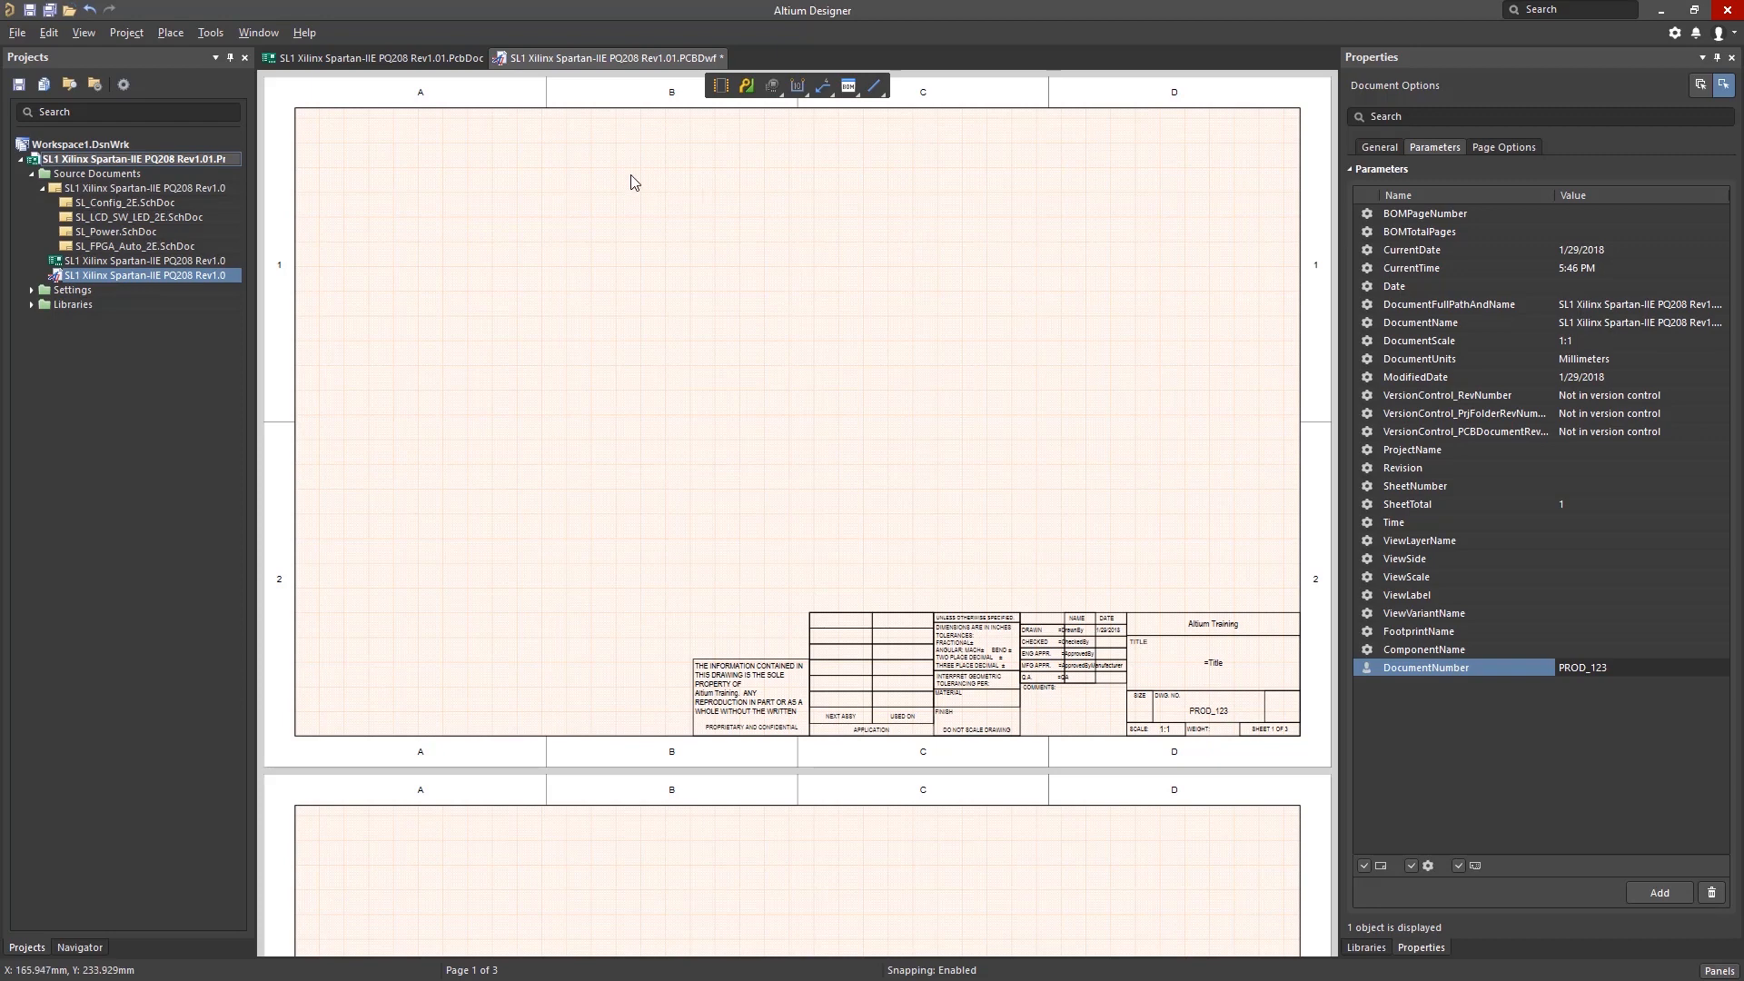
left_click(170, 32)
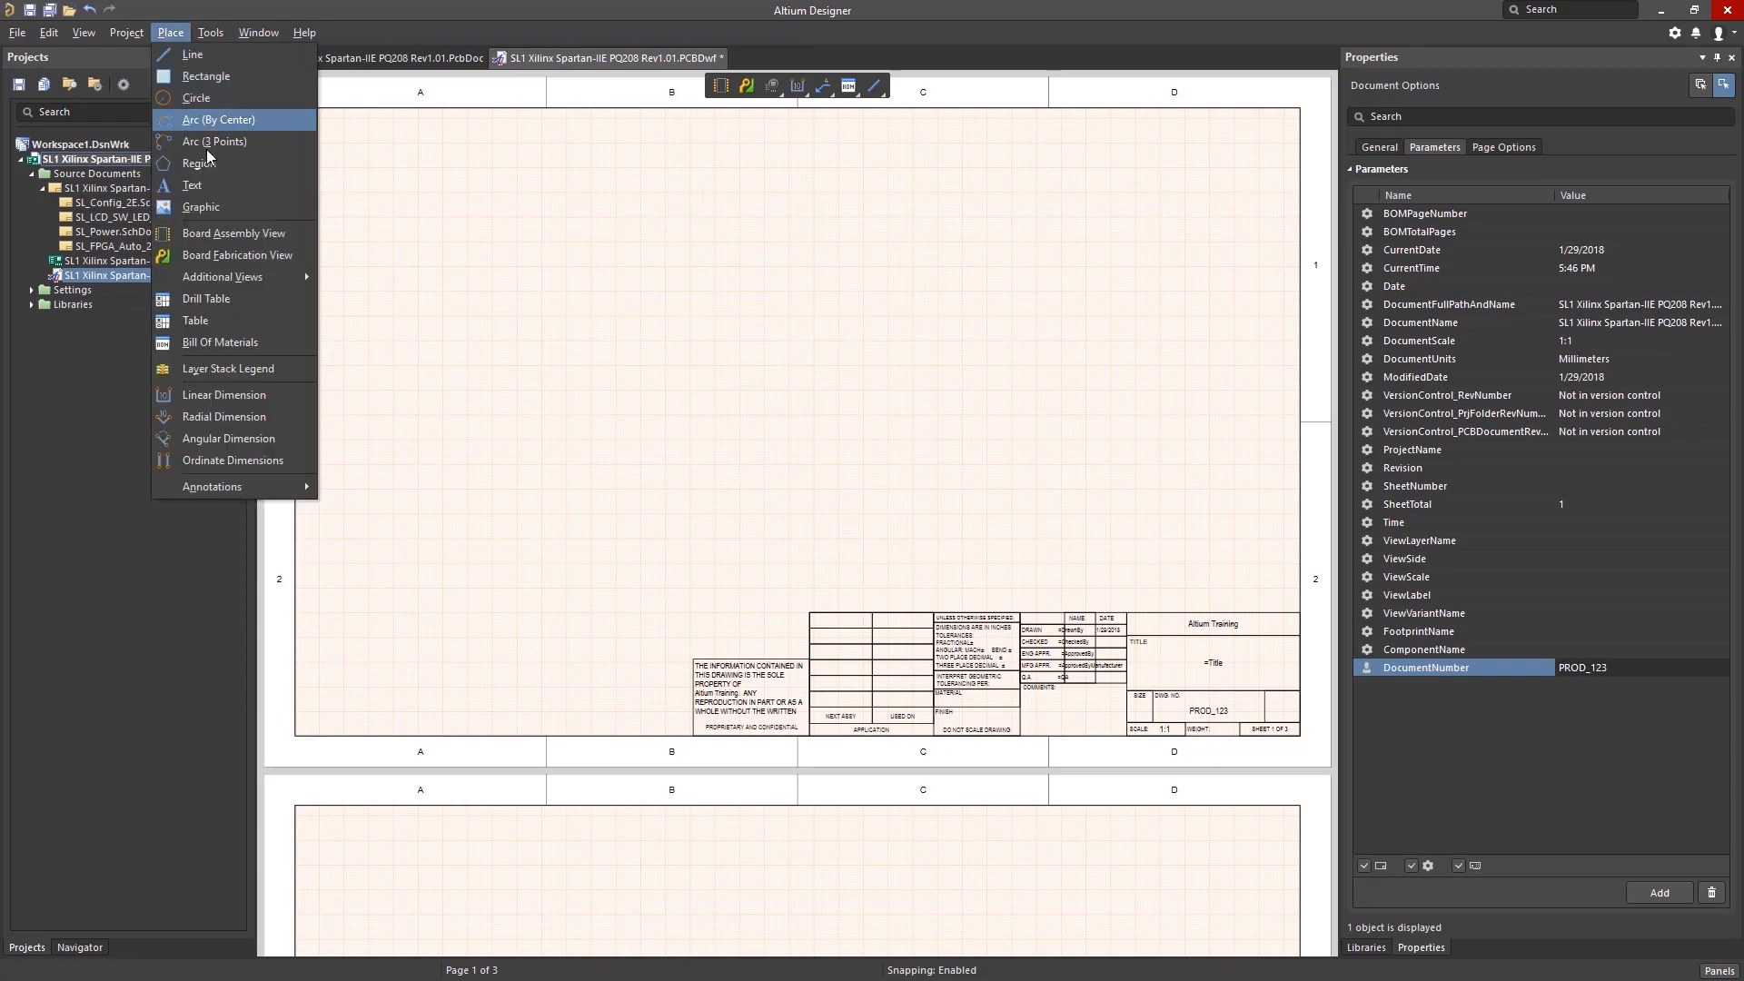
mouse_move(241, 277)
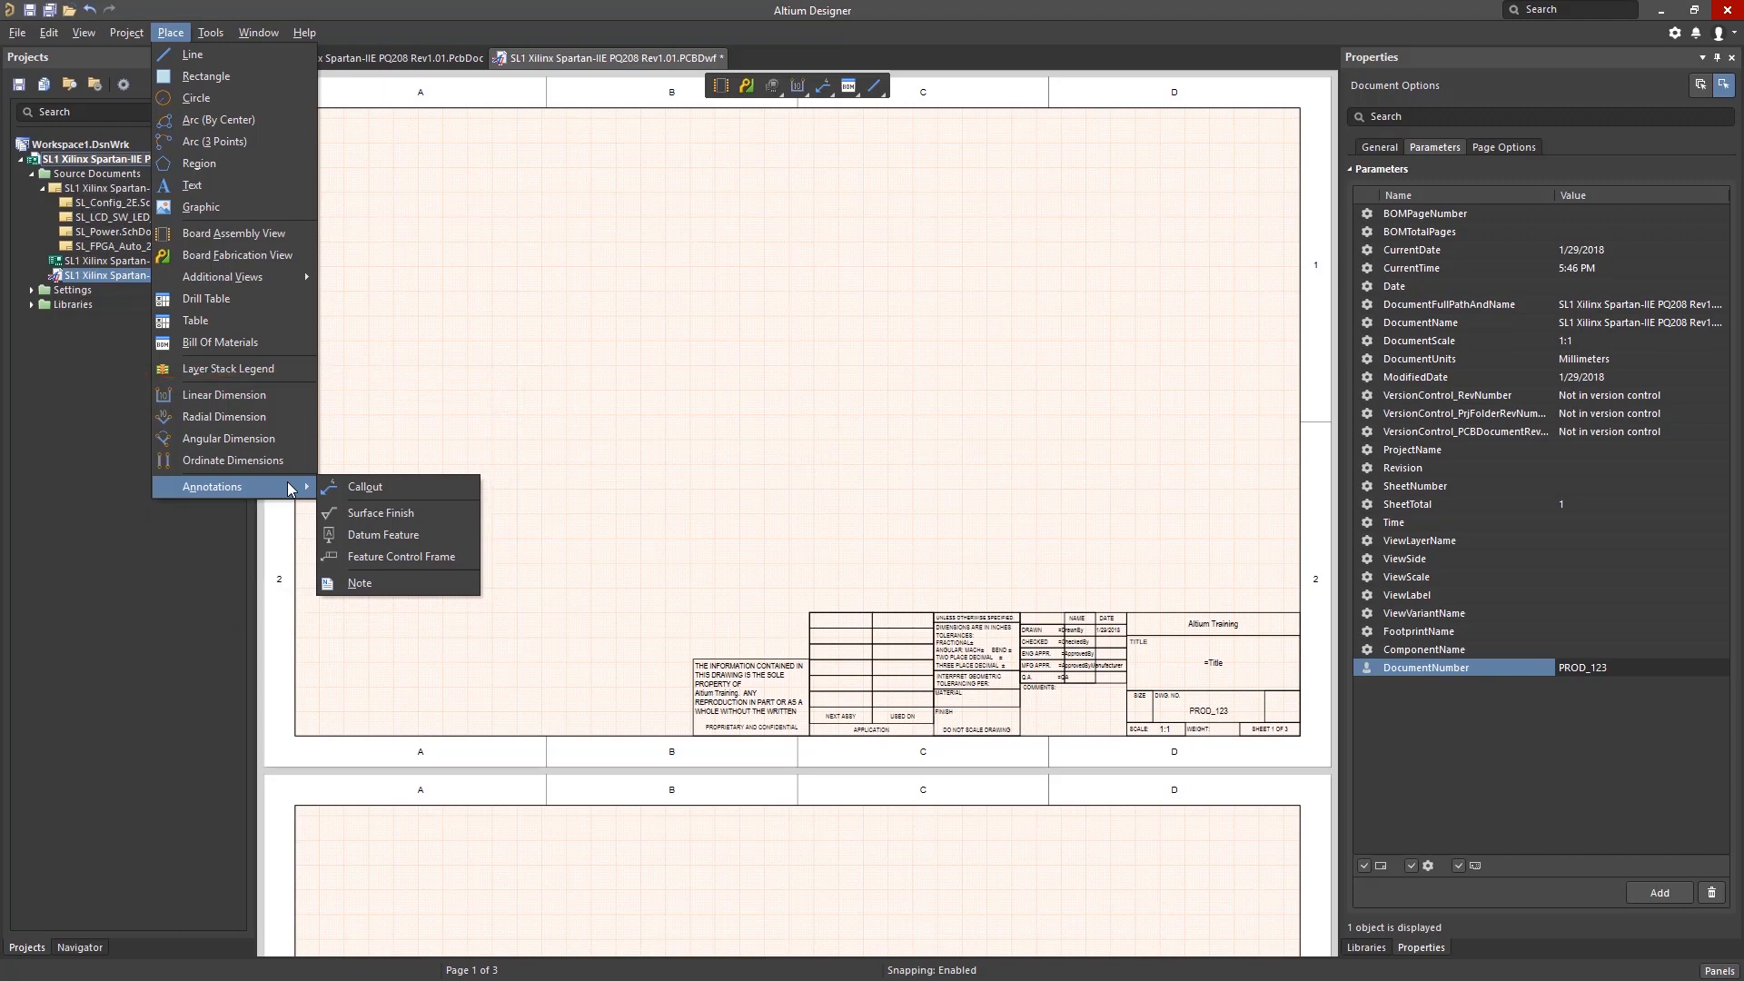
mouse_move(202, 208)
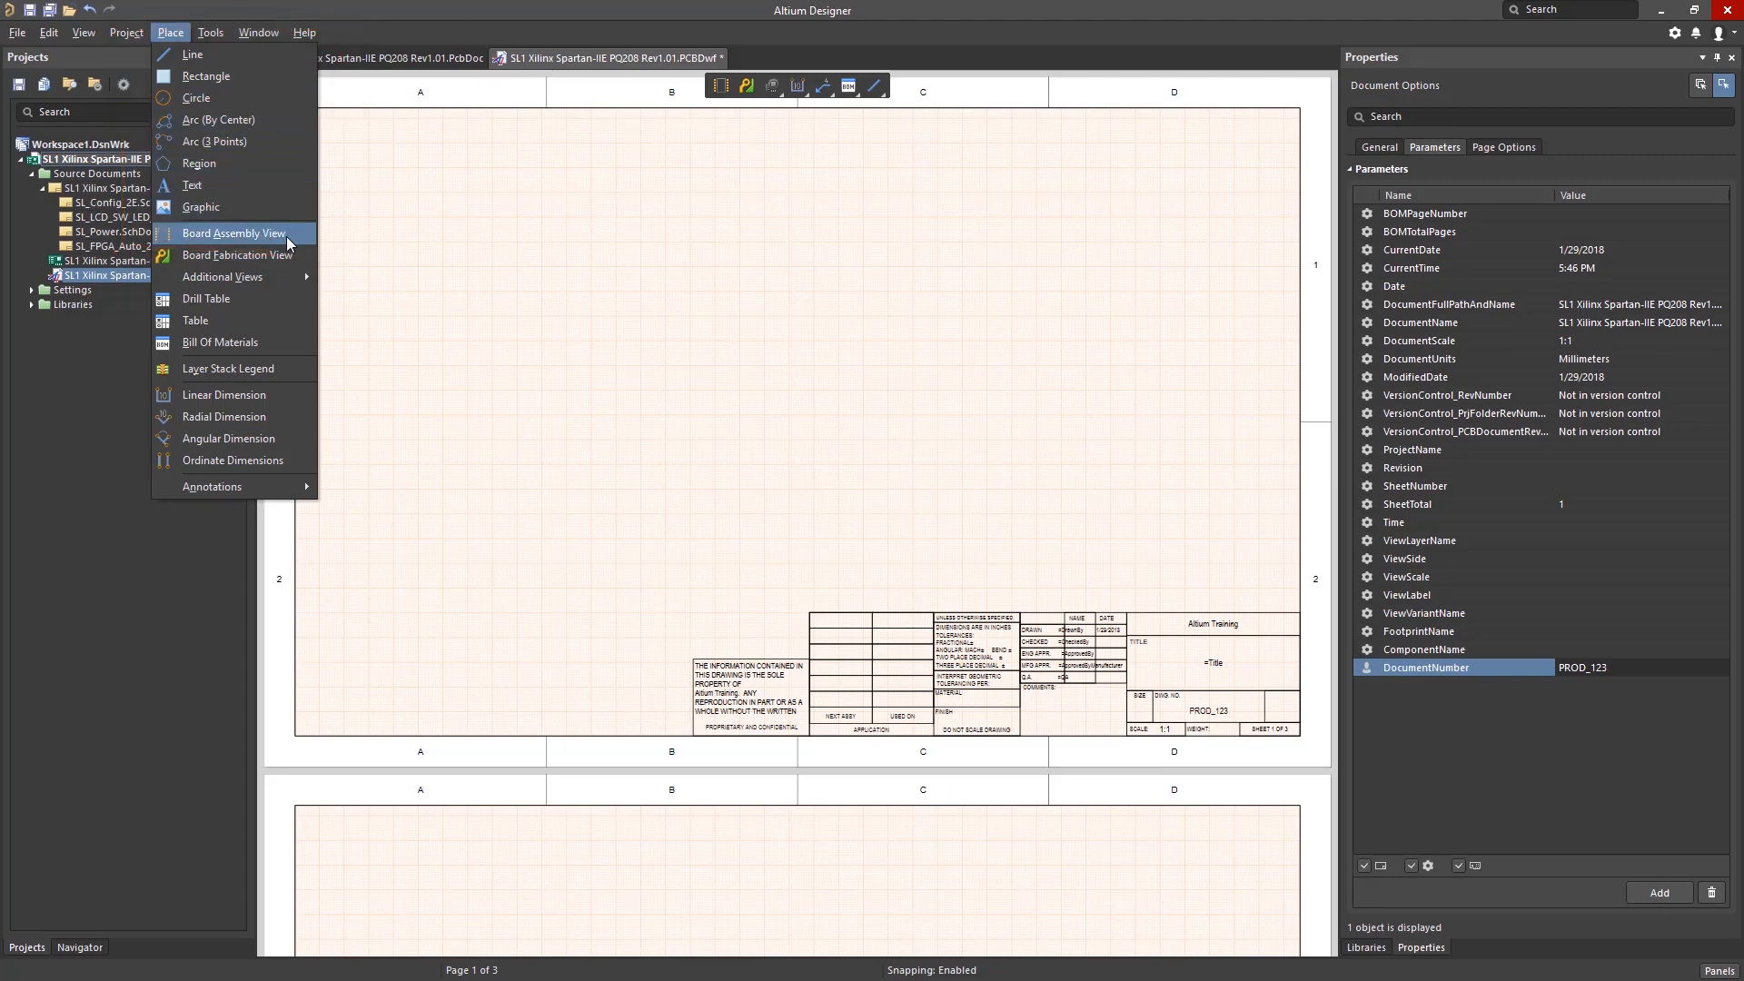
Place the top board assembly view, then right, left and front side views around it
left_click(235, 232)
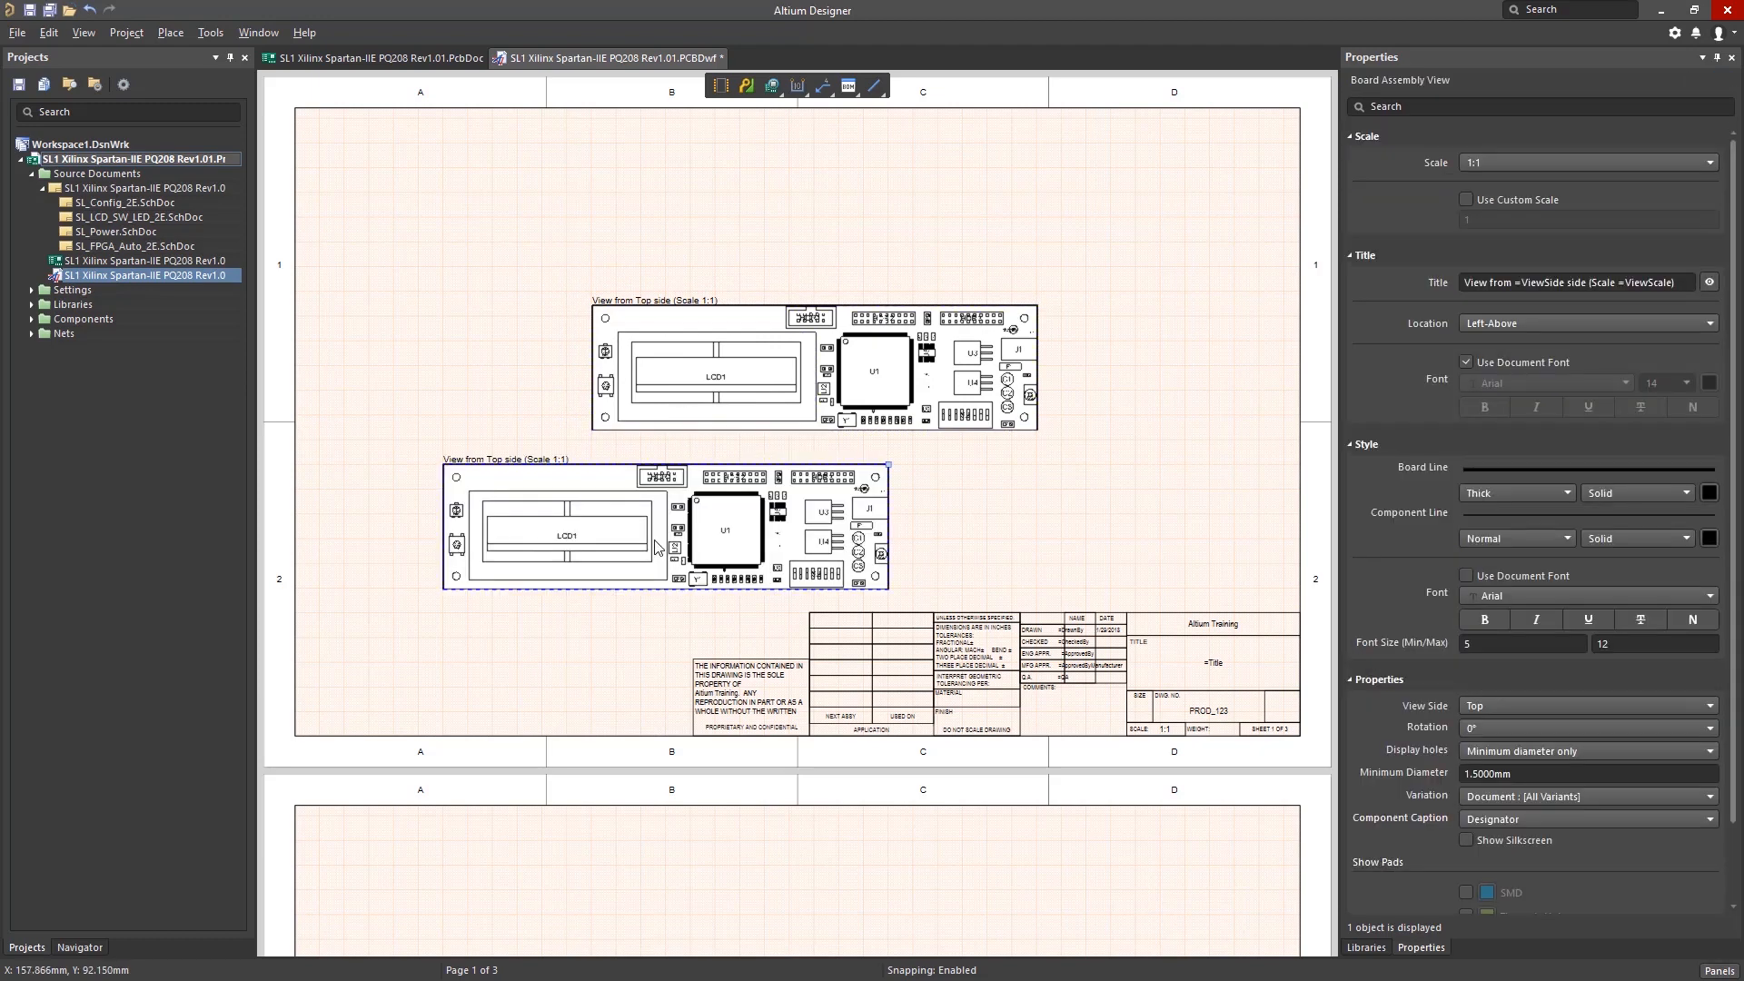
mouse_move(794, 552)
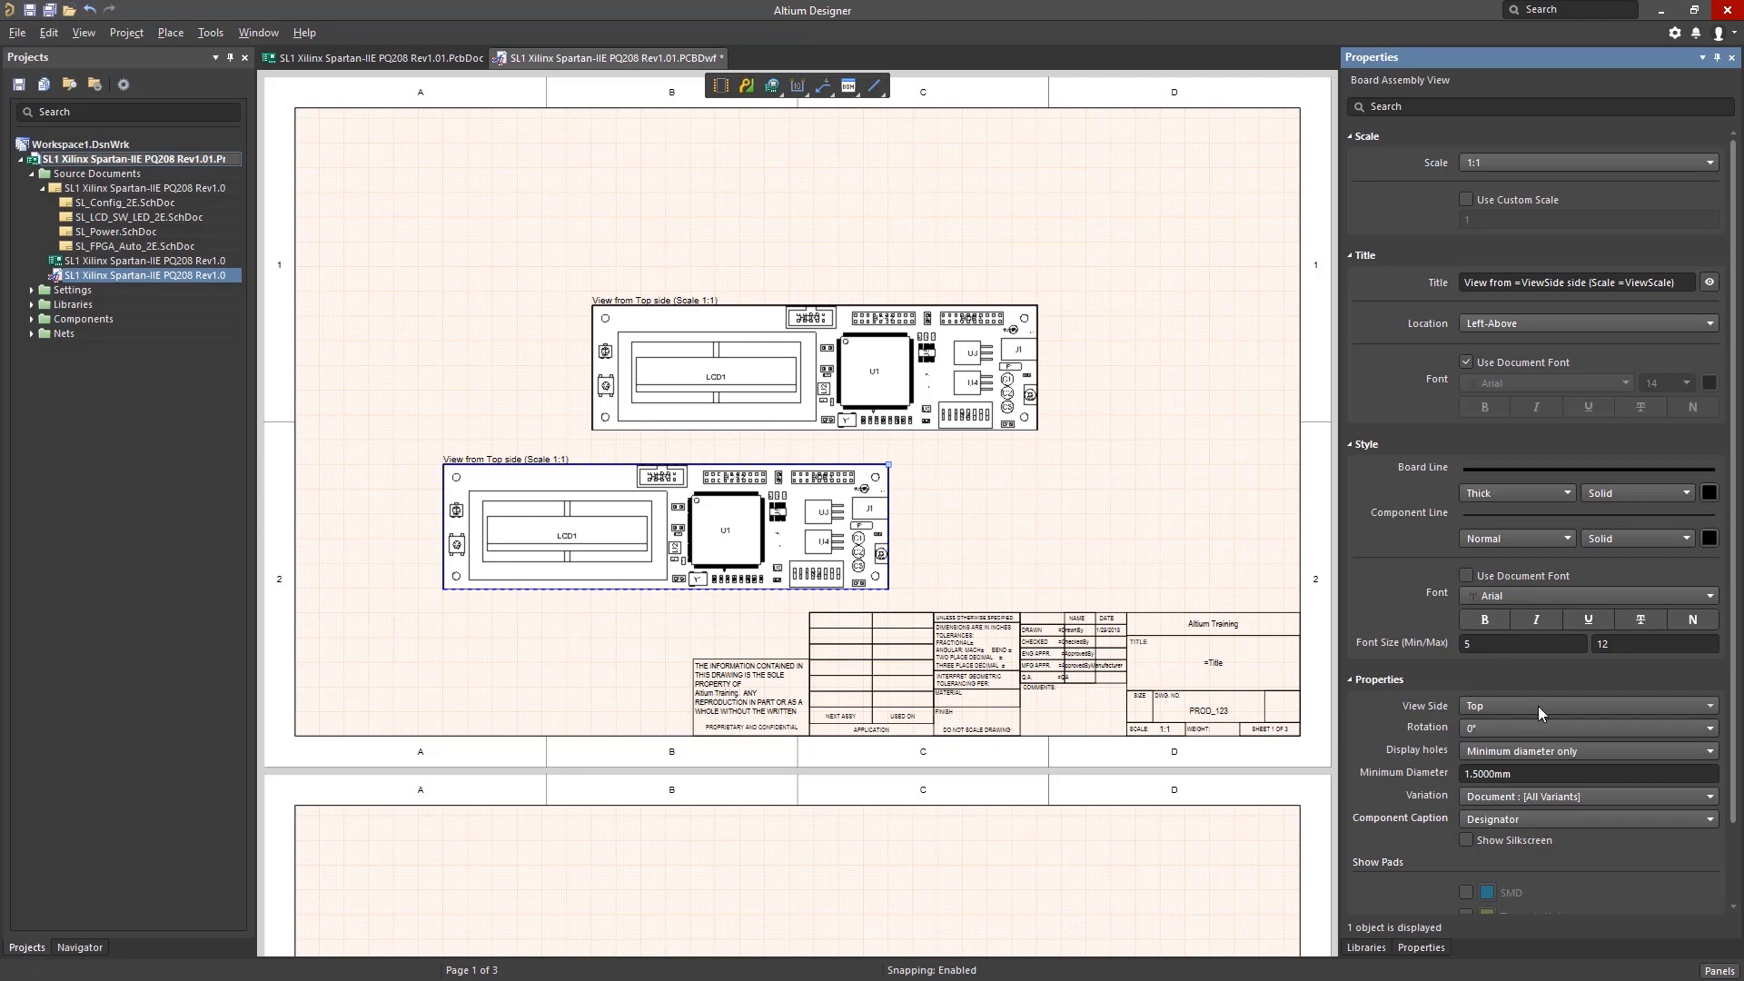
left_click(1588, 706)
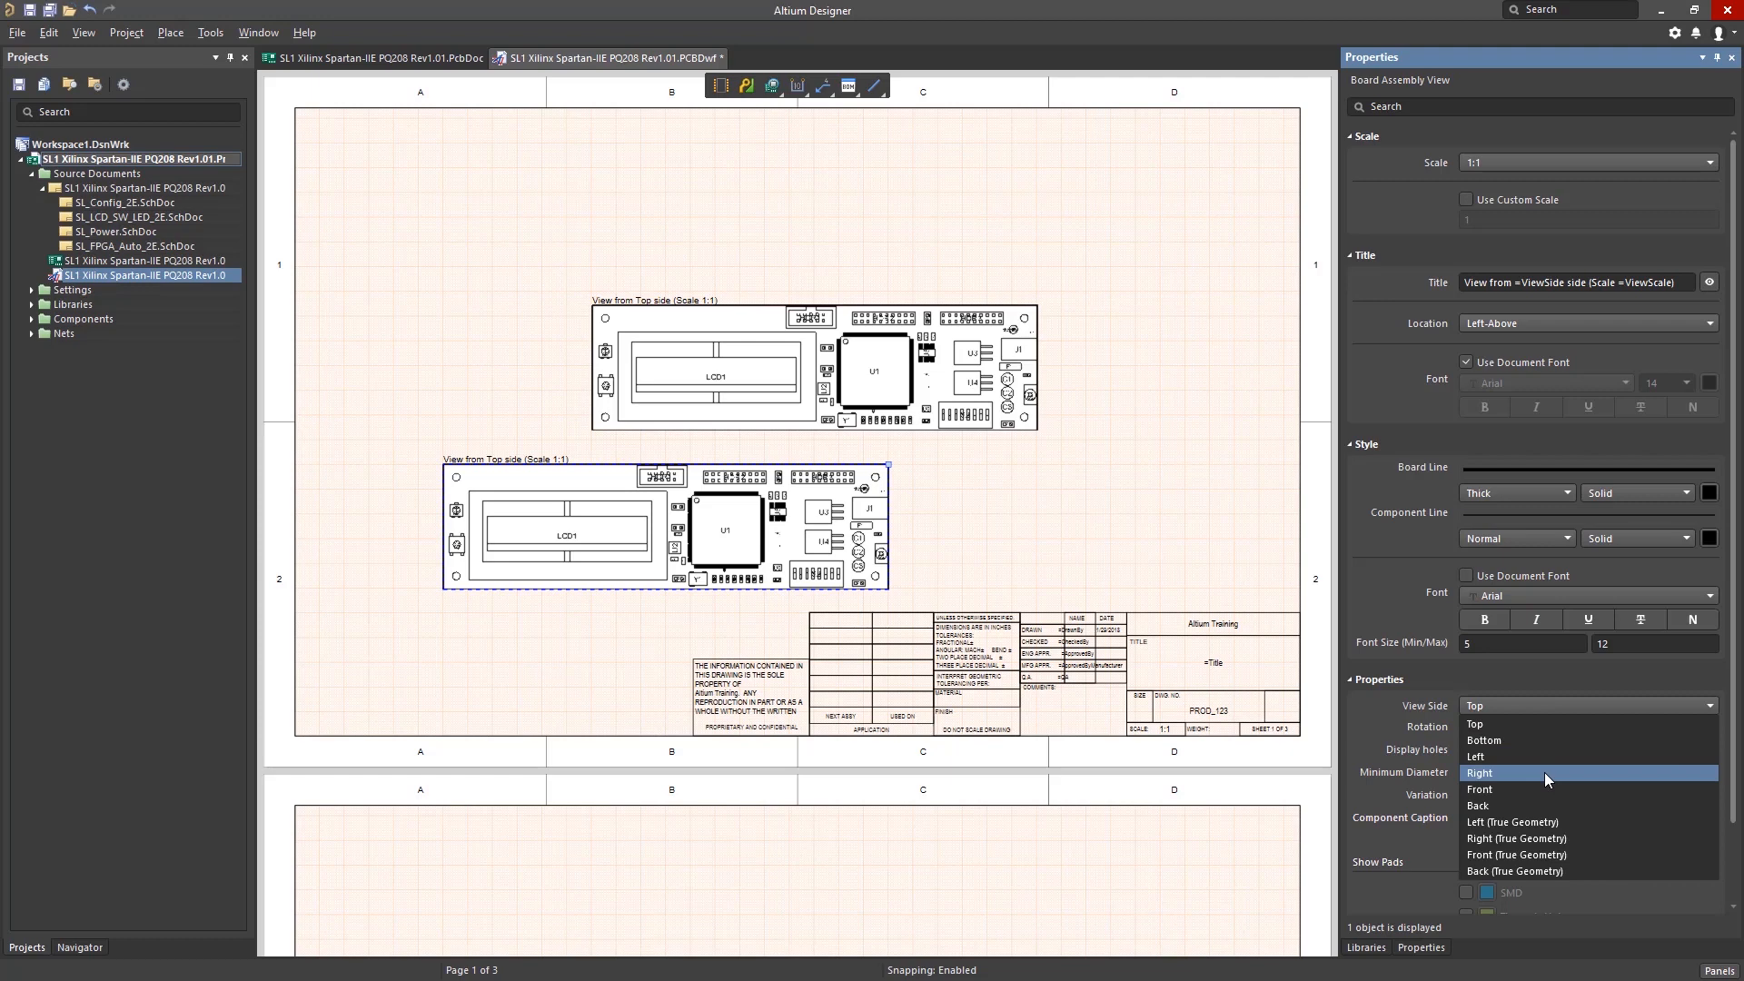
left_click(1480, 772)
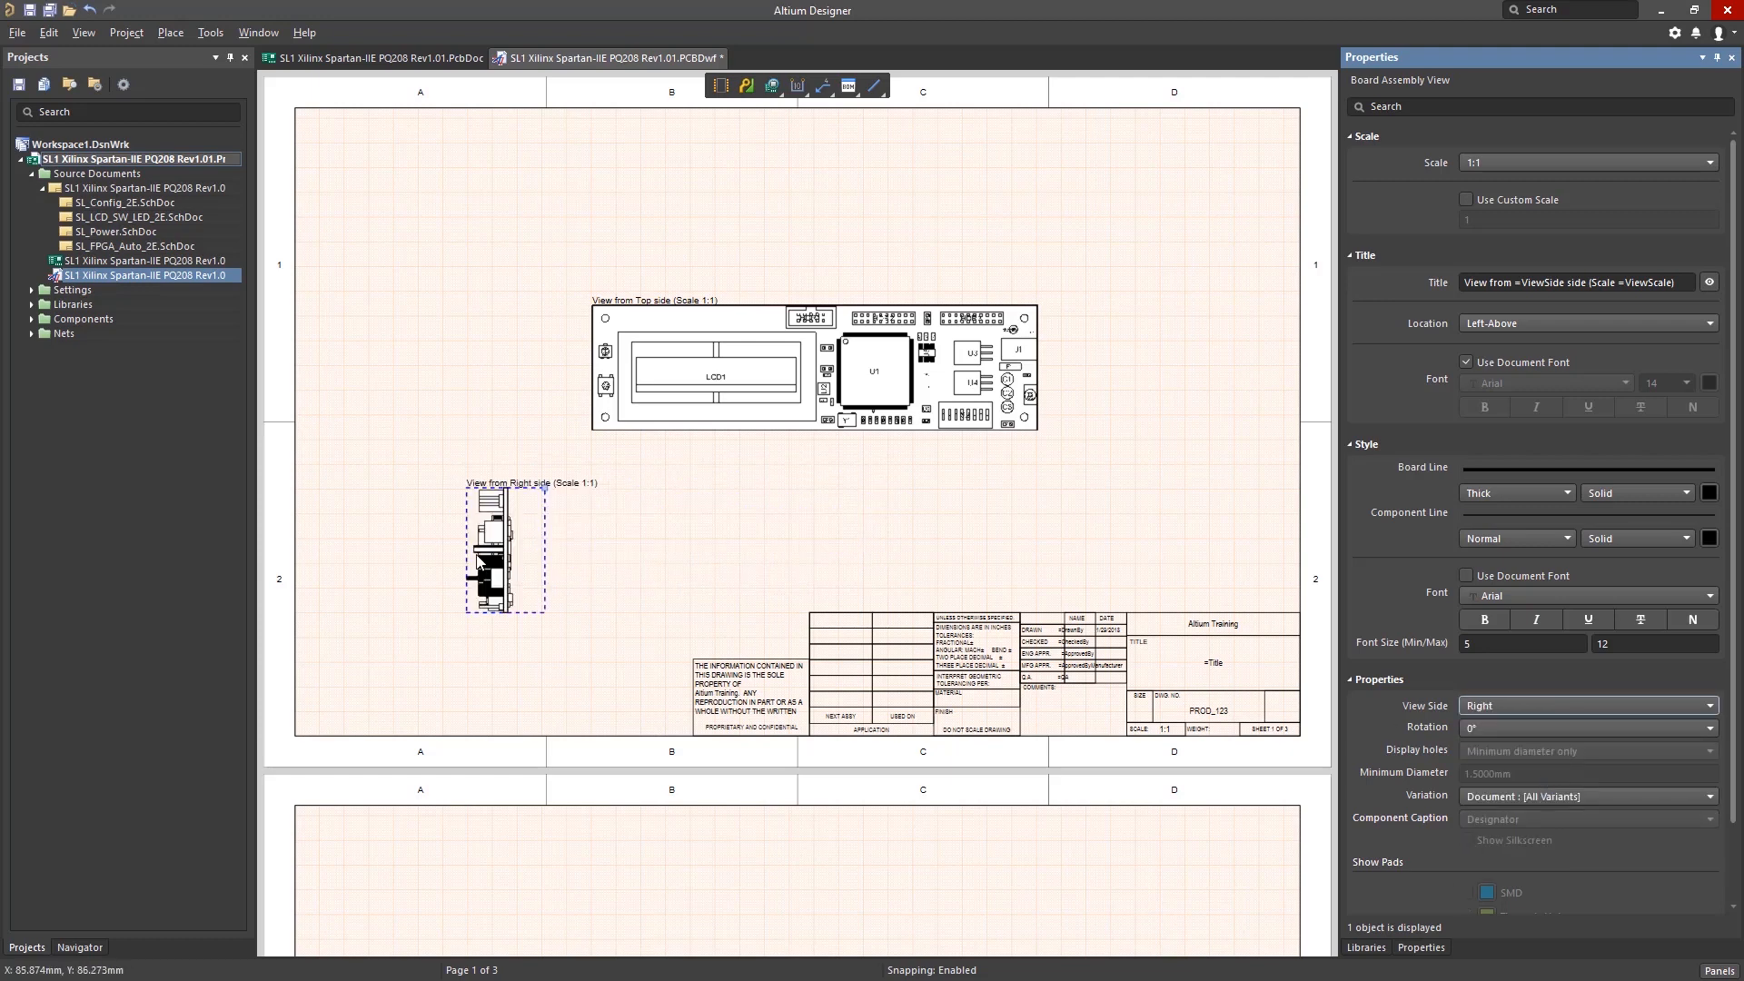
left_click_drag(504, 551, 1149, 367)
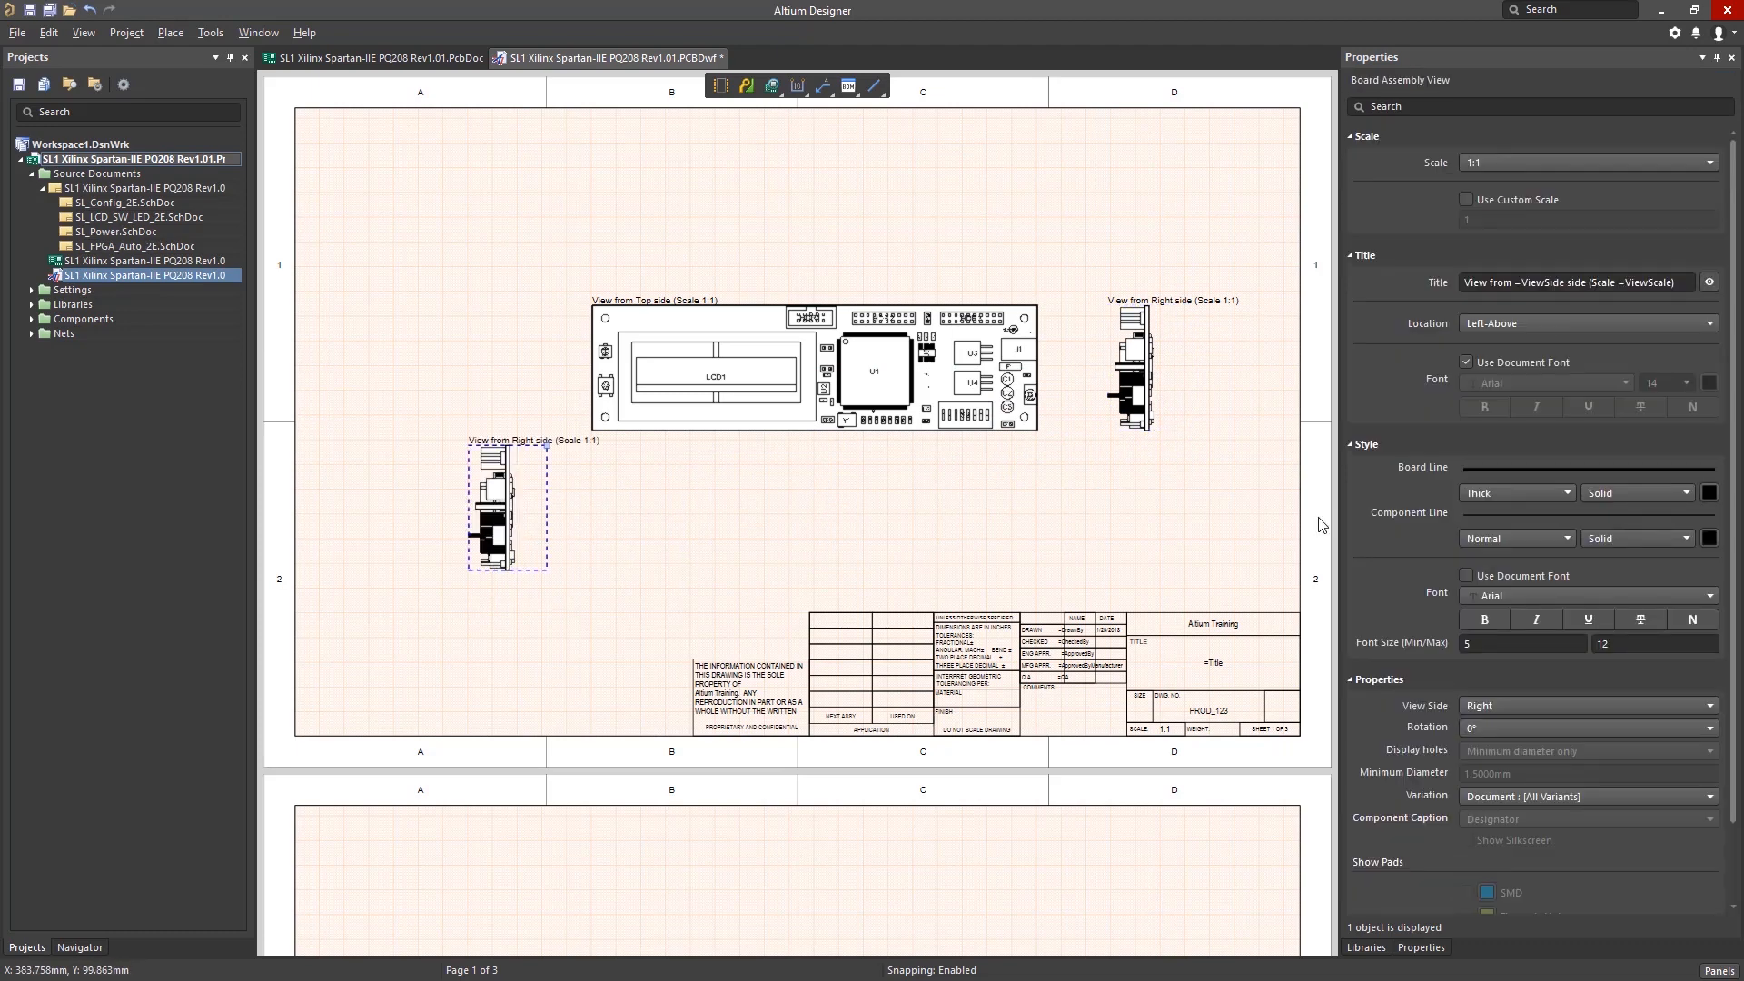
left_click(1588, 706)
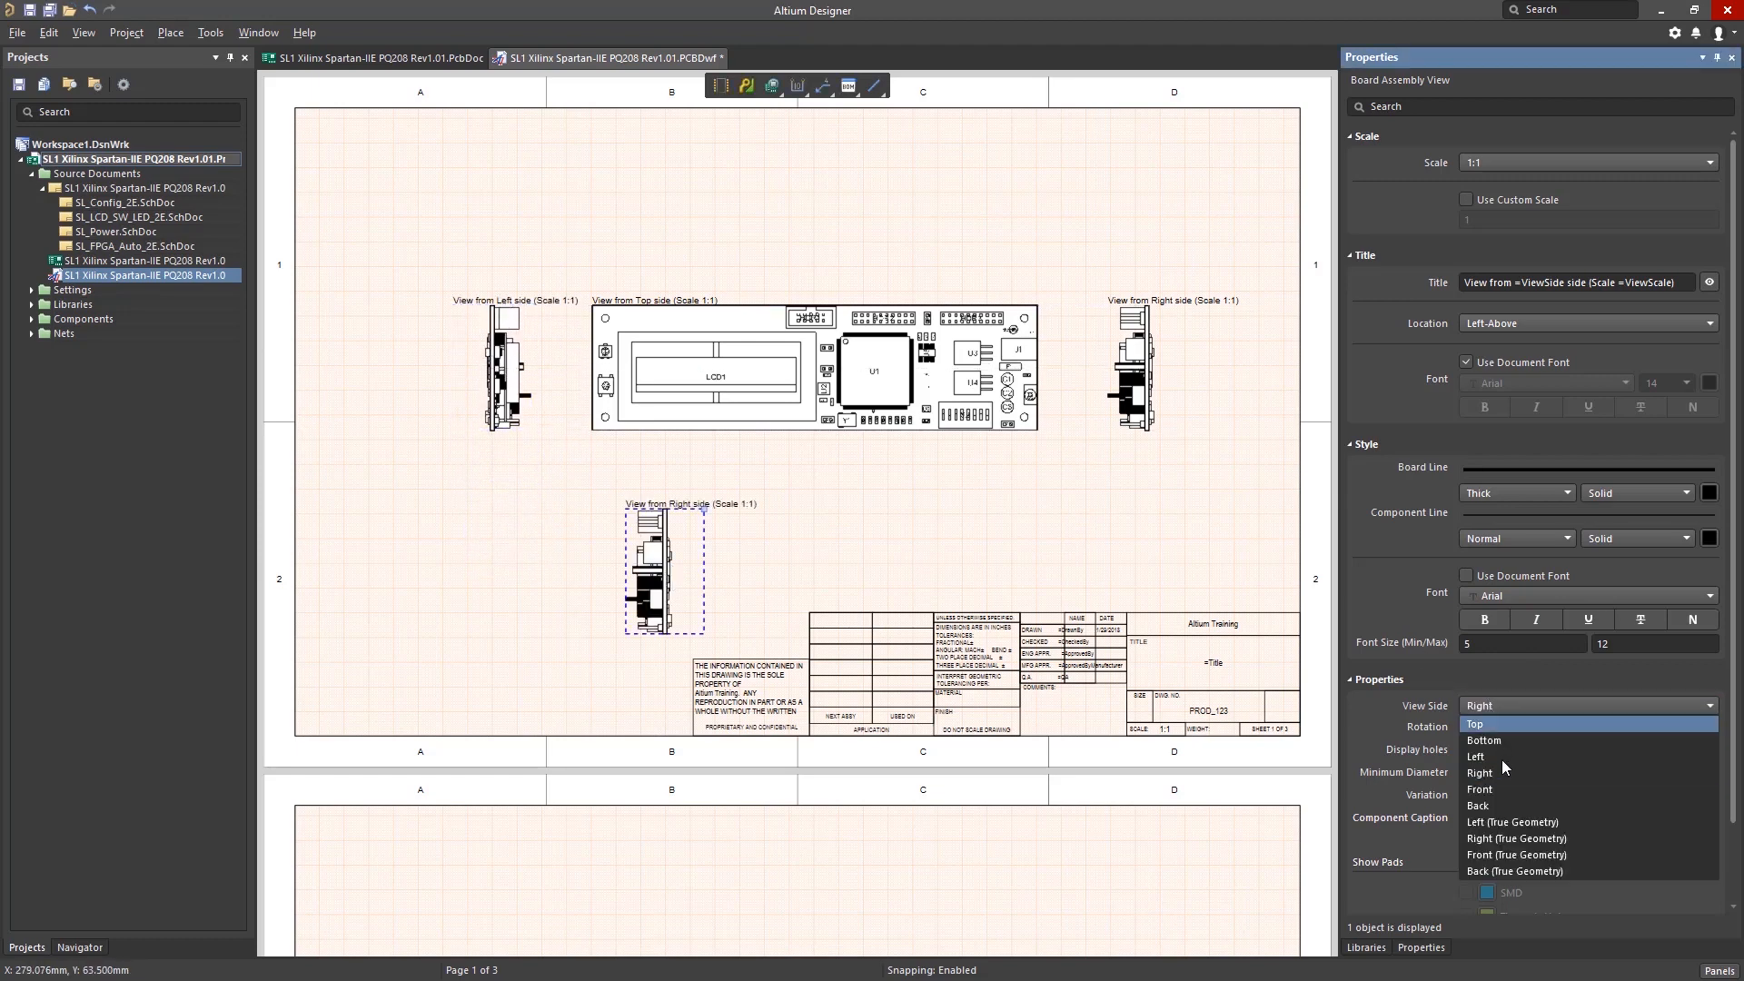
left_click(1479, 789)
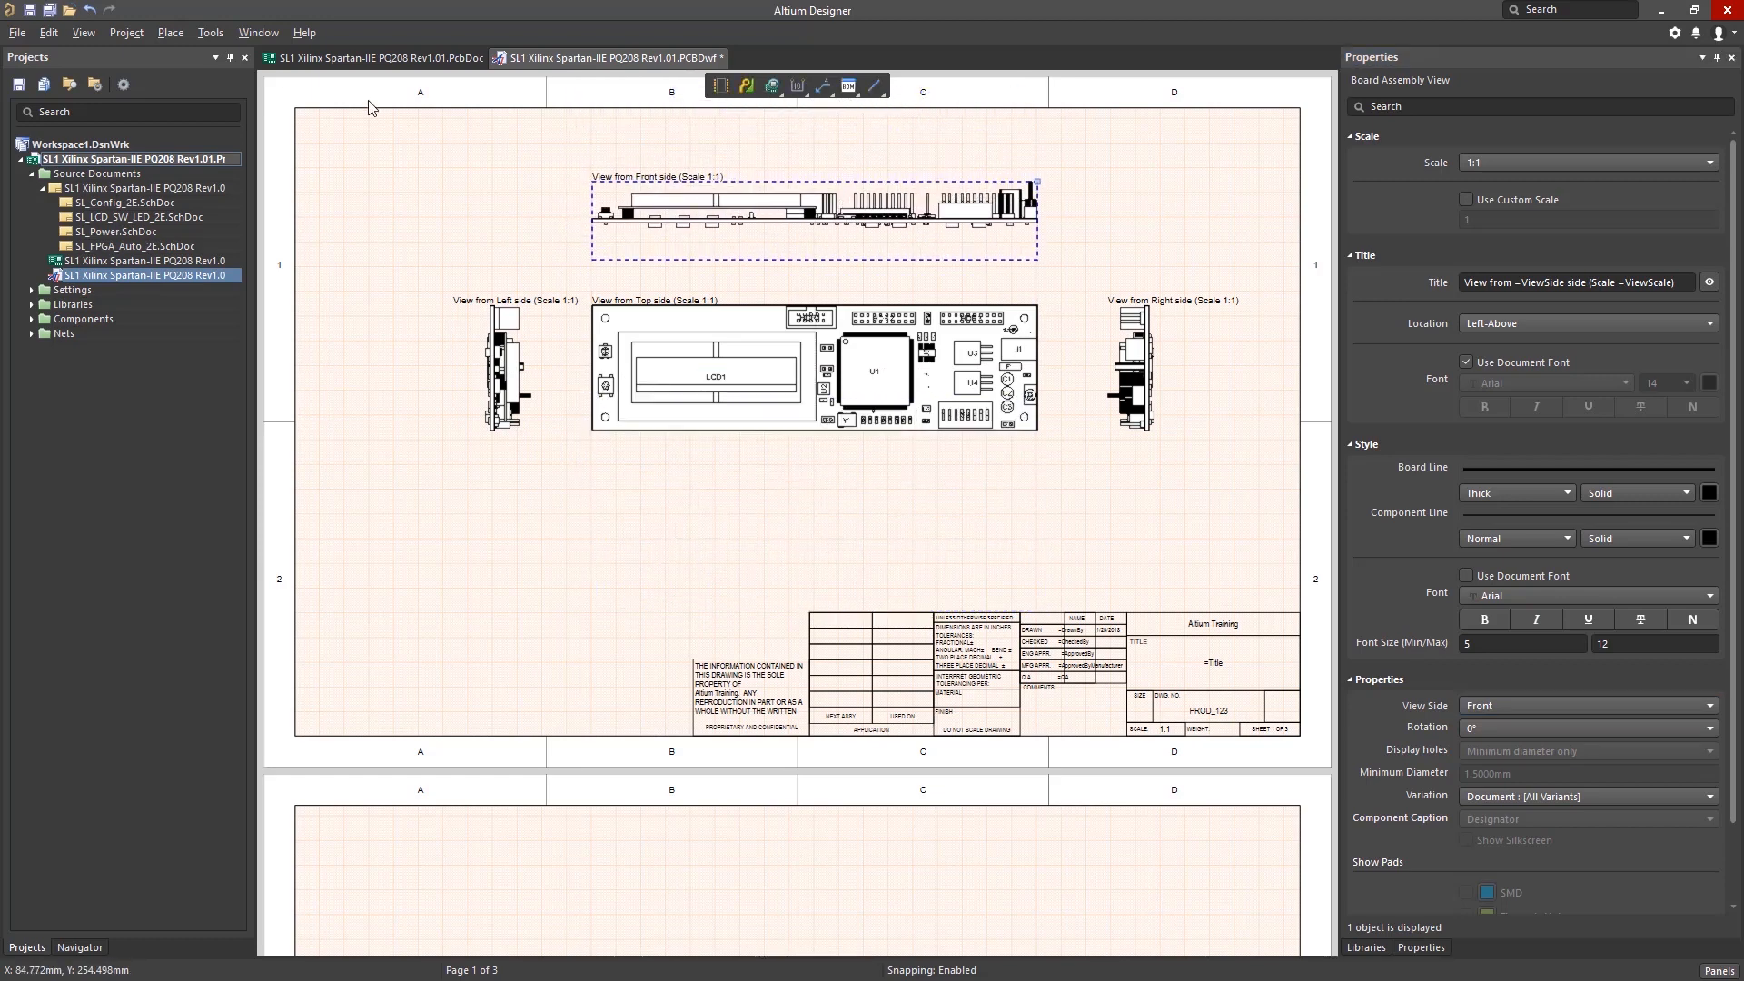
Place an isometric 3D board view and a 2:1 DETAIL A view around U1
left_click(170, 31)
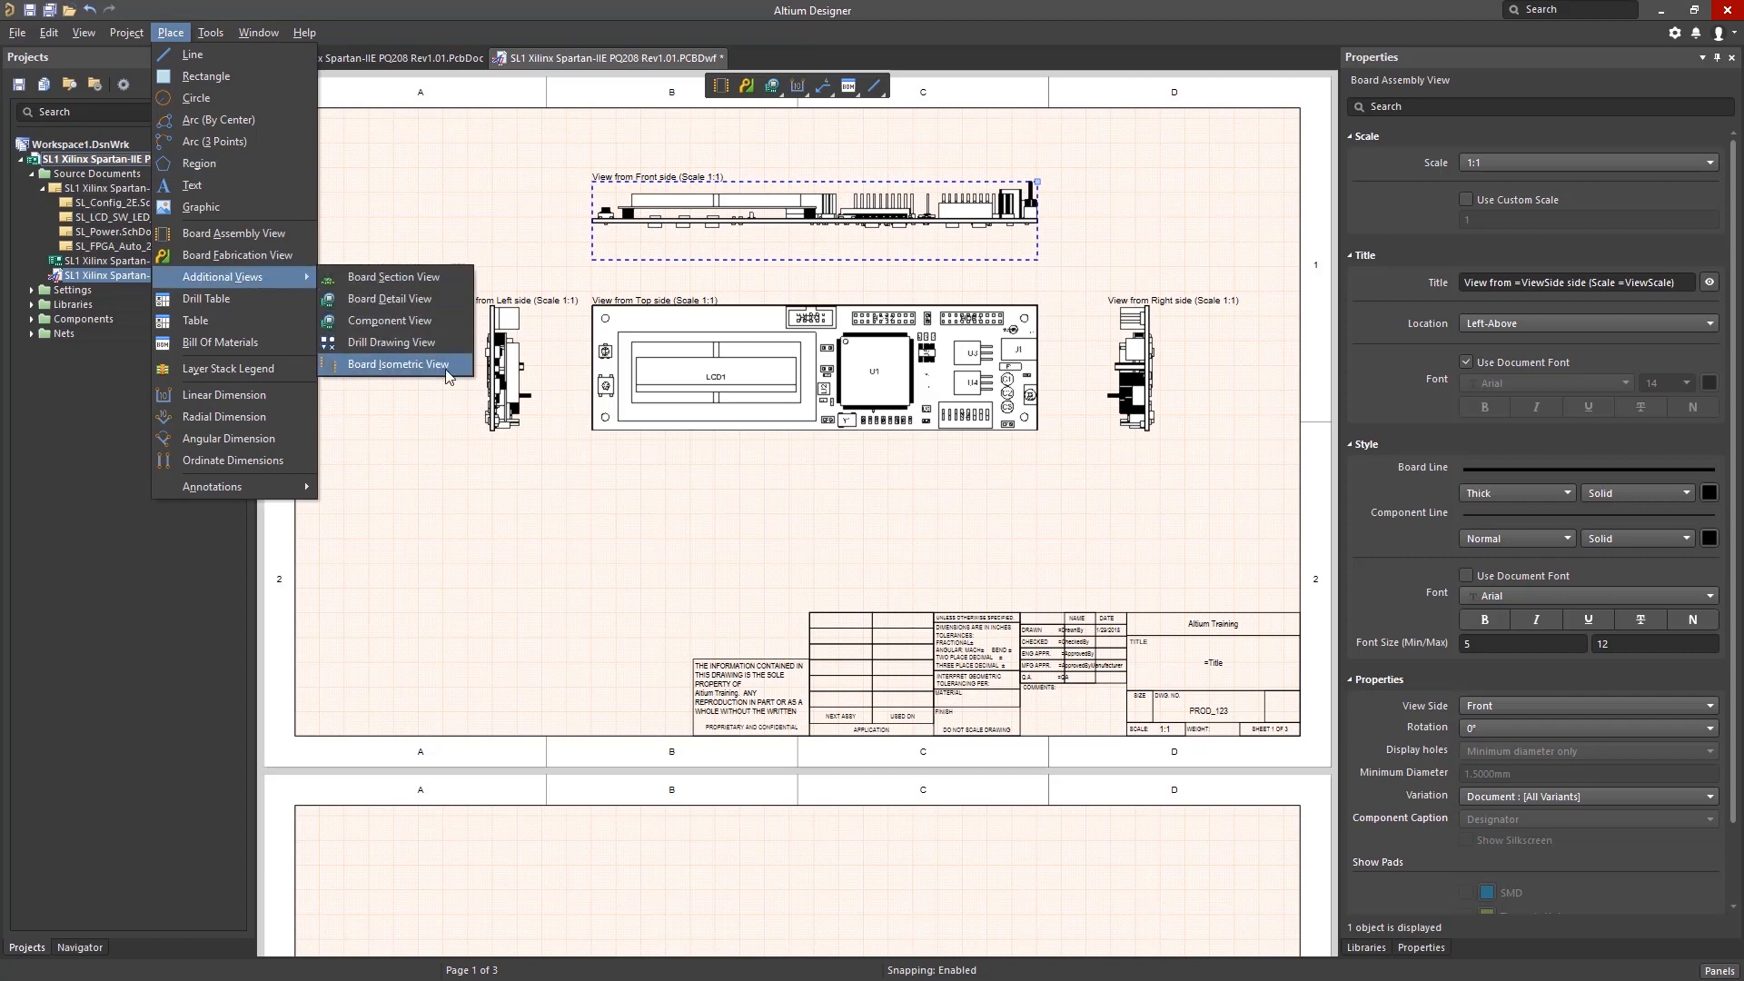
left_click(398, 364)
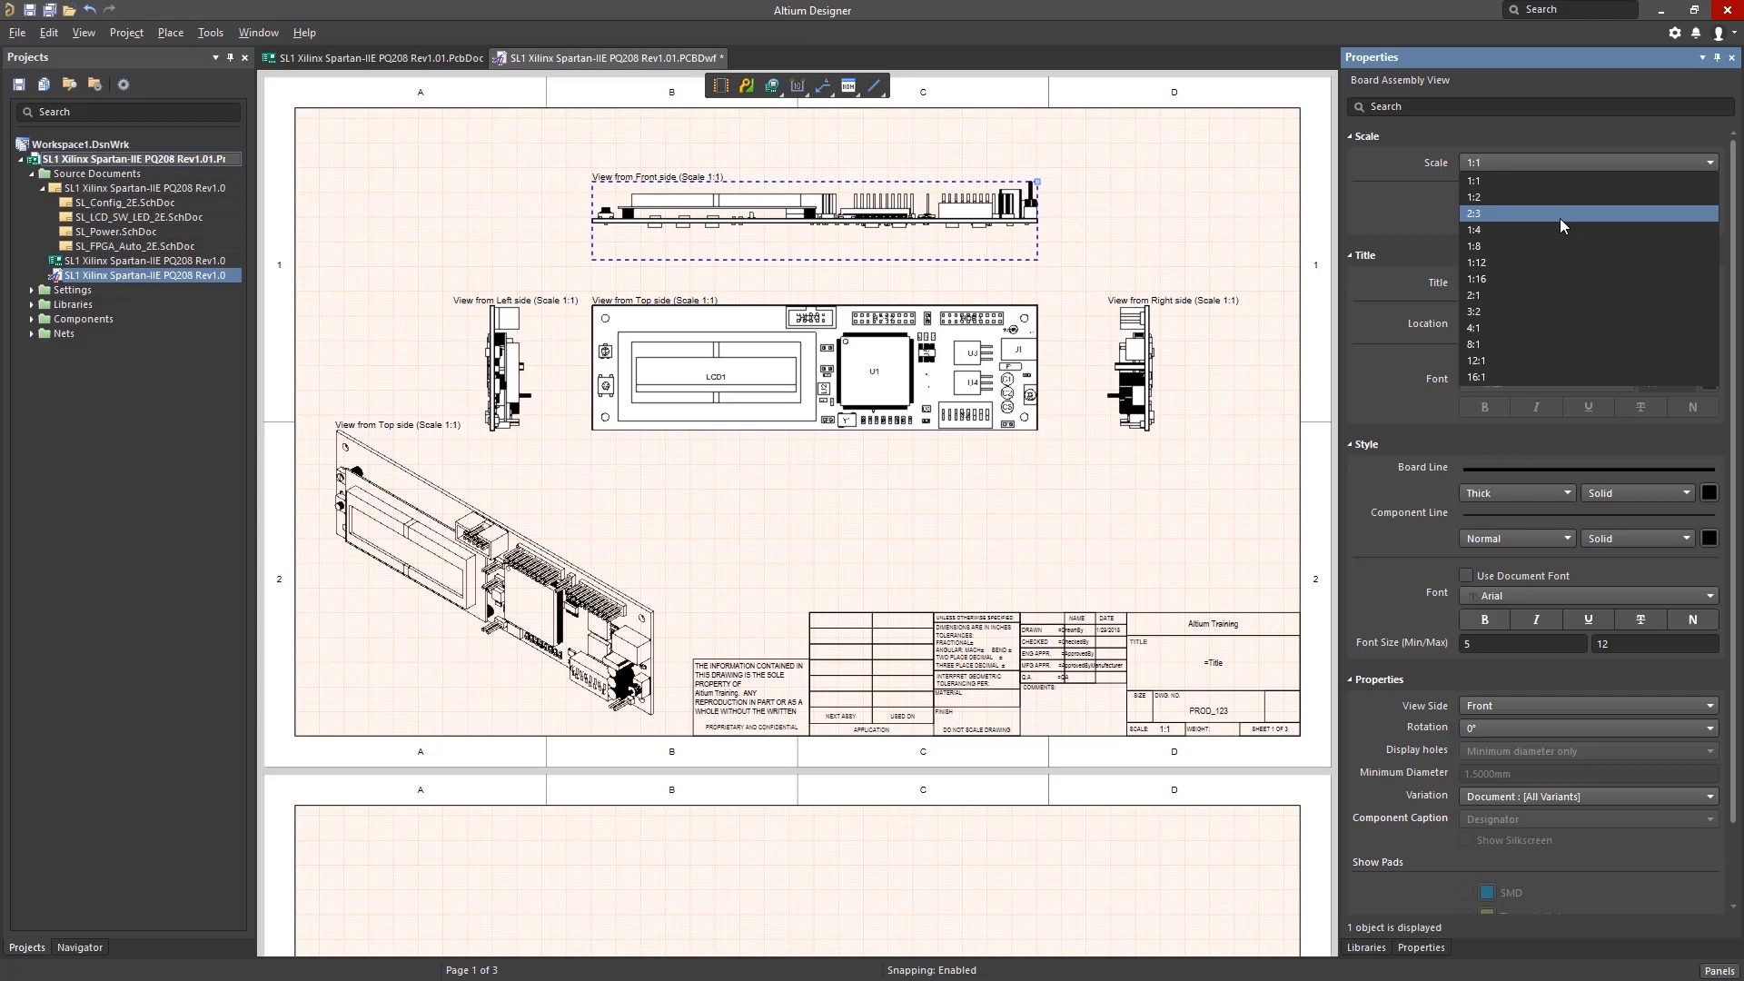
mouse_move(1552, 224)
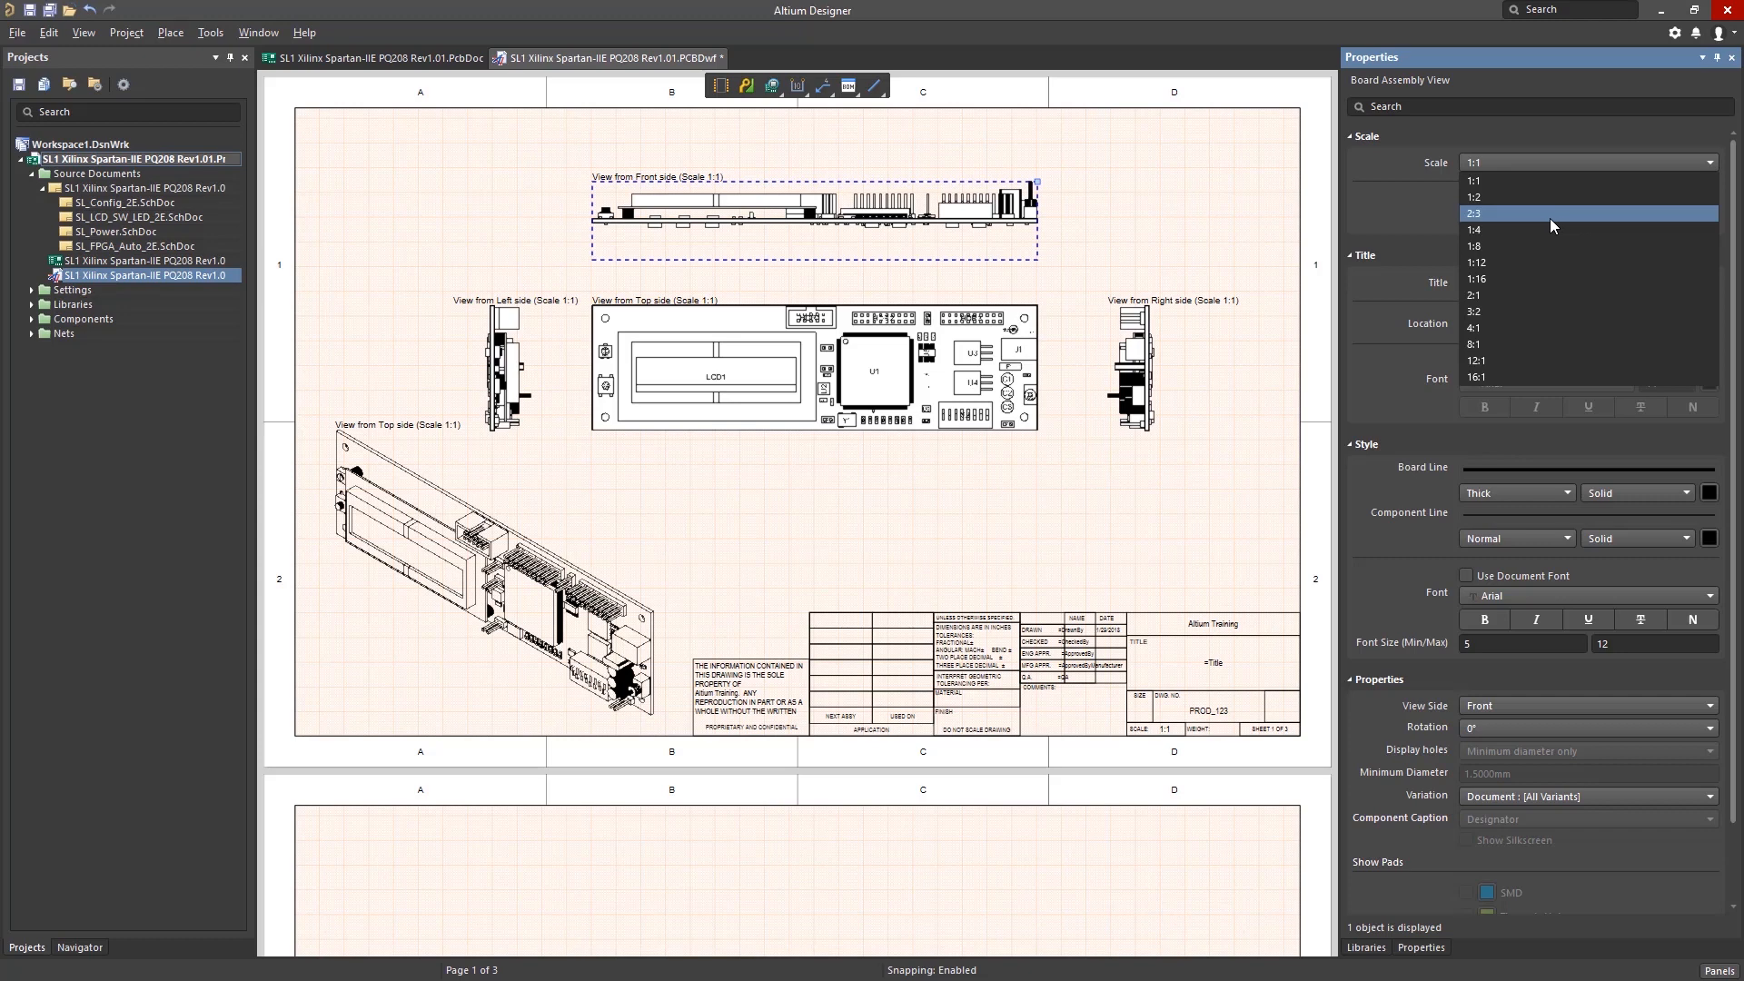
left_click(170, 32)
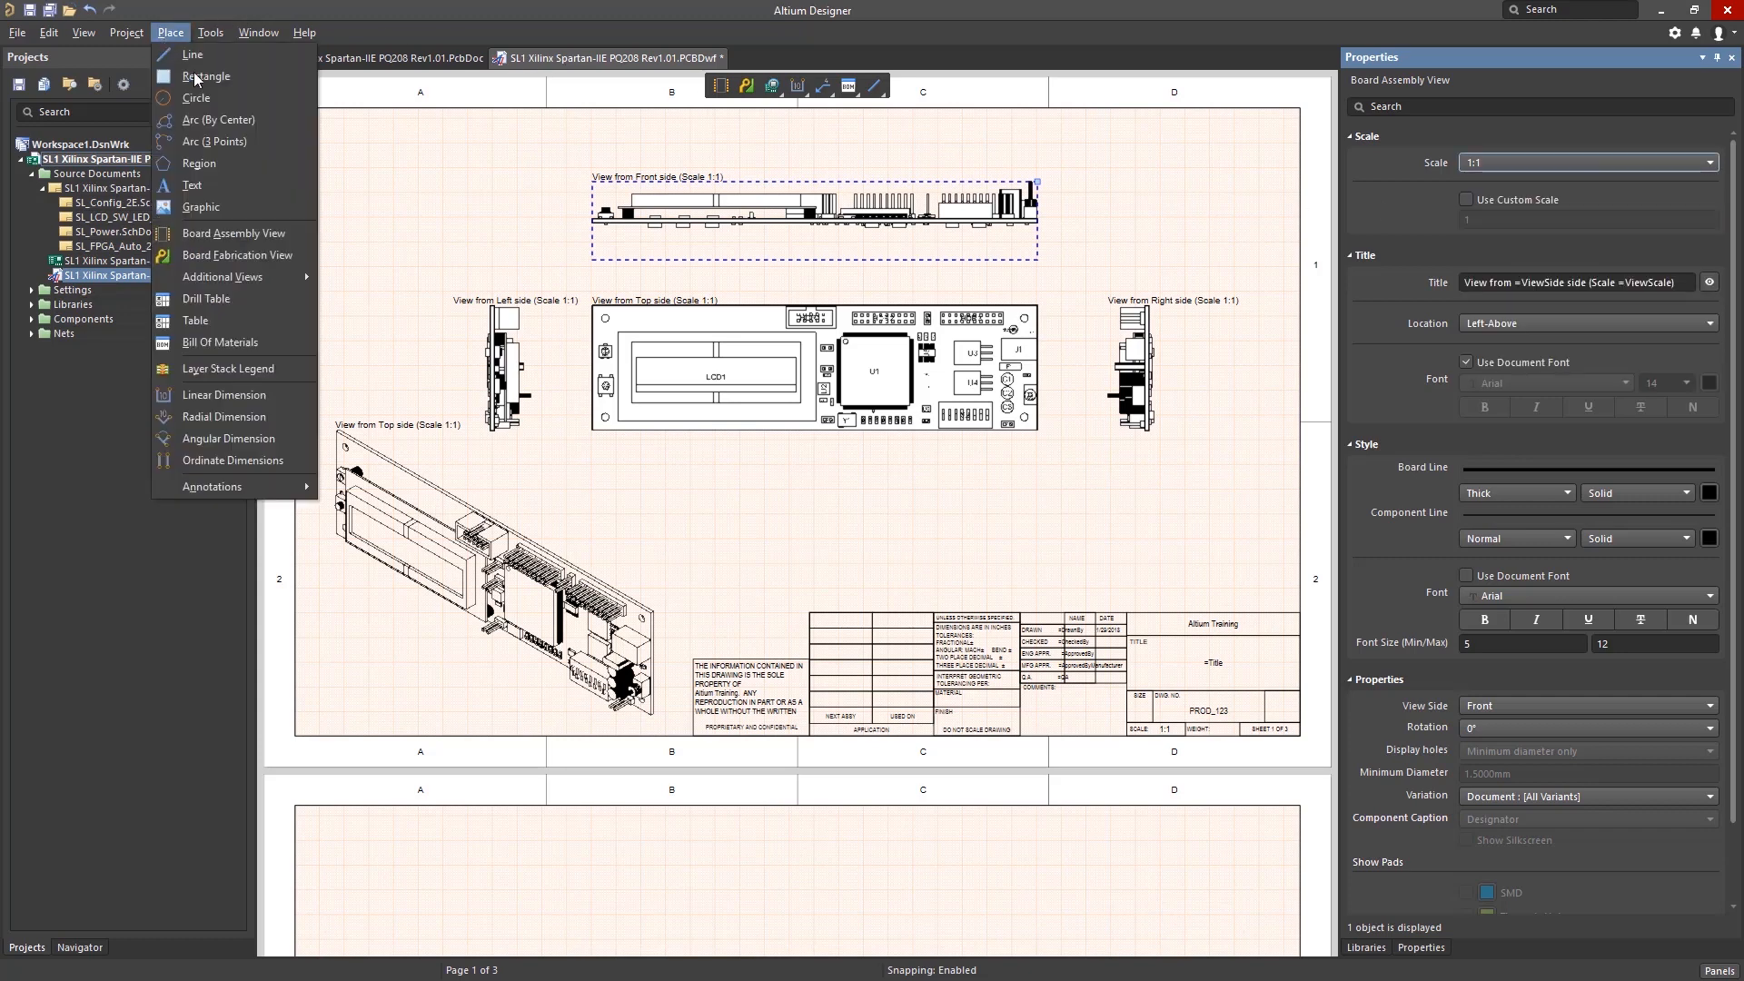
mouse_move(222, 276)
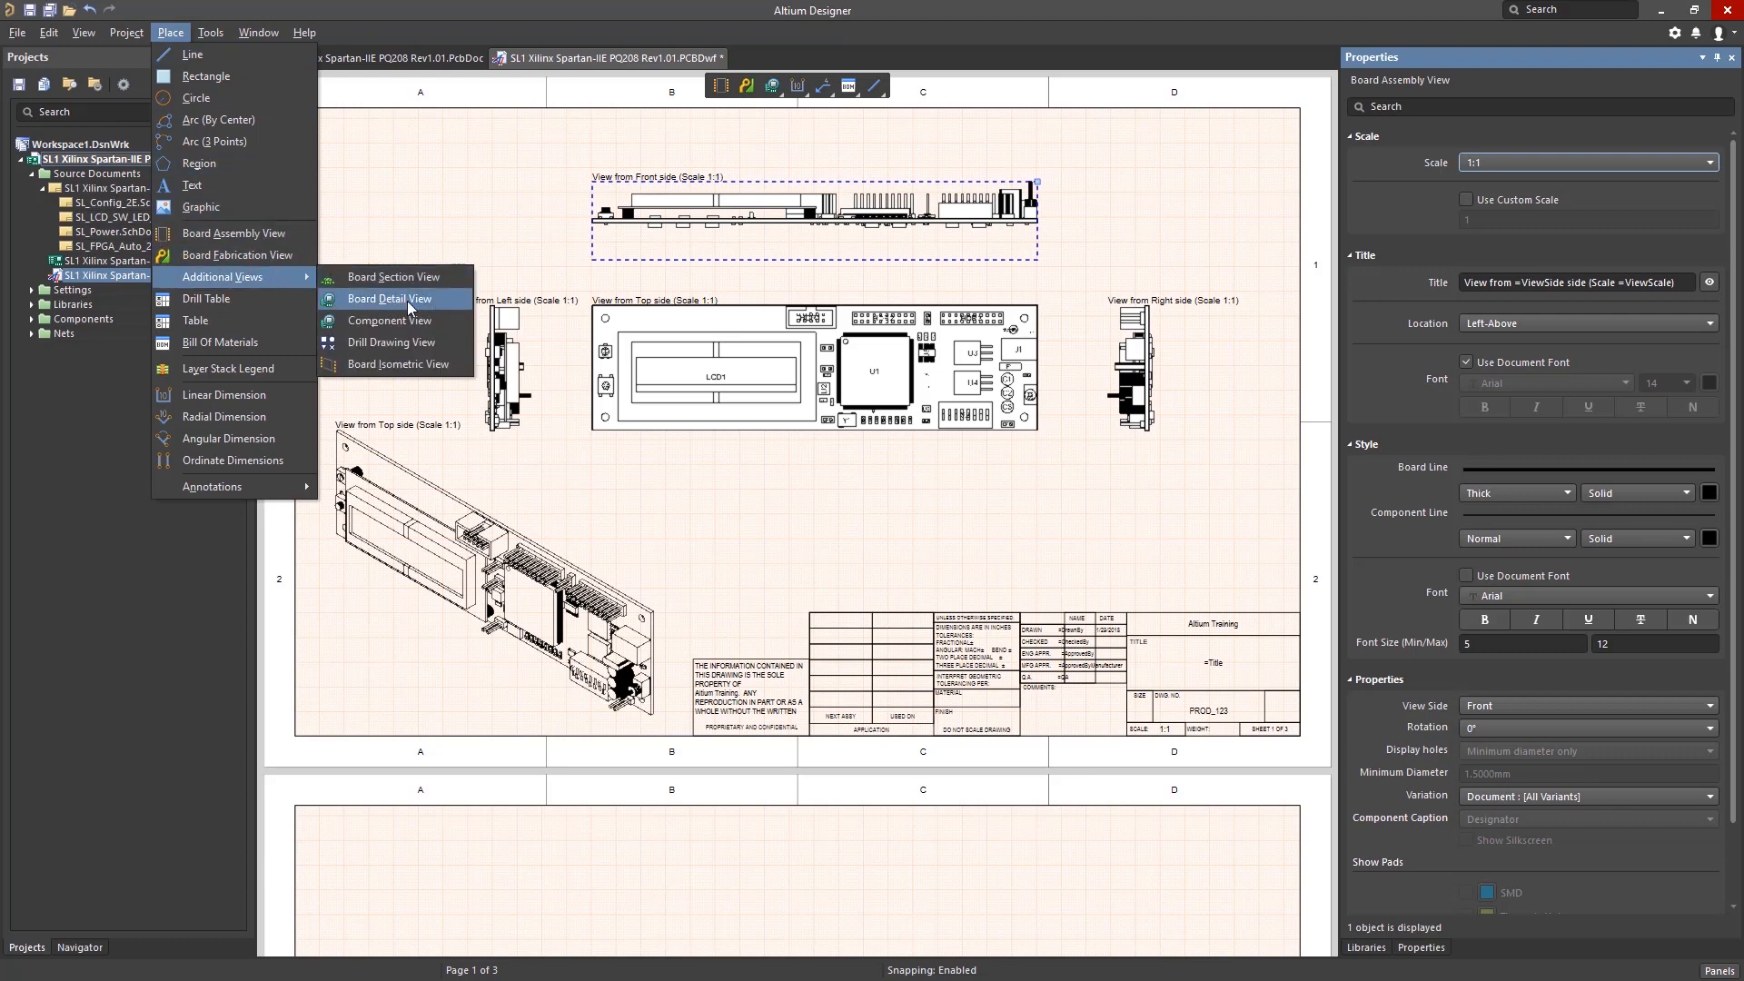
left_click(389, 298)
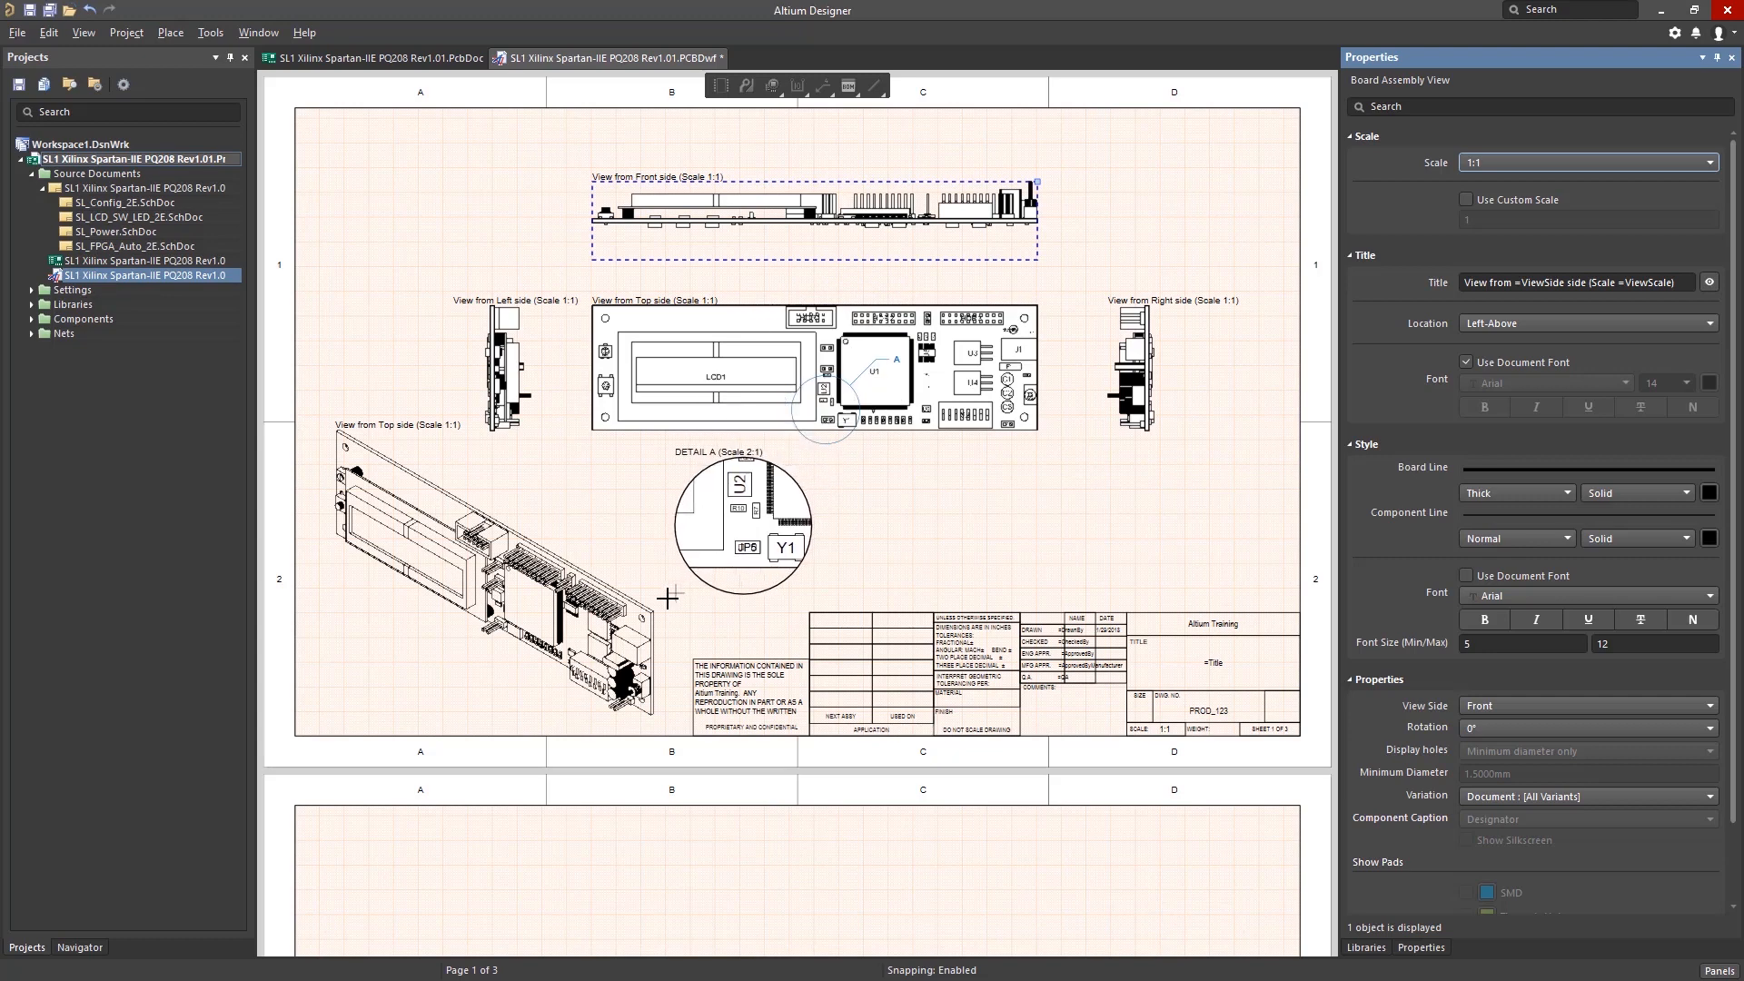
Draw the A-A cut line across the top view and place the 1:1 section above
left_click(169, 31)
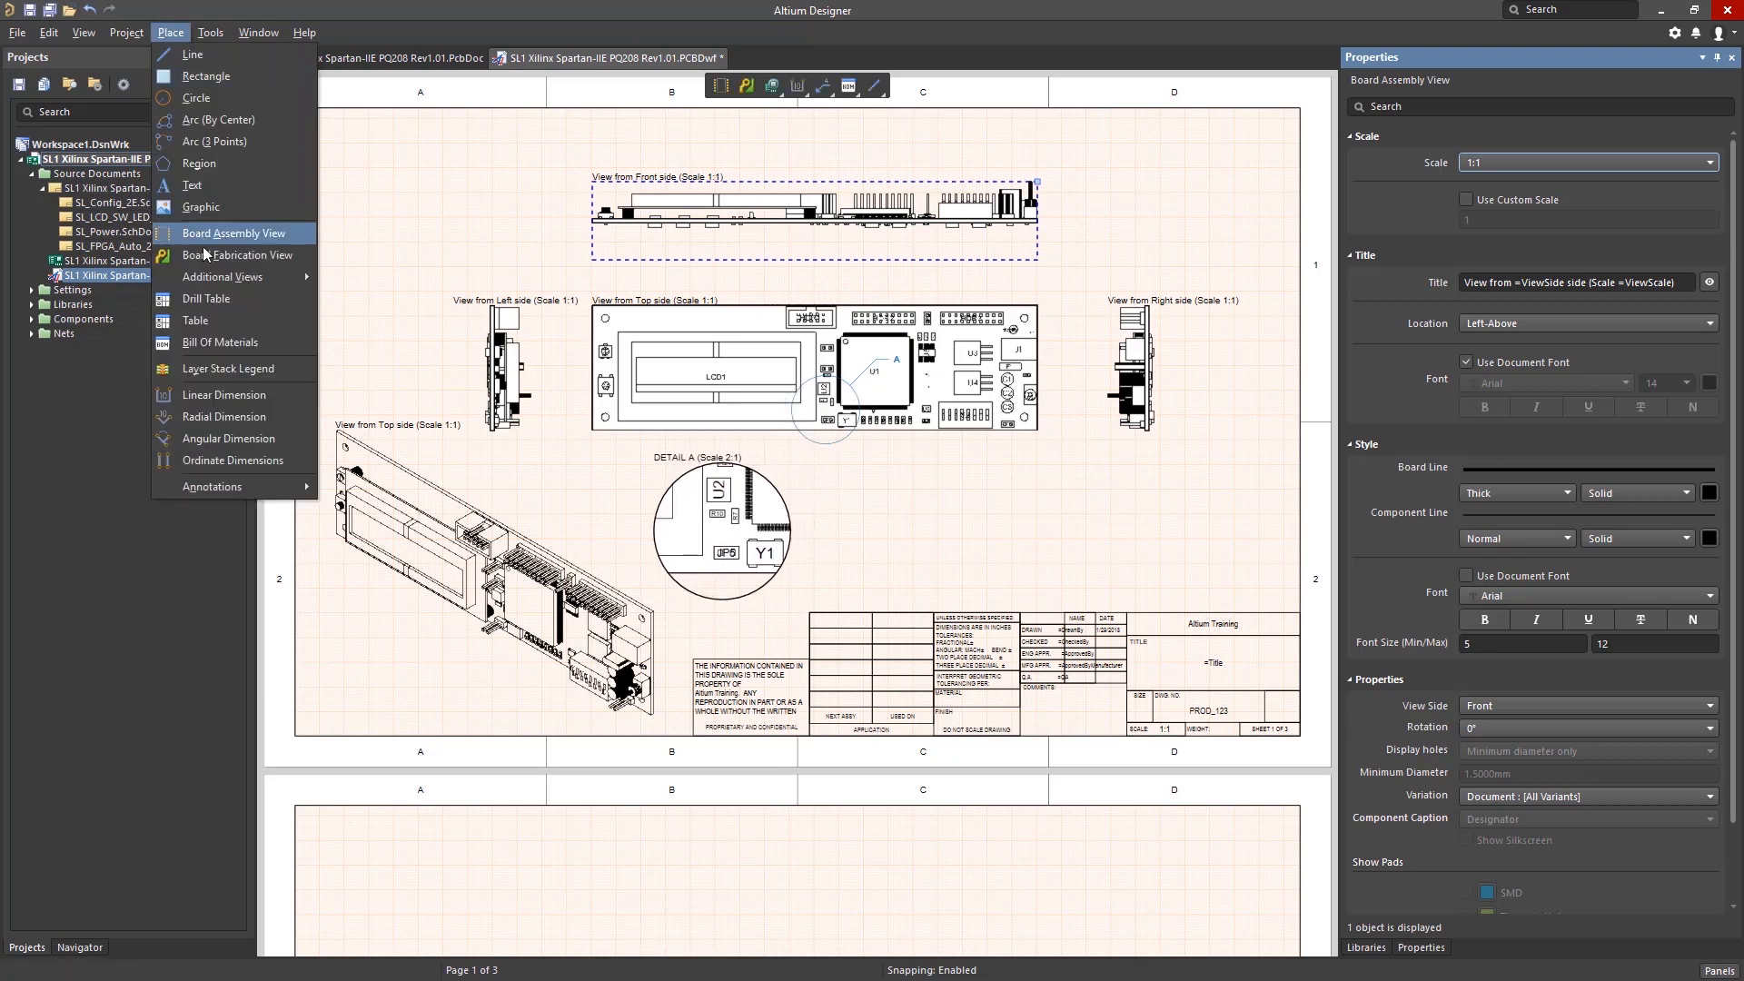
mouse_move(222, 277)
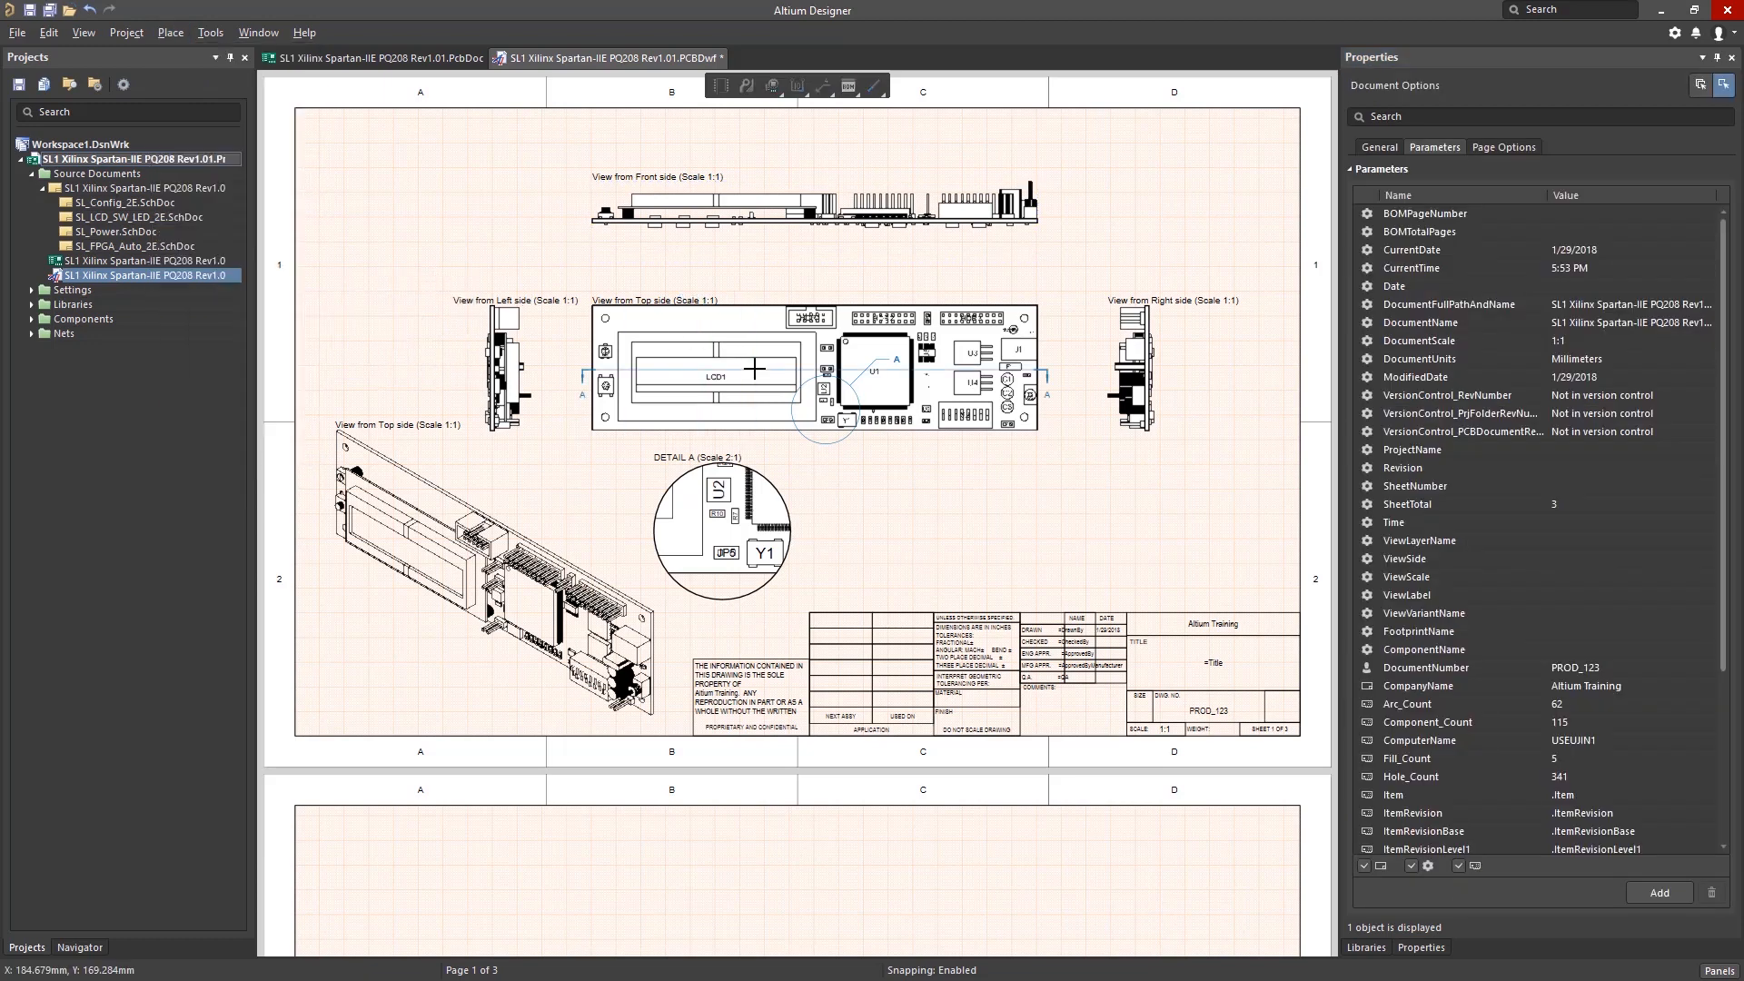
key("Space")
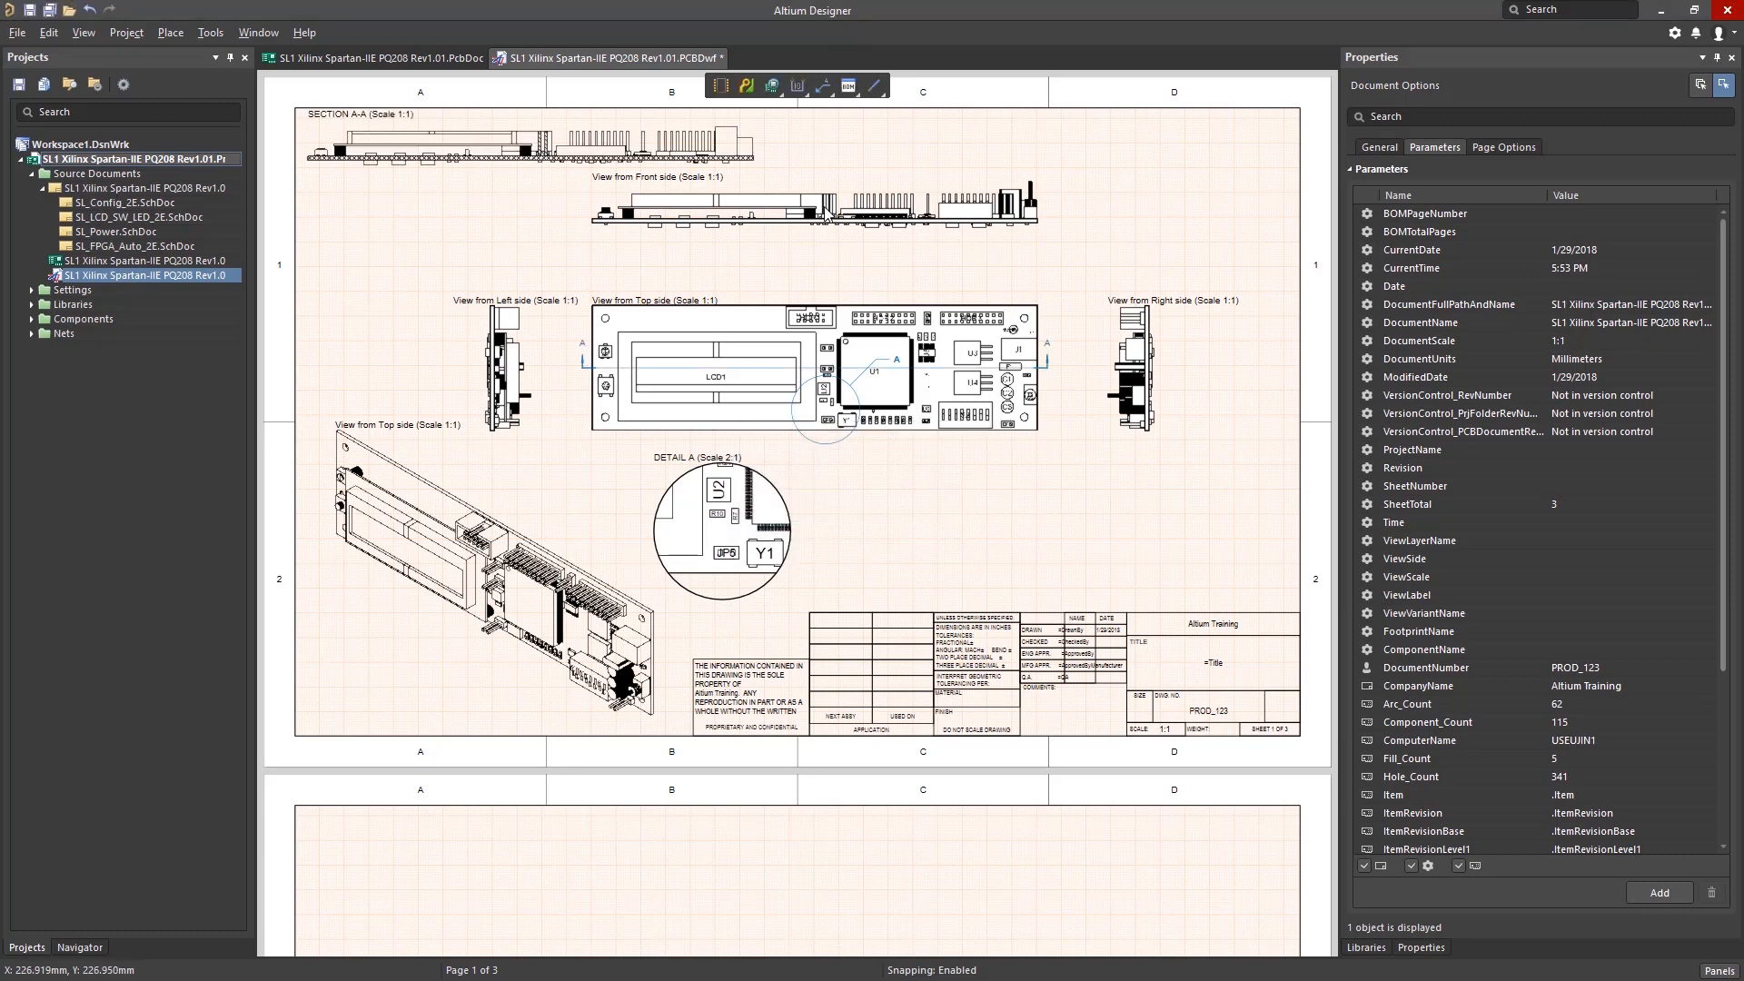
Dimension width 180.01mm, height 60.96mm, and Ø3.30mm hole with bilateral +0.0025mm tolerance
left_click(170, 32)
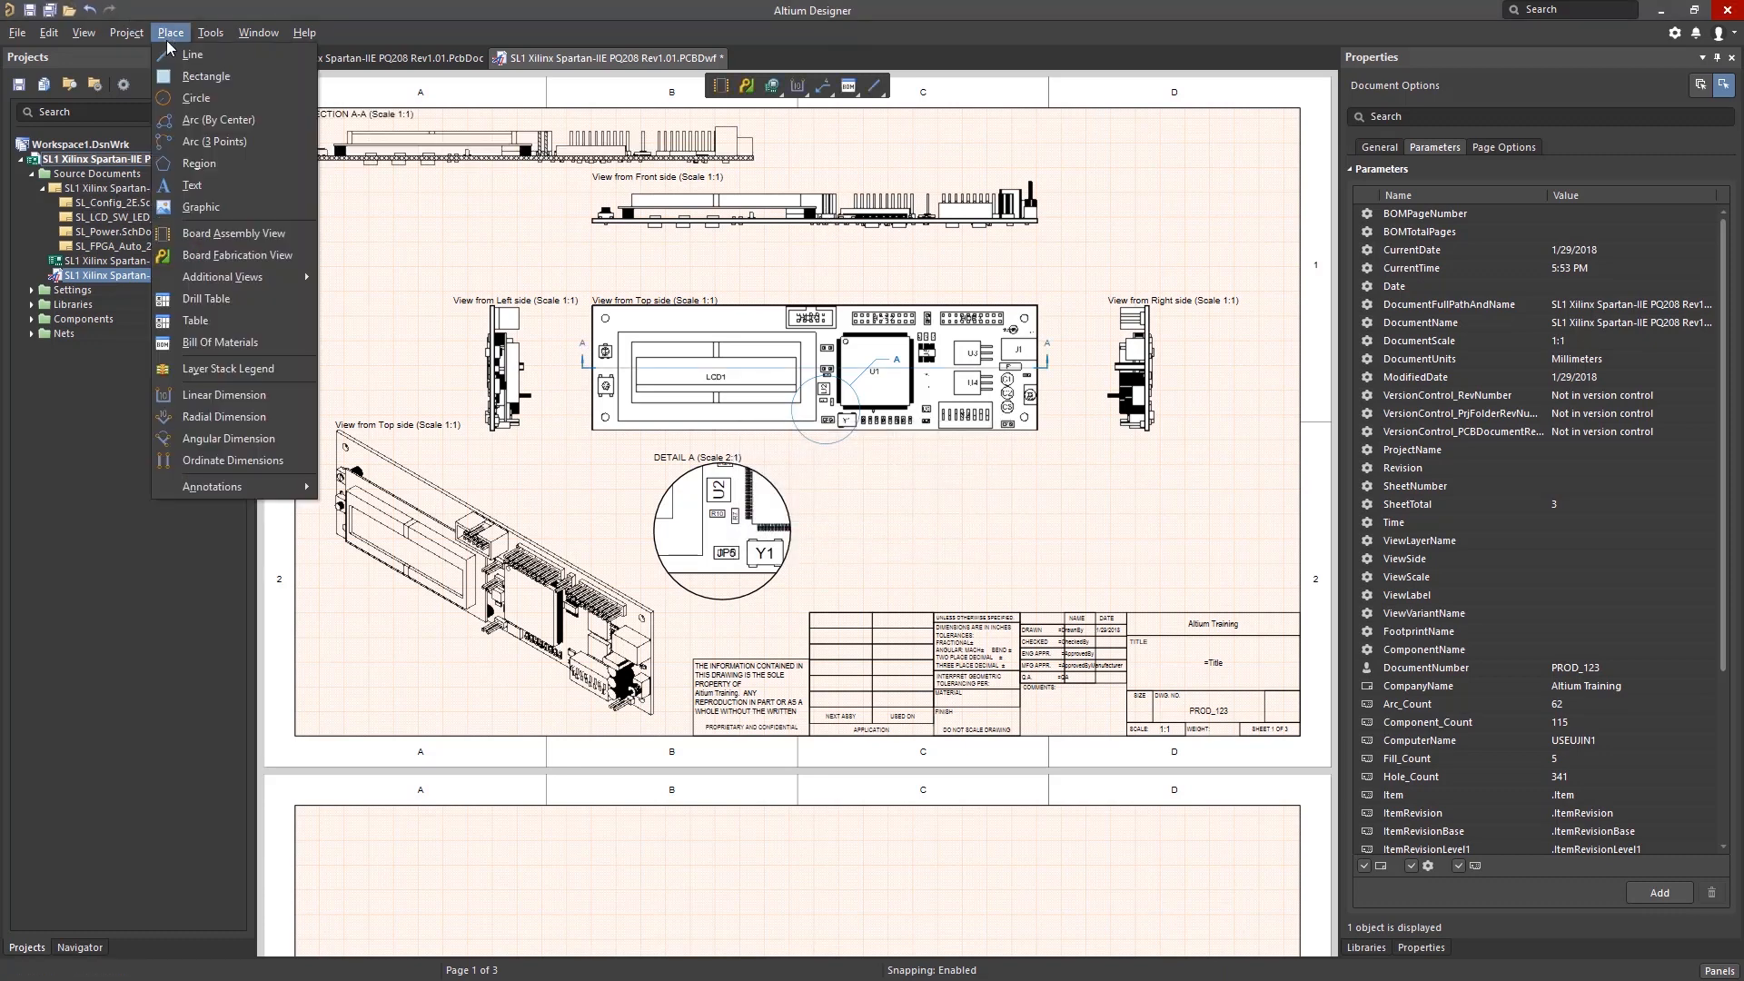
mouse_move(263, 400)
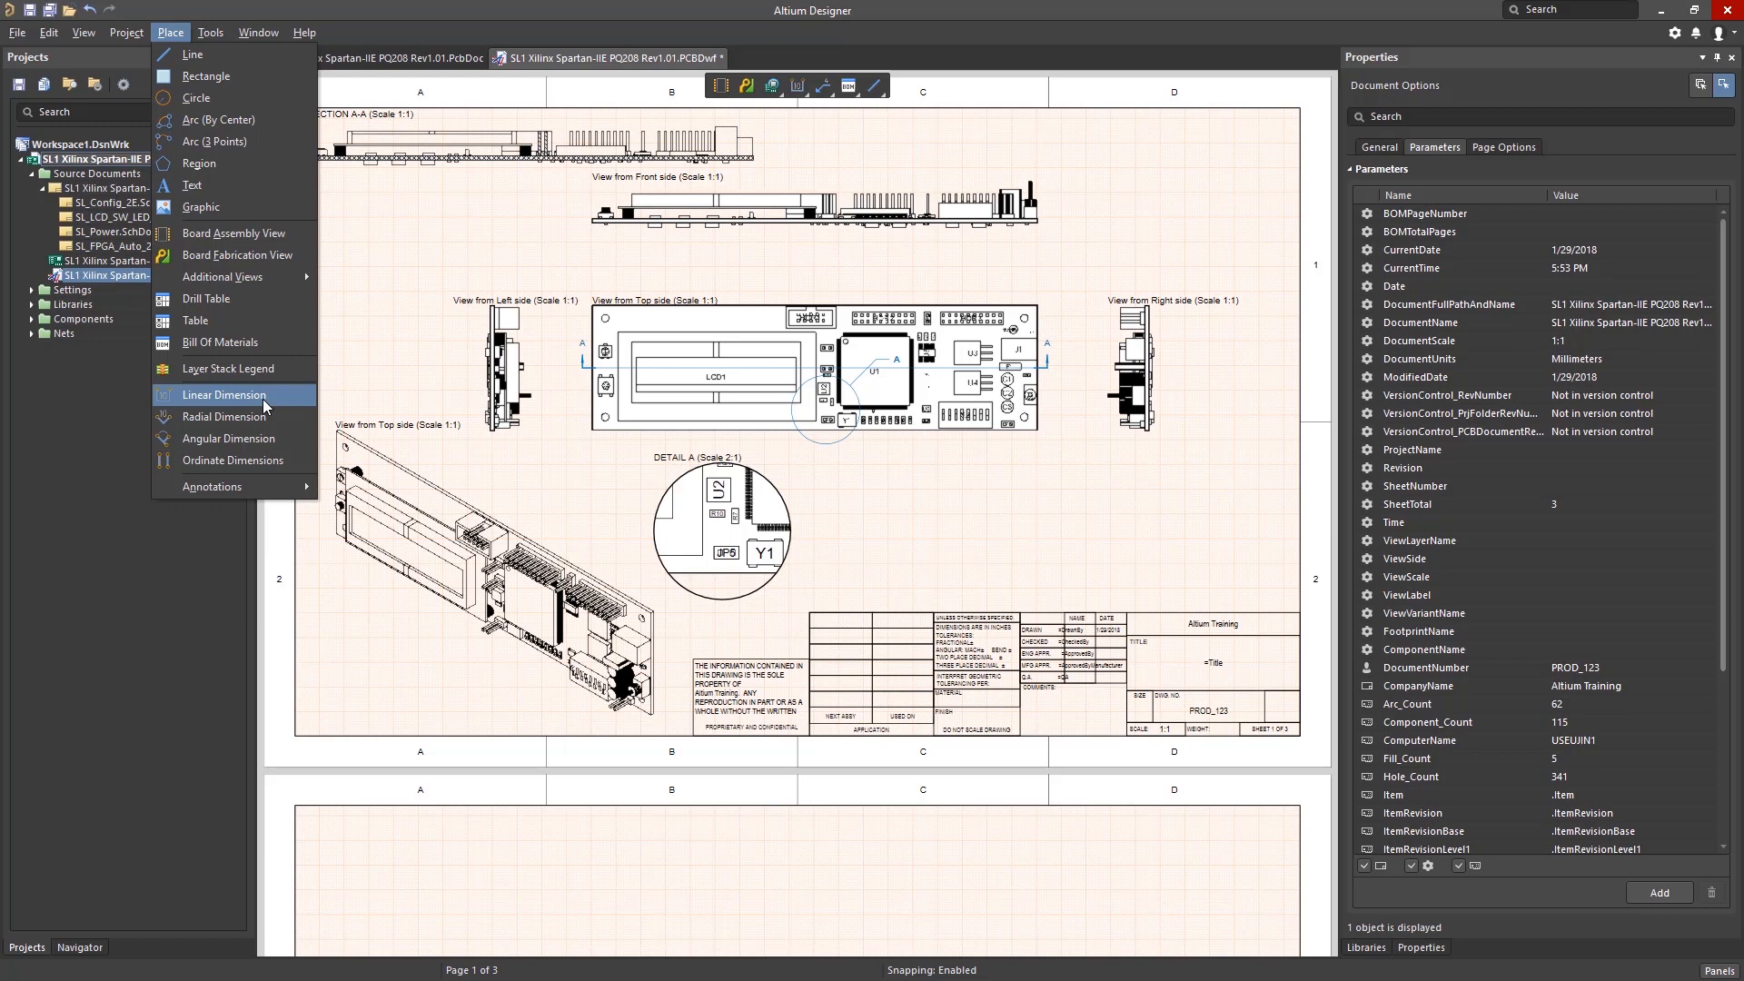
left_click(225, 394)
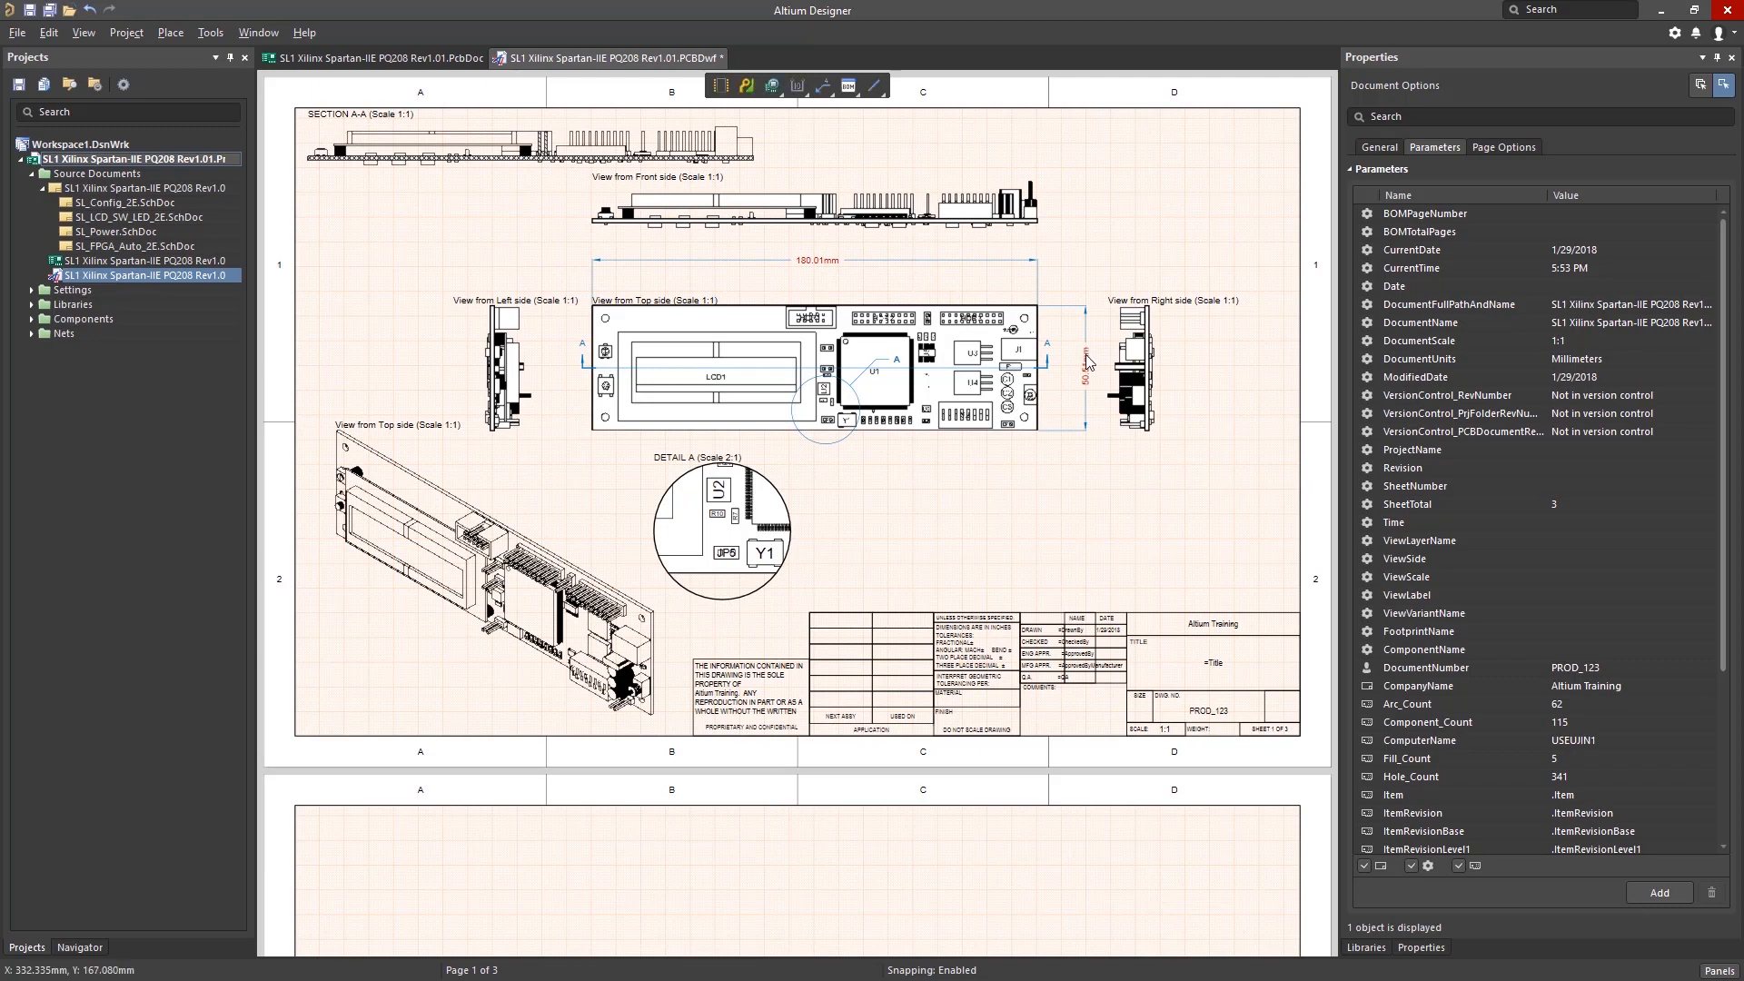
left_click(1086, 358)
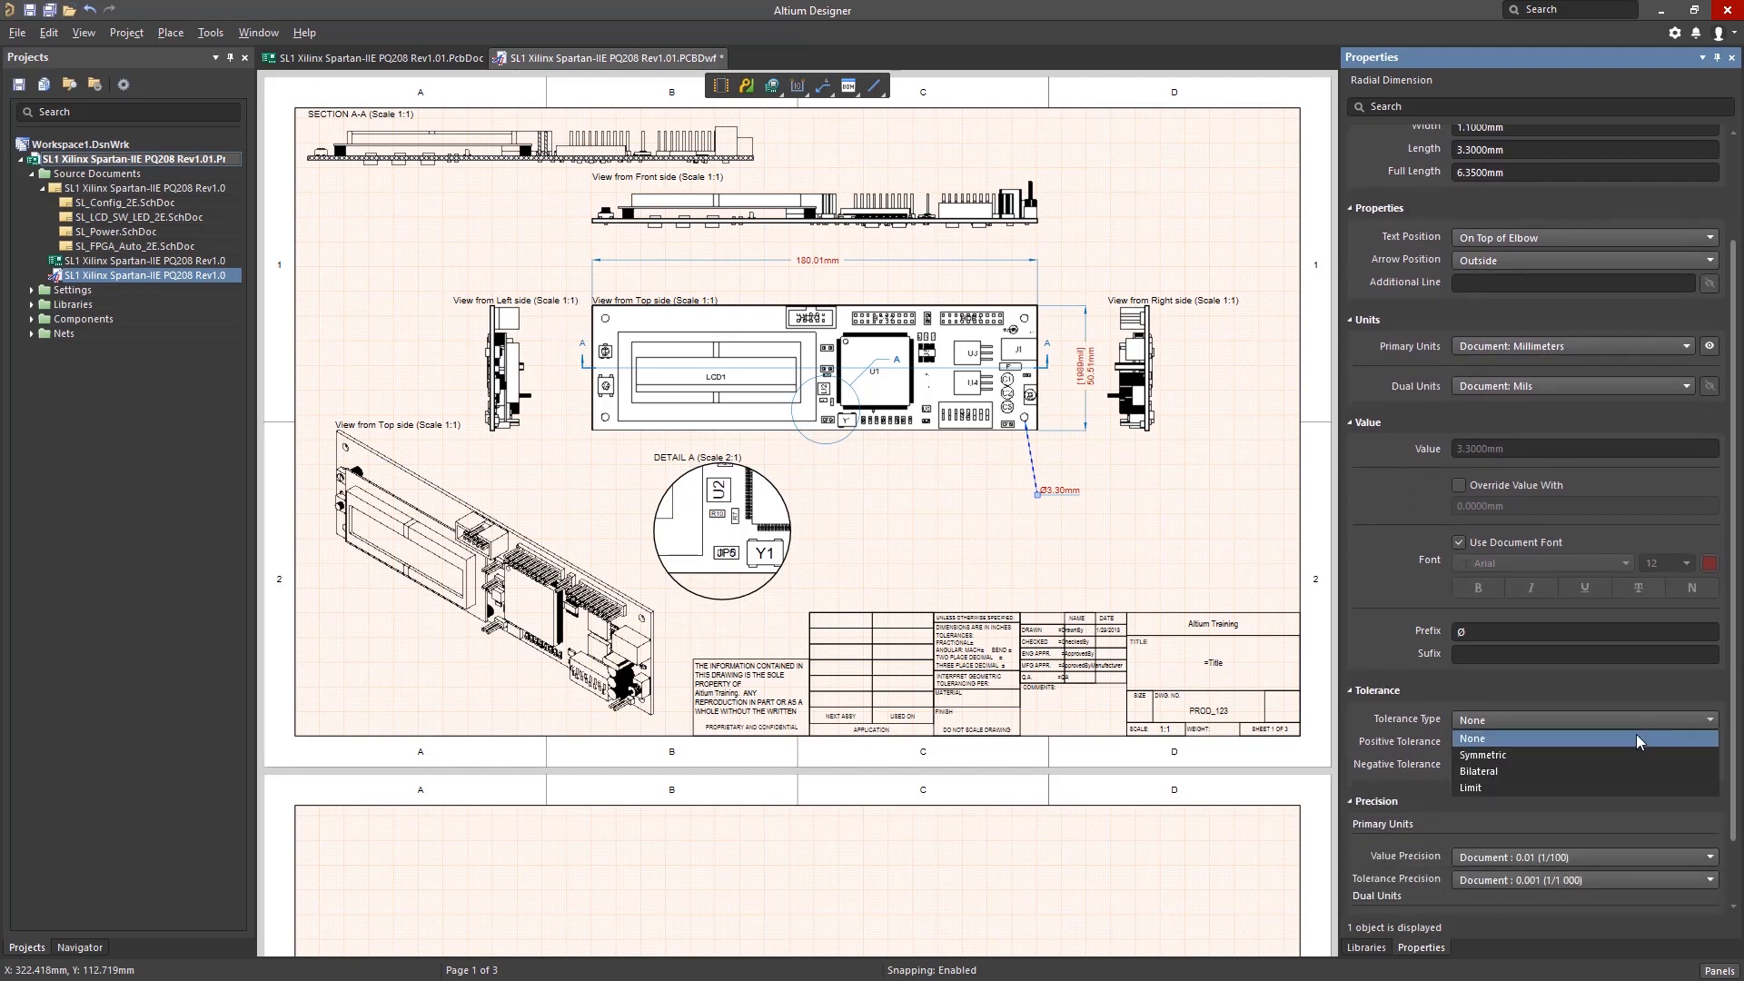
left_click(1479, 771)
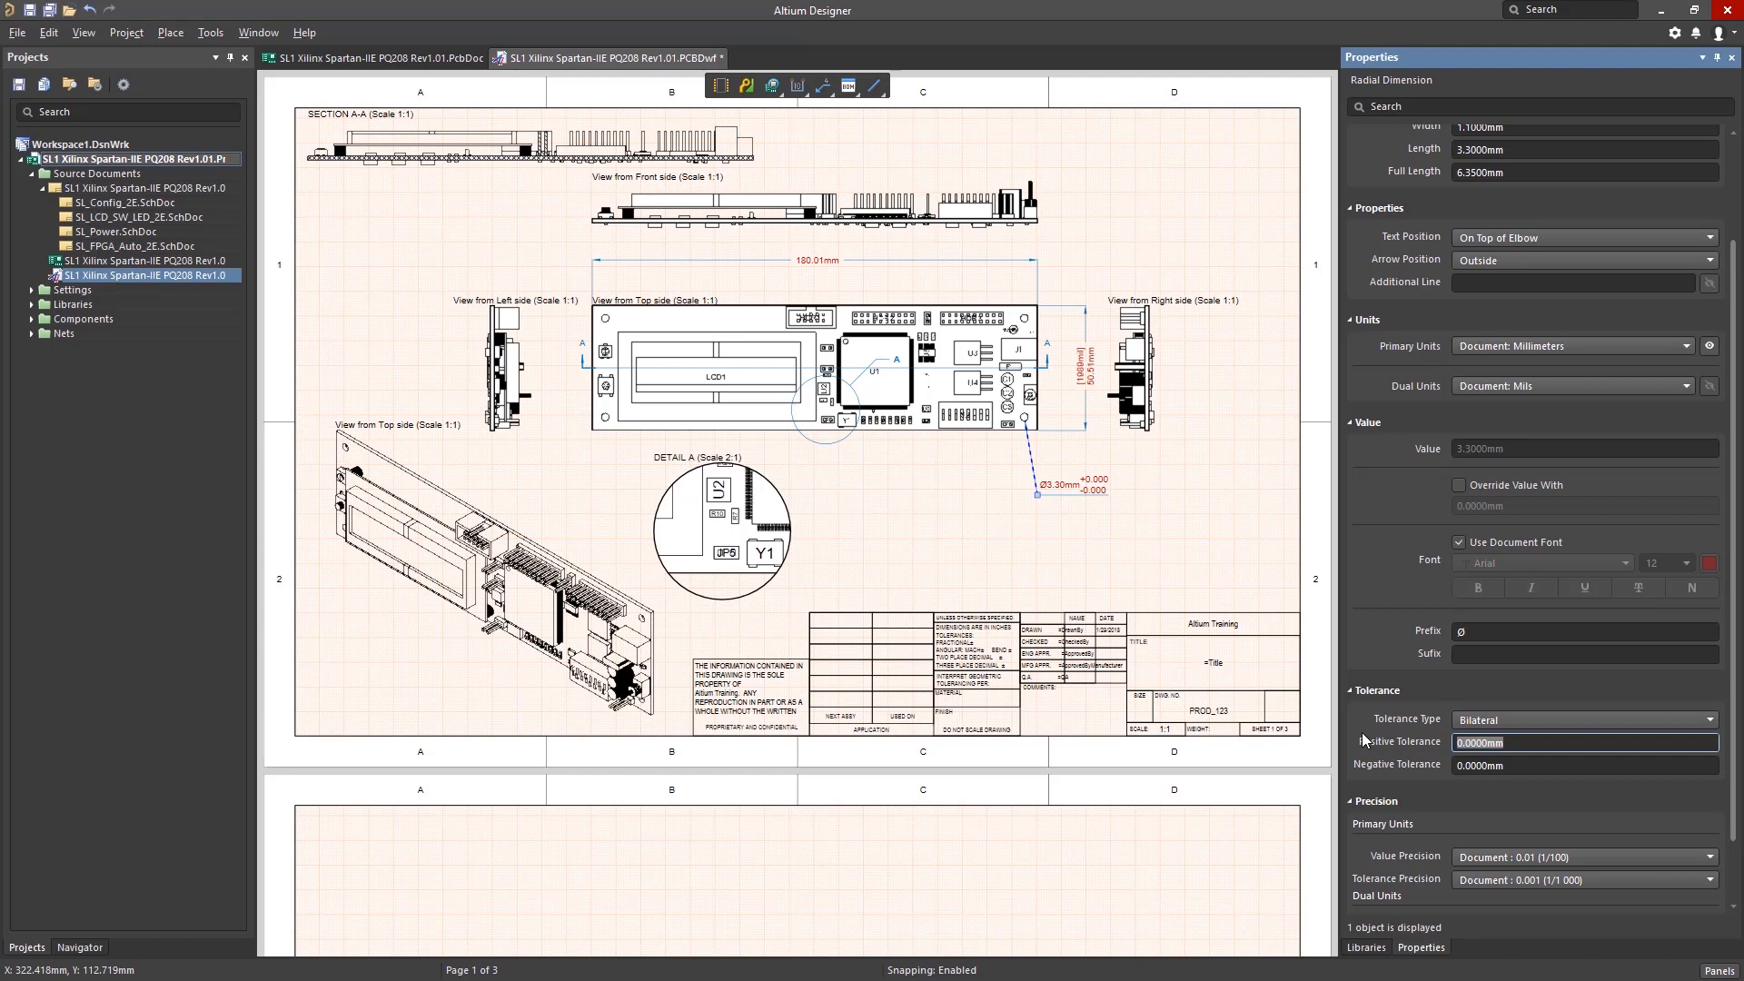
type("0.1m")
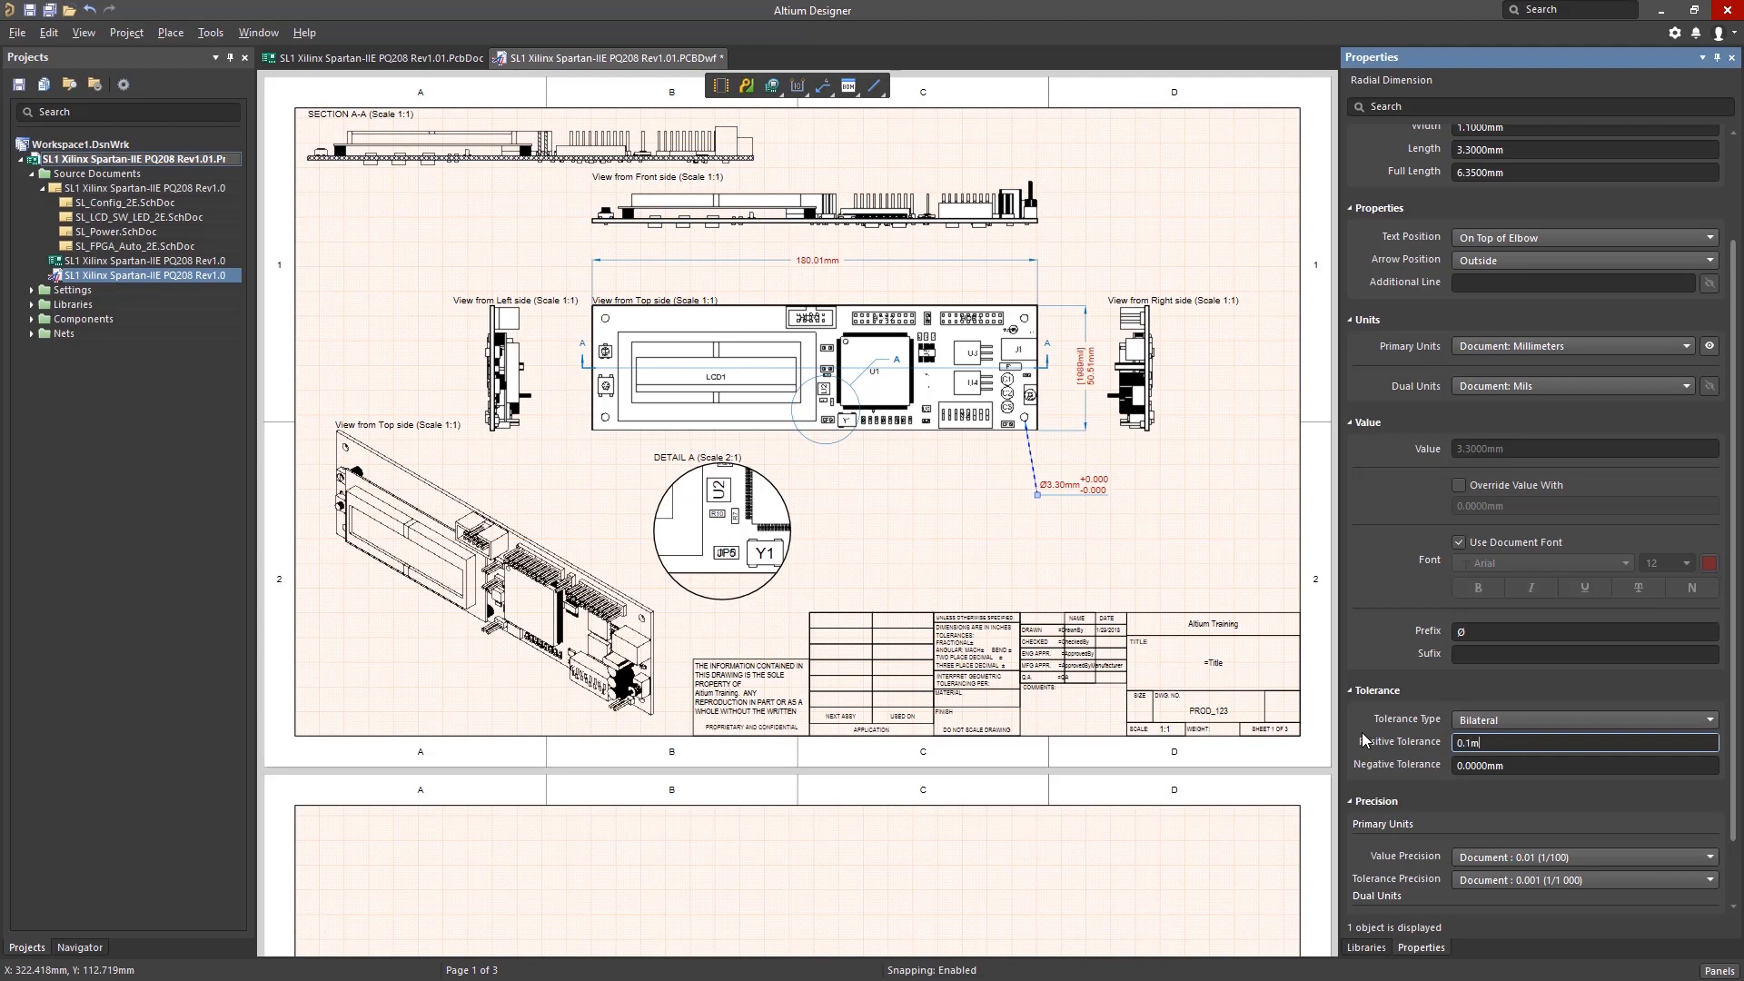
type("0.0025mm")
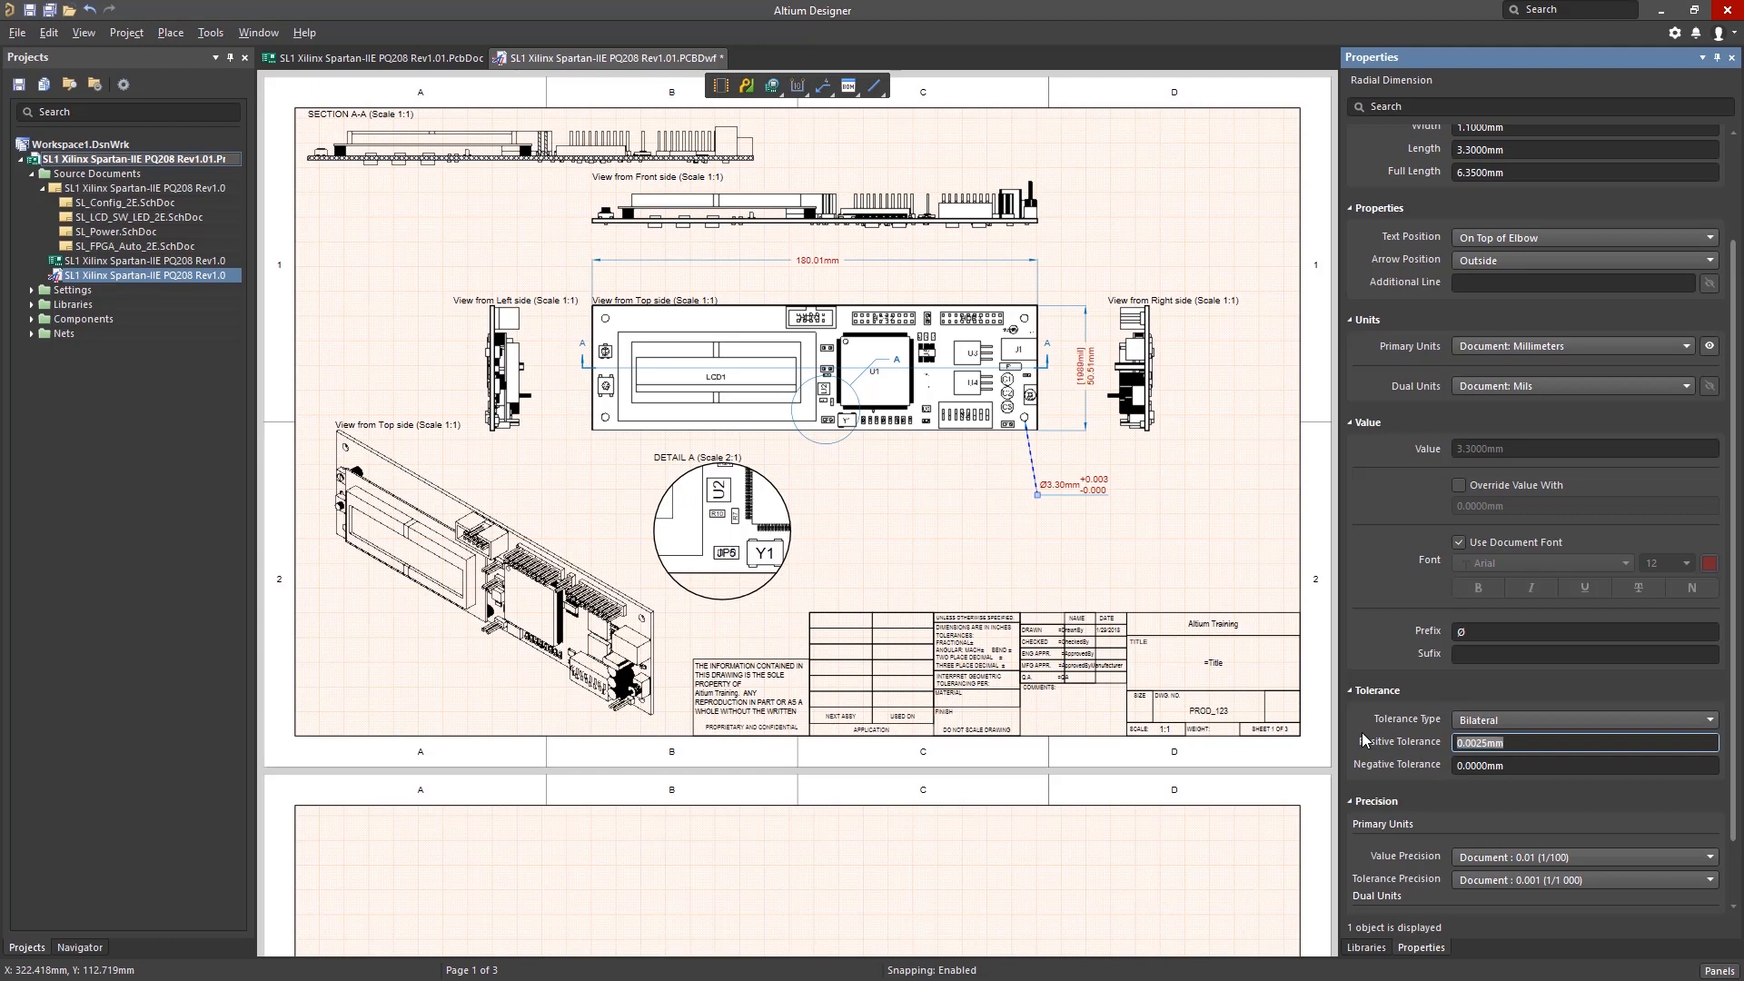
mouse_move(1234, 594)
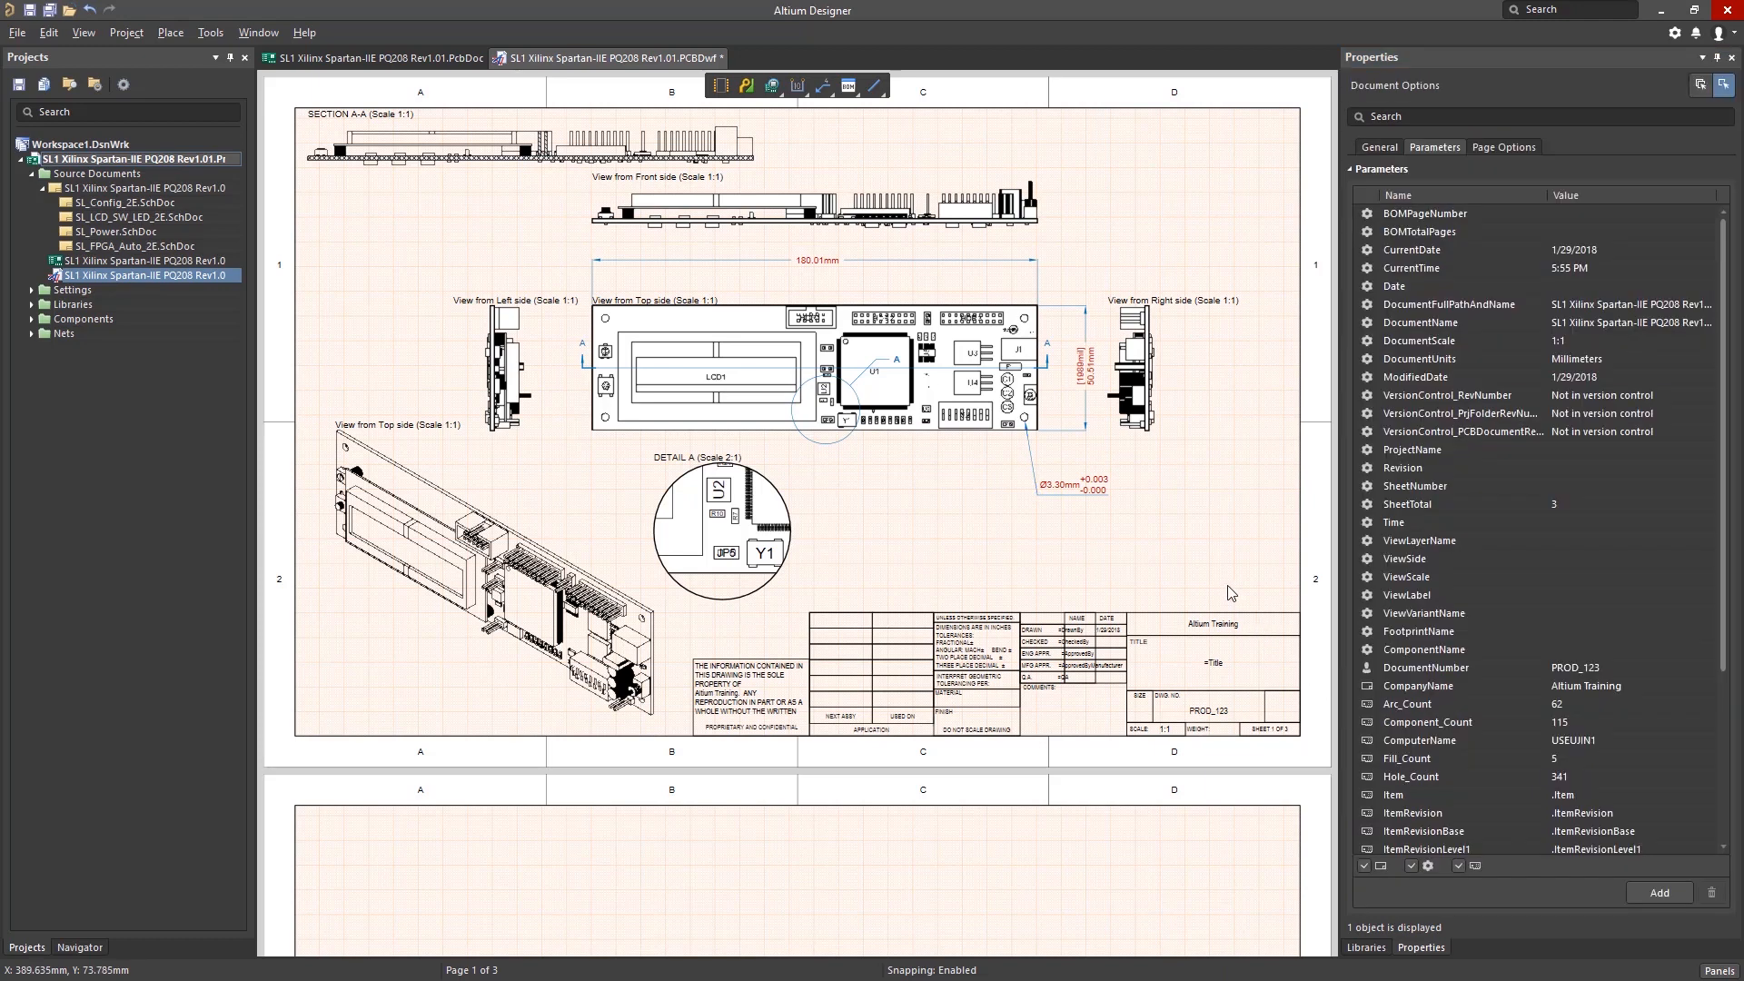
Scroll to sheet 2 and place the Layer Stack Legend showing 1.67mm total thickness
scroll("down", 3)
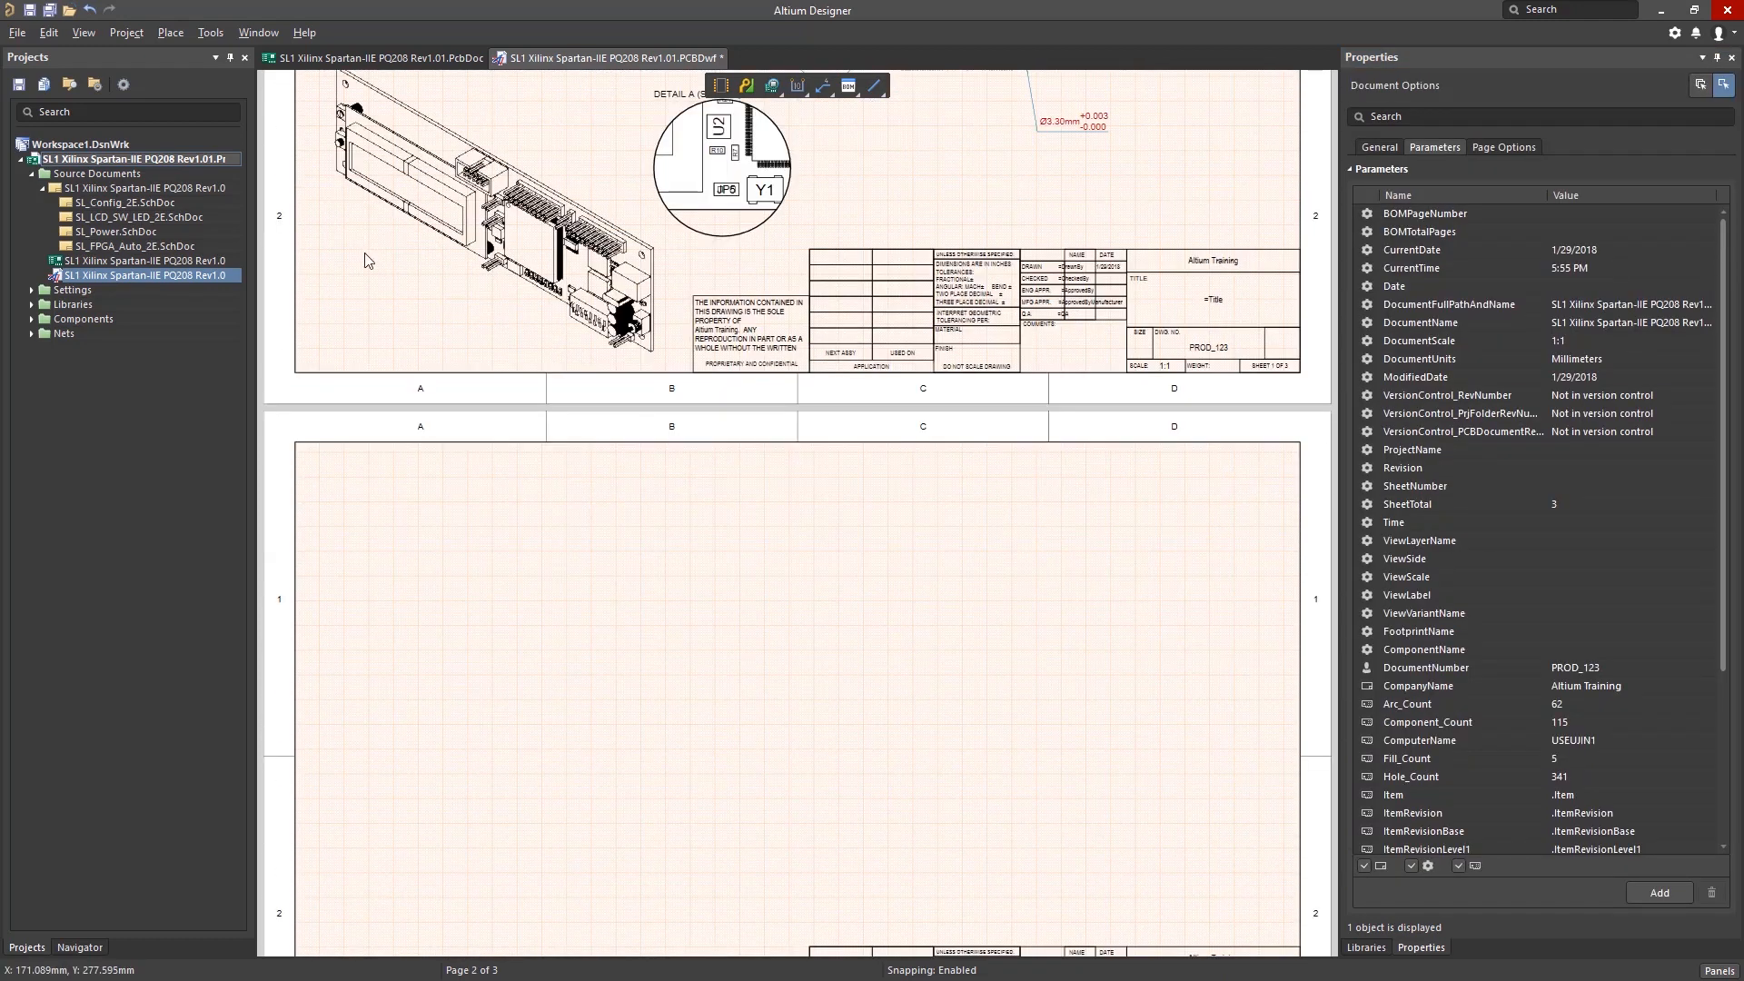
left_click(171, 32)
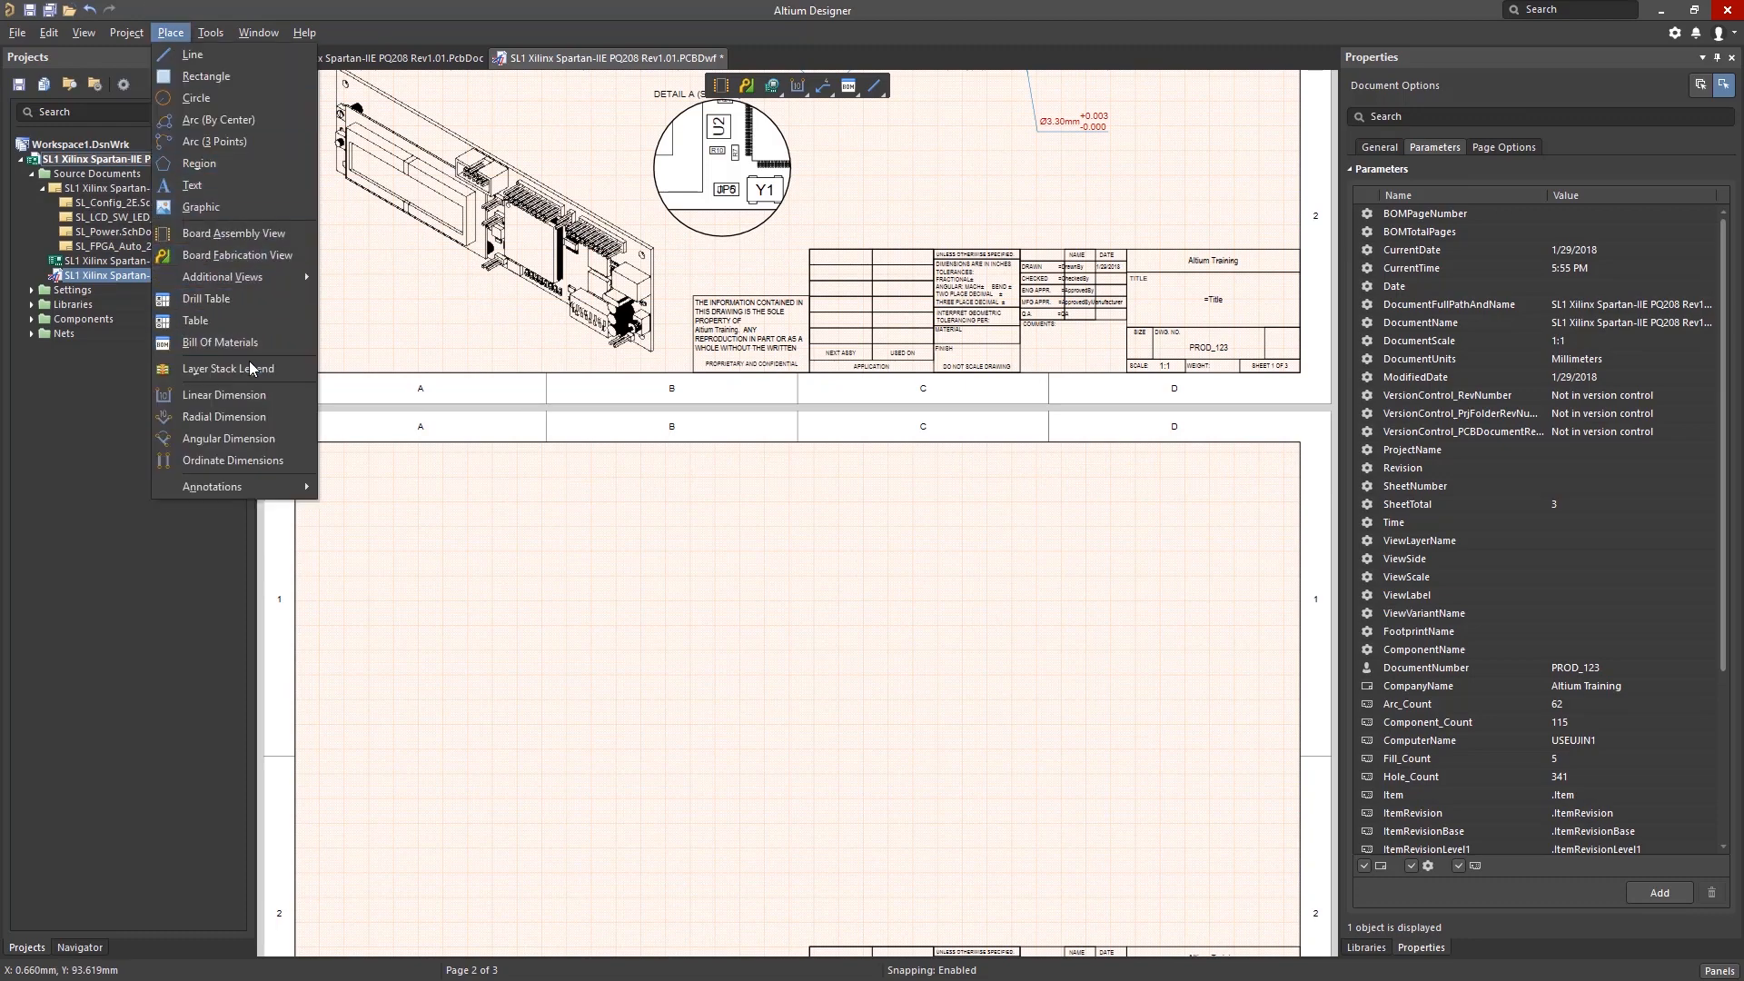
left_click(228, 368)
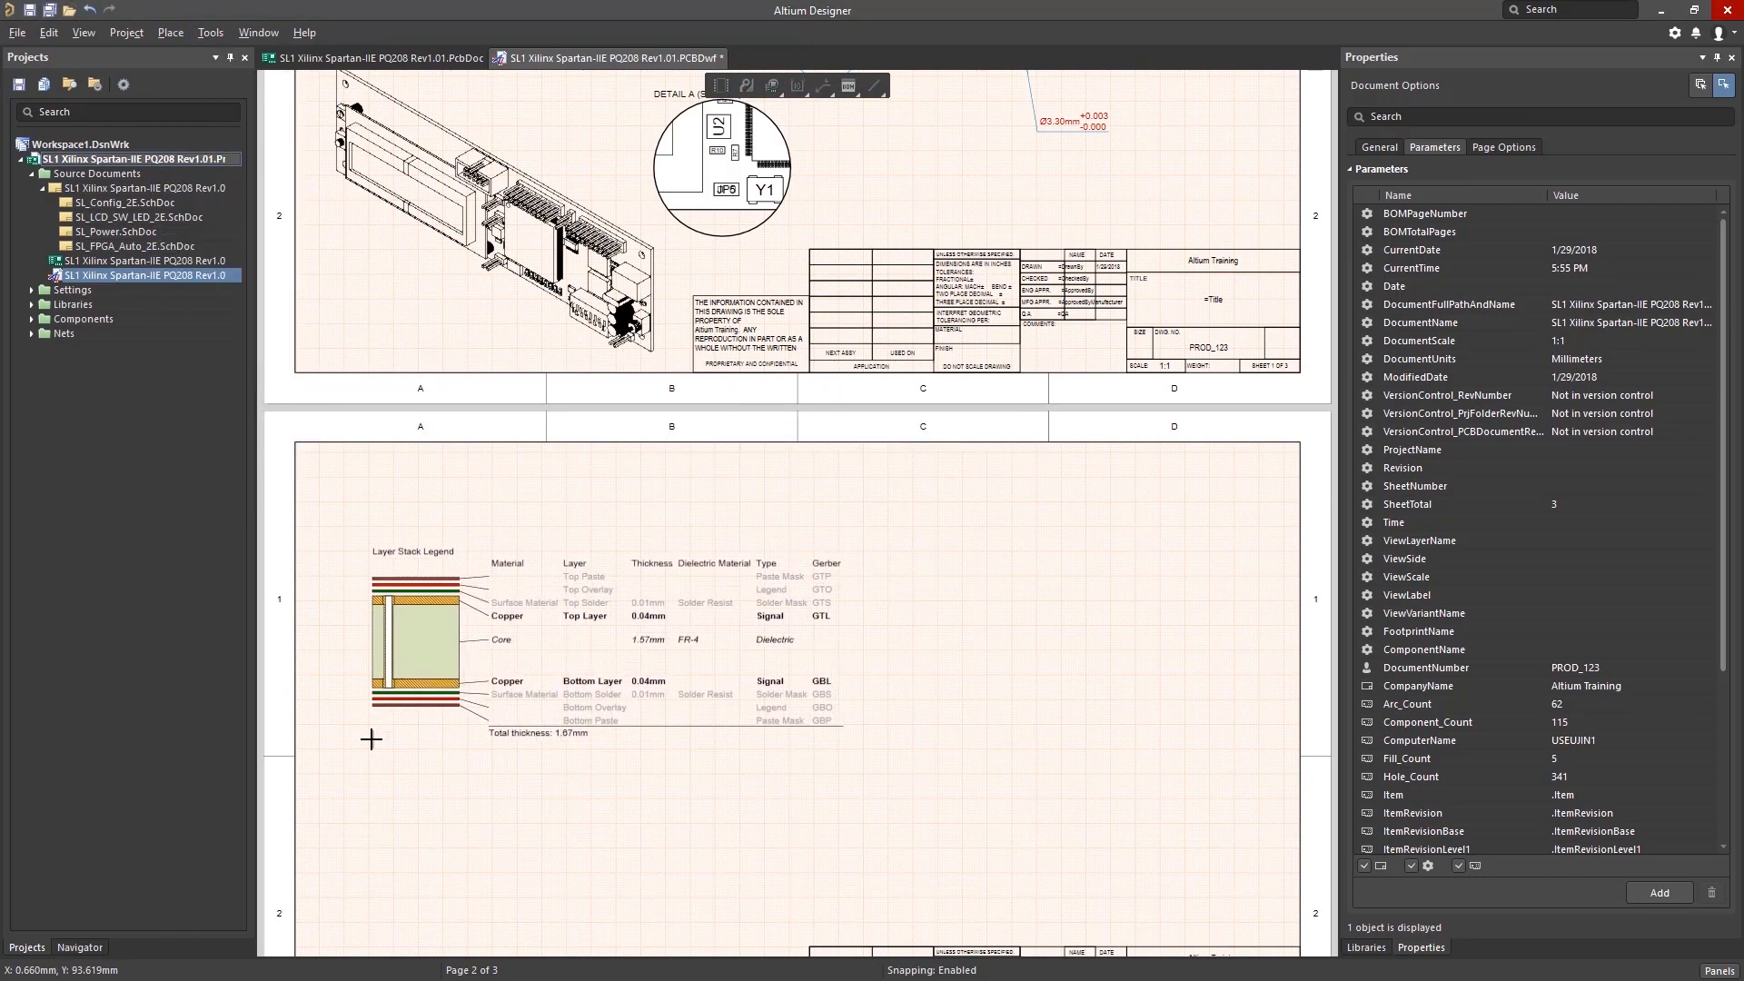
scroll("down", 3)
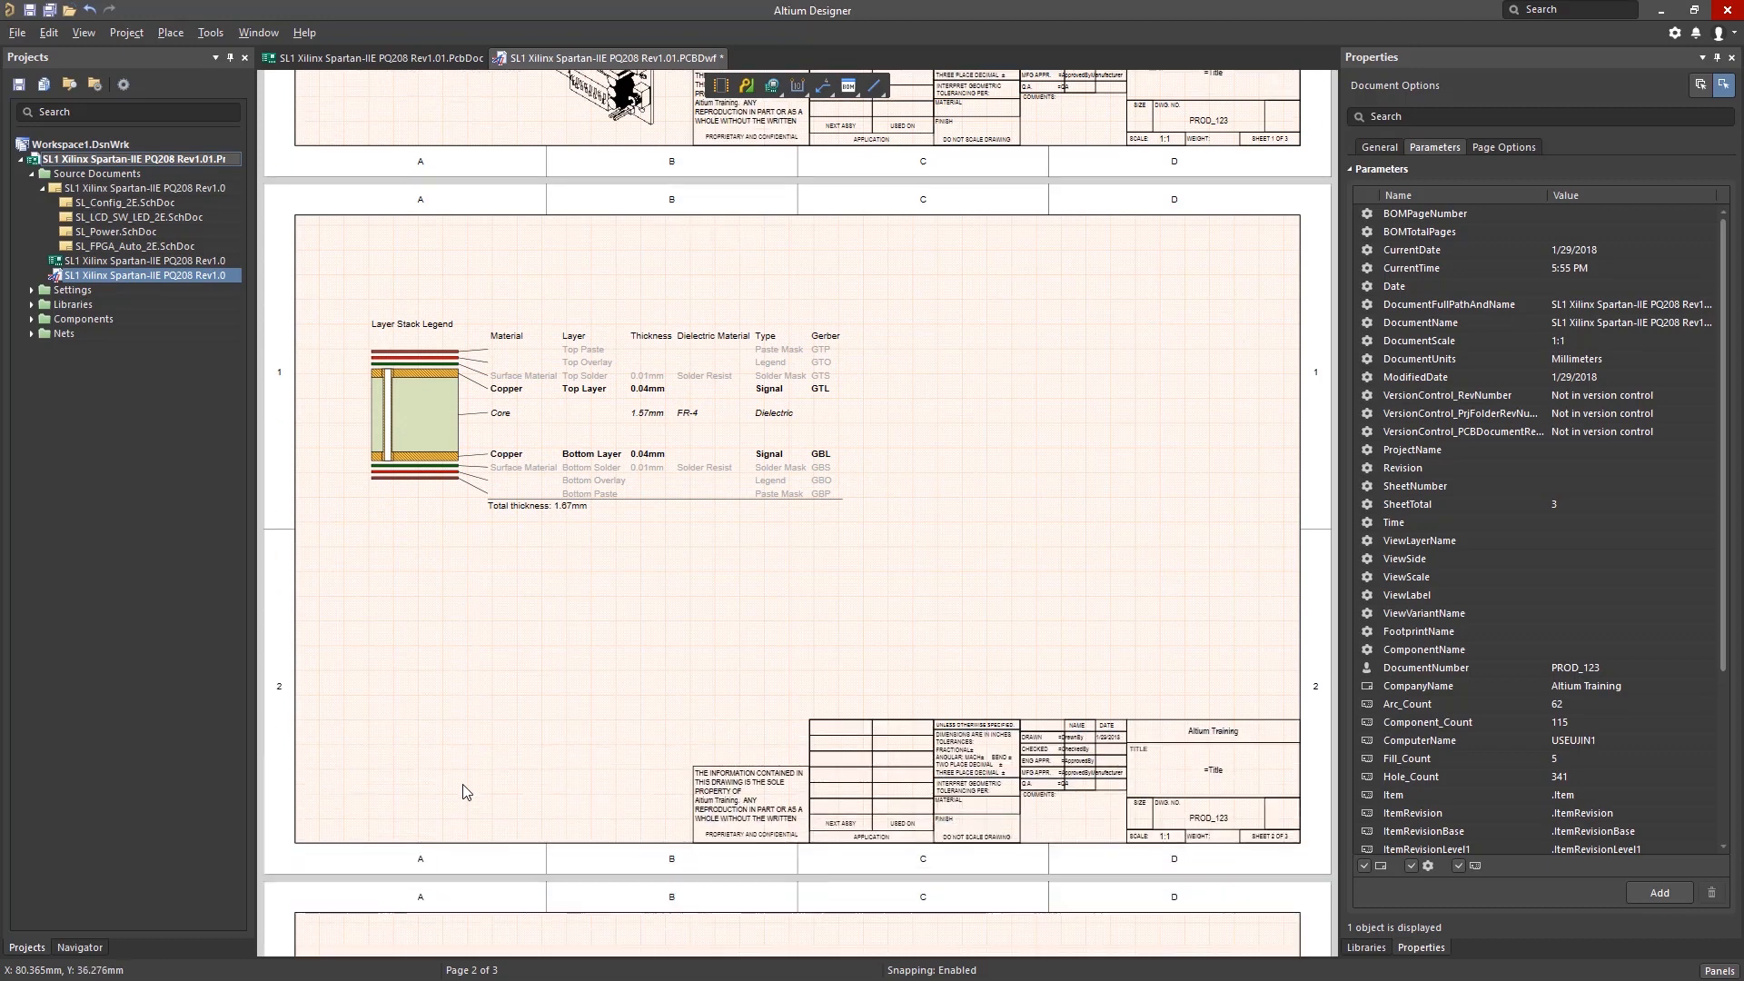
Place the Bill of Materials with Limit Page Height enabled, and move the legend top-left
left_click(170, 32)
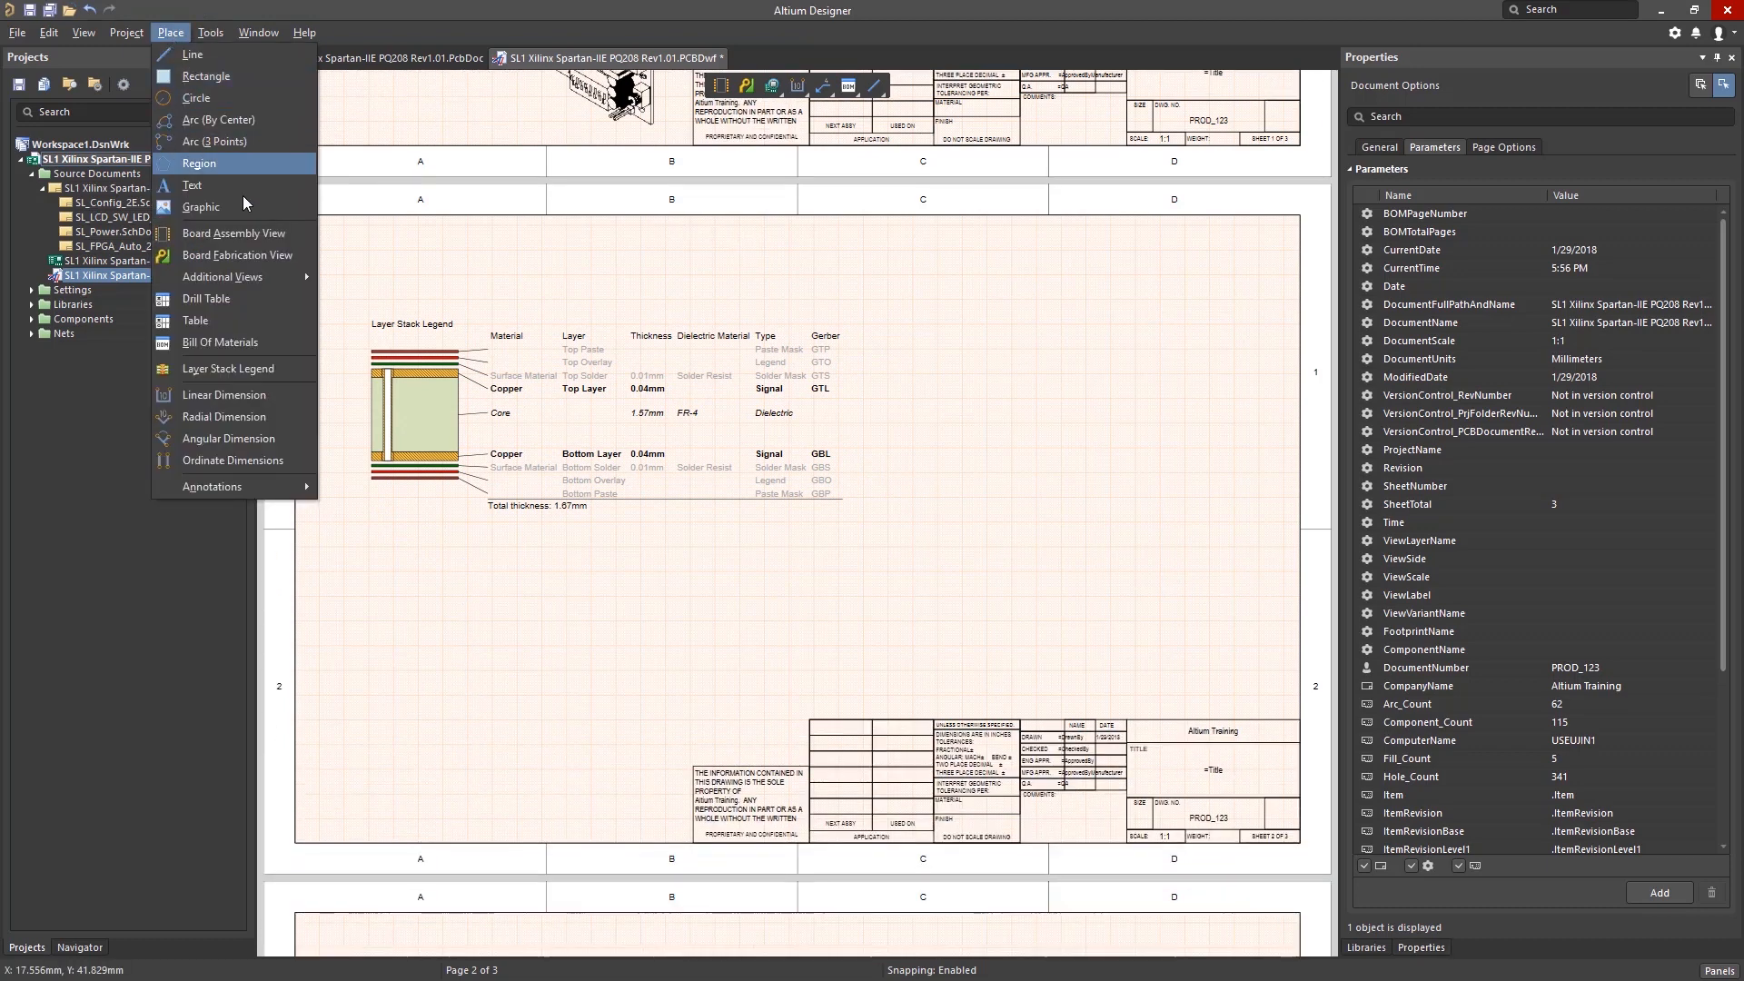
mouse_move(220, 343)
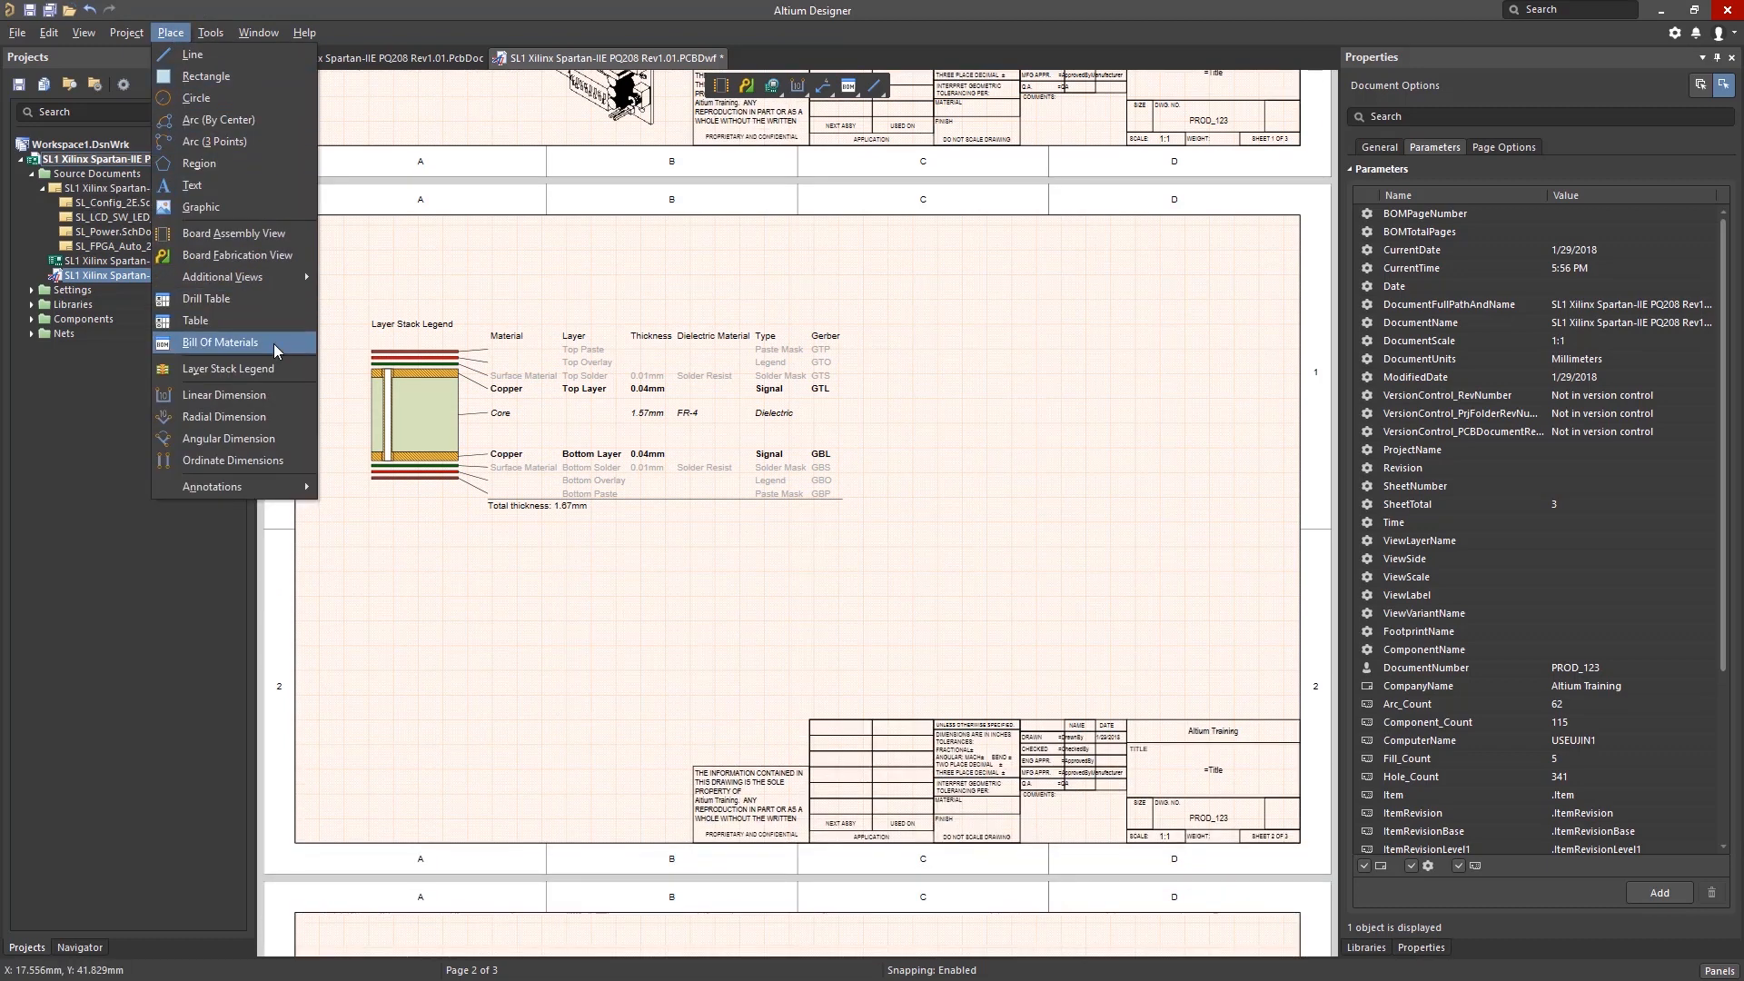
left_click(220, 343)
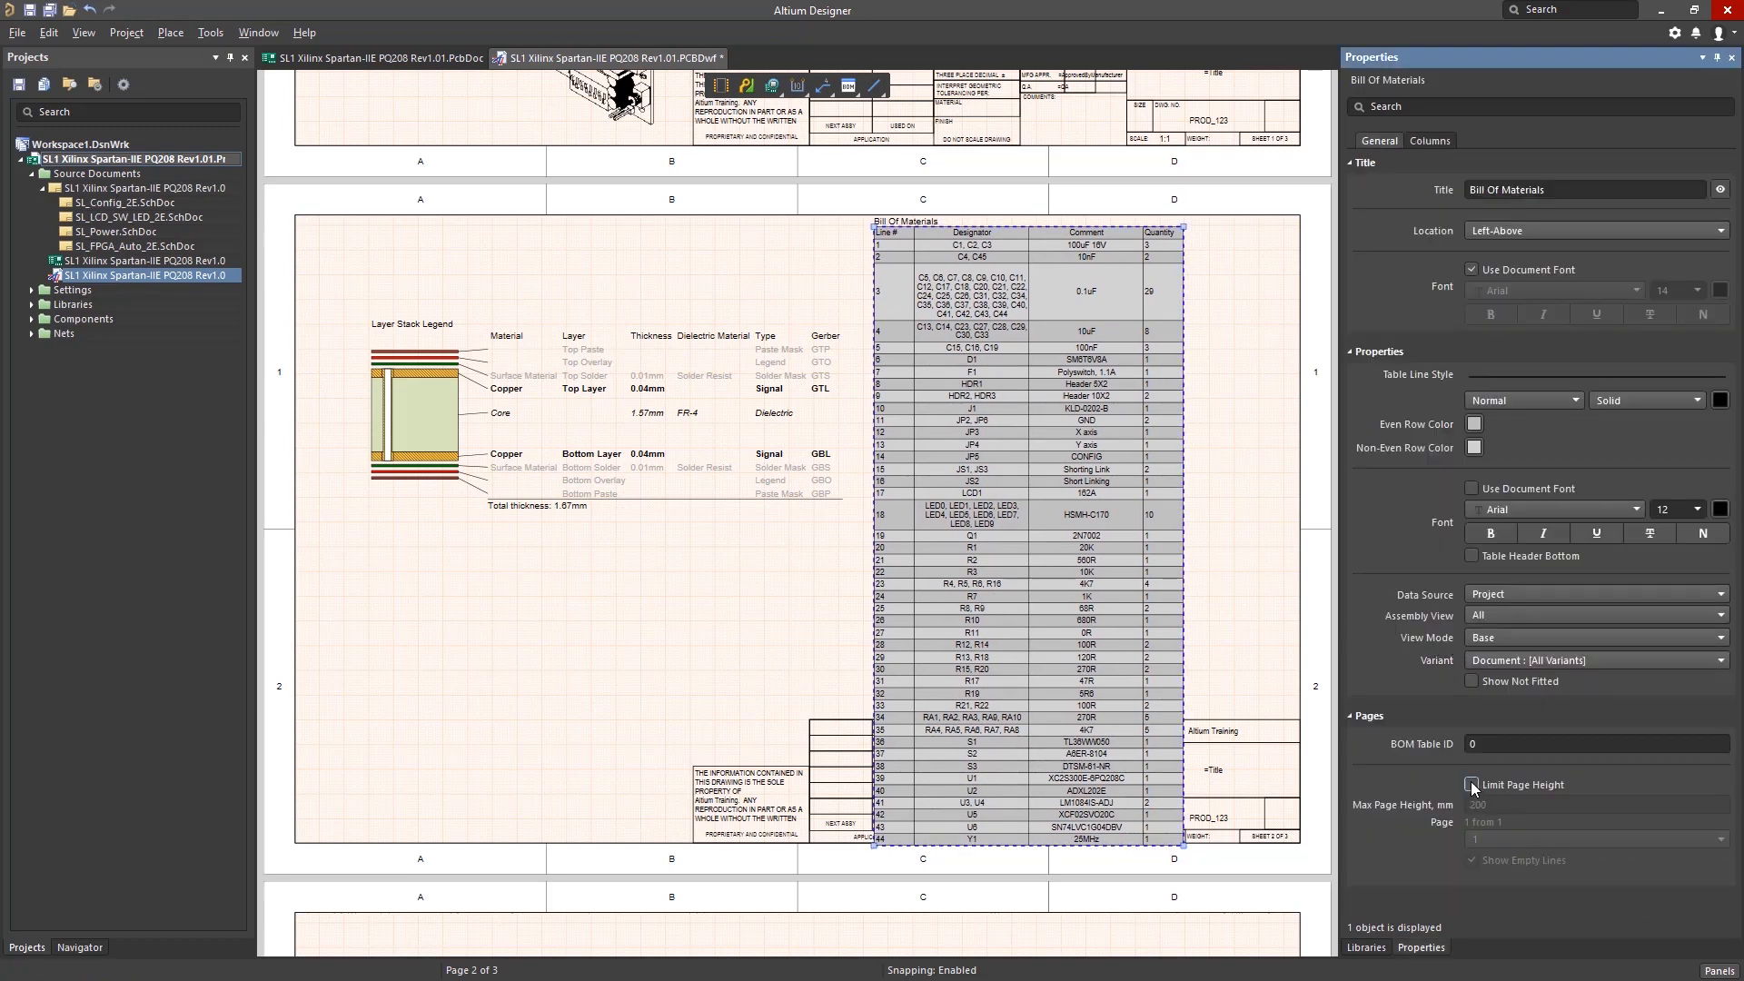
left_click(1471, 784)
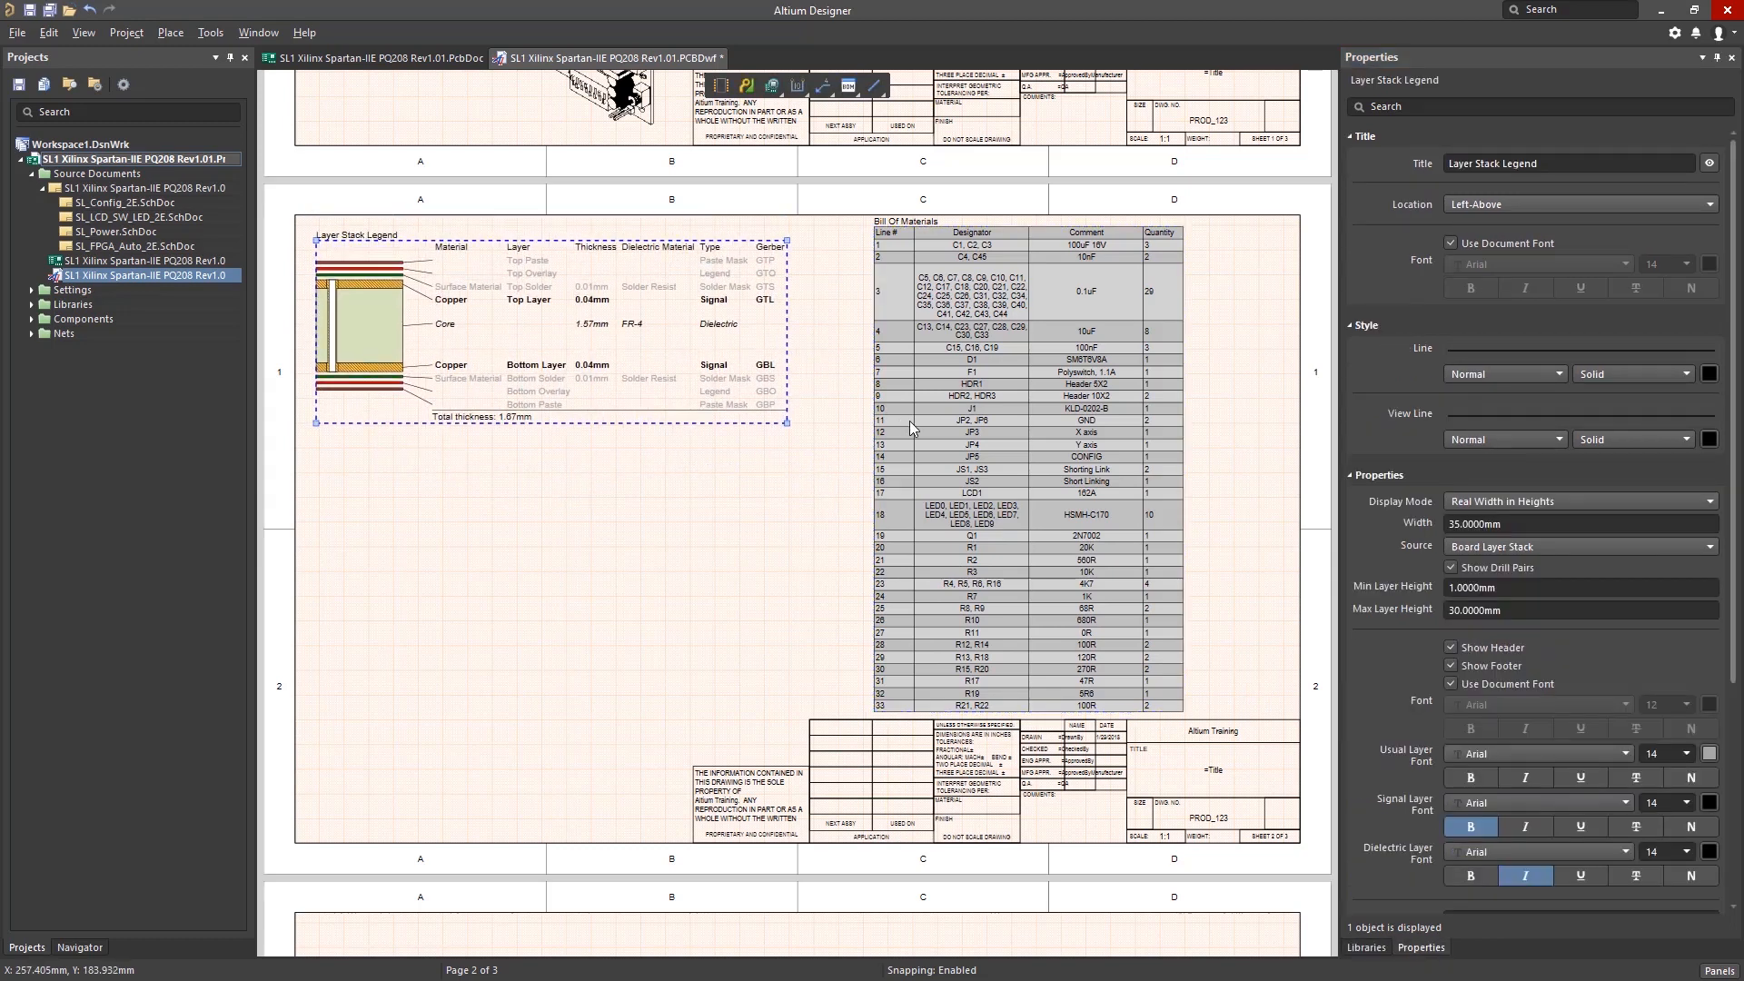
left_click(912, 429)
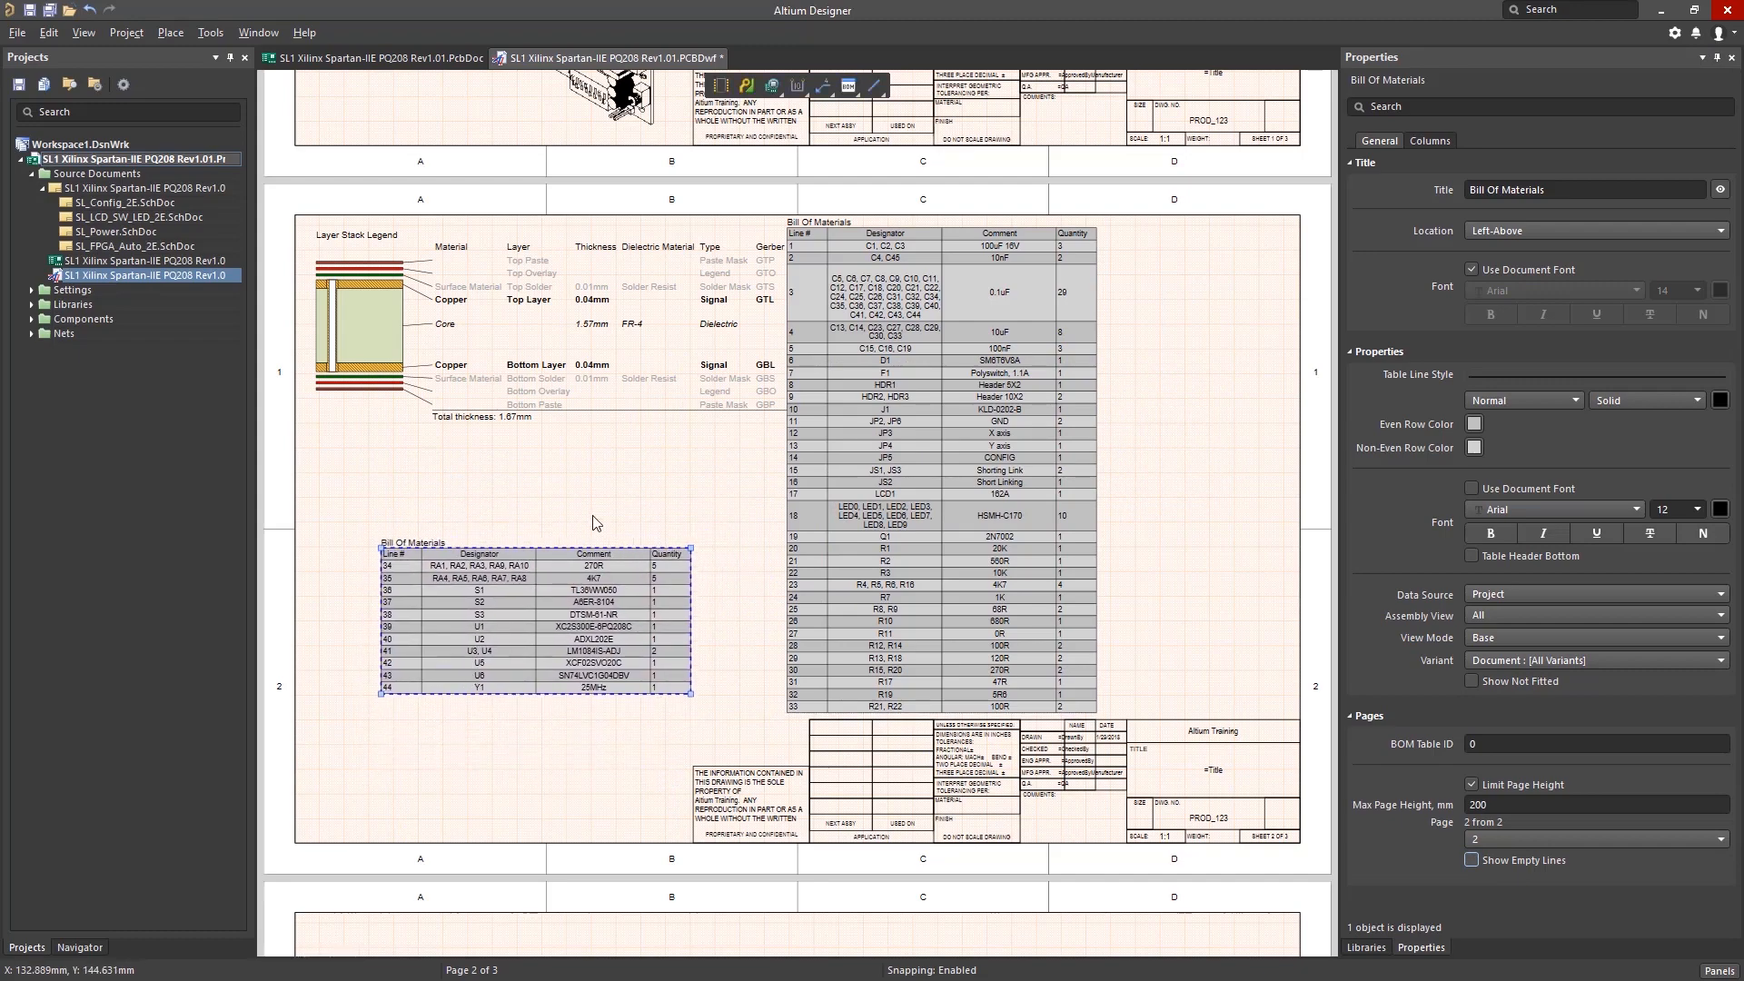
left_click(902, 553)
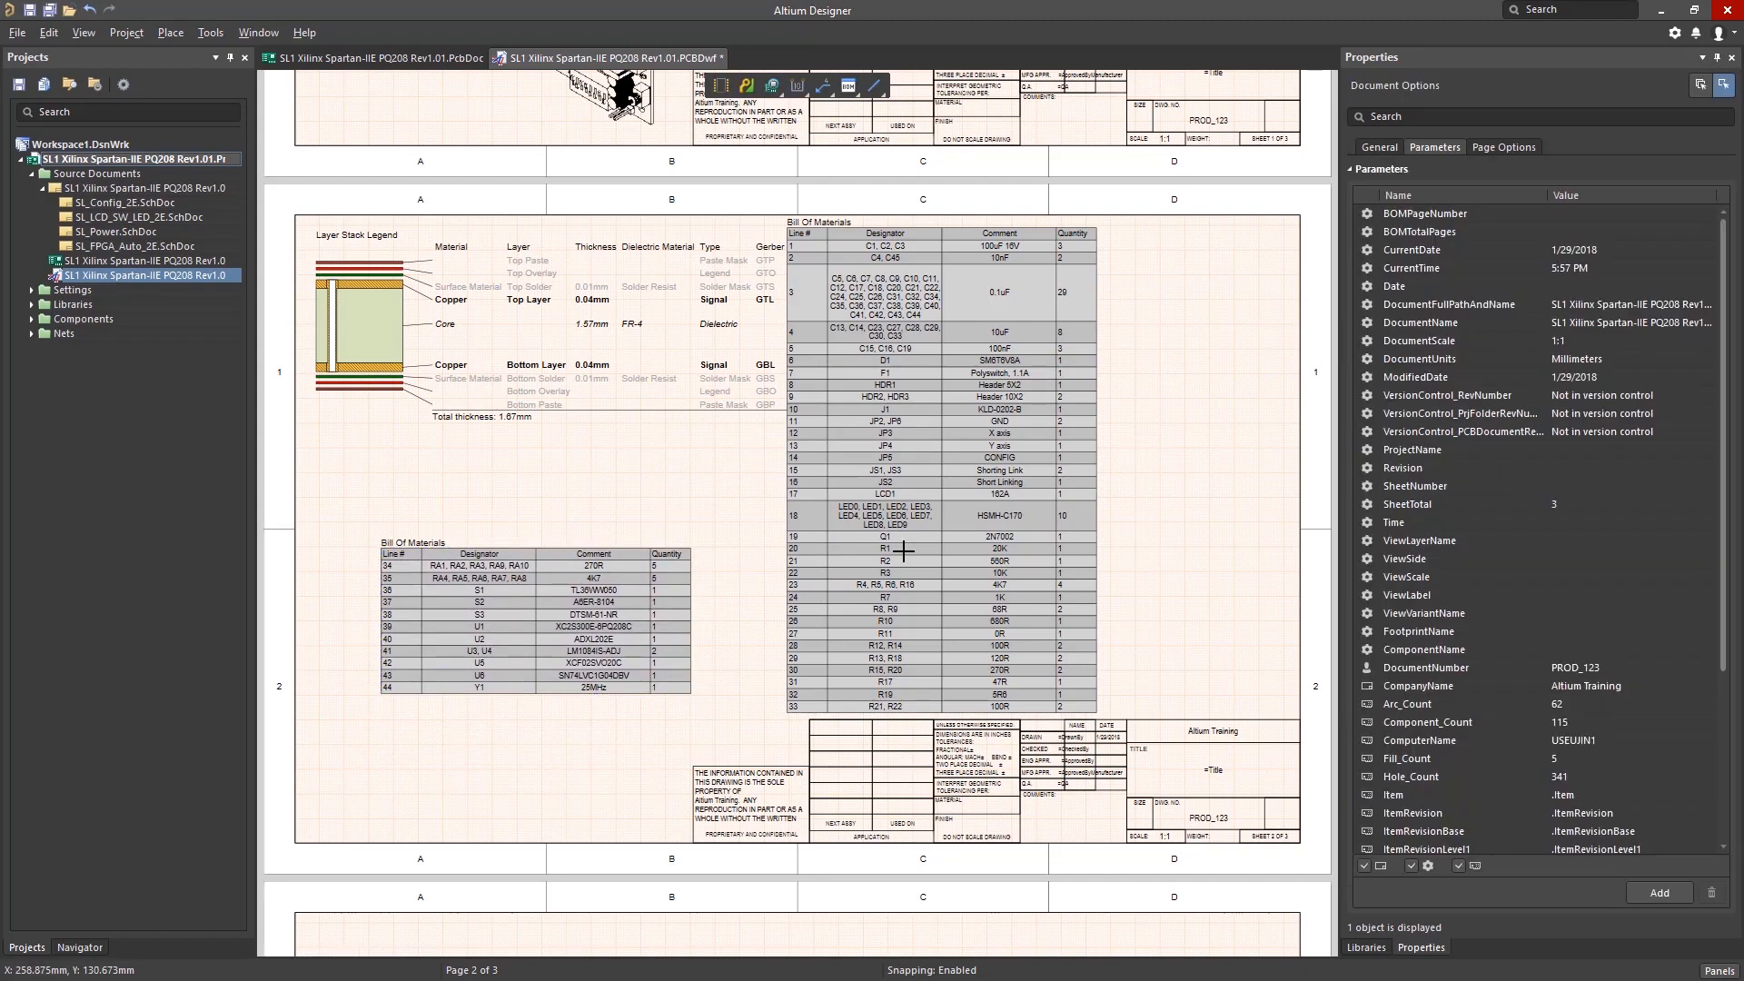
left_click(898, 555)
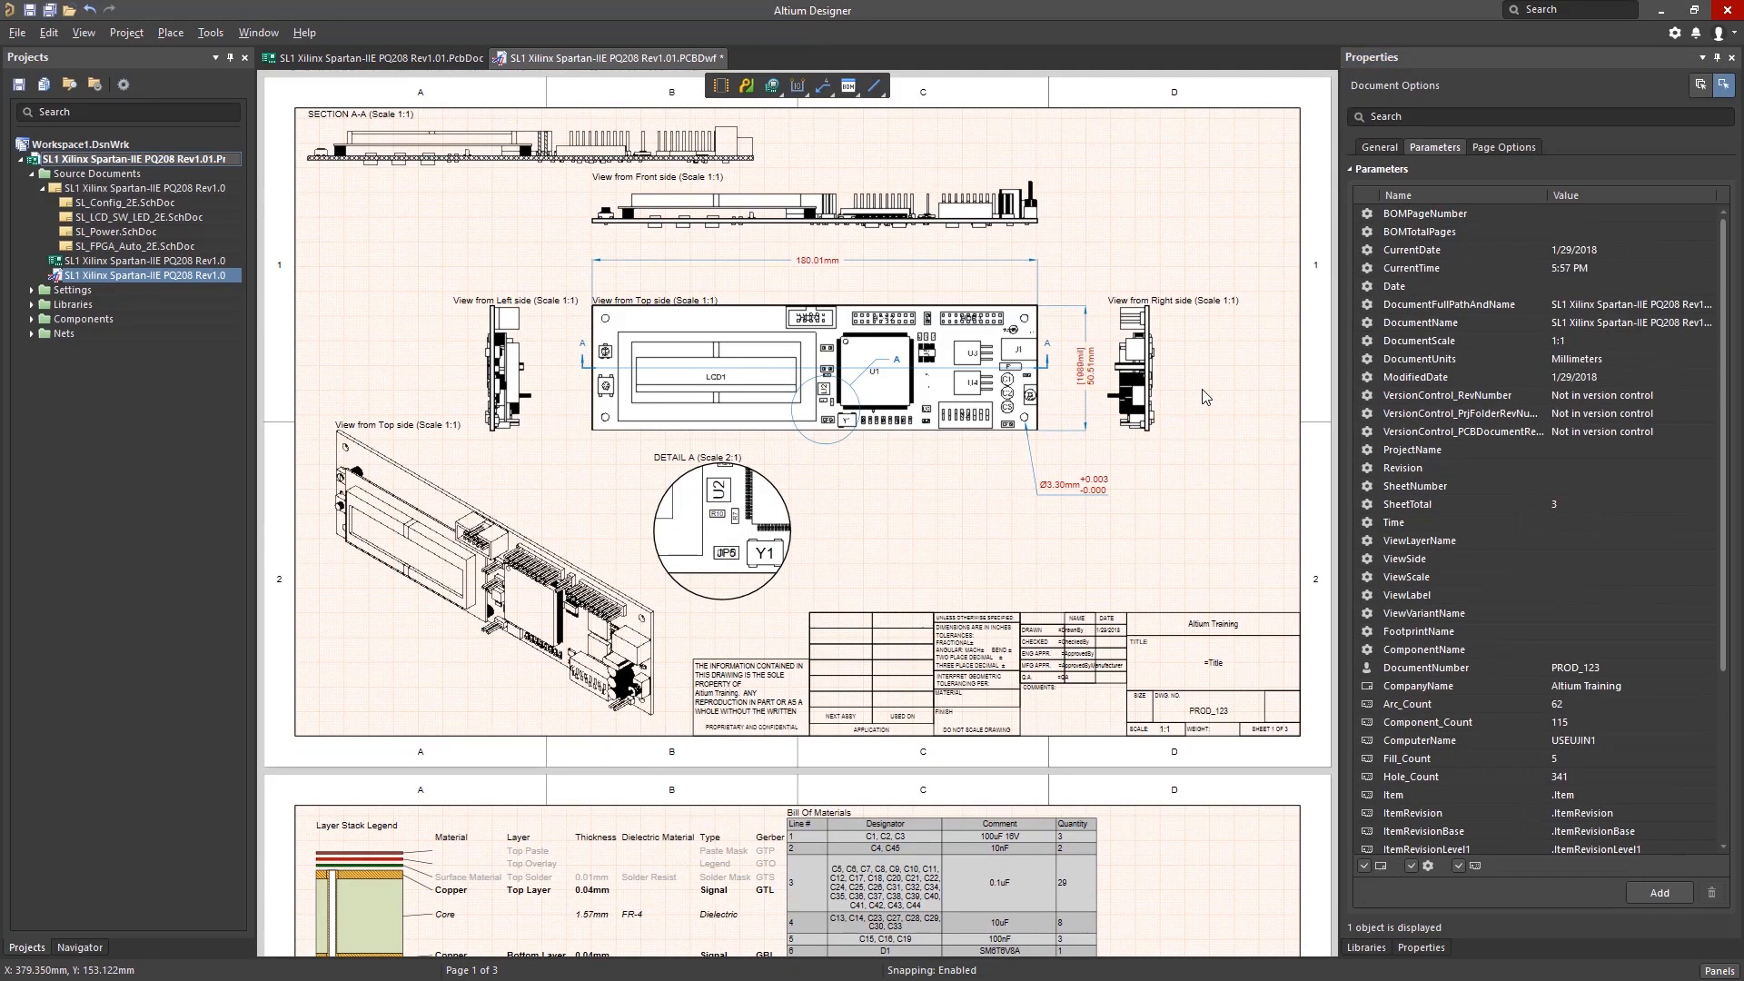
Place callout balloon 39 on a board part on sheet 1
left_click(169, 32)
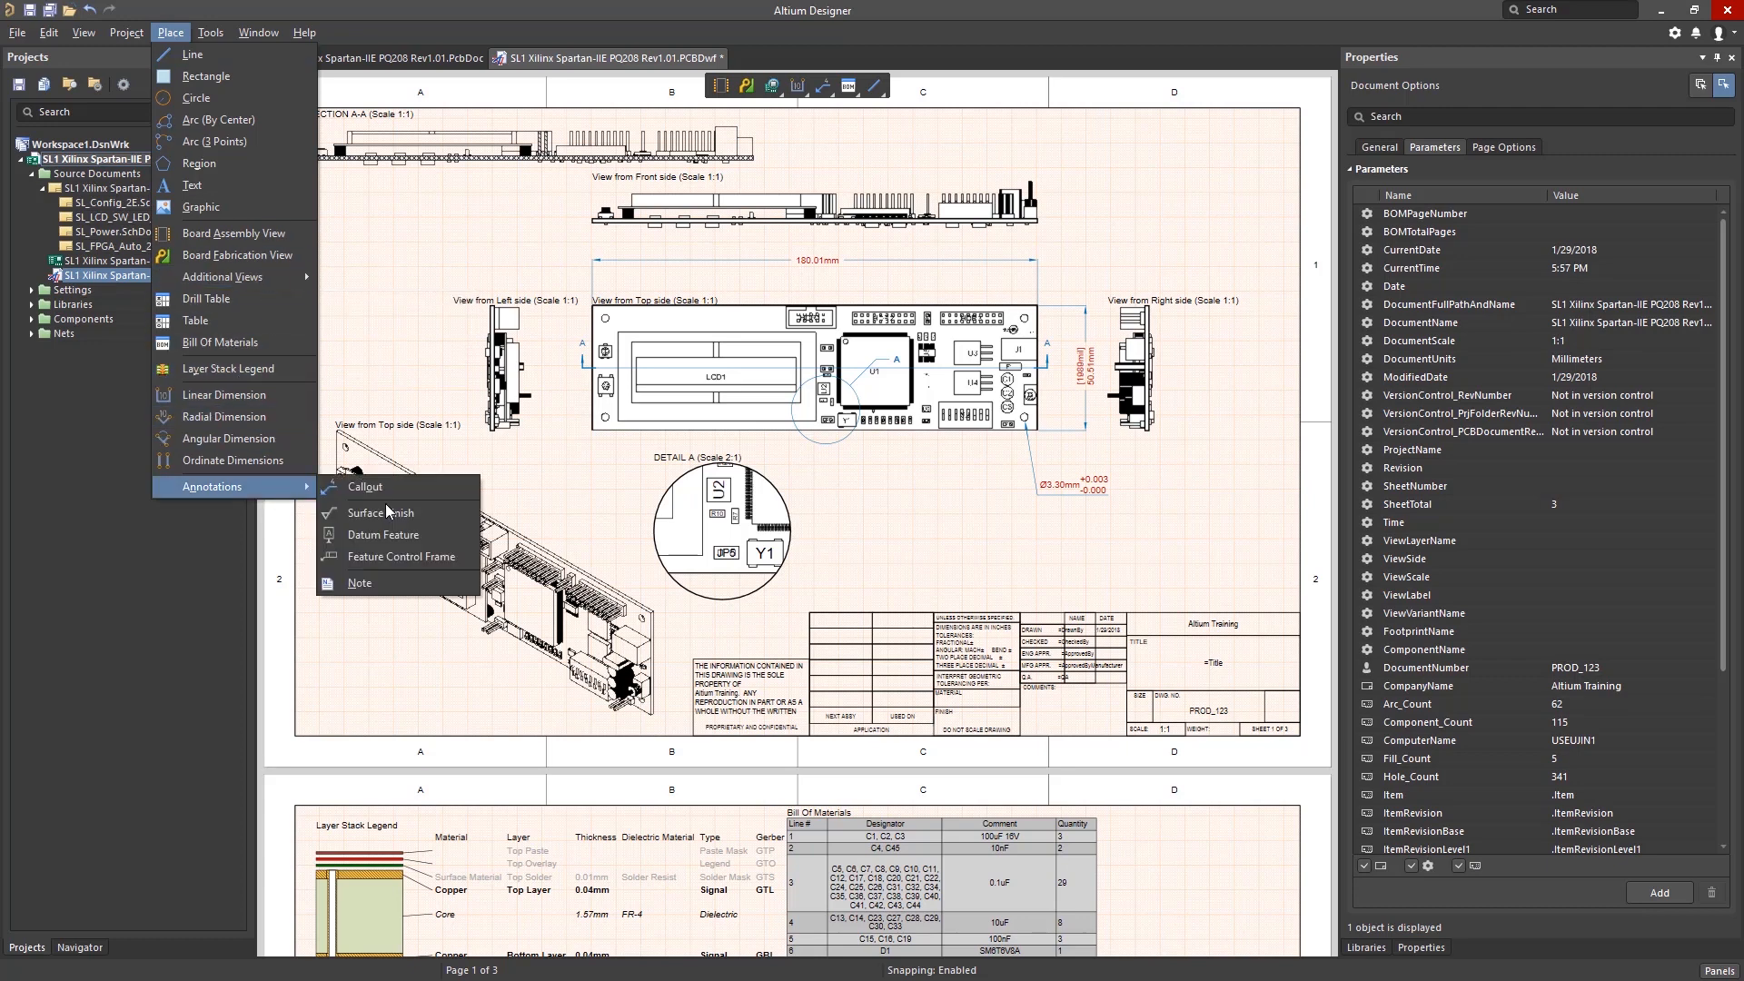
key("Escape")
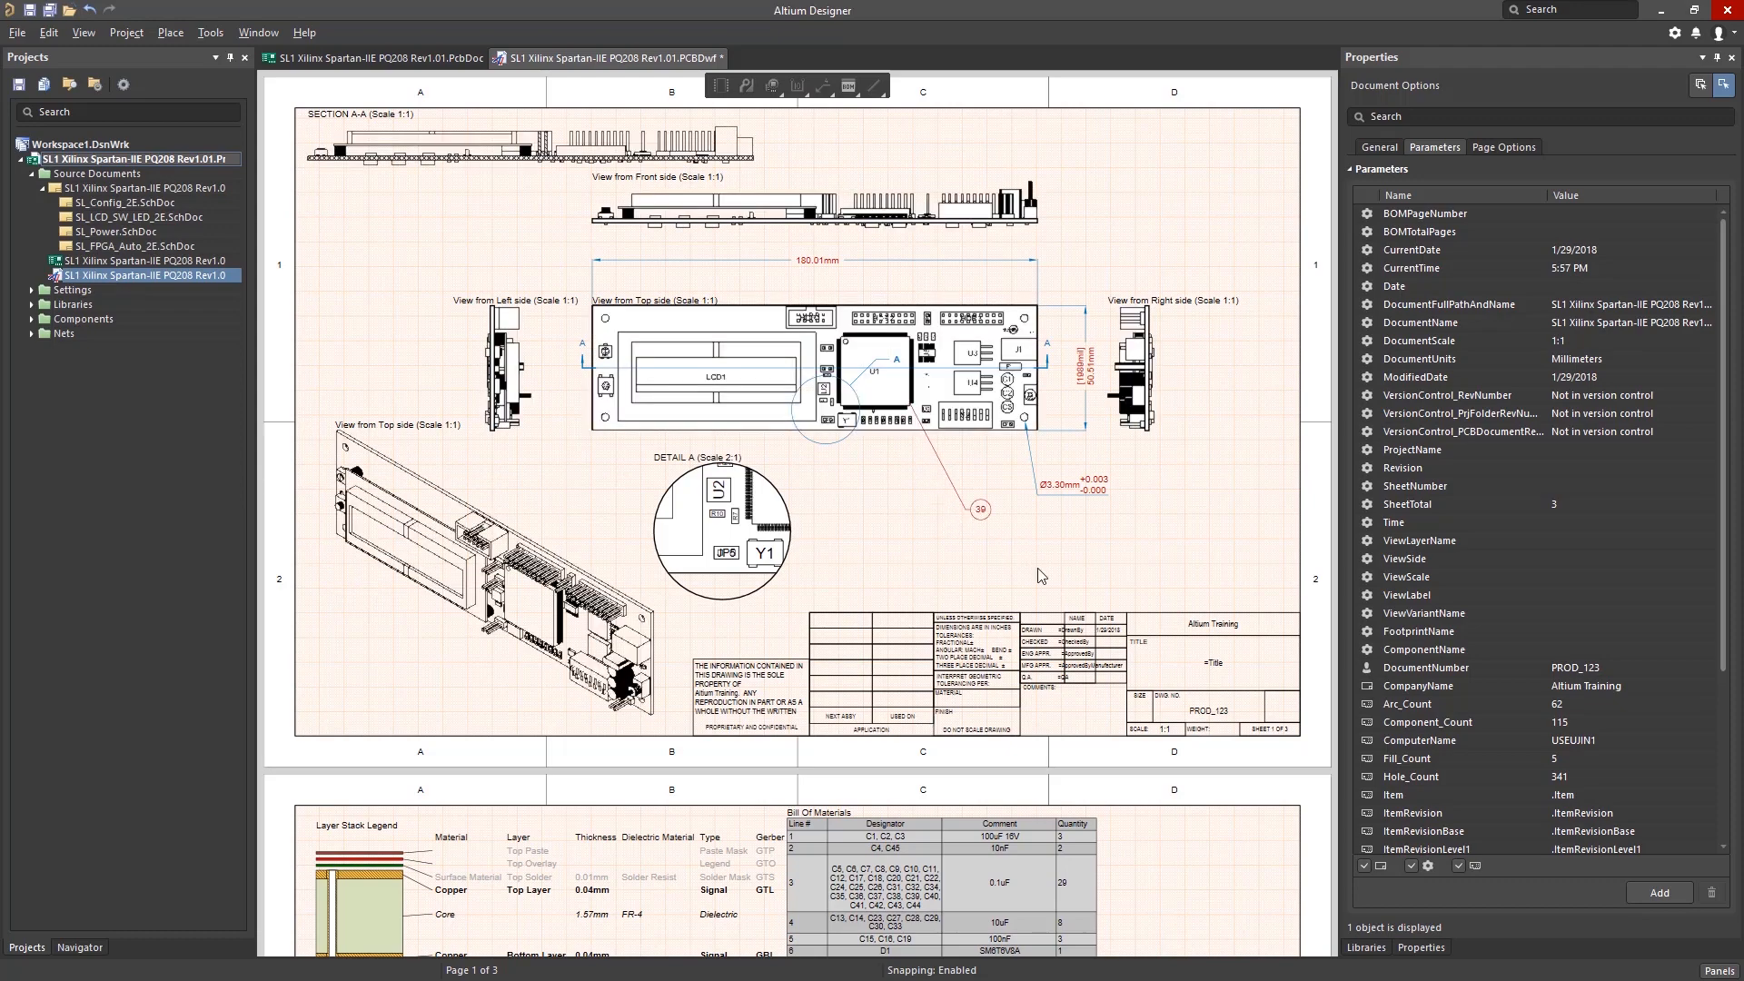
scroll("down", 3)
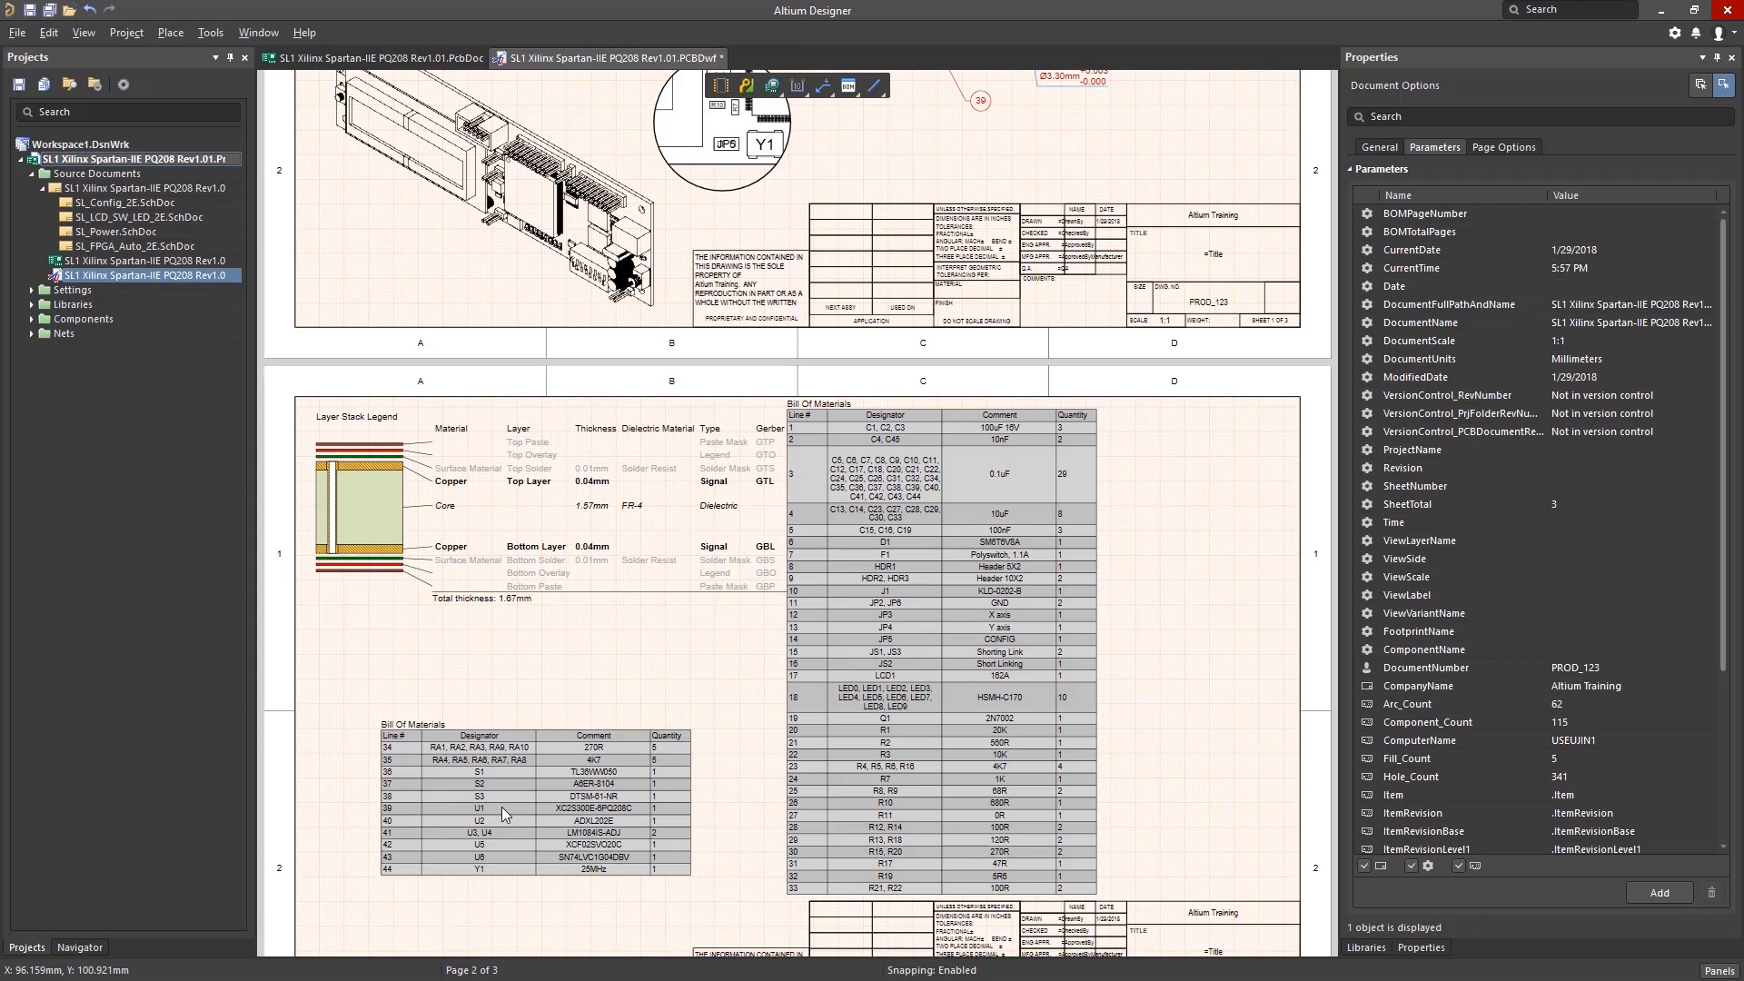
Switch the second fabrication view to Bottom Layer, apply hatched fill, and add a Top Overlay view
scroll("down", 3)
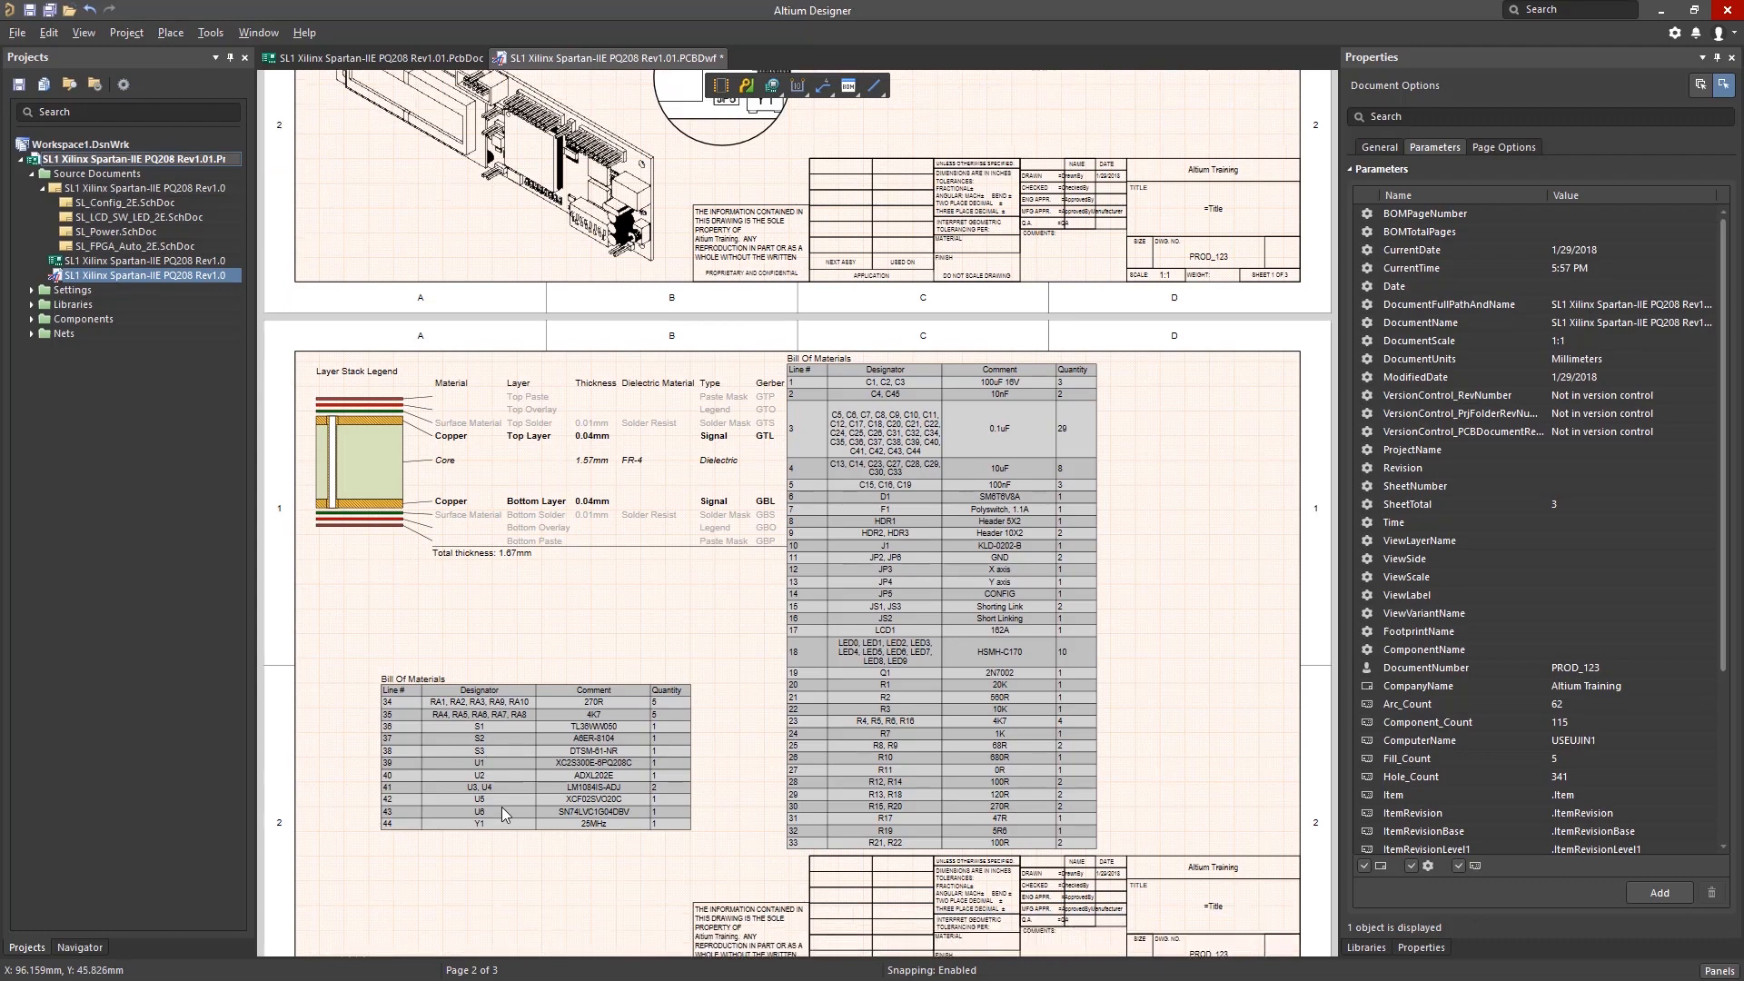
scroll("down", 3)
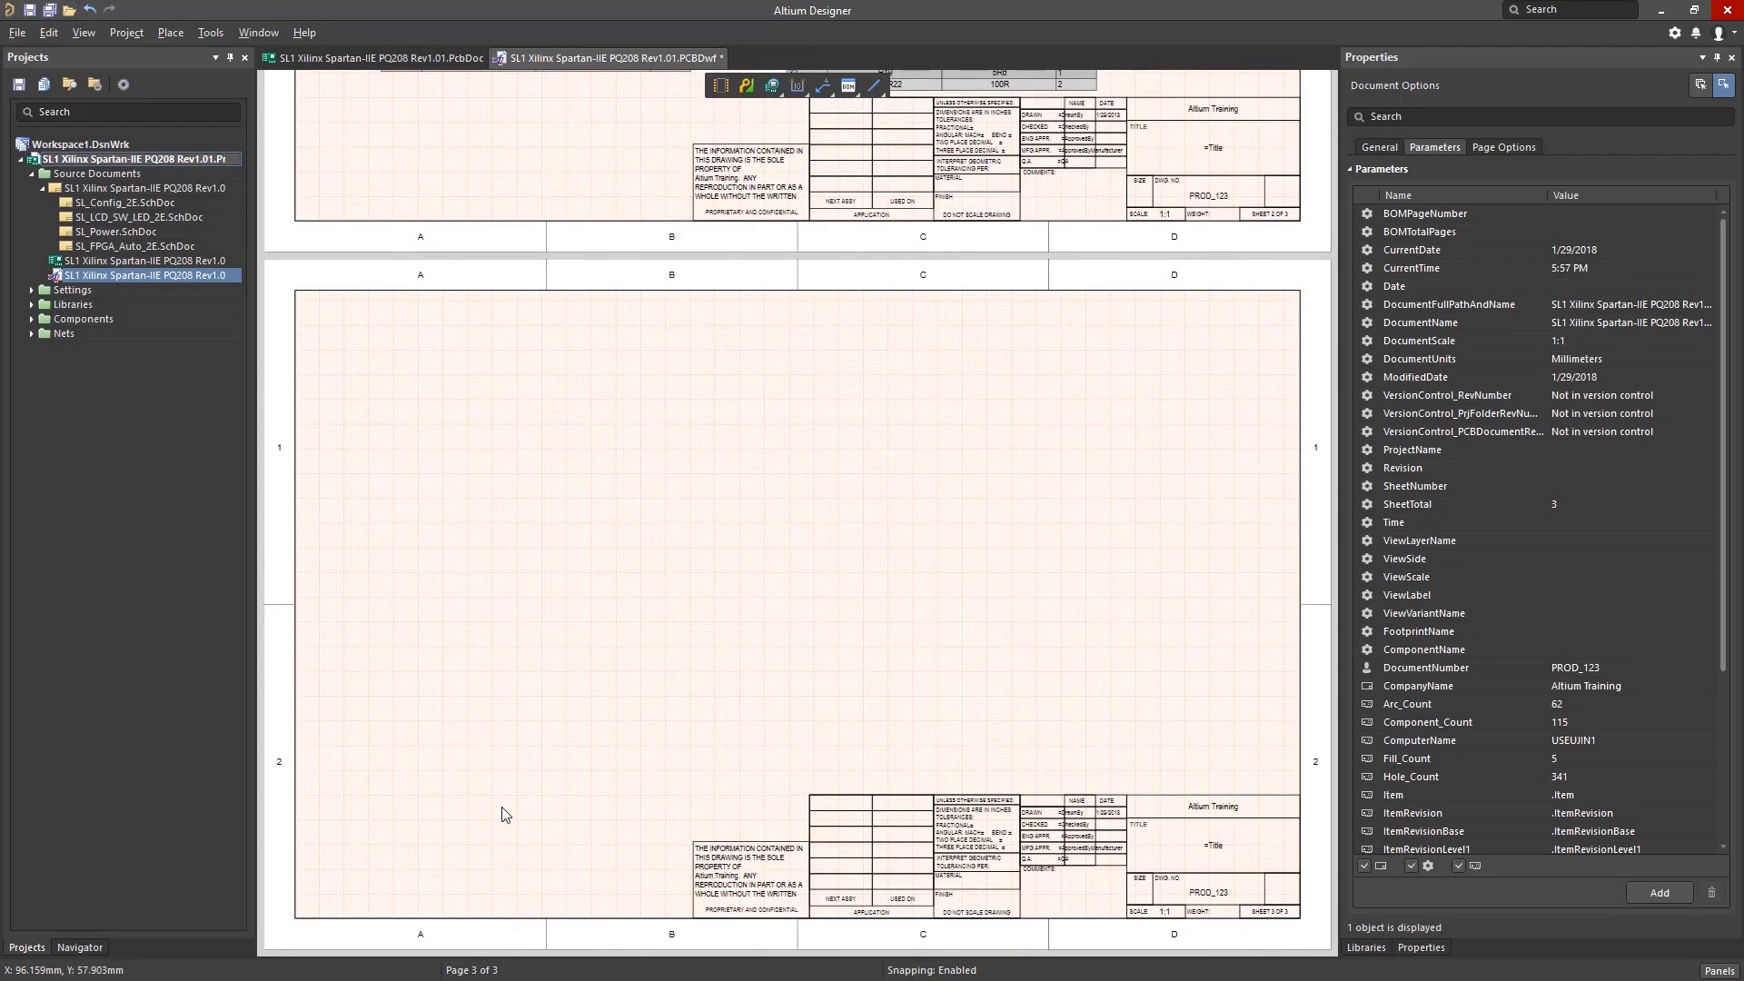
left_click(169, 32)
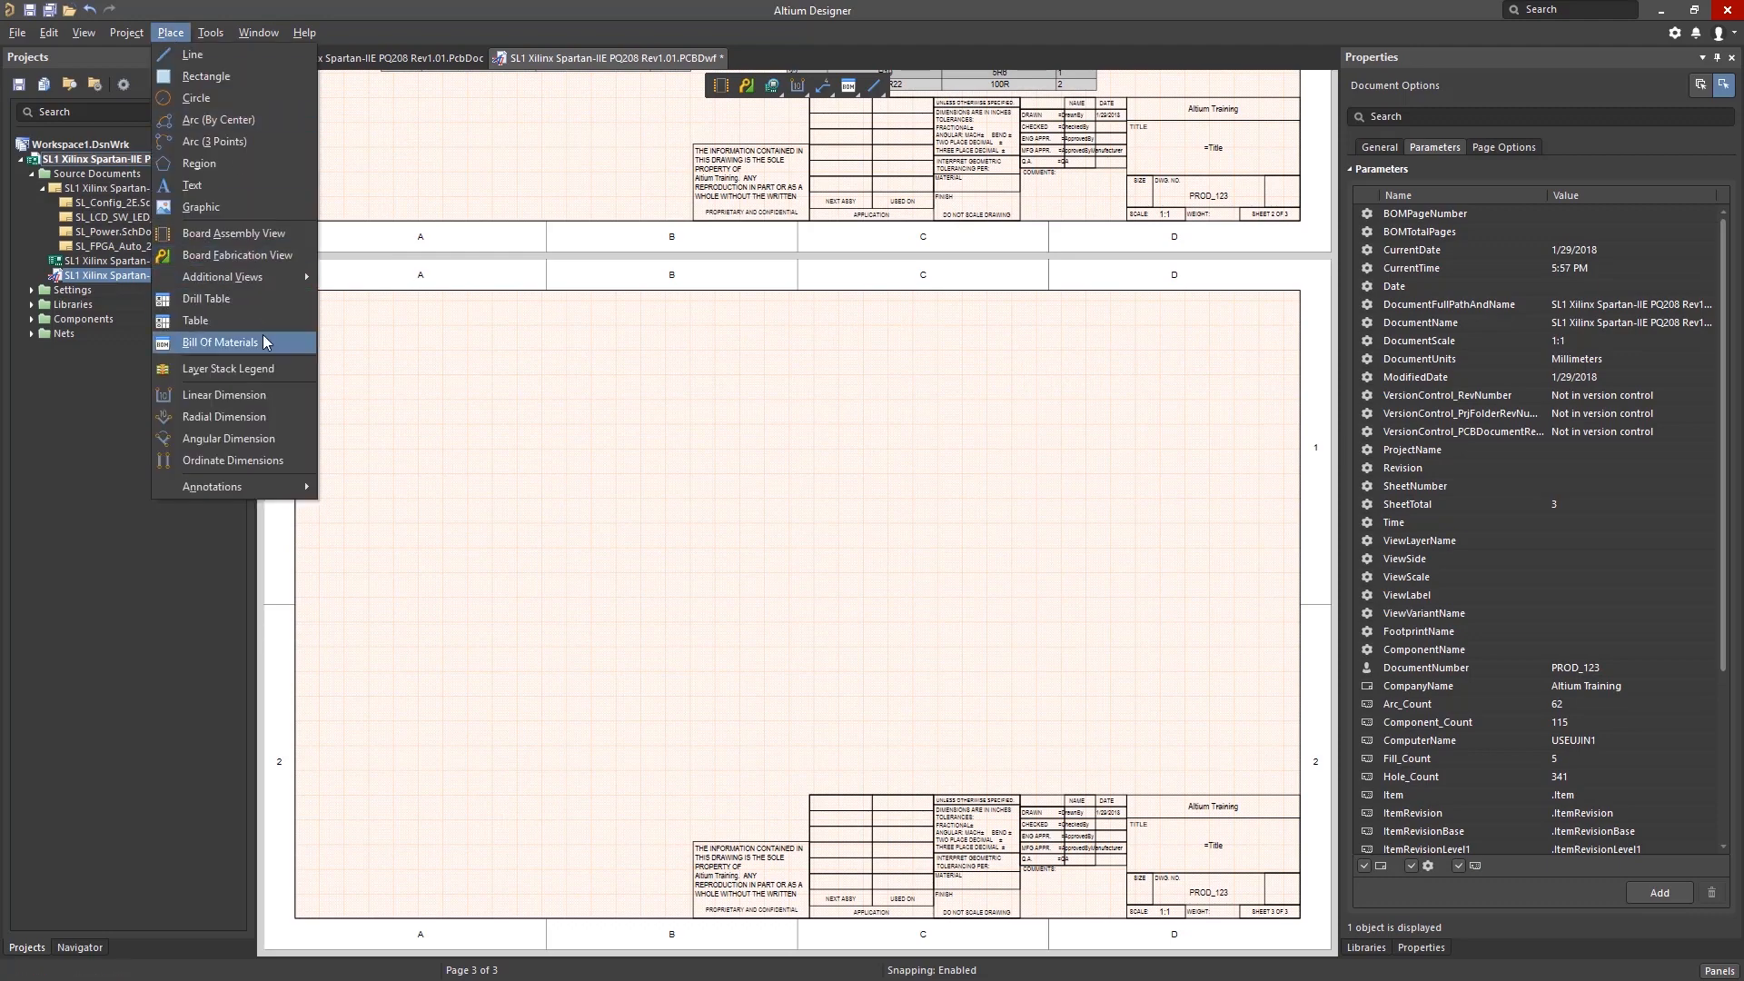
mouse_move(237, 256)
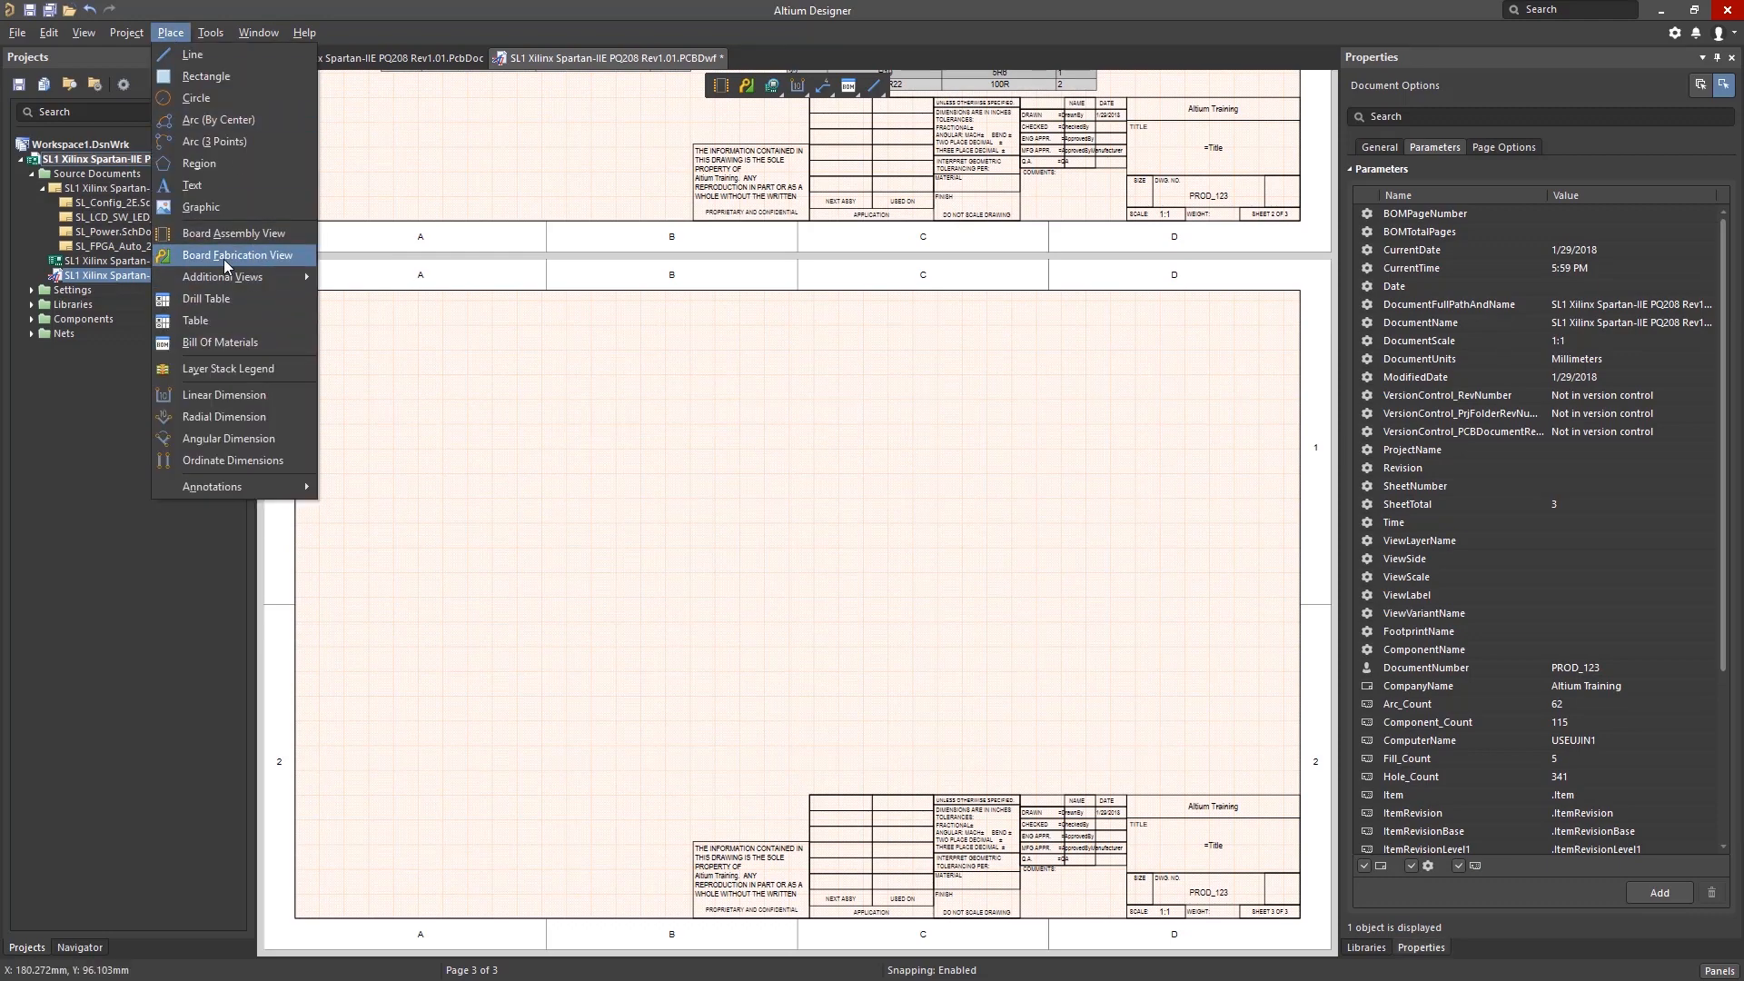
left_click(235, 254)
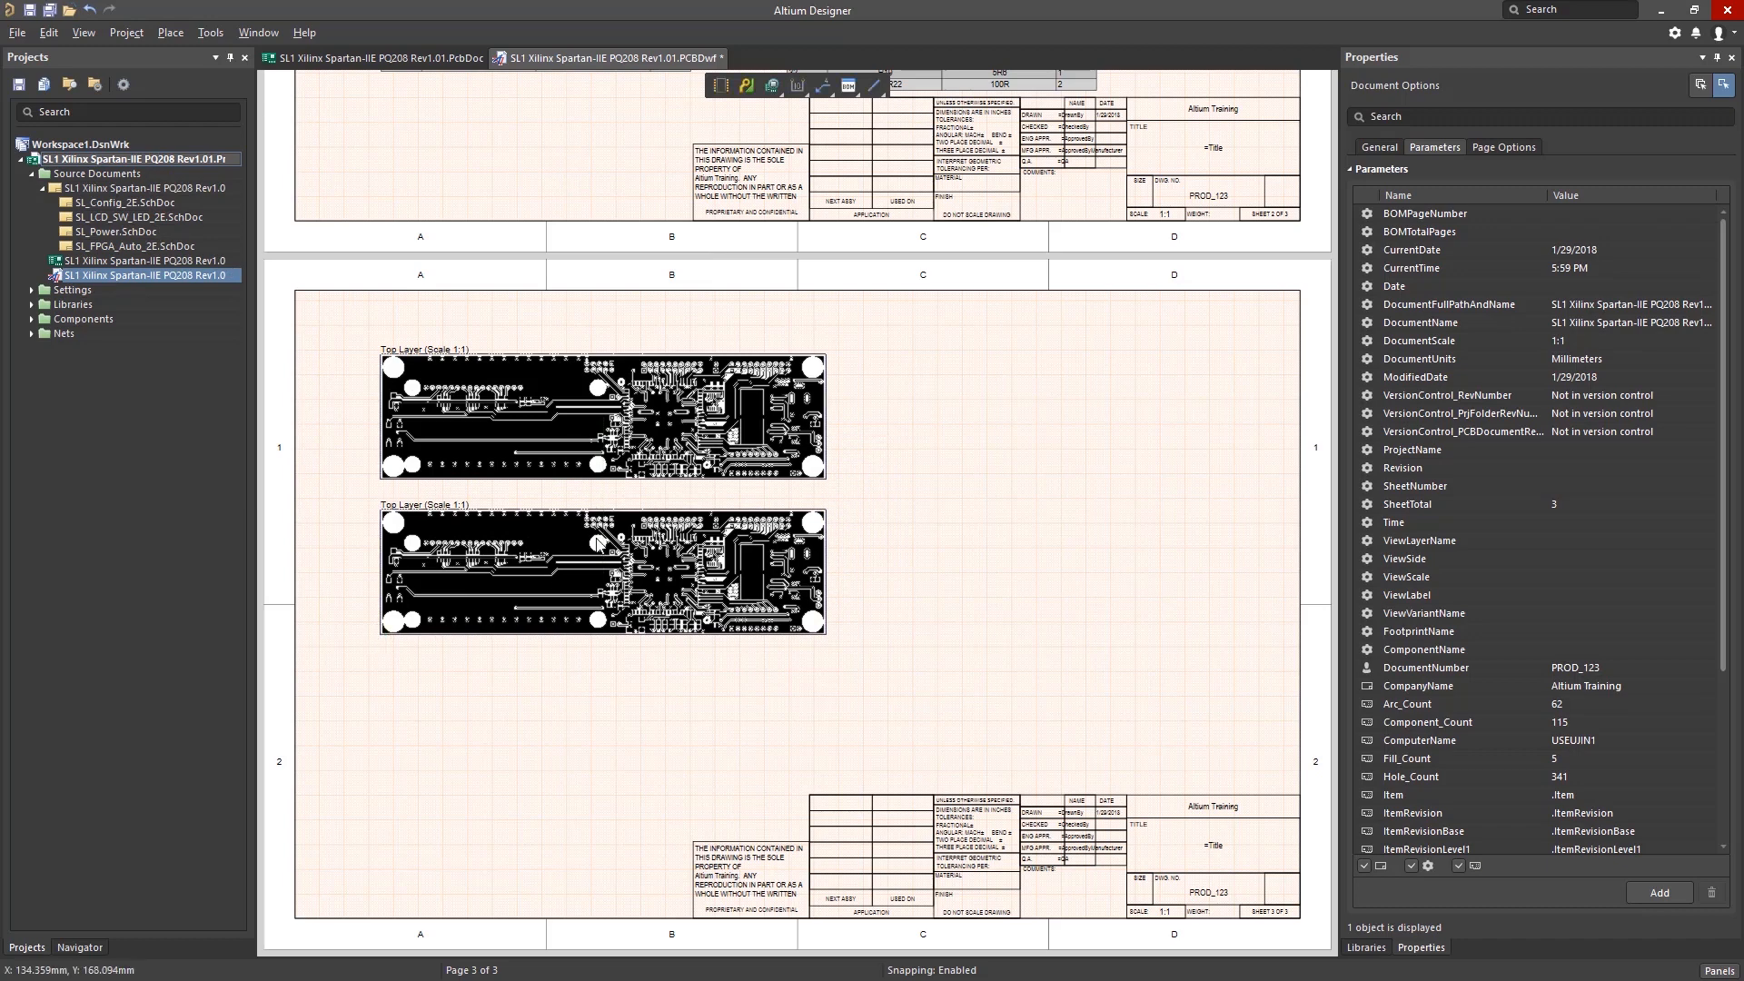
left_click(598, 543)
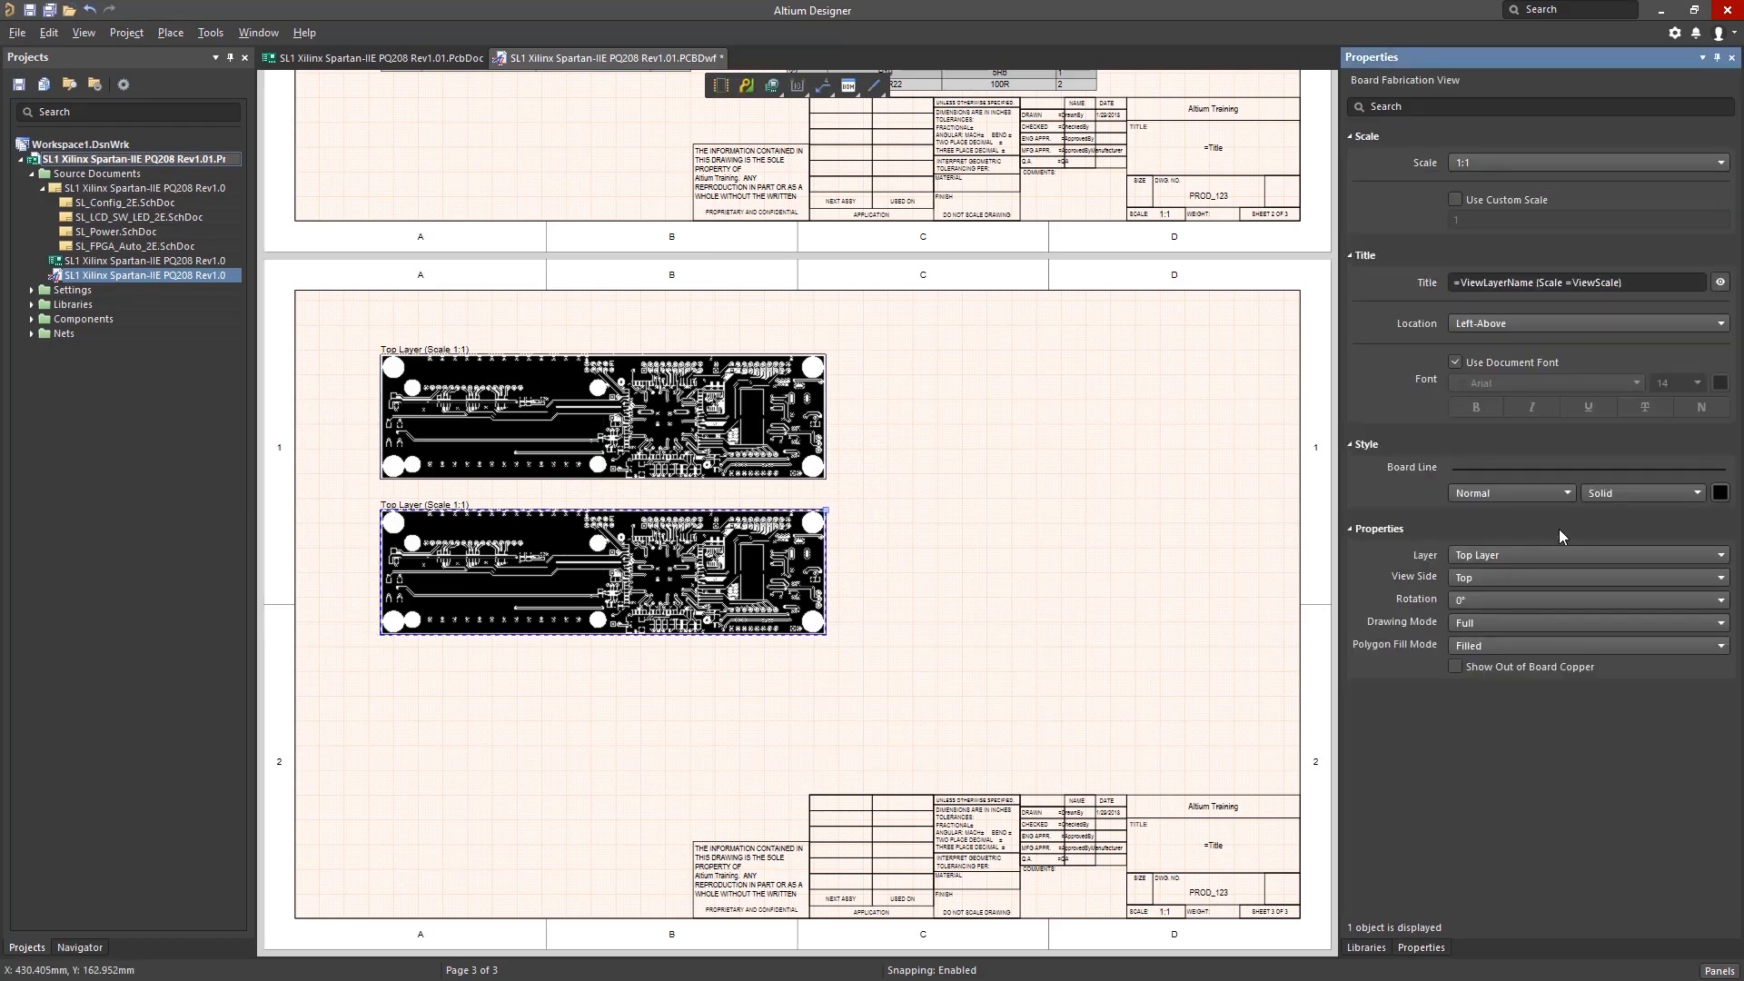
left_click(1588, 555)
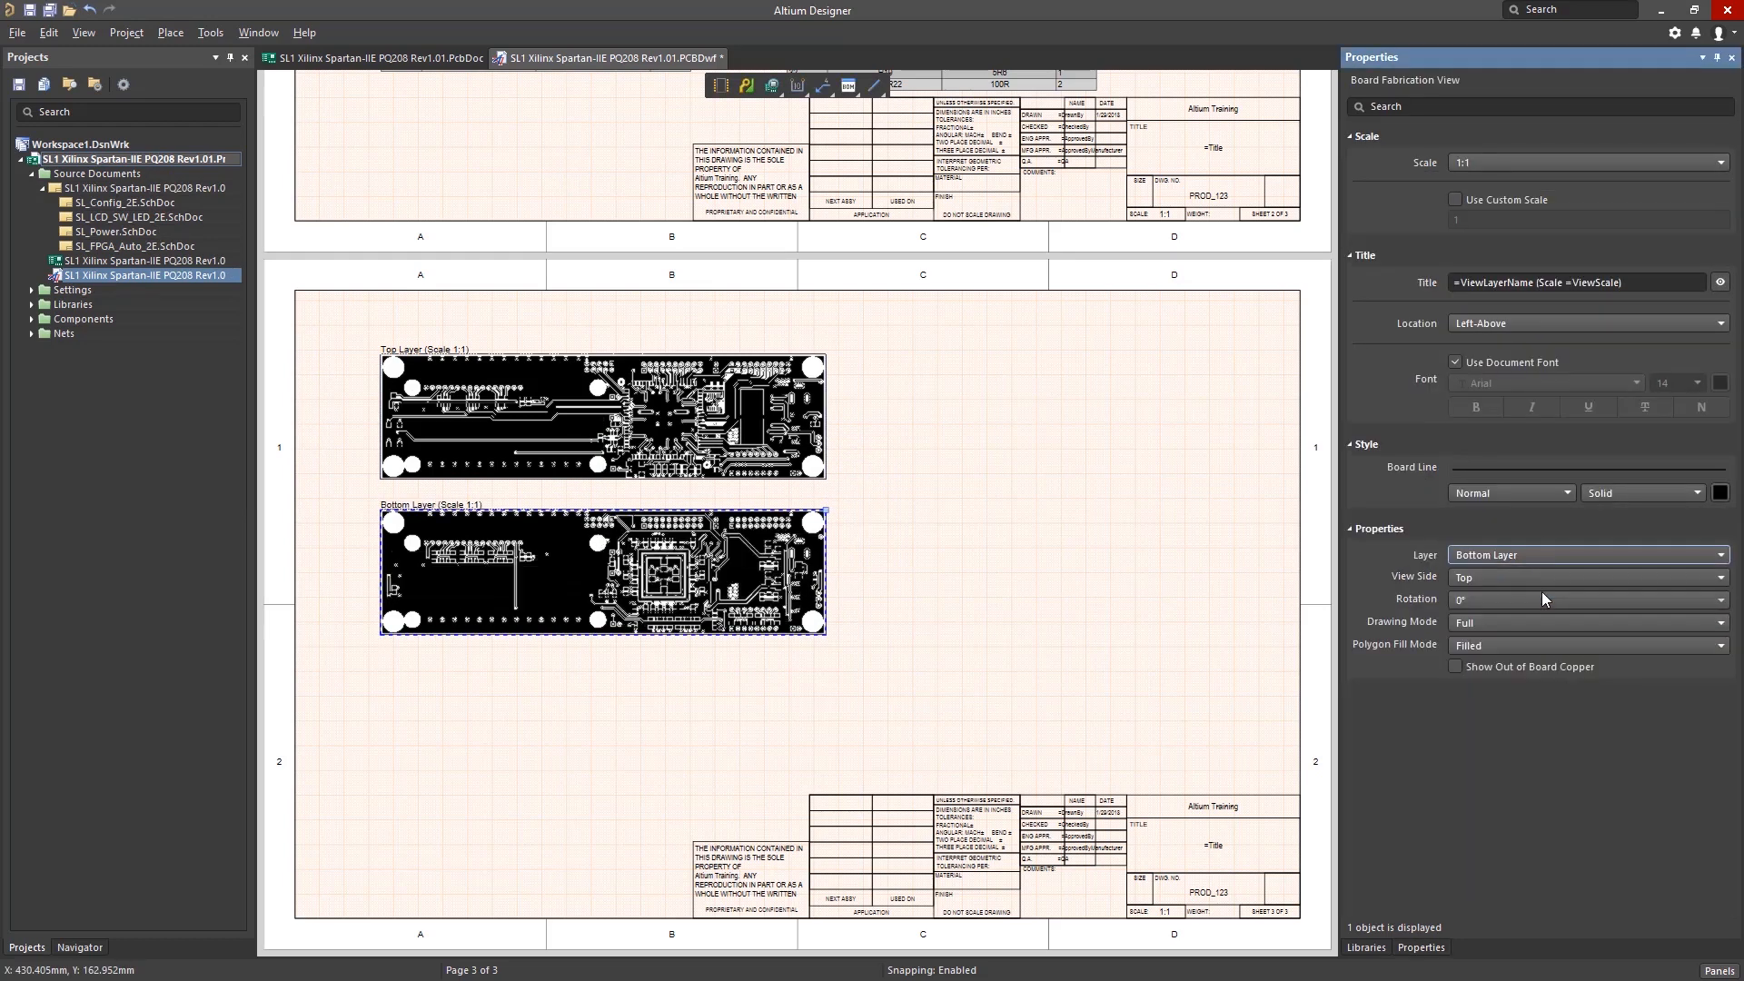
mouse_move(962, 568)
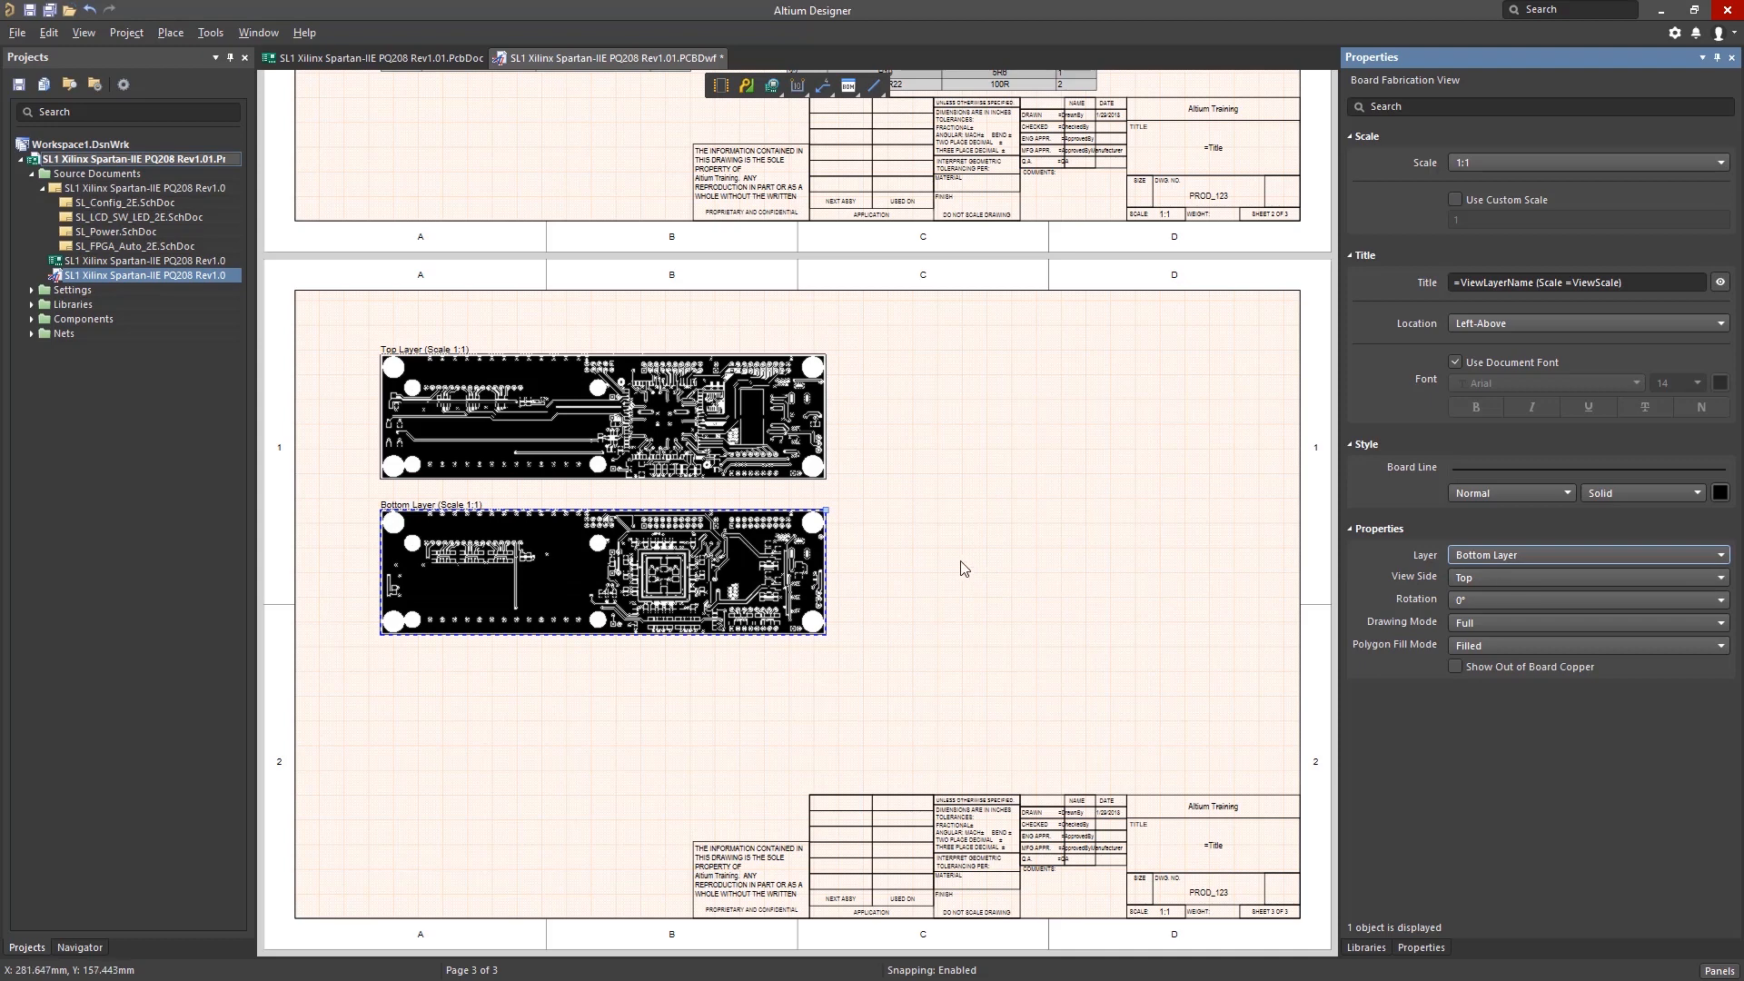
mouse_move(1018, 574)
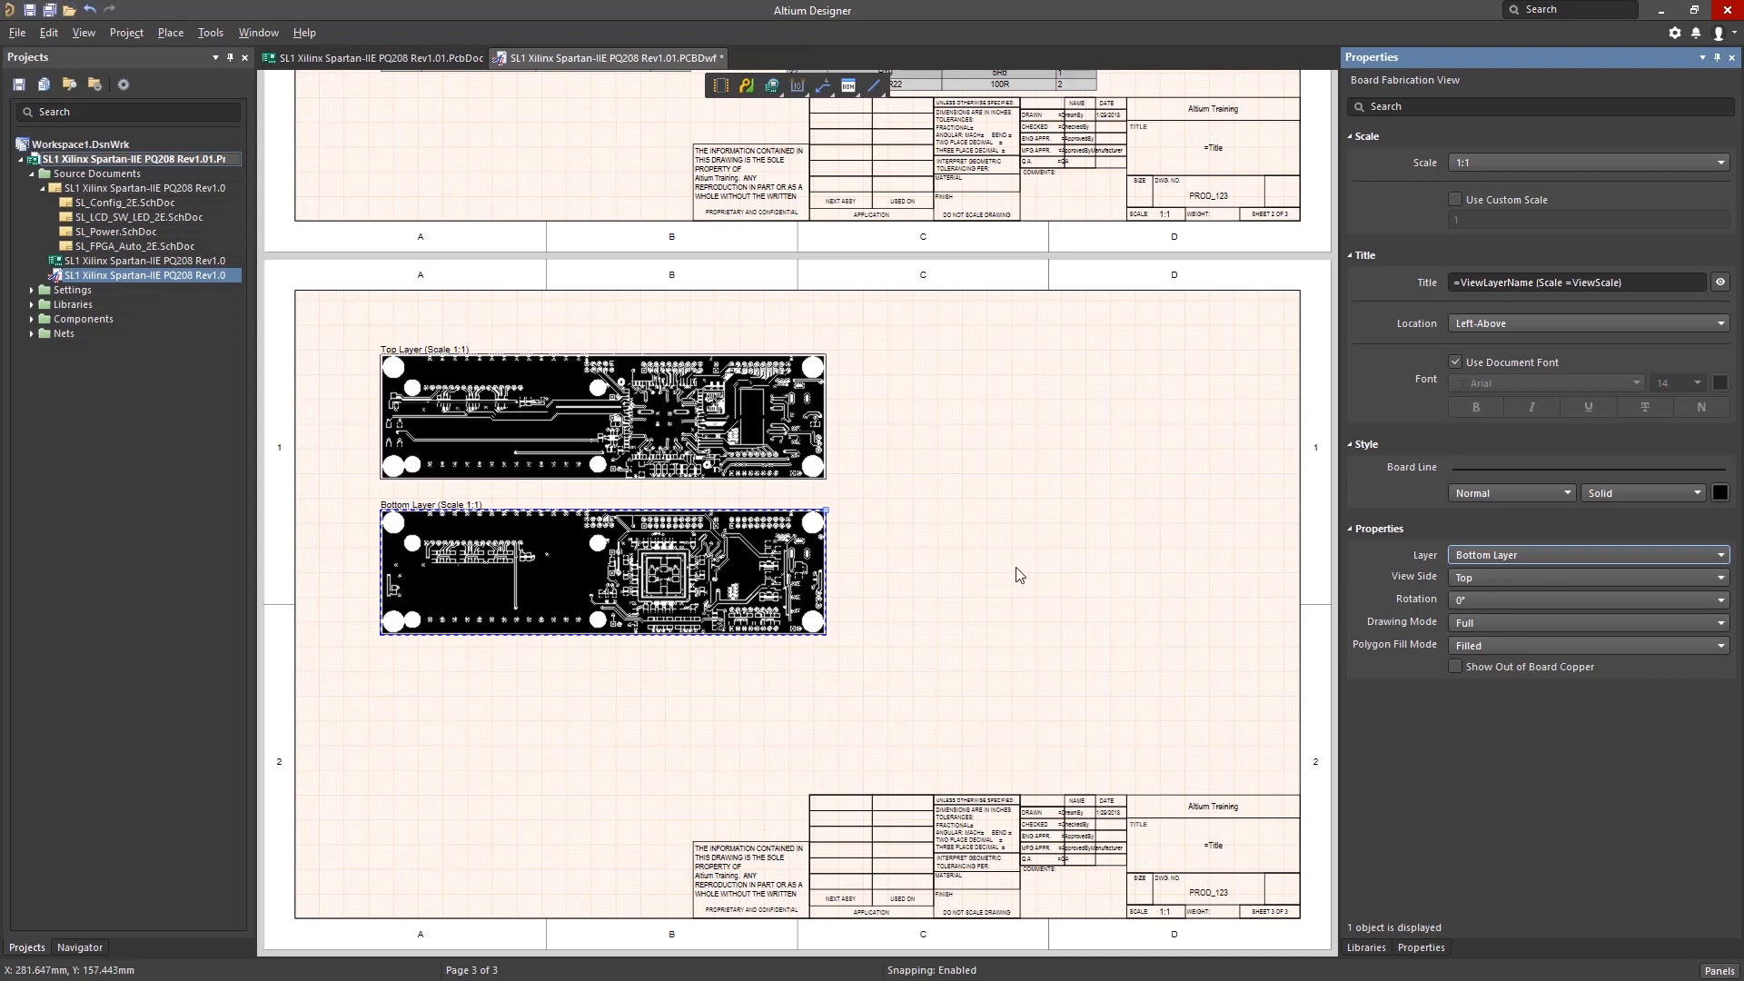
mouse_move(1492, 655)
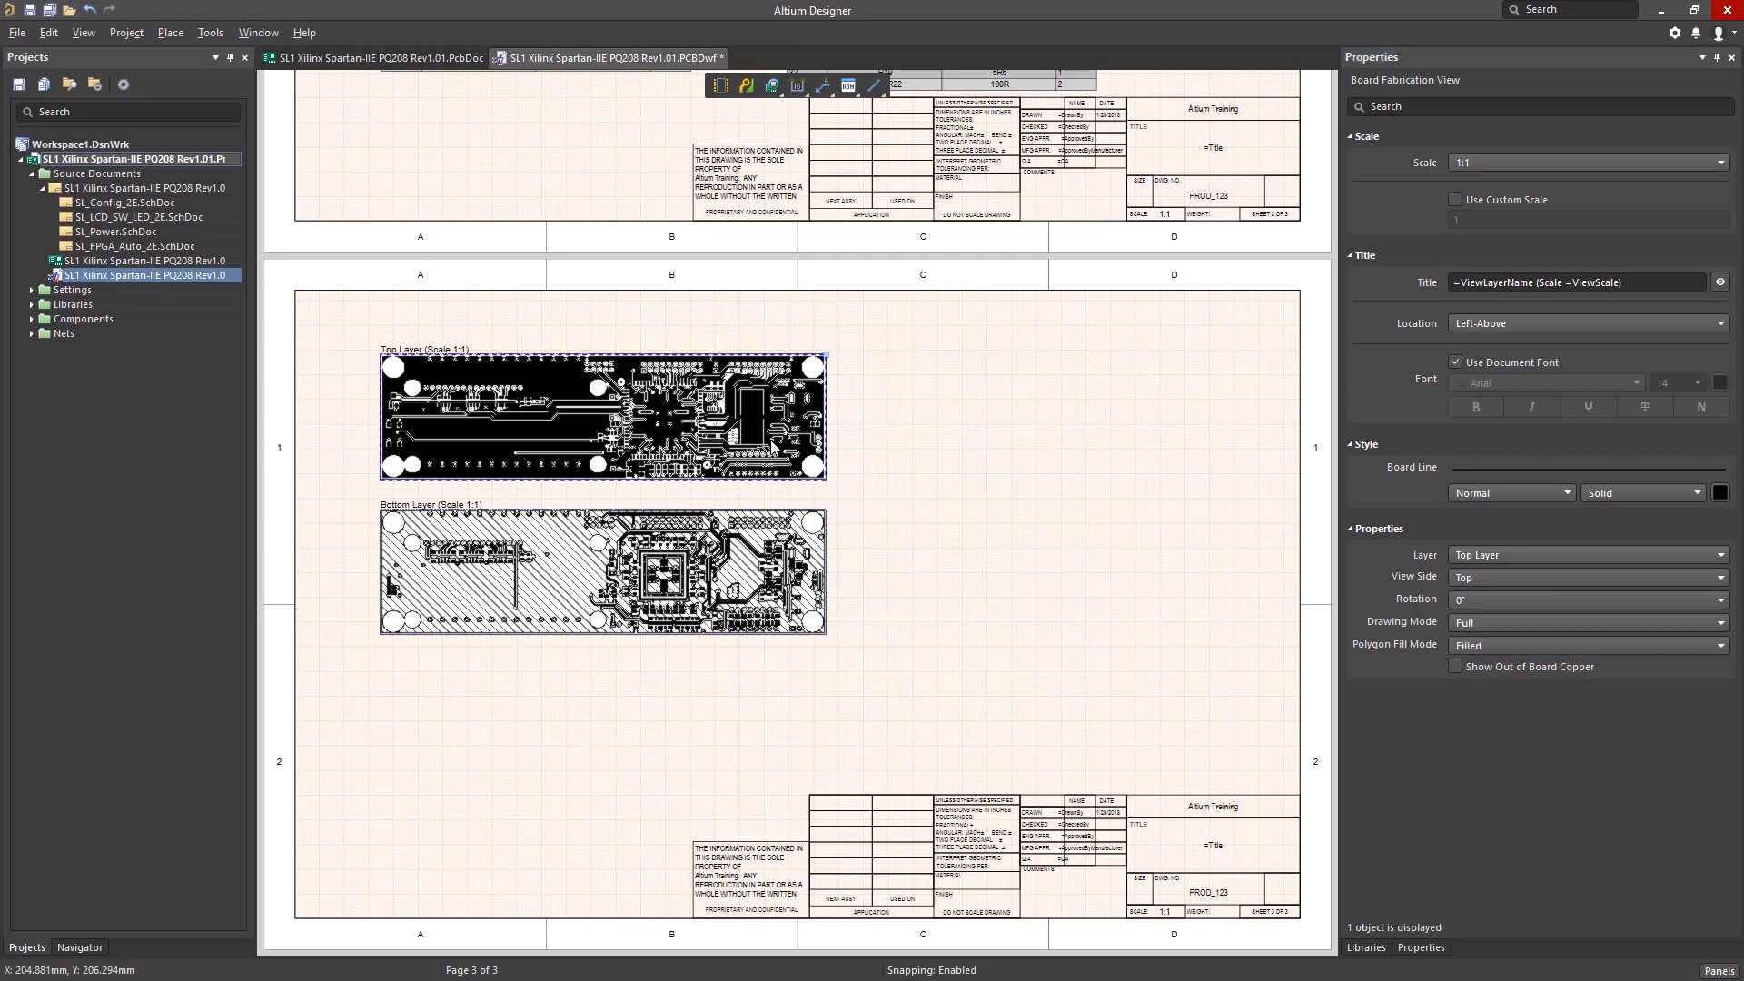
mouse_move(1504, 691)
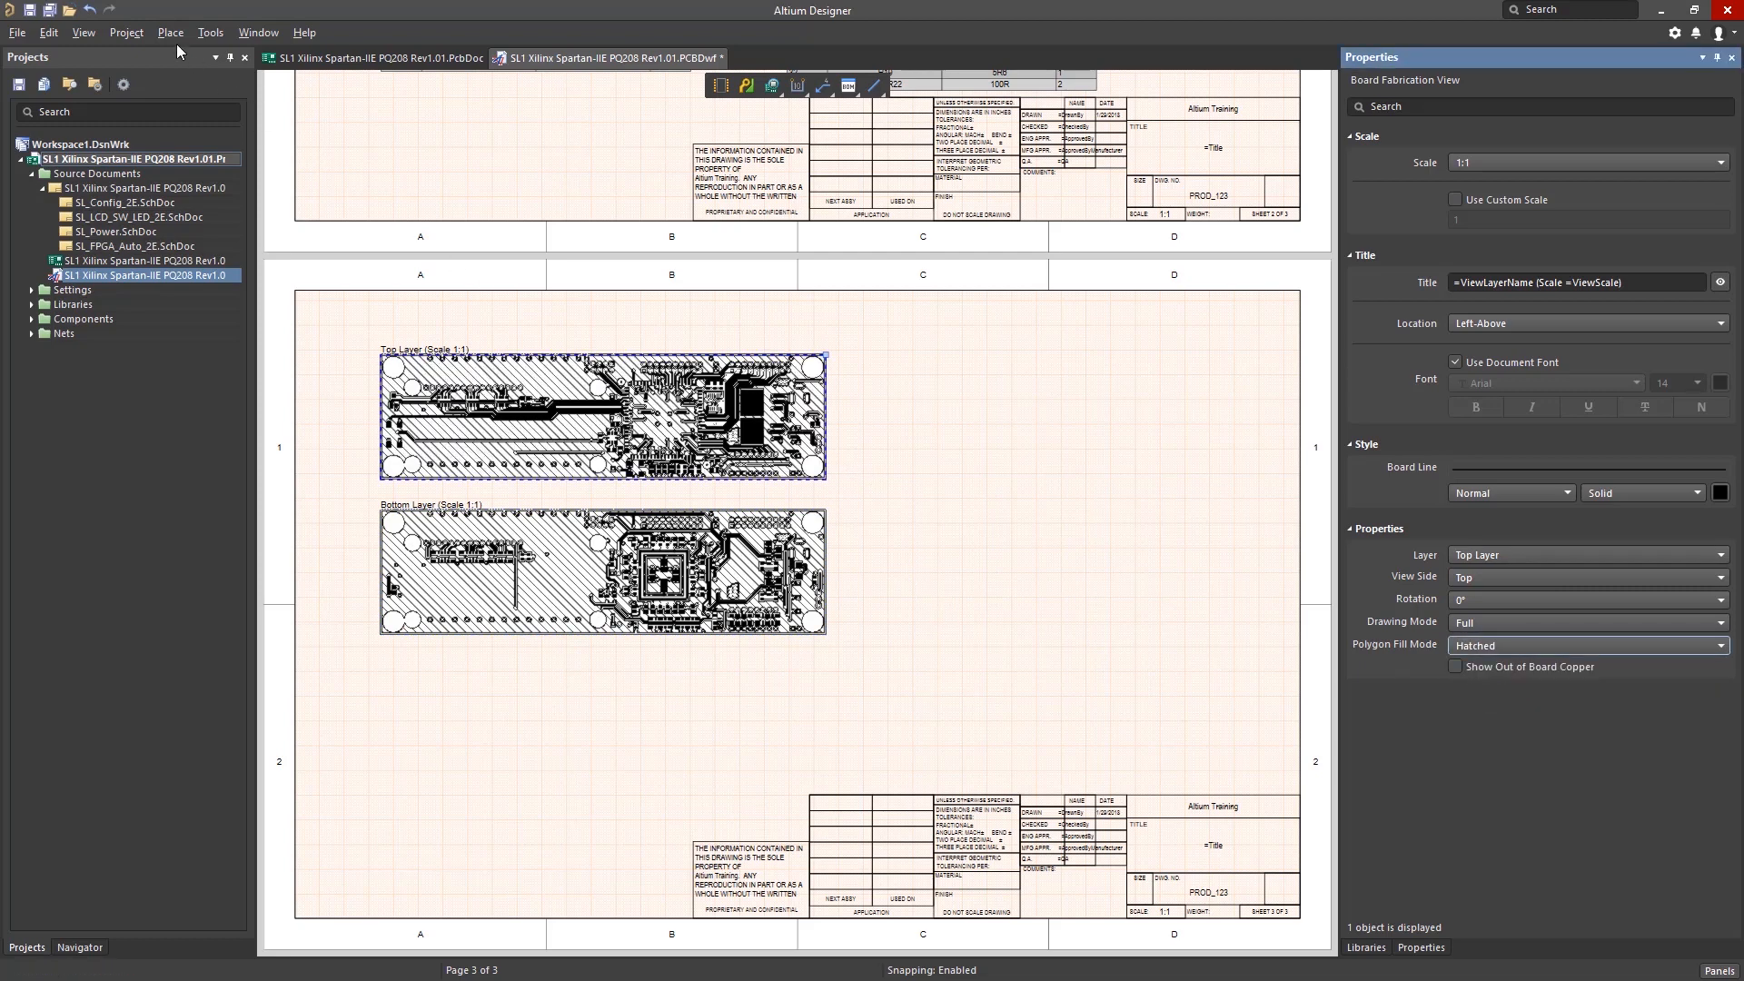
left_click(419, 792)
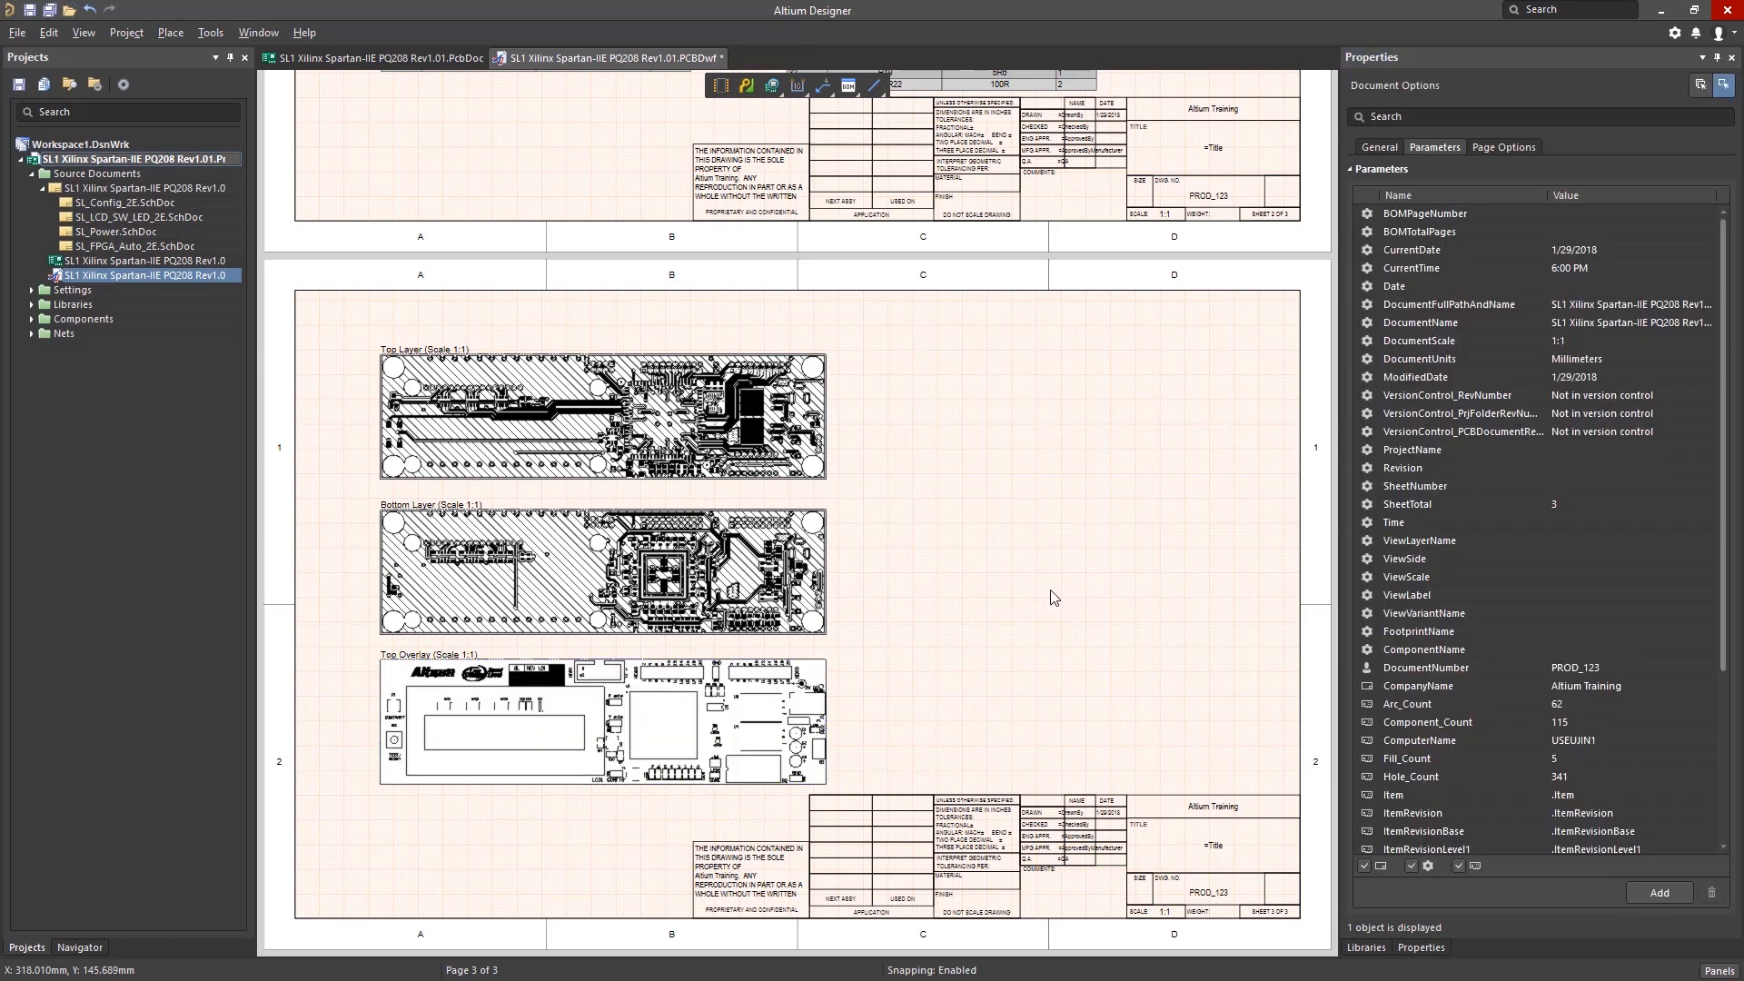
mouse_move(1056, 628)
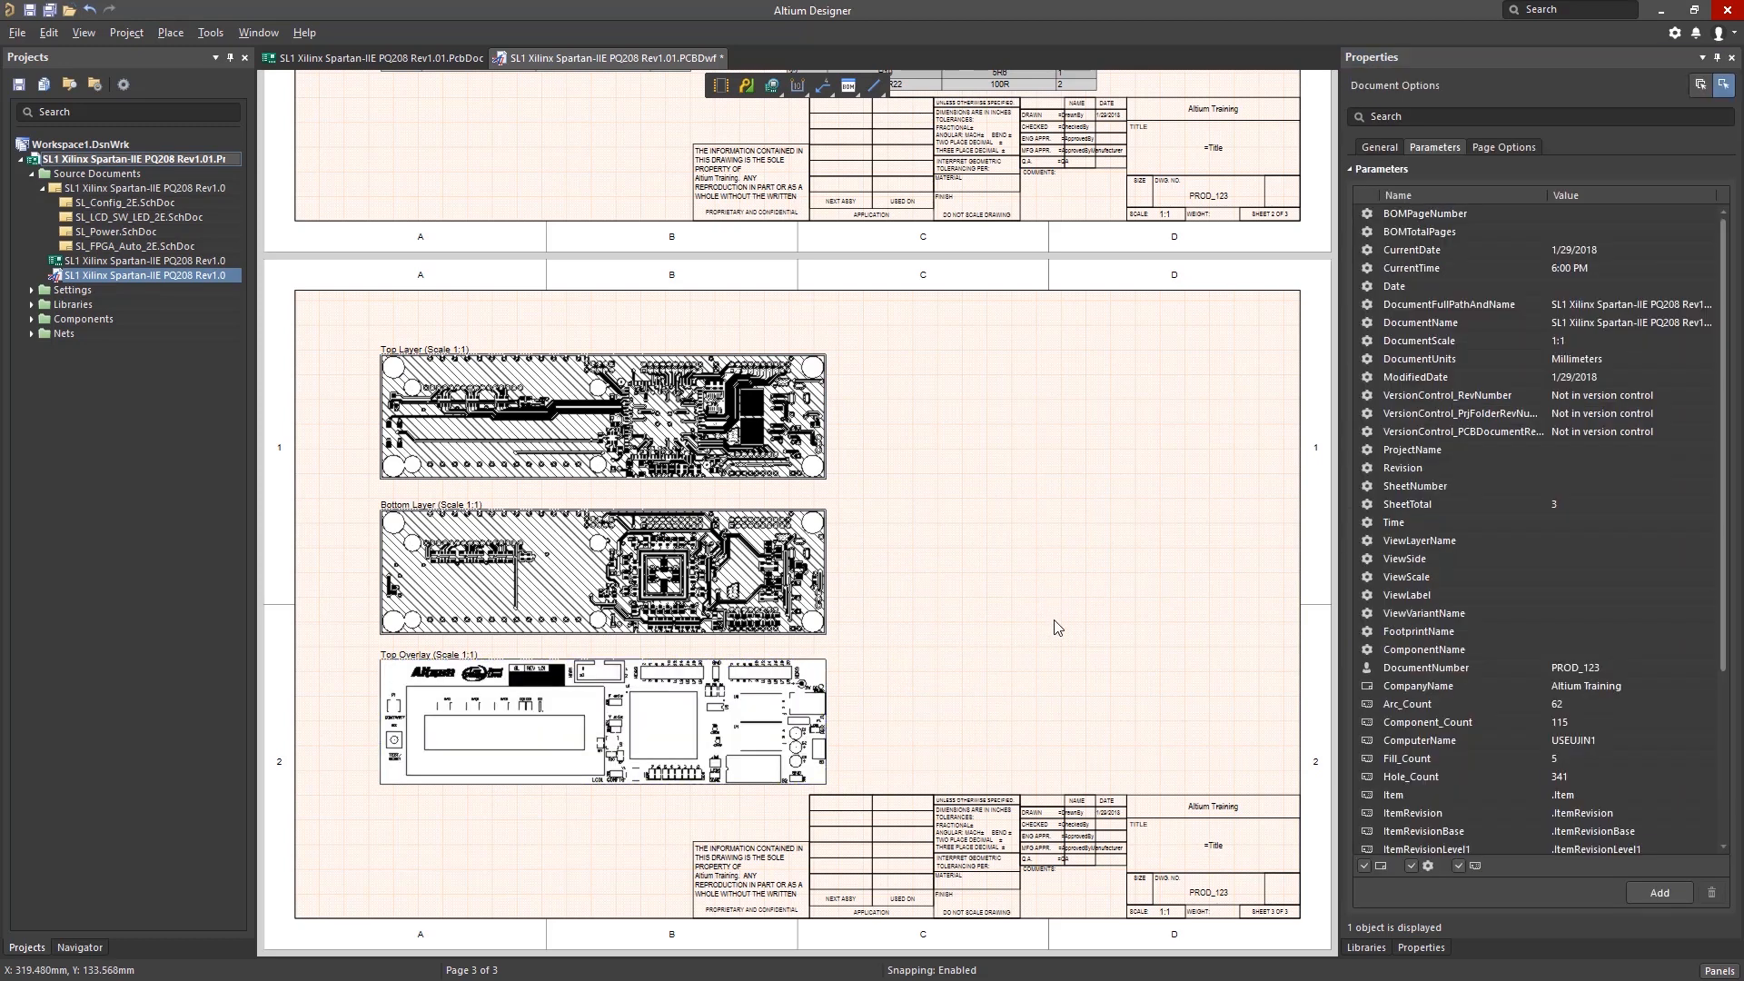
mouse_move(1040, 611)
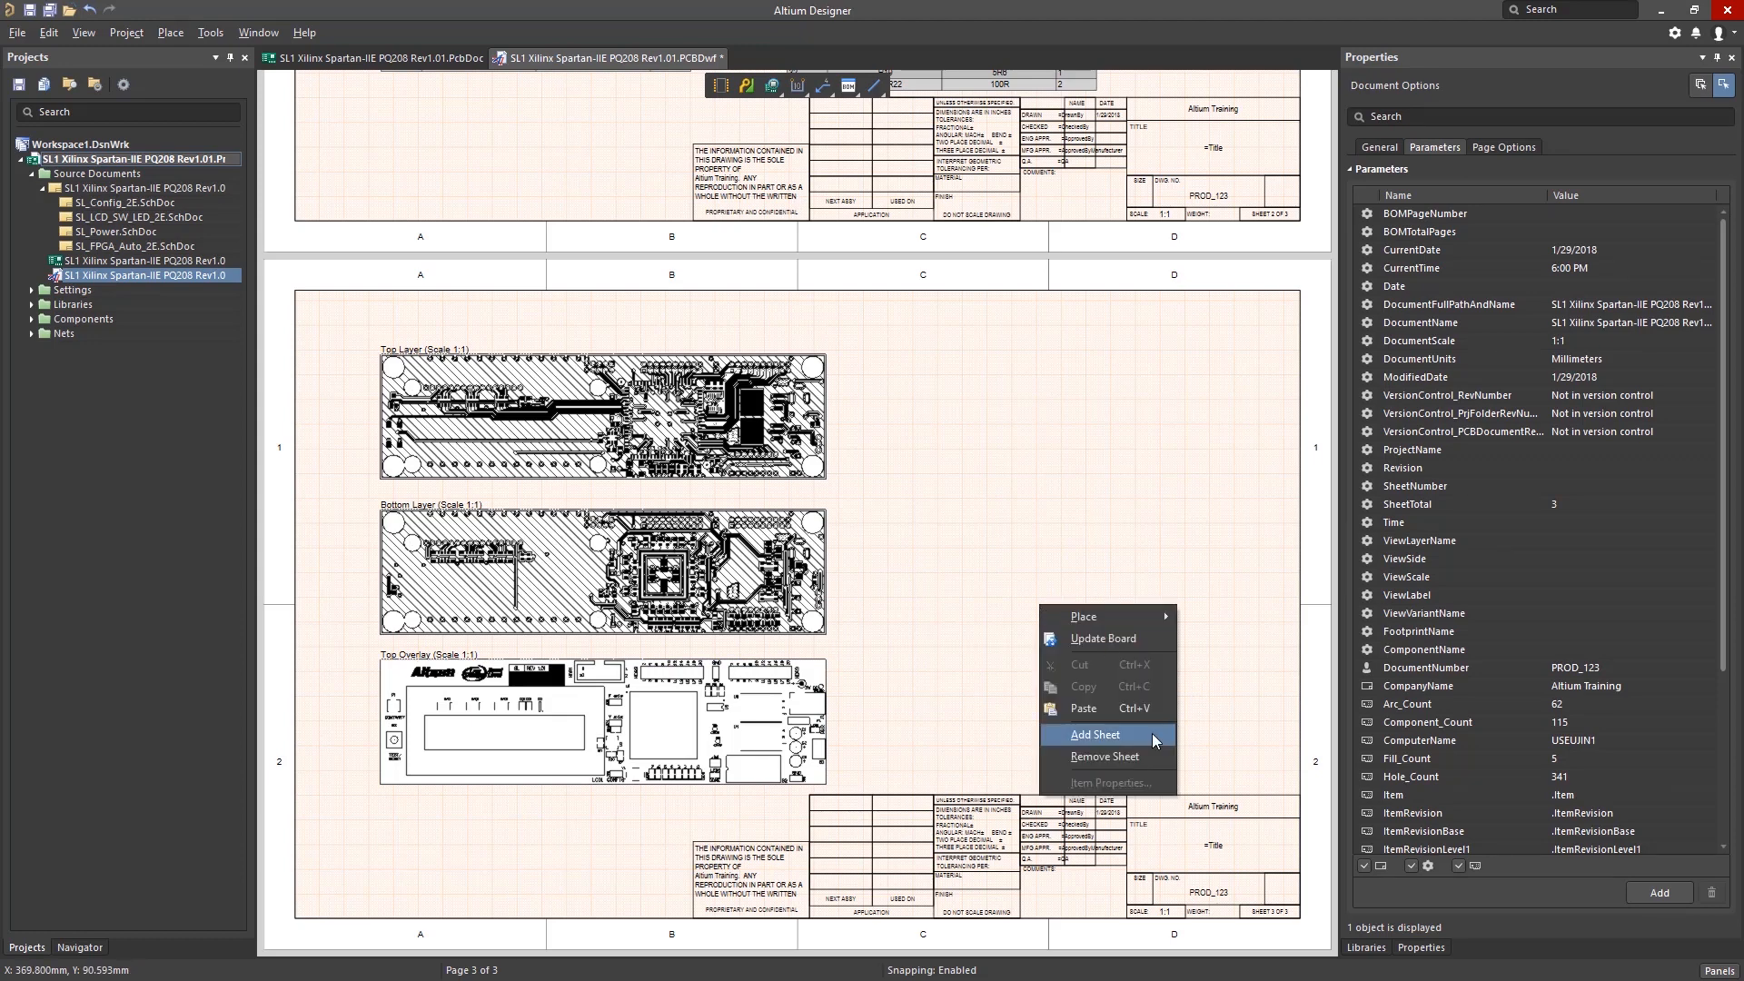
Add a fourth sheet and place a drill drawing view at 2:1 scale
left_click(1094, 734)
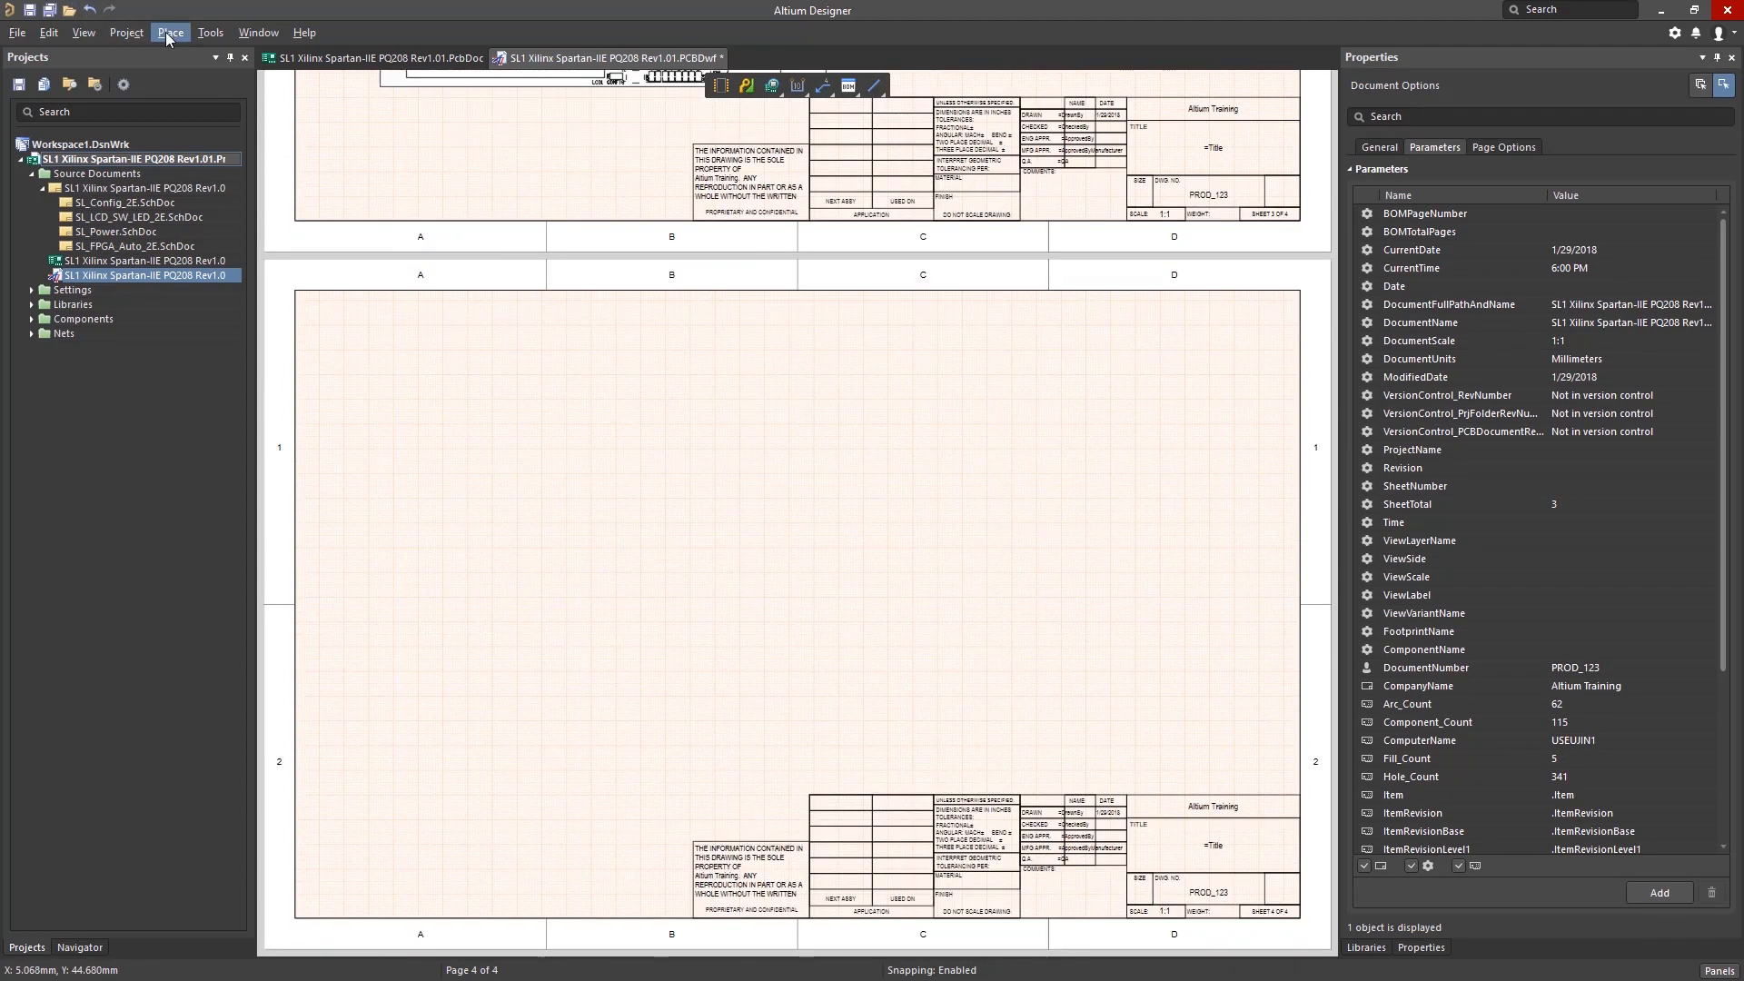
left_click(170, 32)
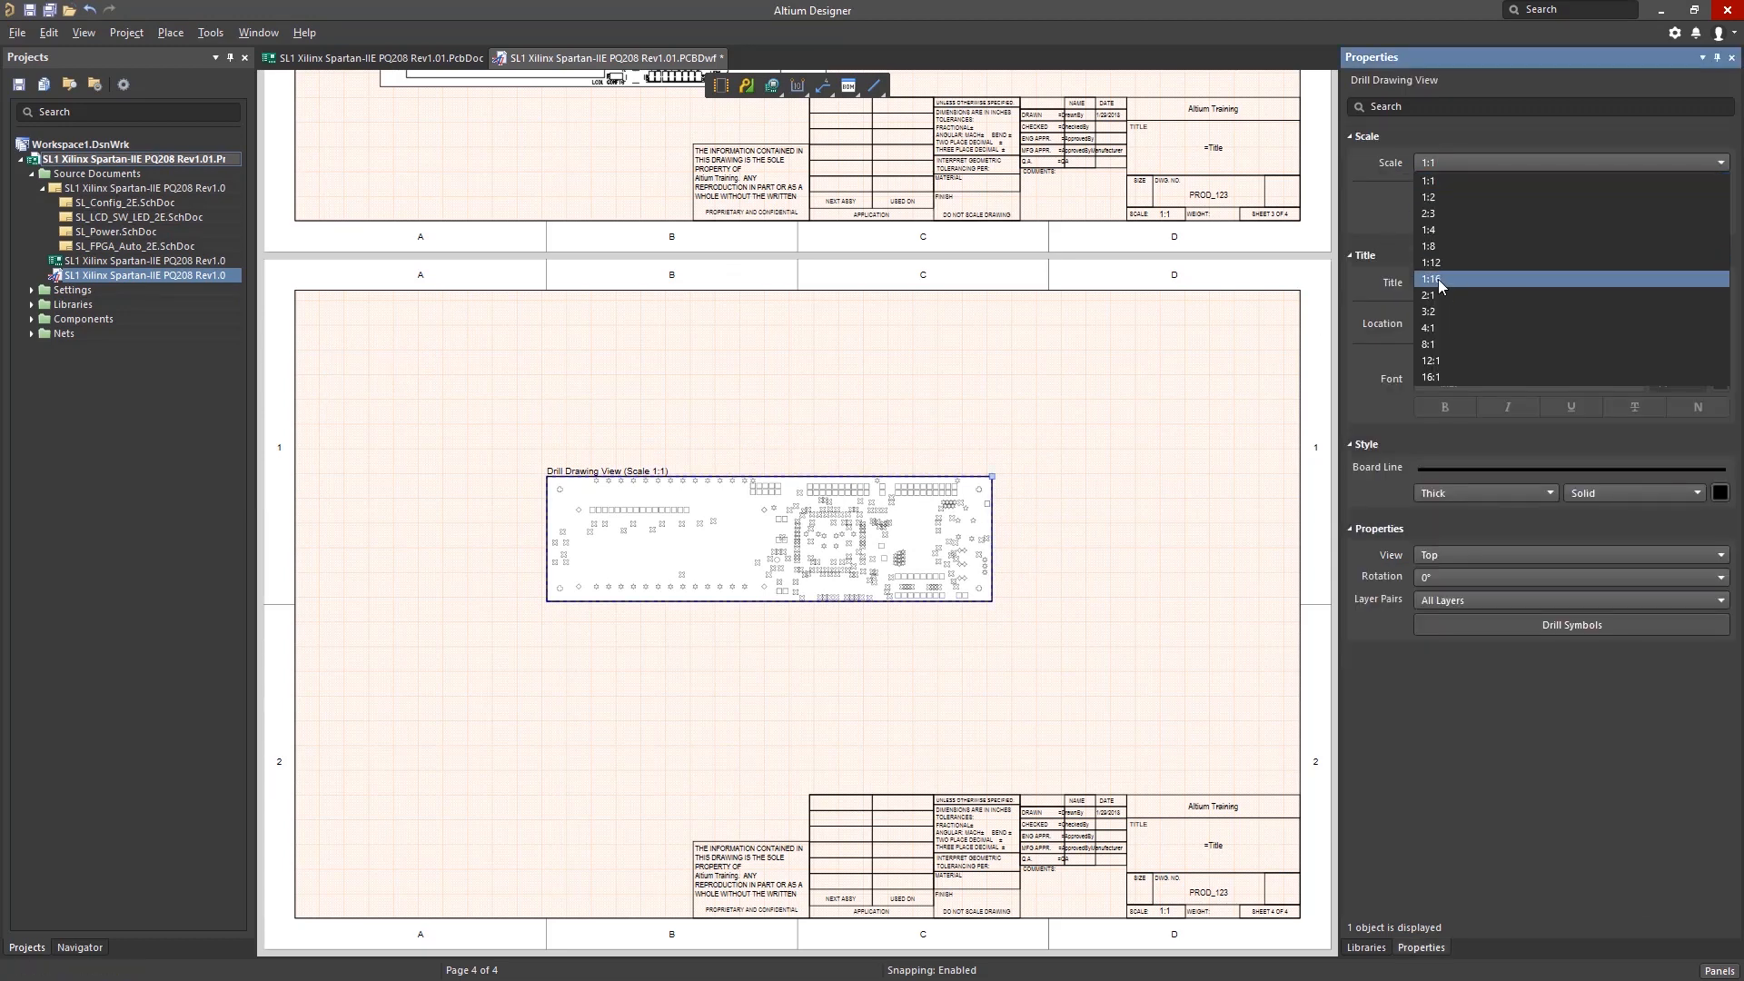
mouse_move(1440, 294)
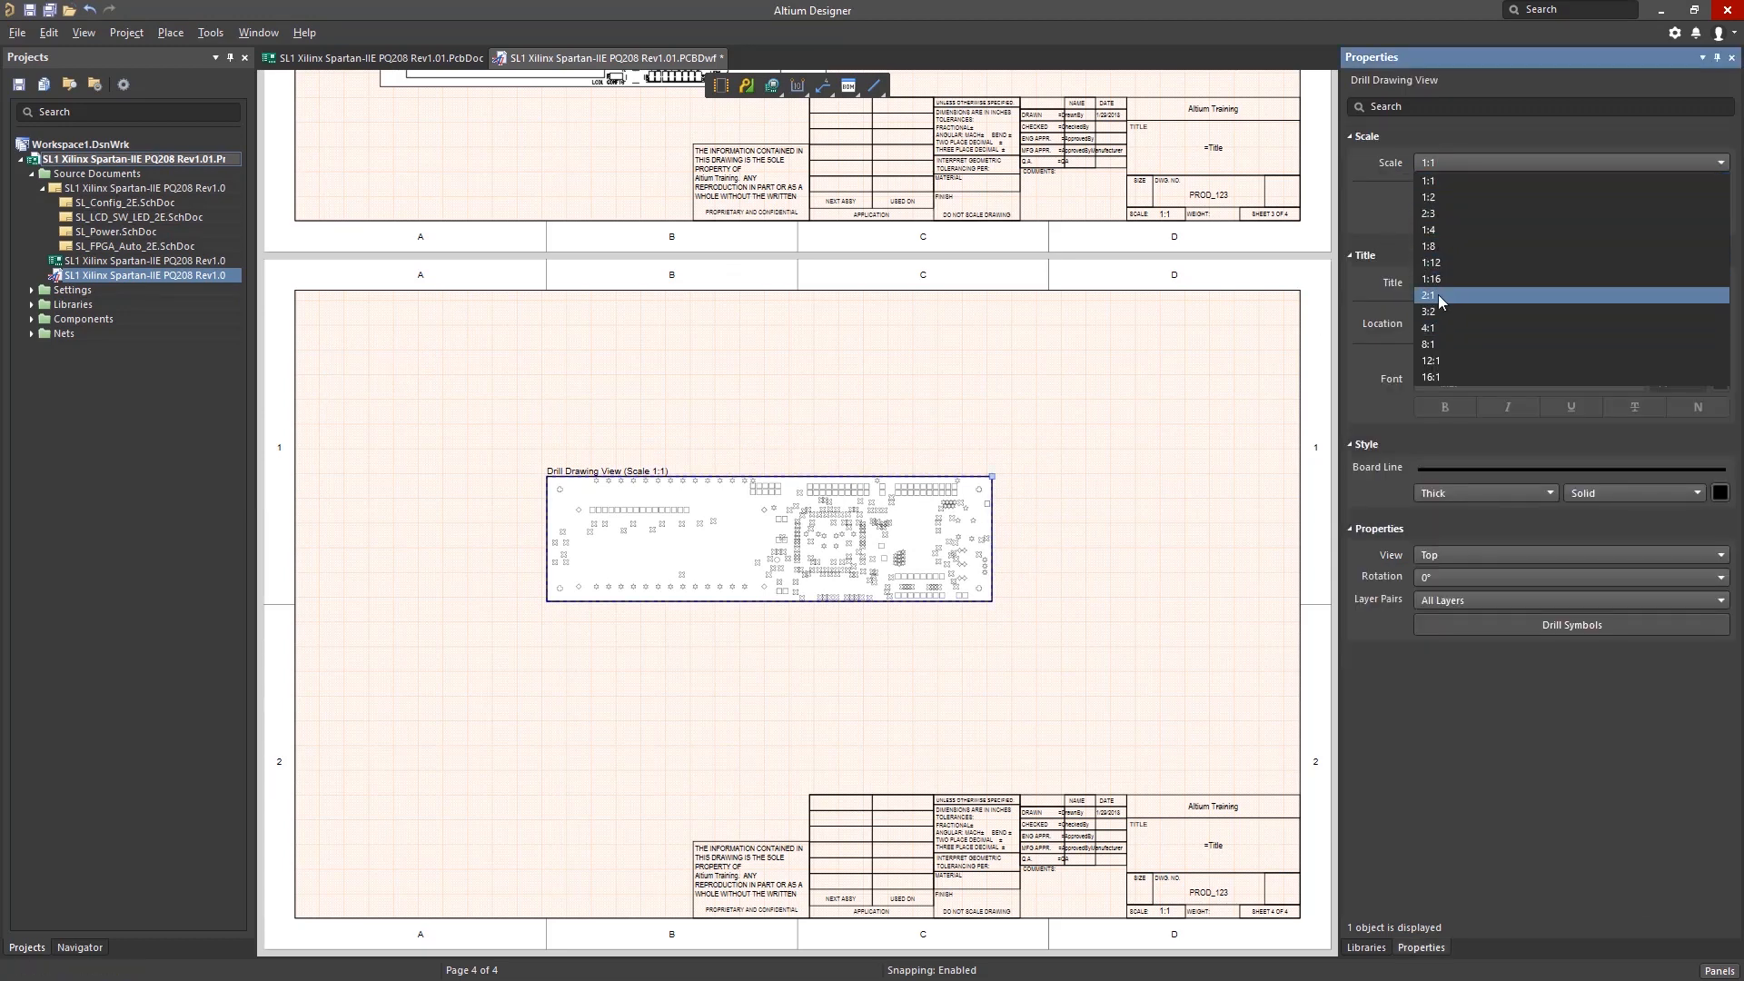
left_click(1432, 294)
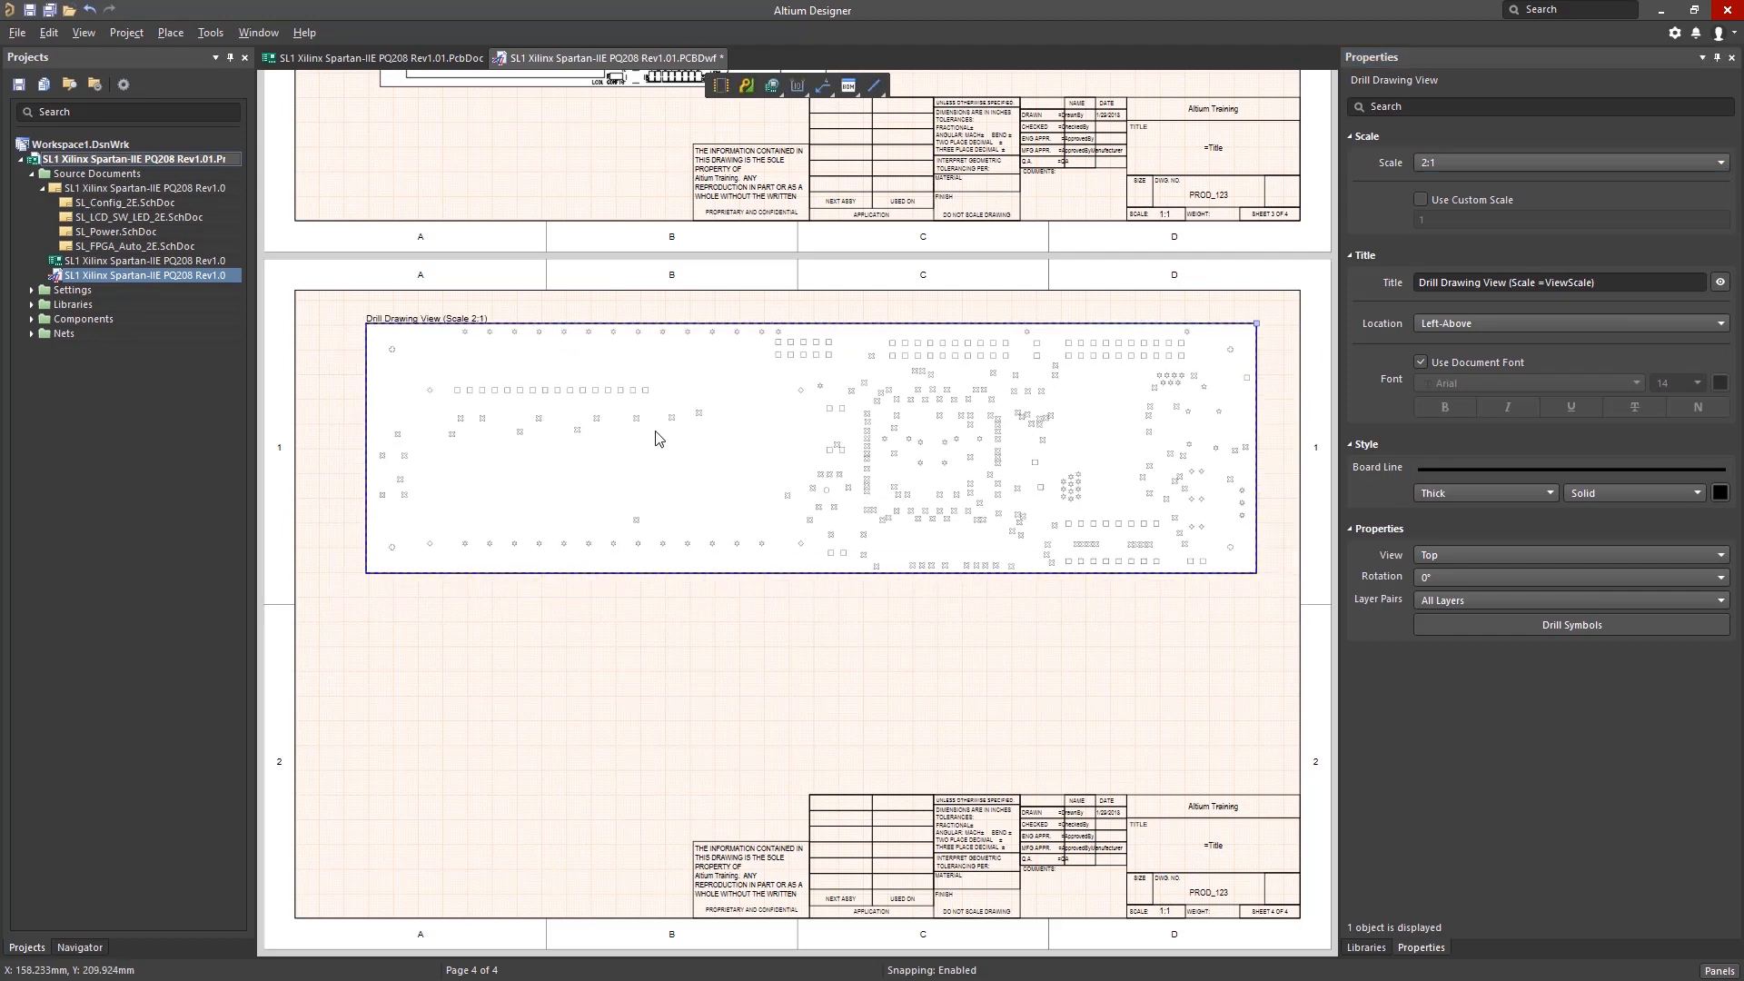
Place a drill table below and add the Drill Layer Pair column
left_click(170, 32)
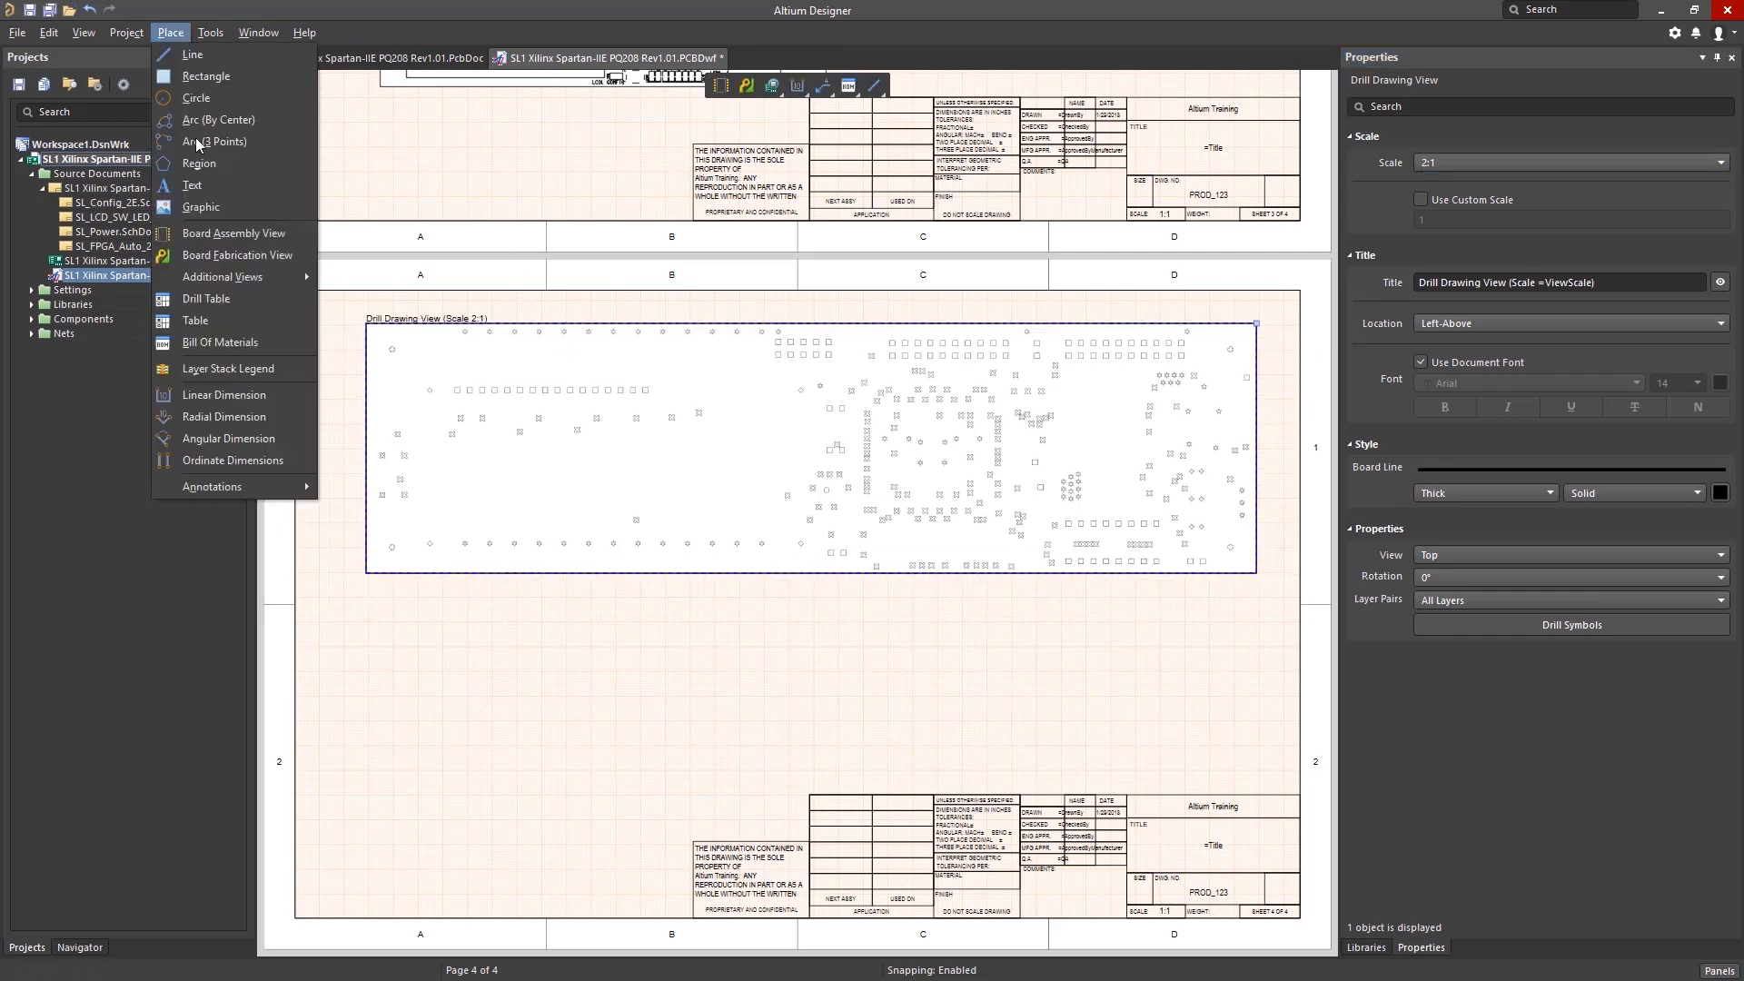
left_click(205, 298)
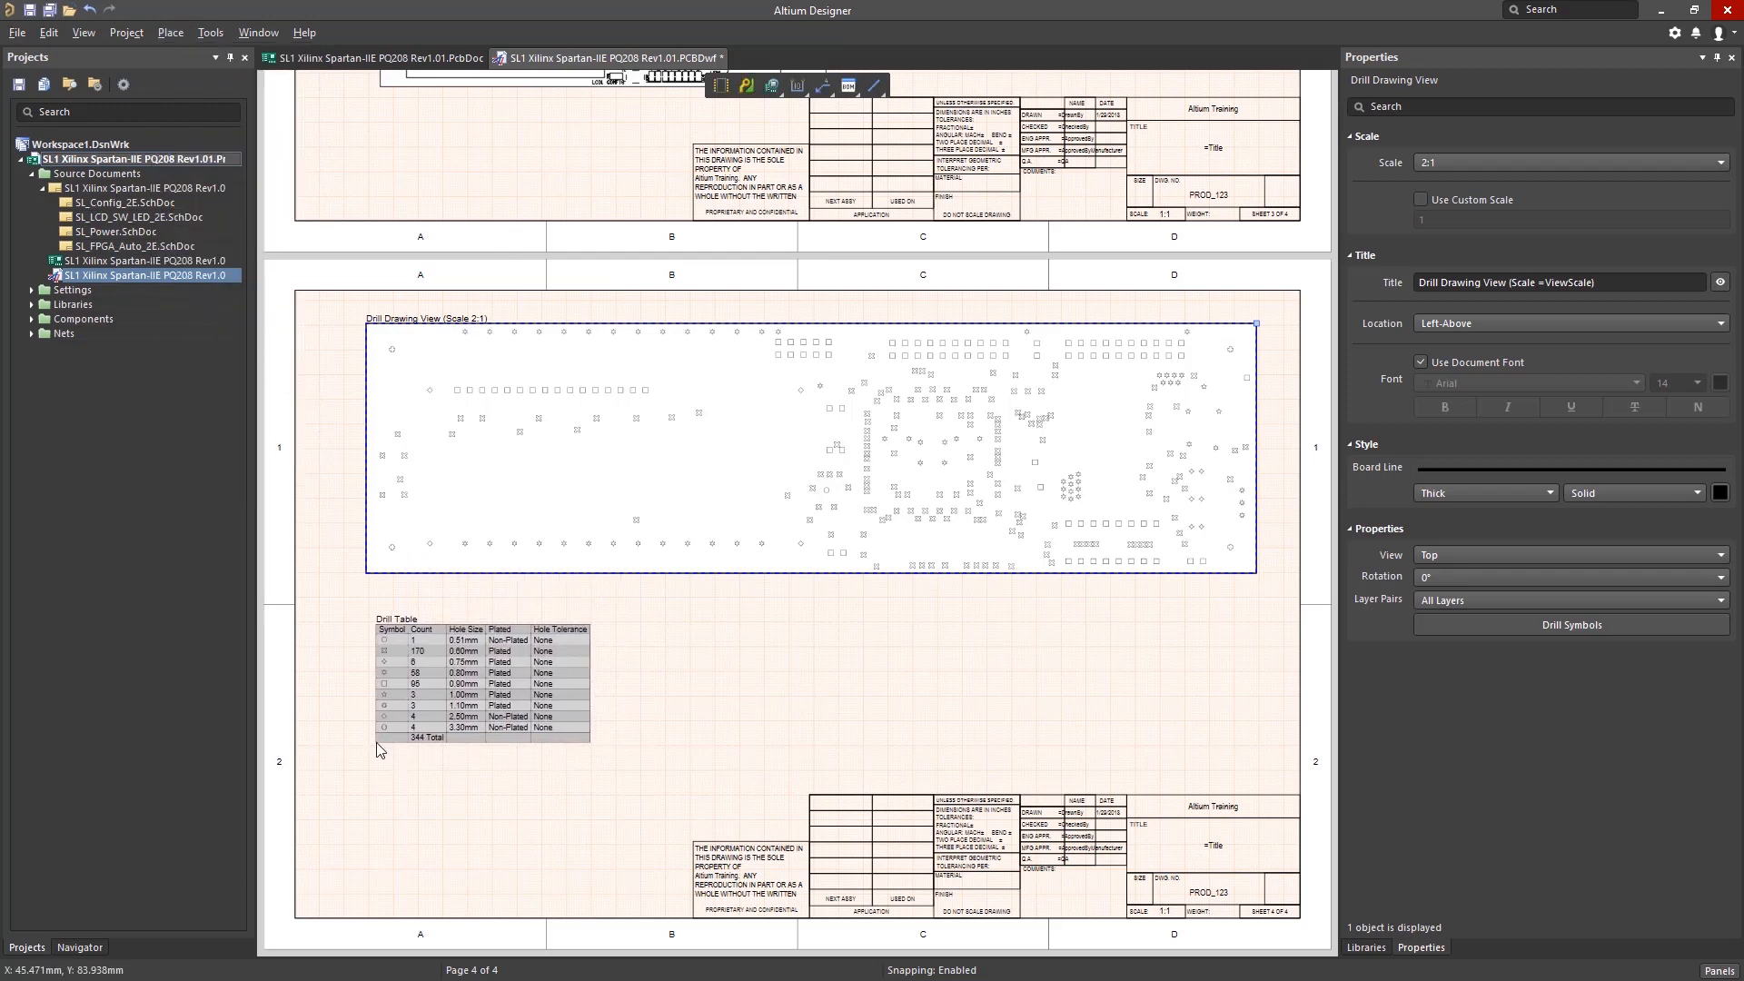
mouse_move(432, 714)
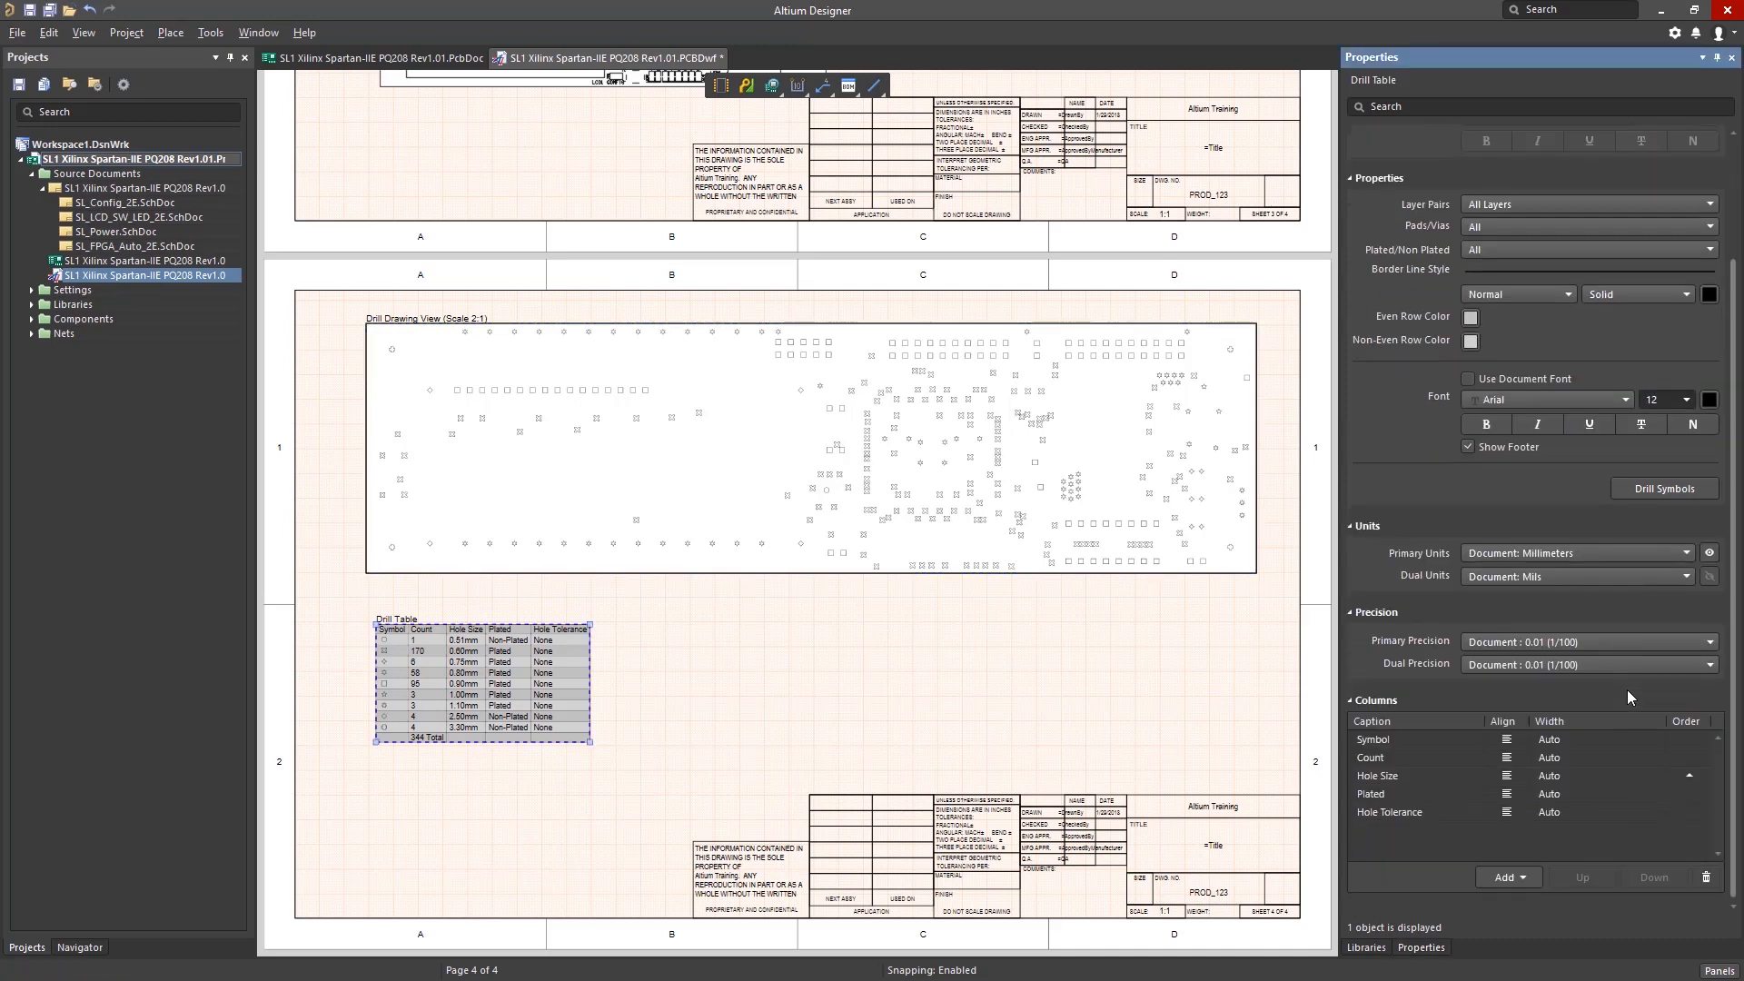
mouse_move(1524, 875)
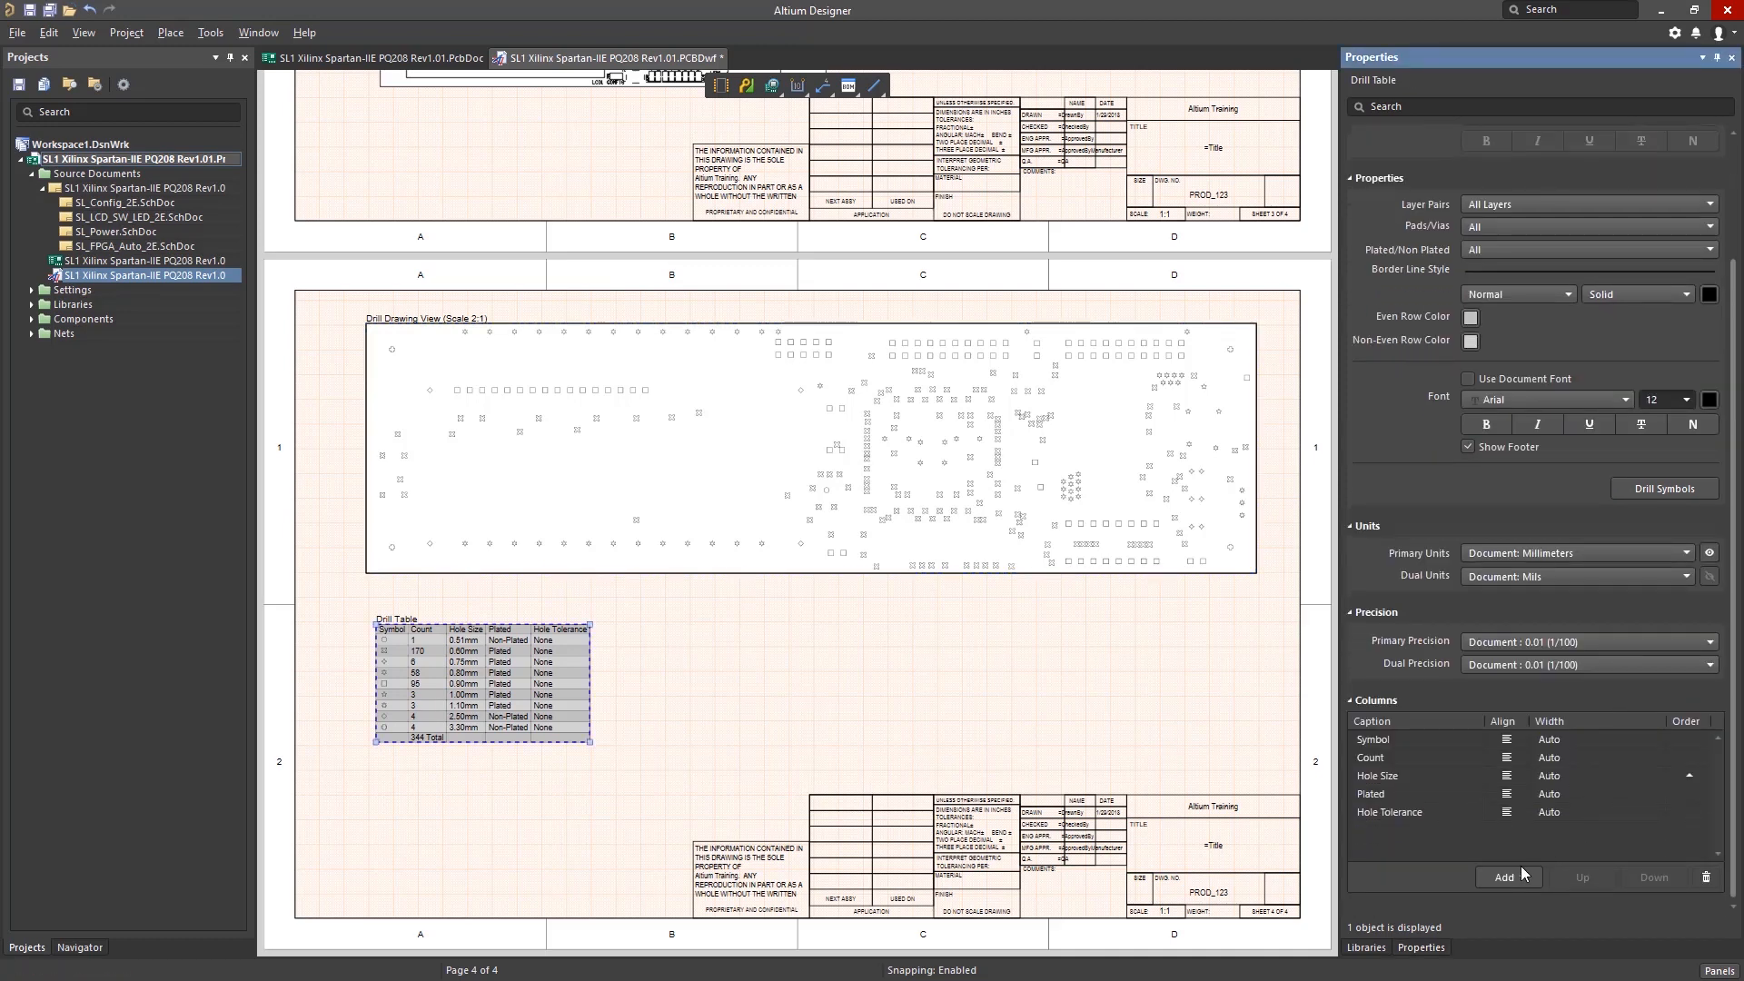
left_click(1504, 876)
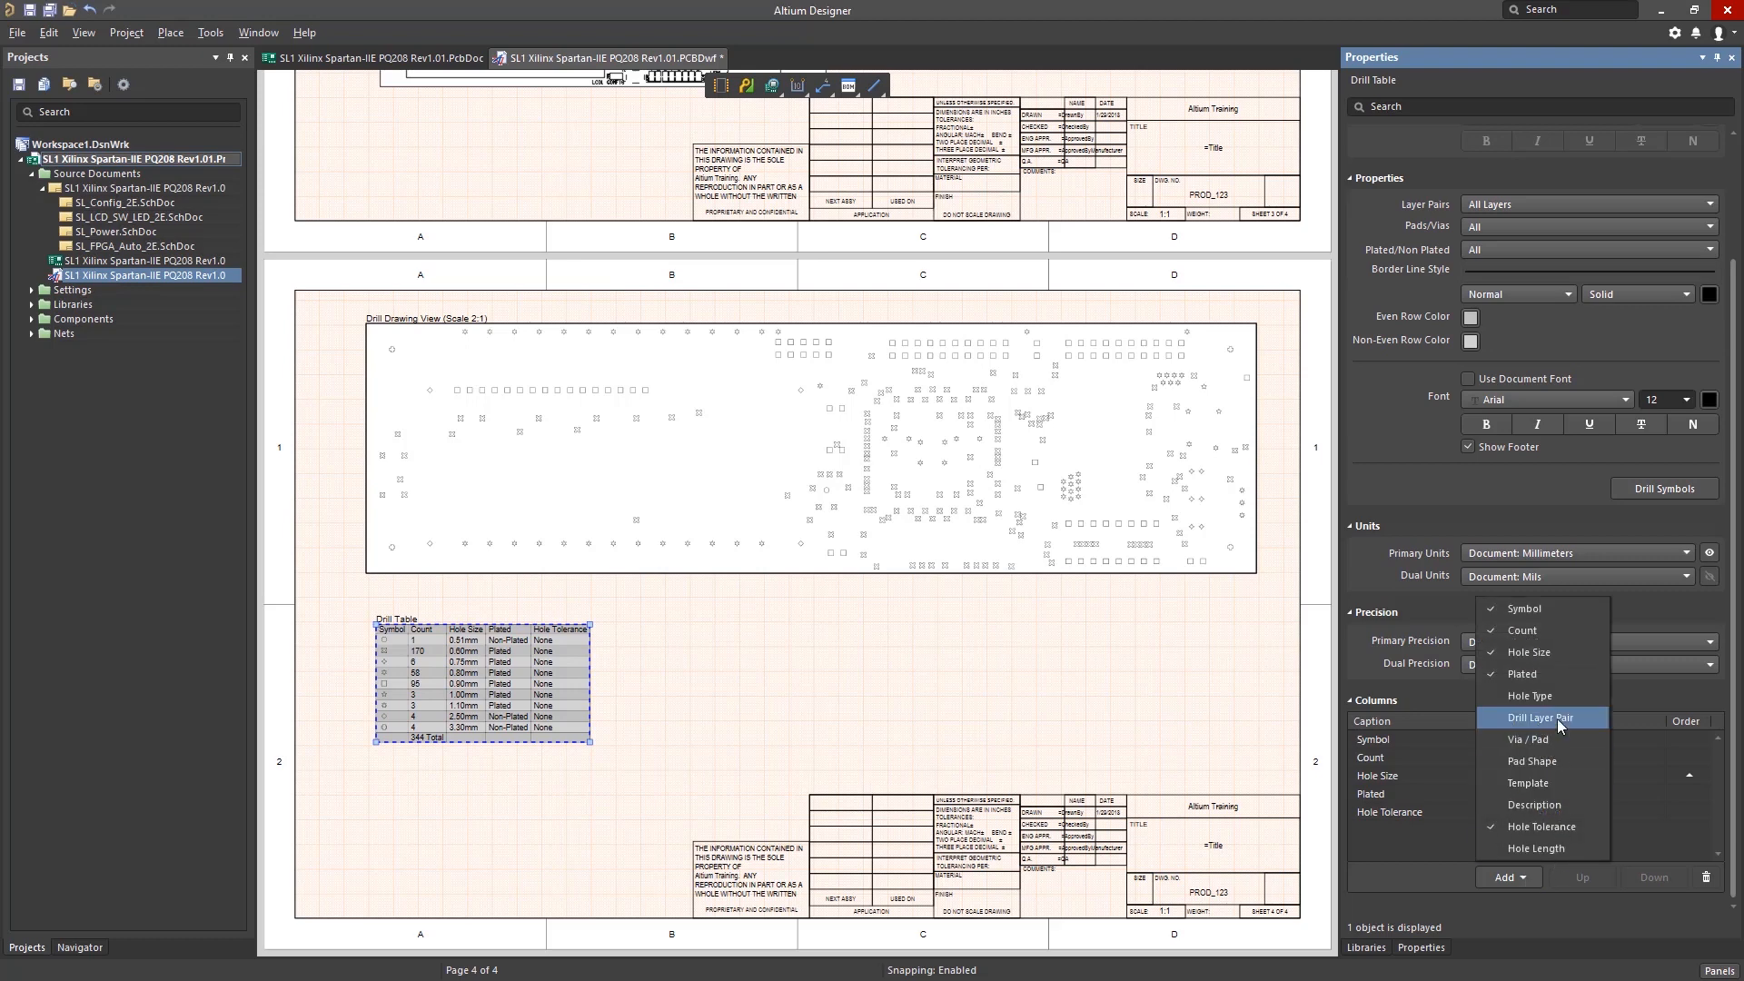
left_click(1542, 718)
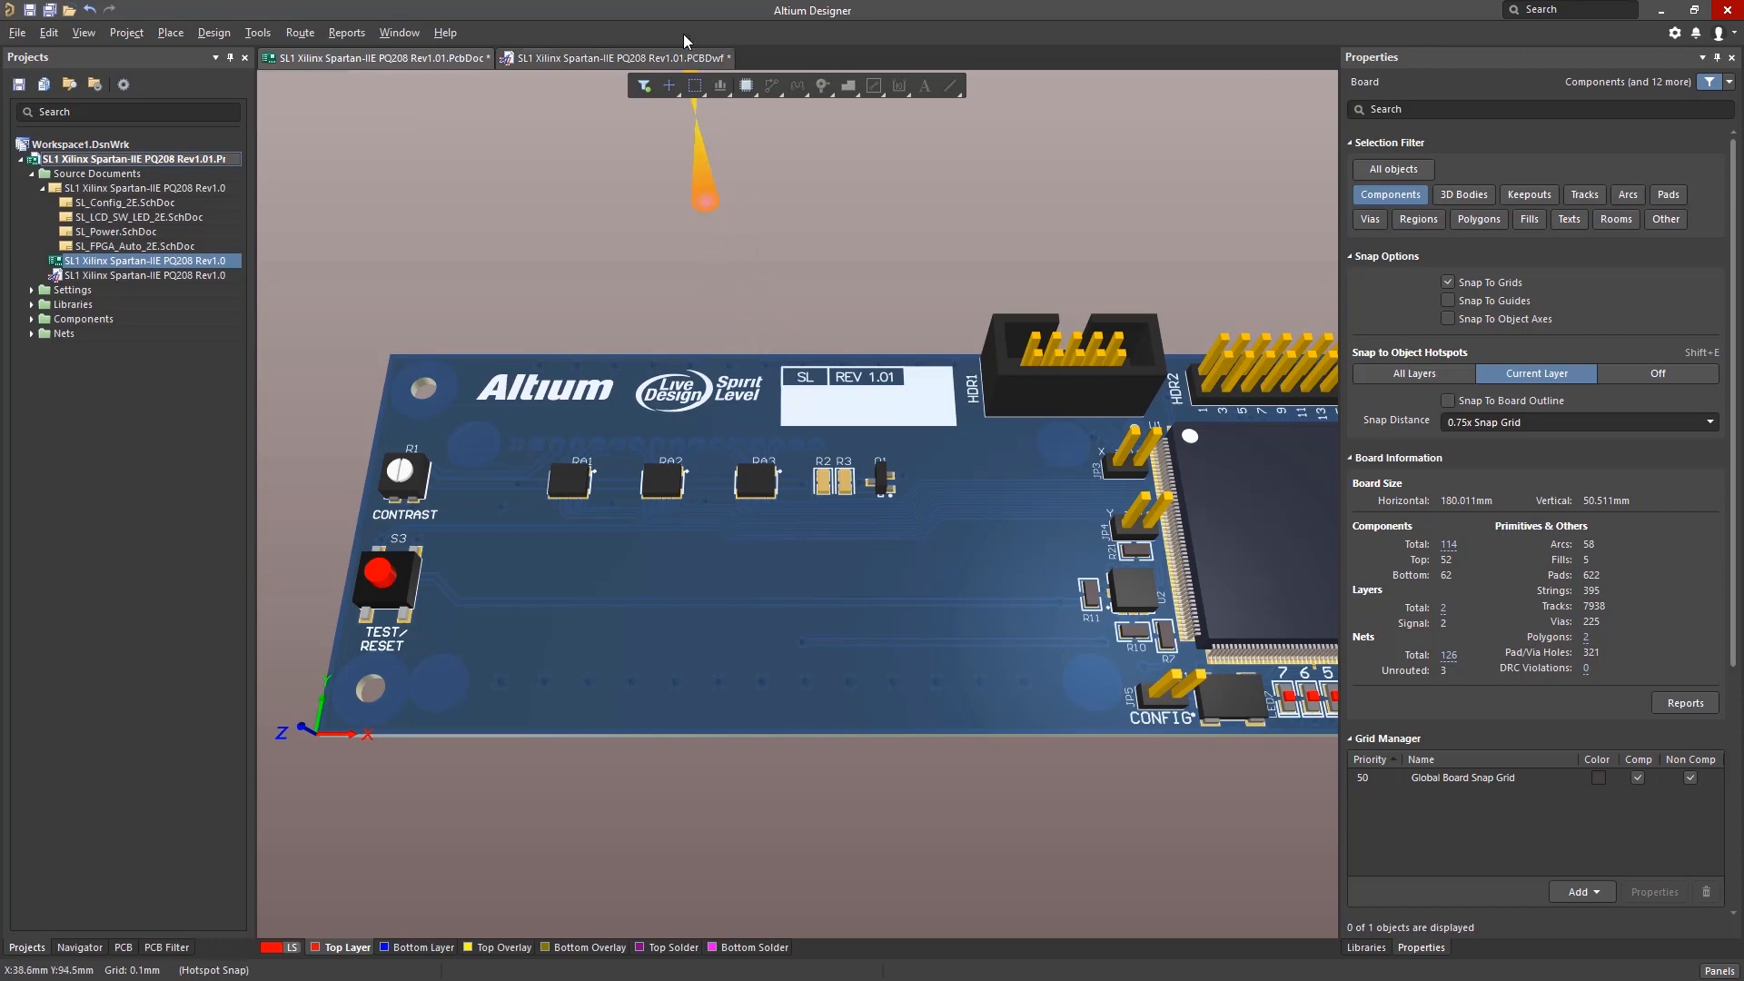
Switch back to the PCBDwf drawing tab to refresh its views
left_click(615, 58)
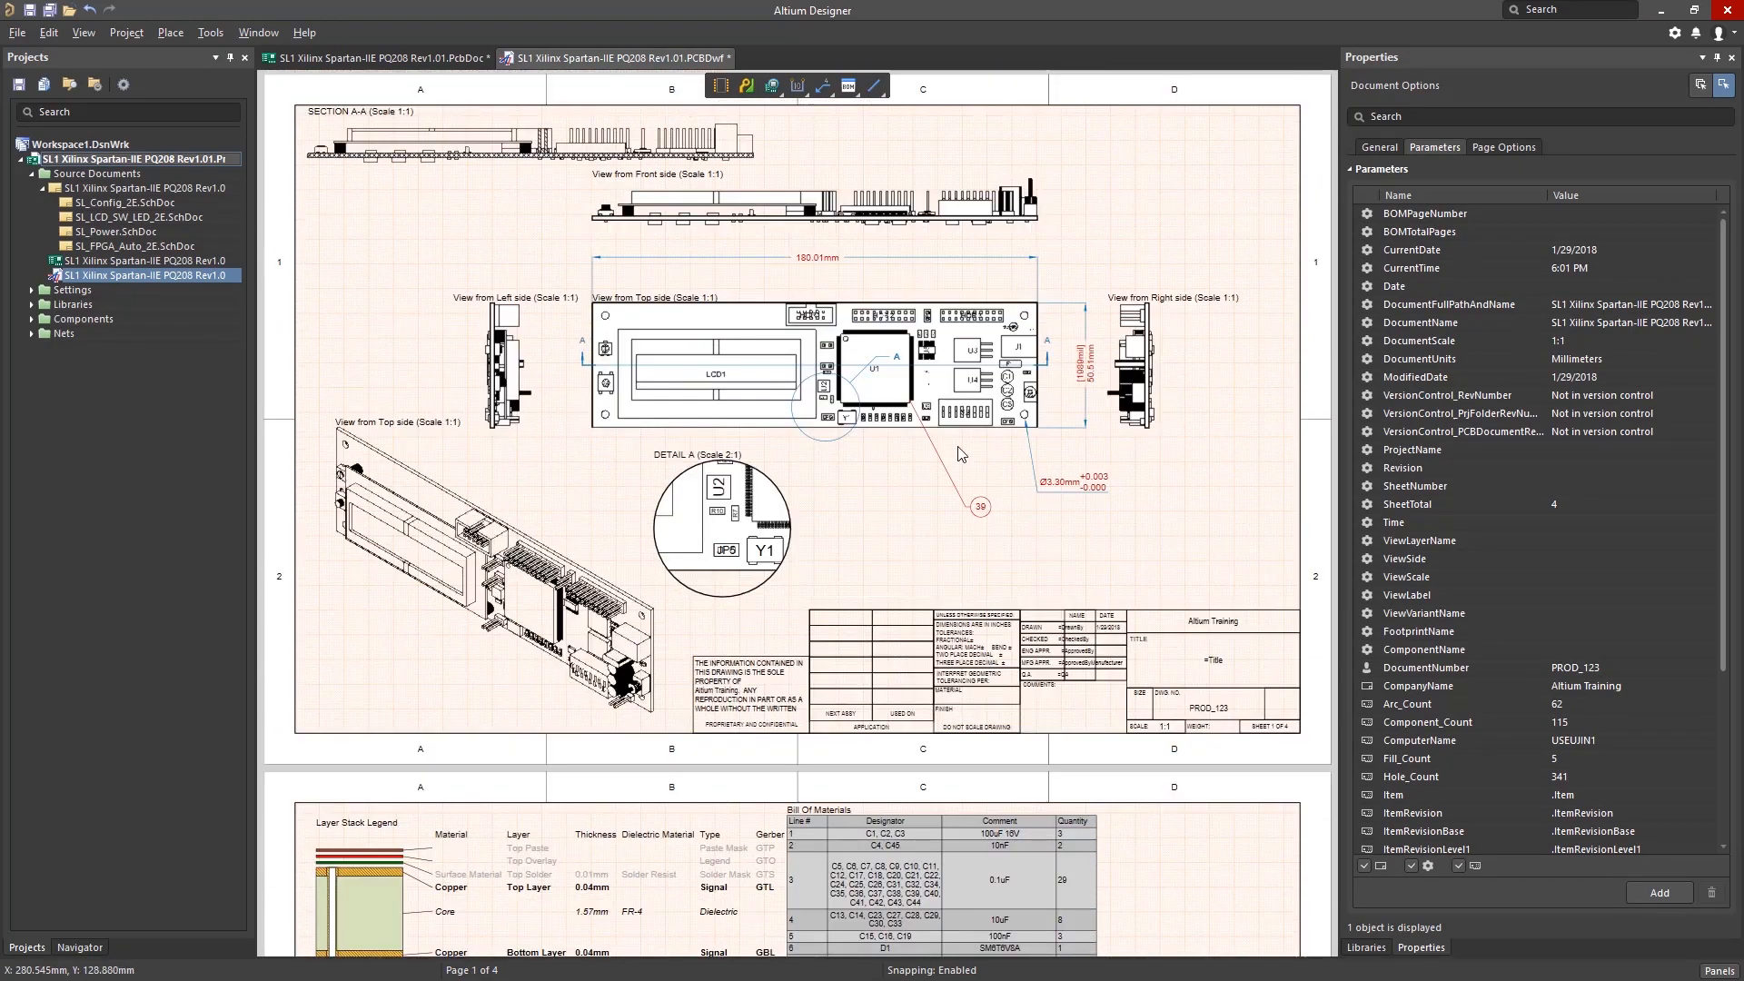
mouse_move(210, 32)
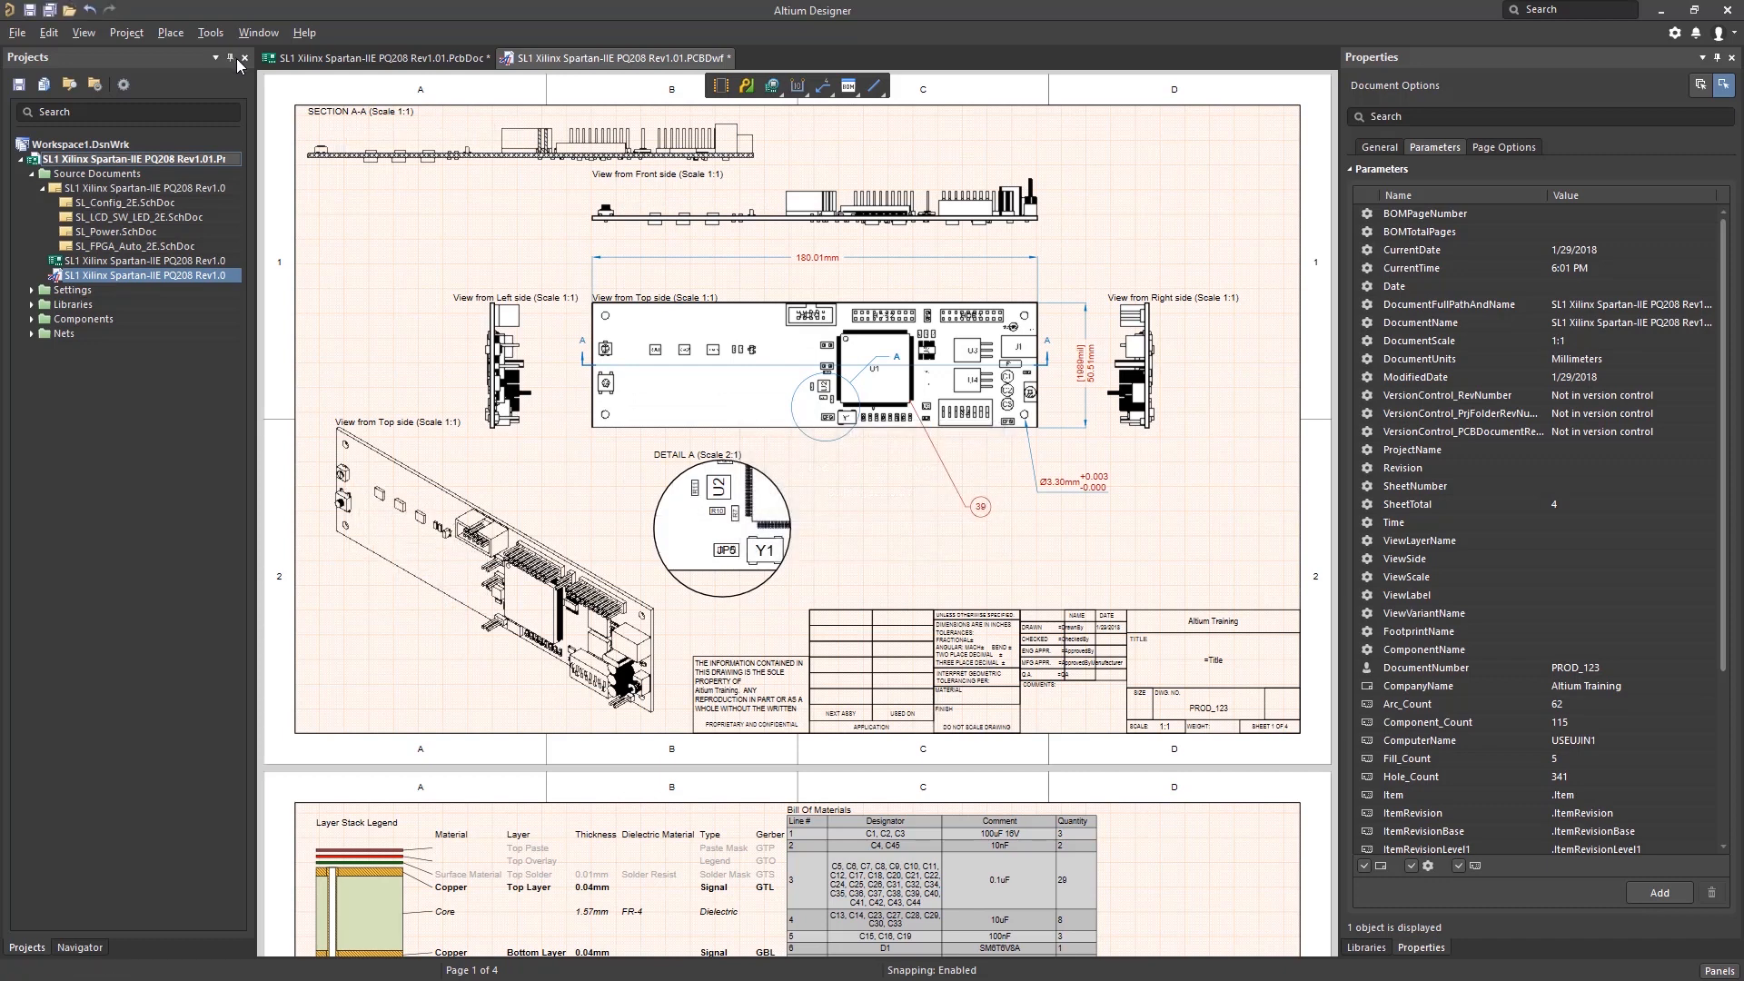
mouse_move(835, 344)
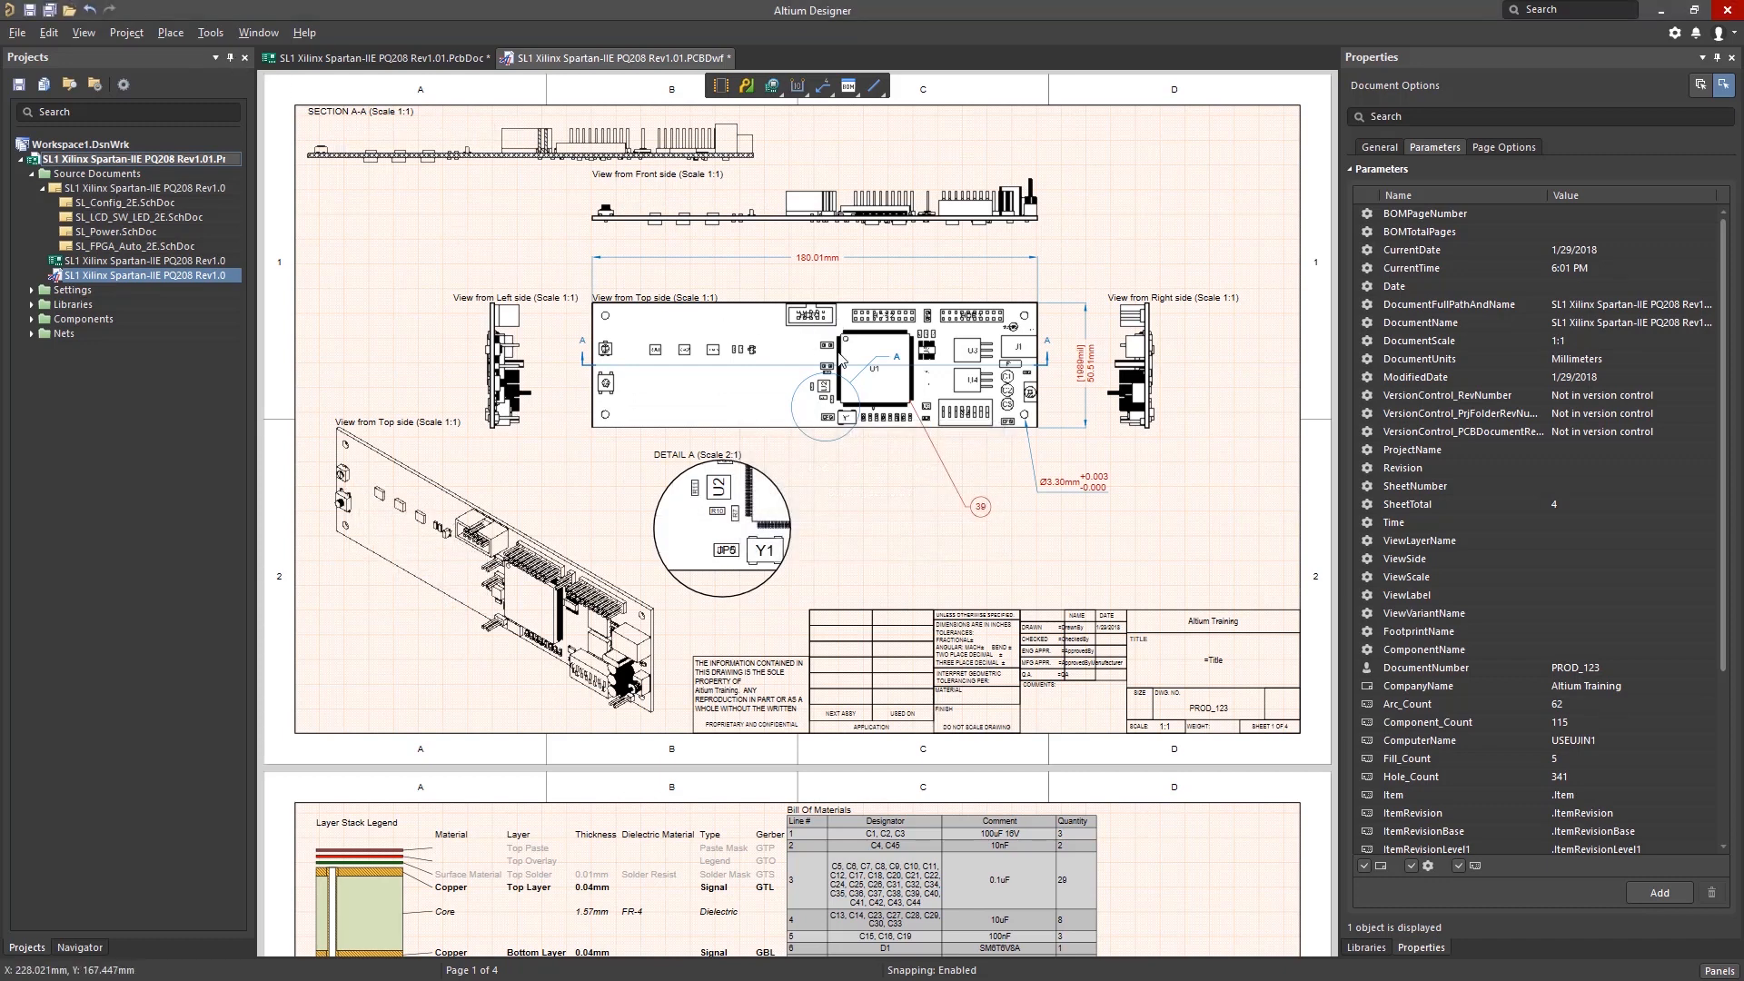
Scroll through to sheet 4's revised drill table, then open the File menu
scroll("down", 3)
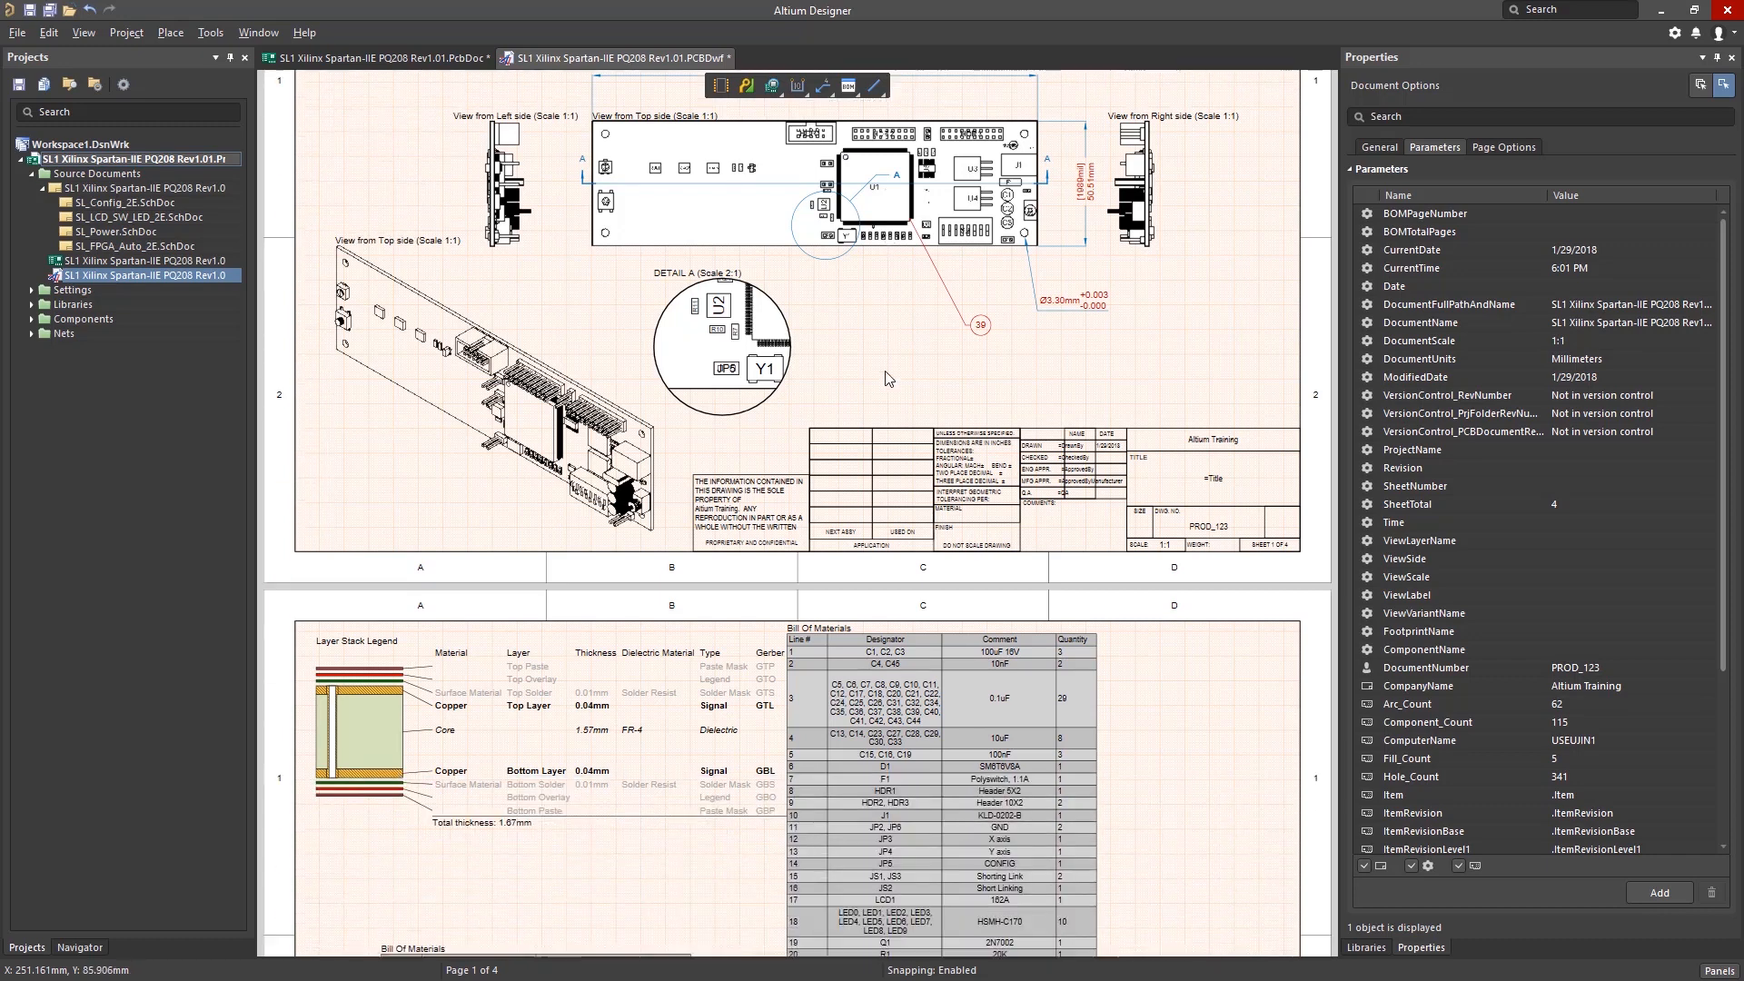
mouse_move(443, 417)
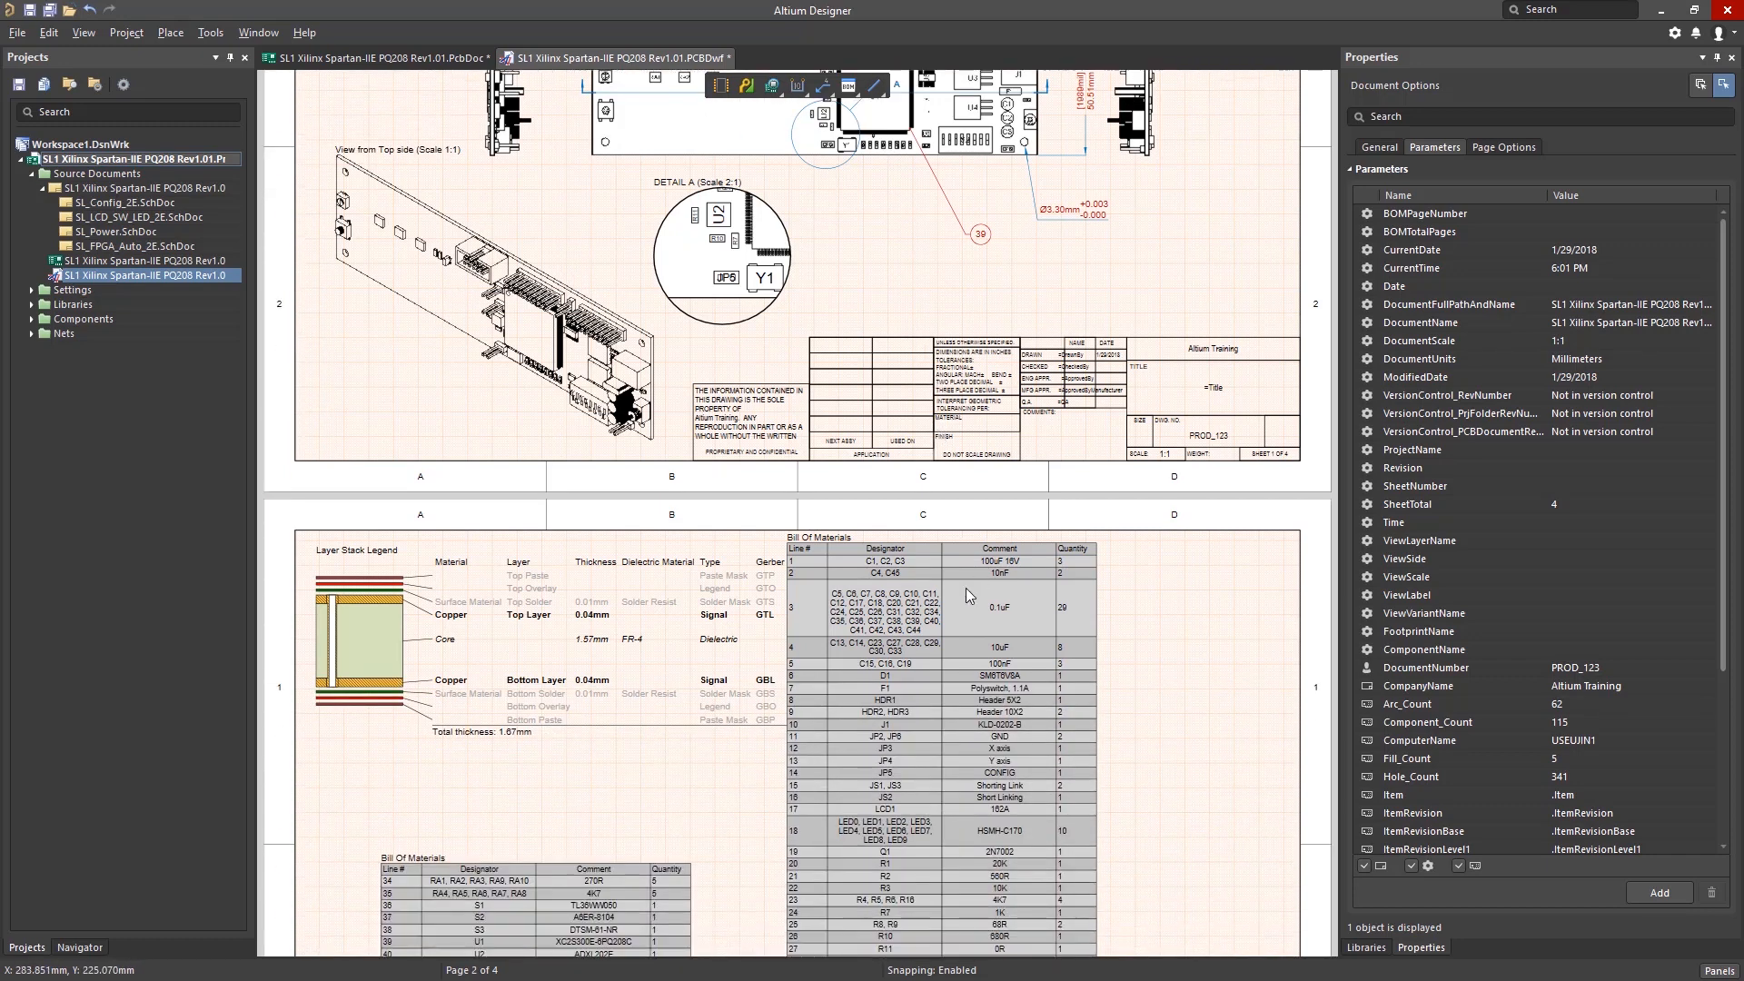
scroll("down", 3)
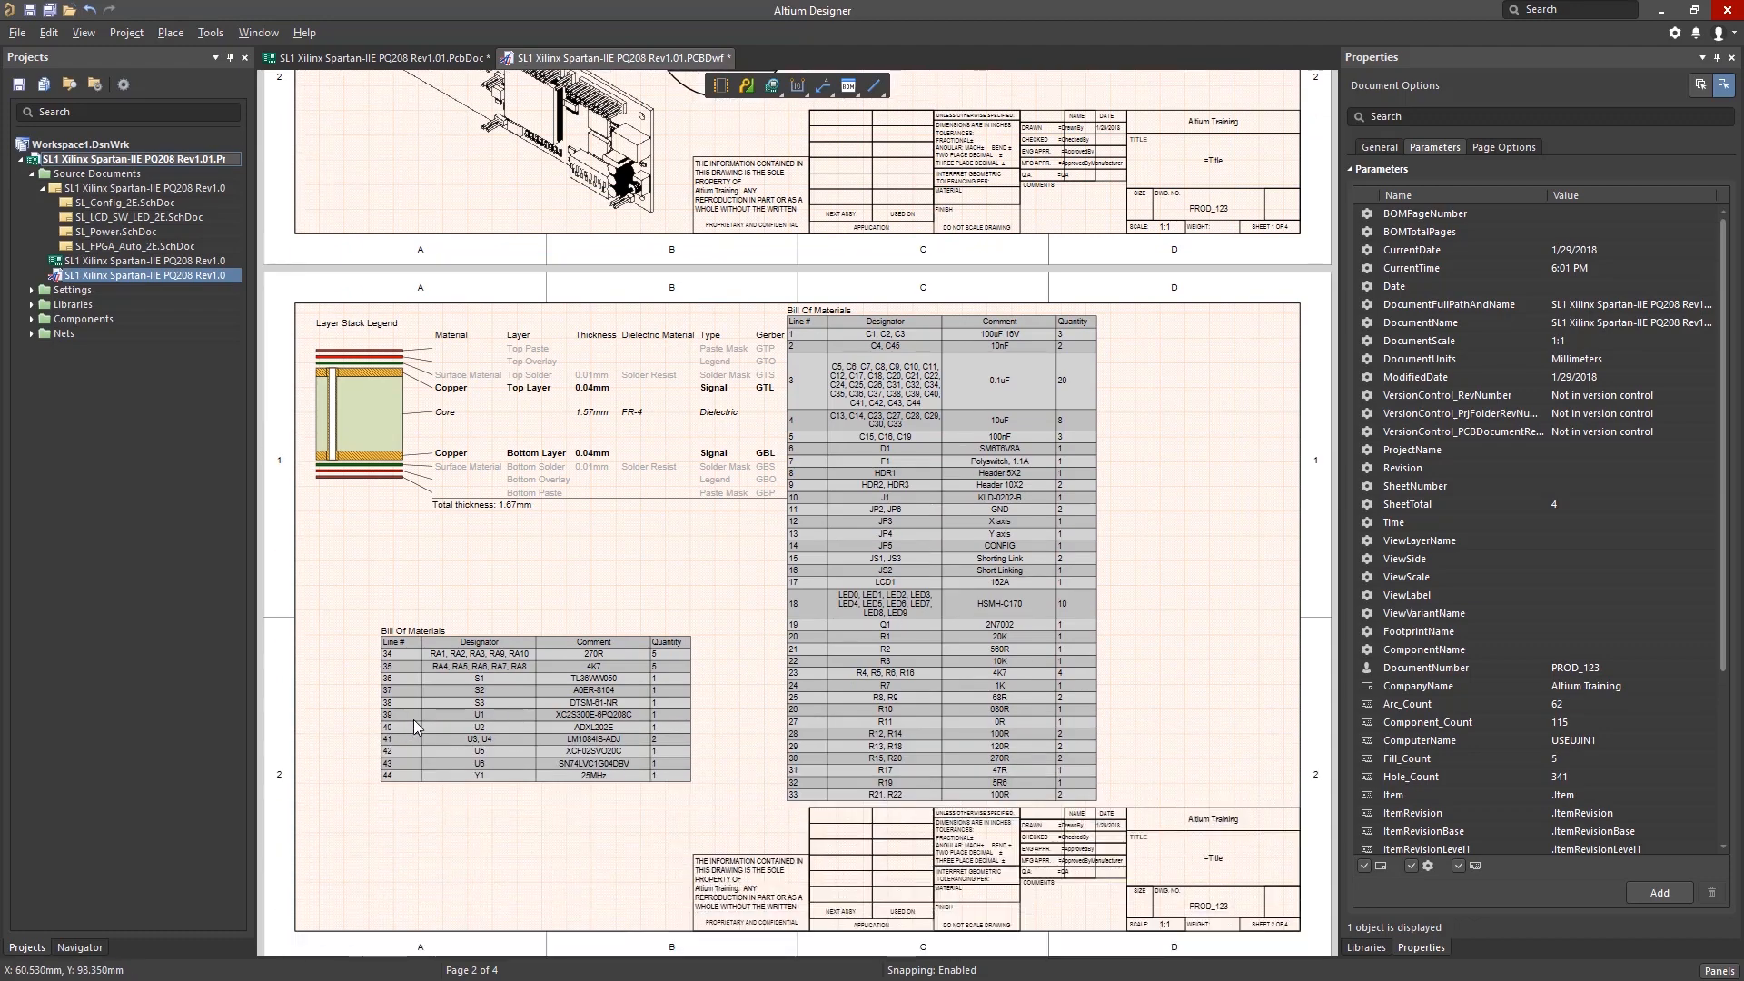
scroll("down", 3)
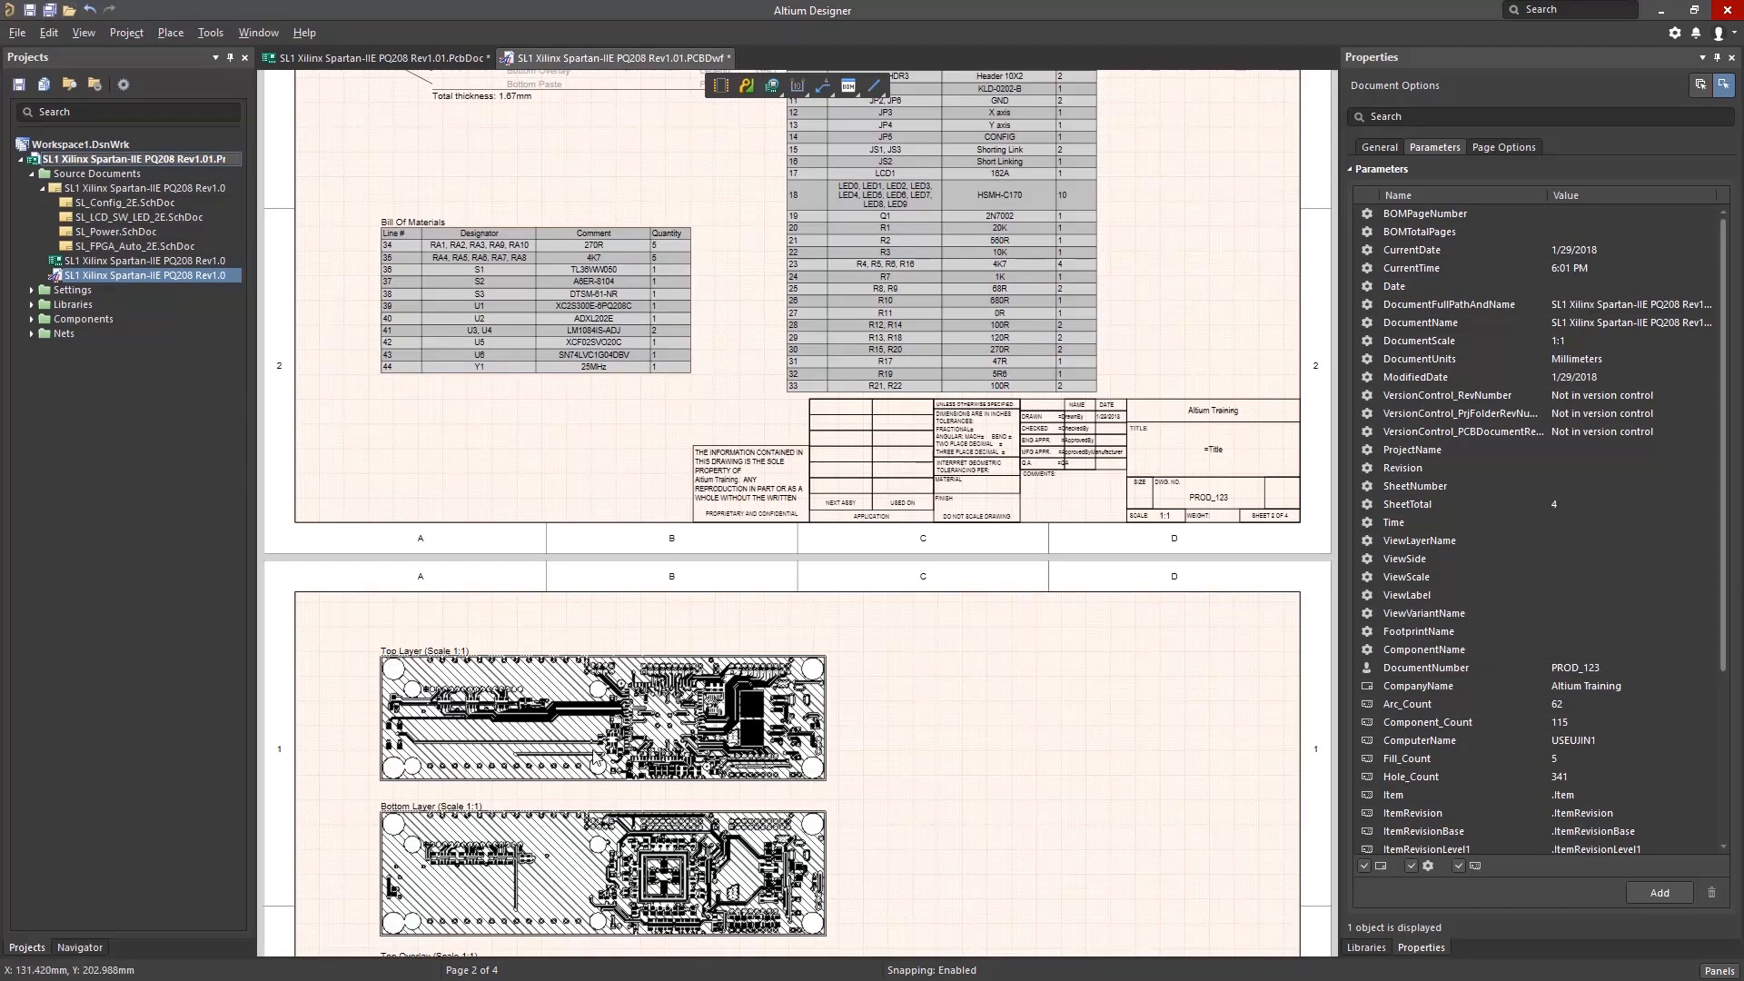
scroll("down", 3)
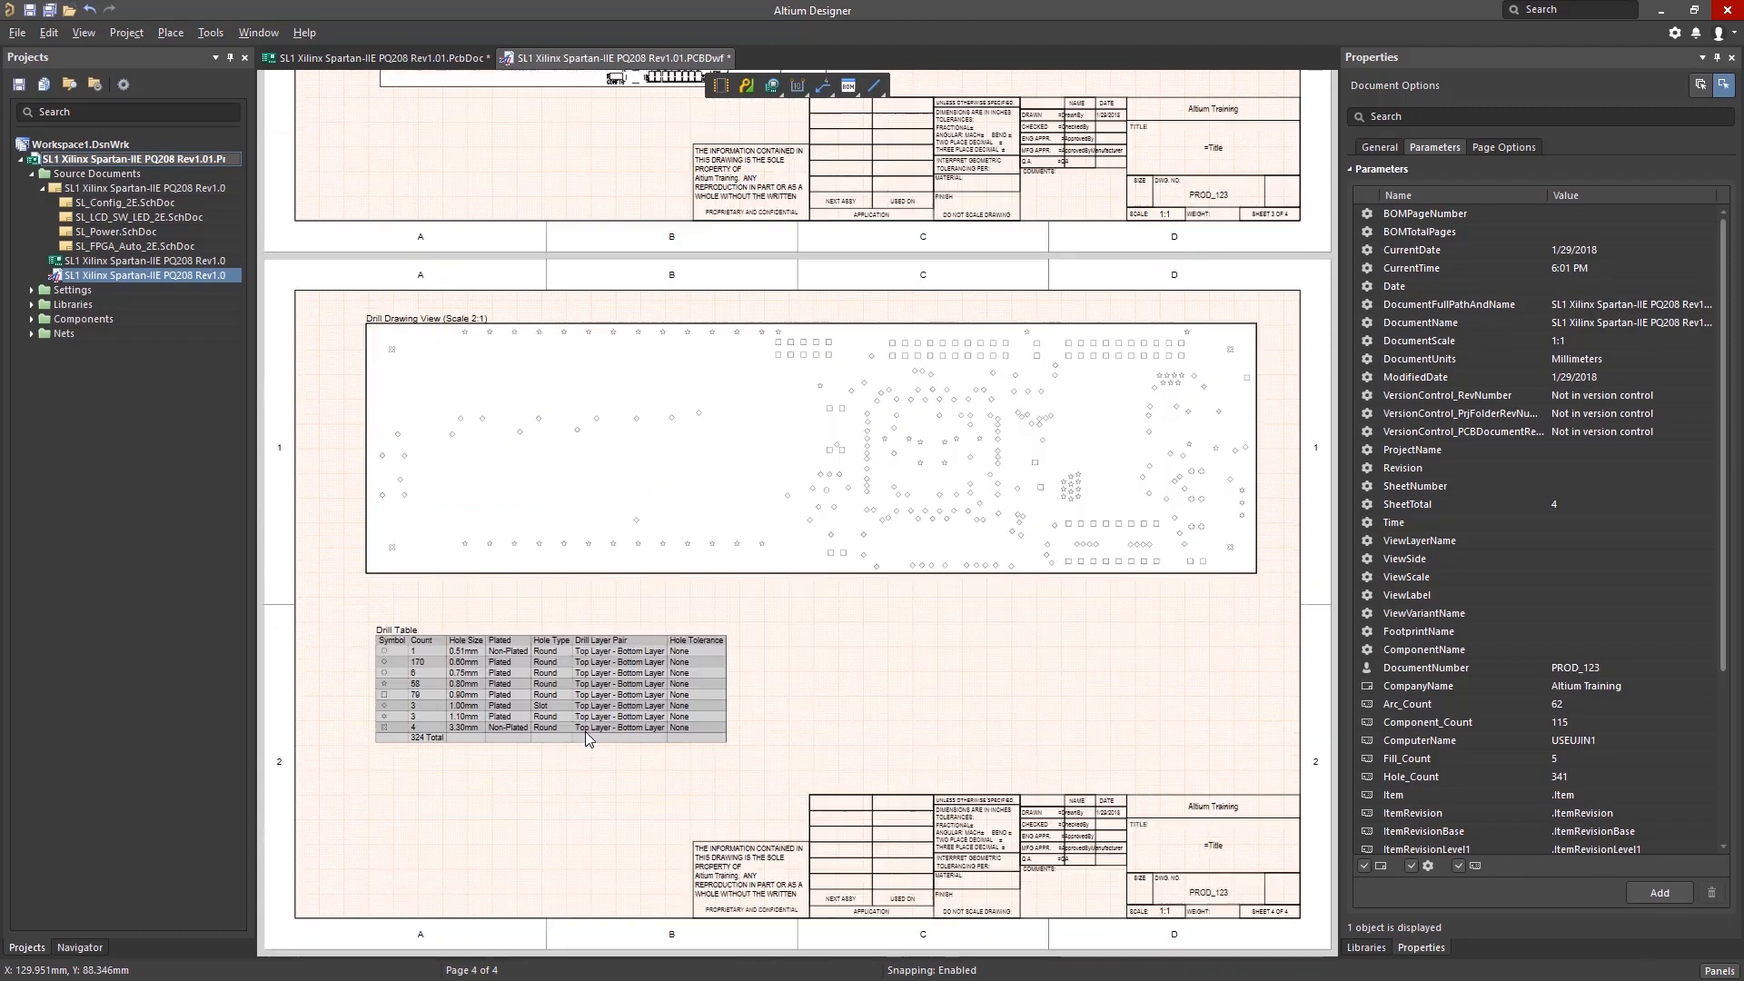
mouse_move(579, 720)
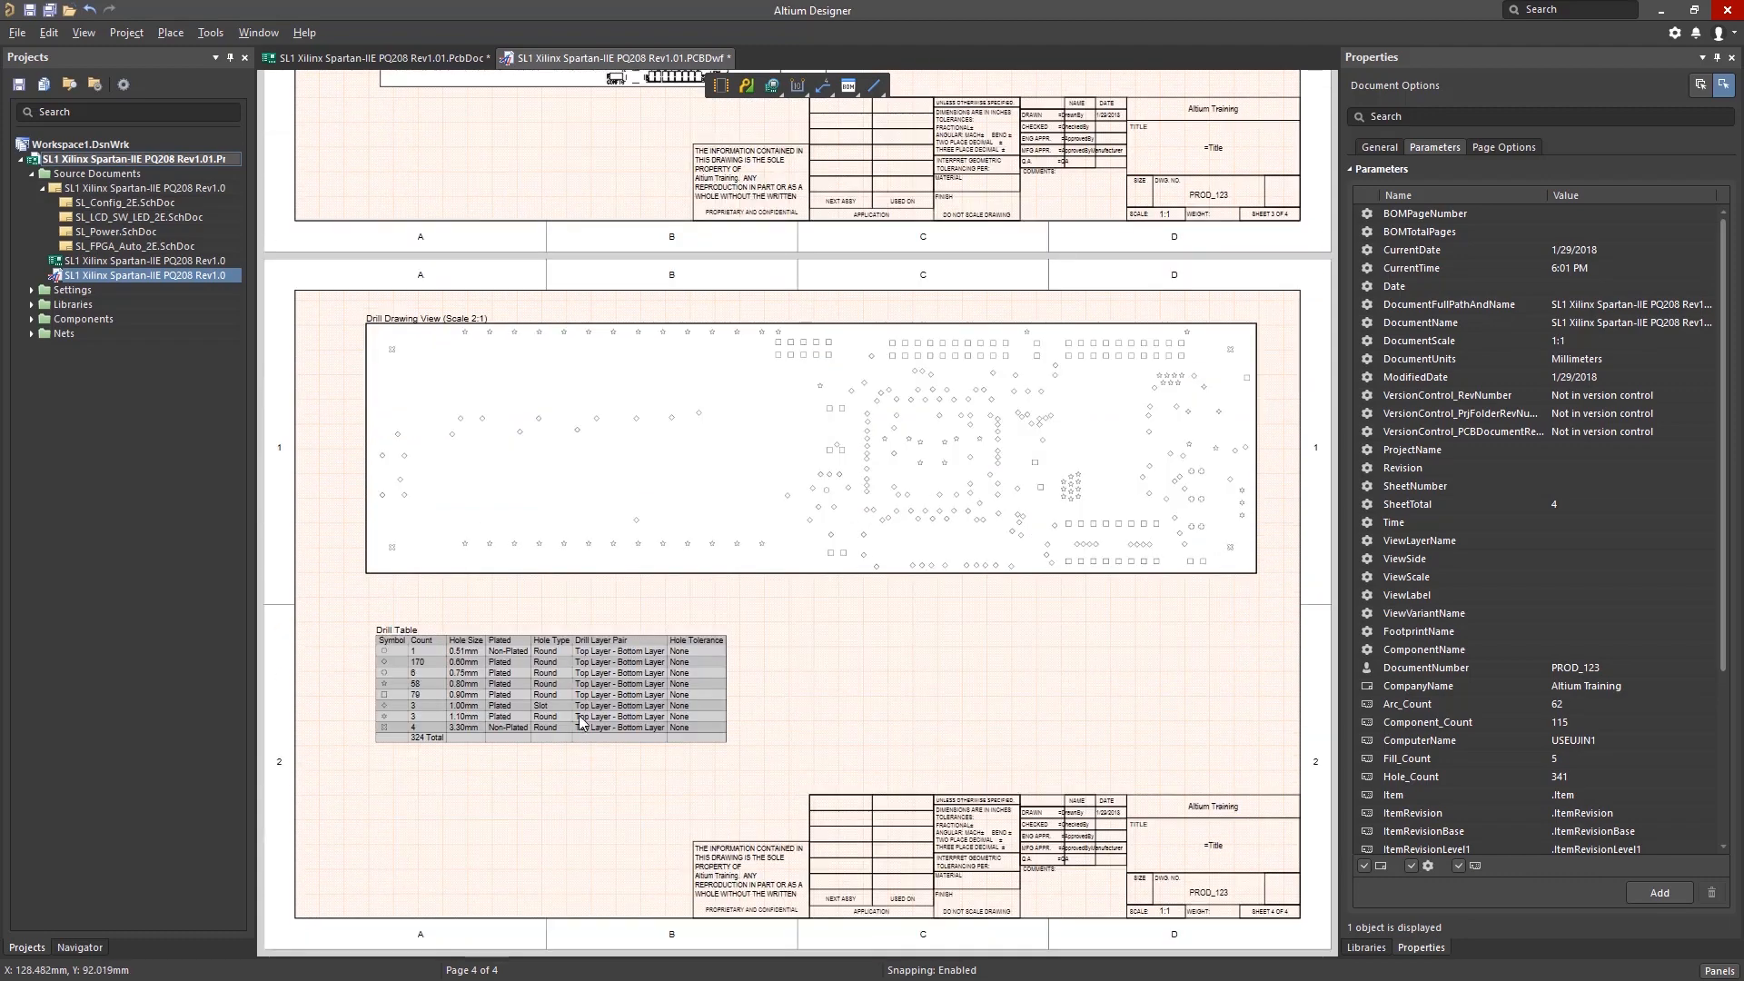
left_click(14, 32)
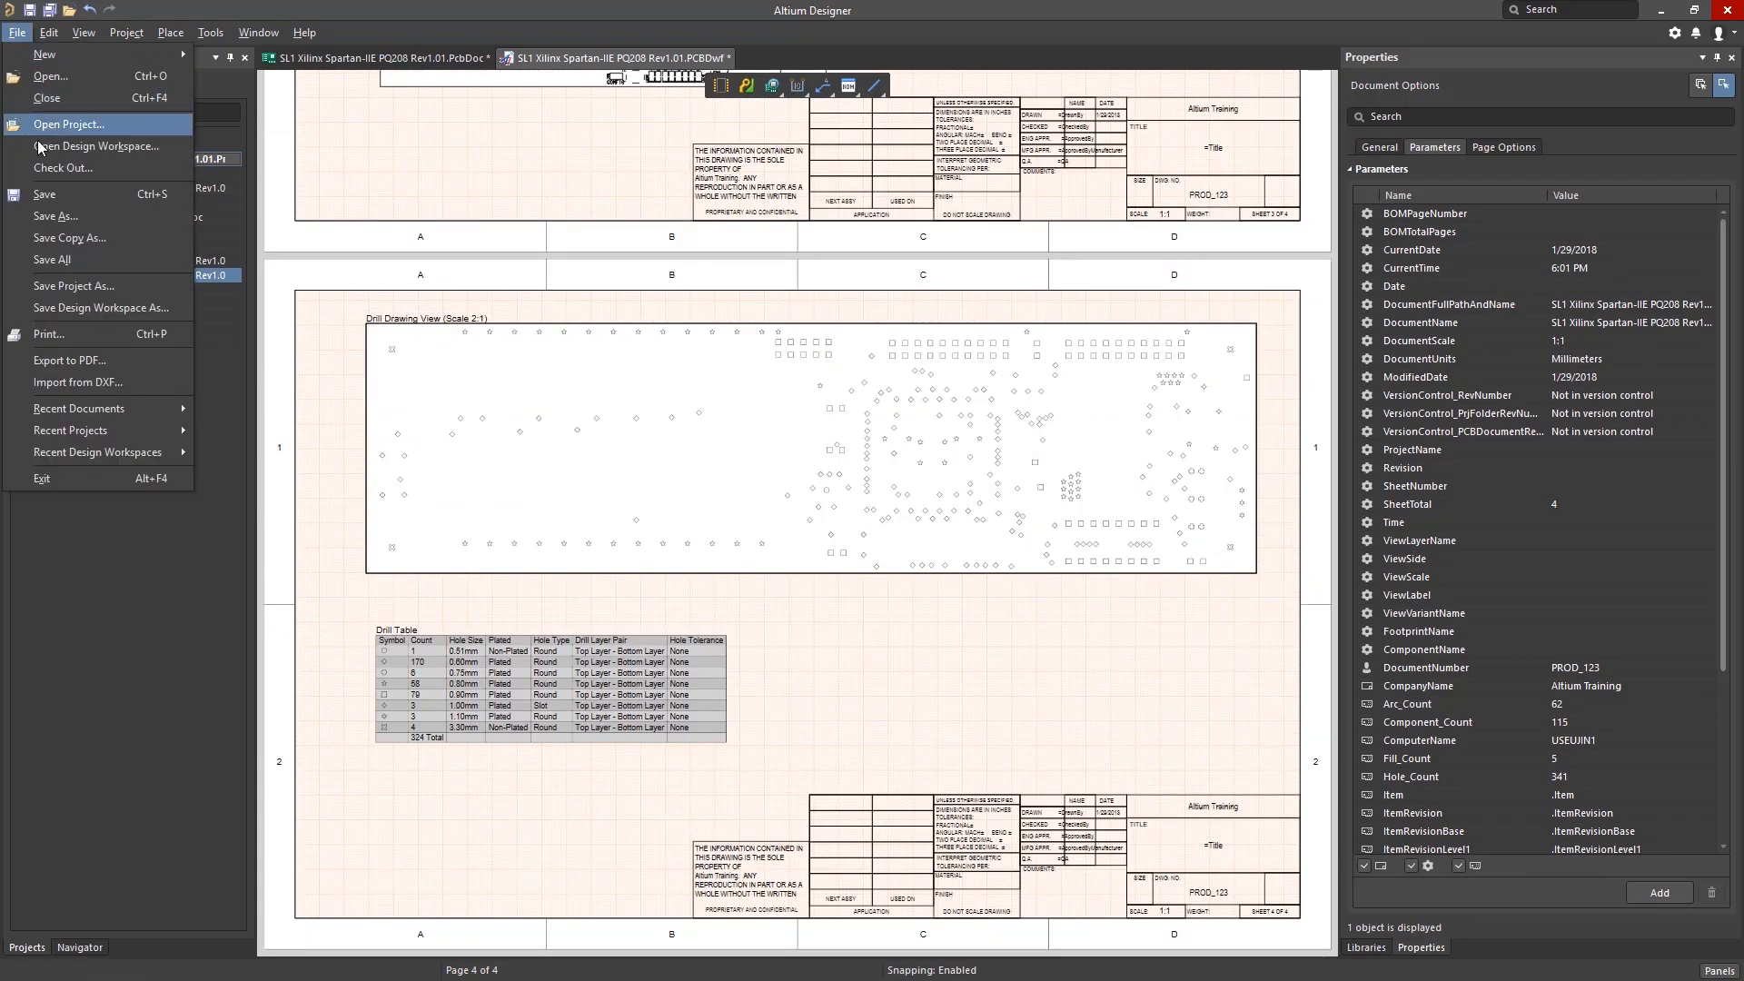
mouse_move(69, 359)
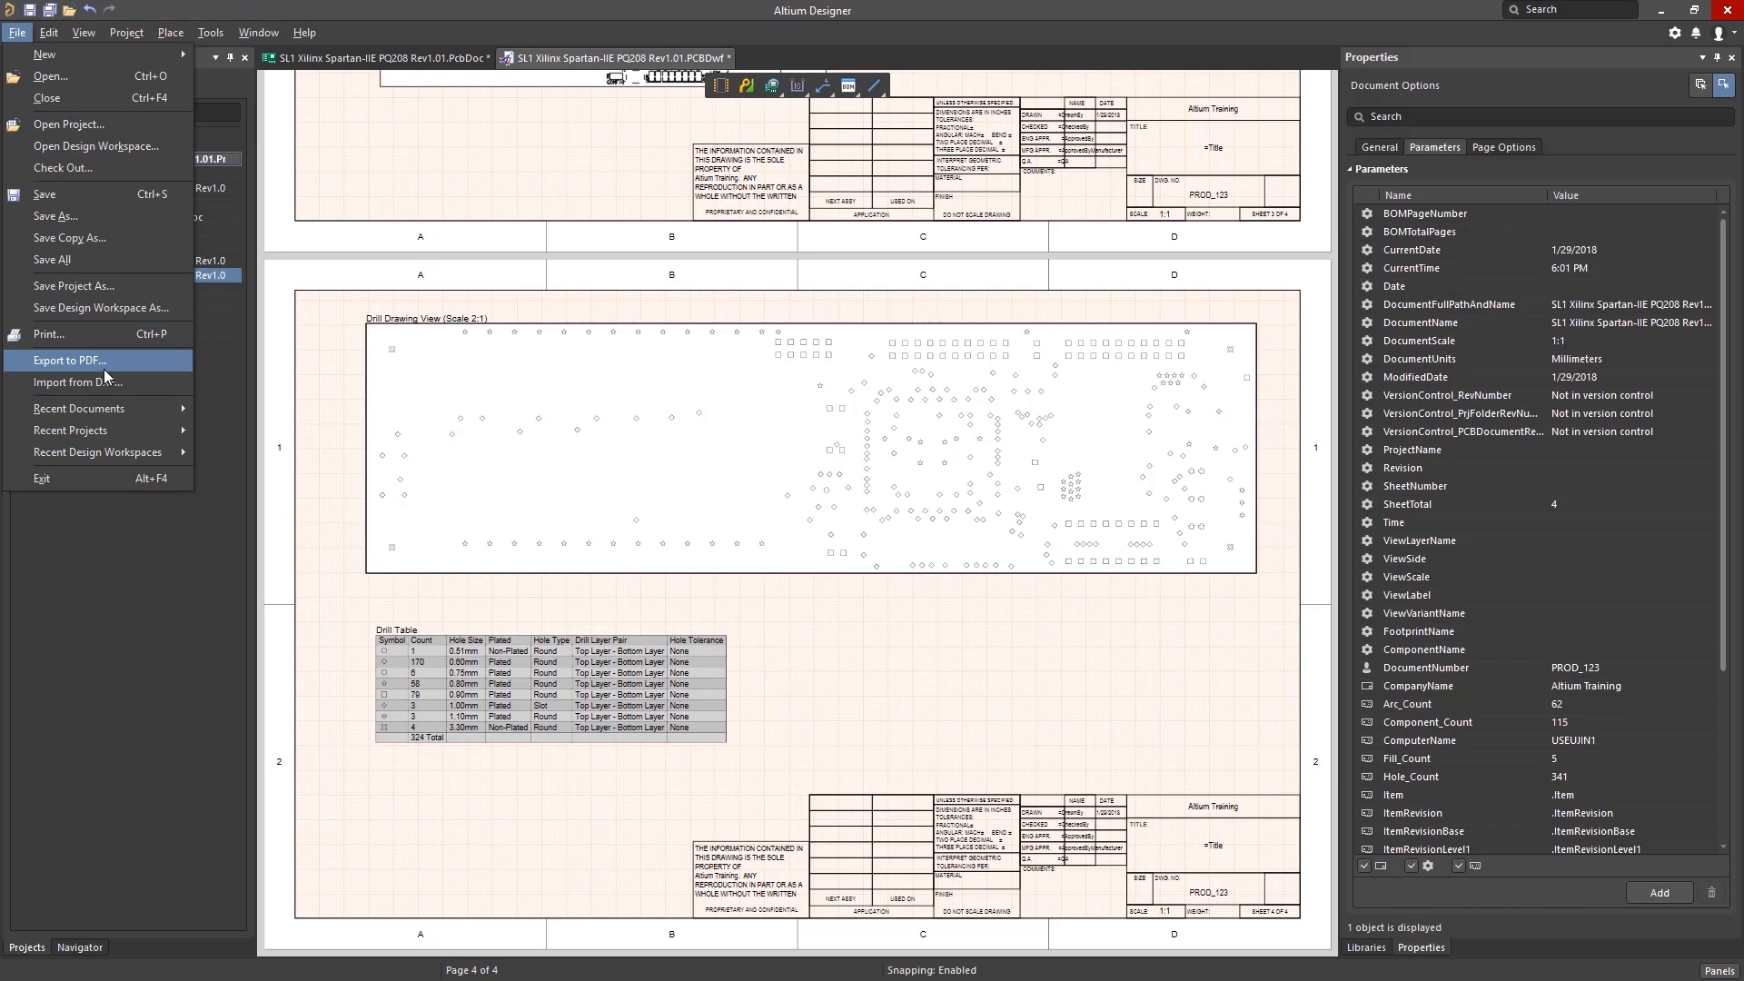